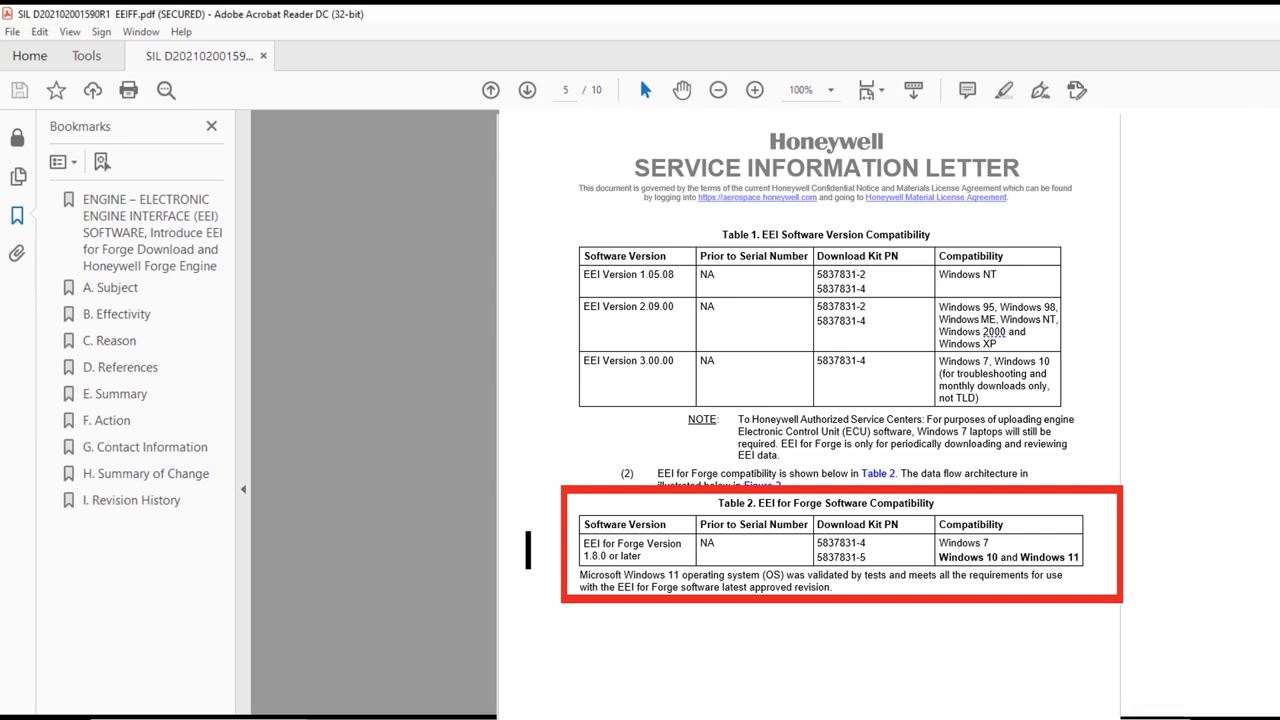
- Scroll the service letter down to Table 2, the EEI for Forge software compatibility table
scroll(down, 3)
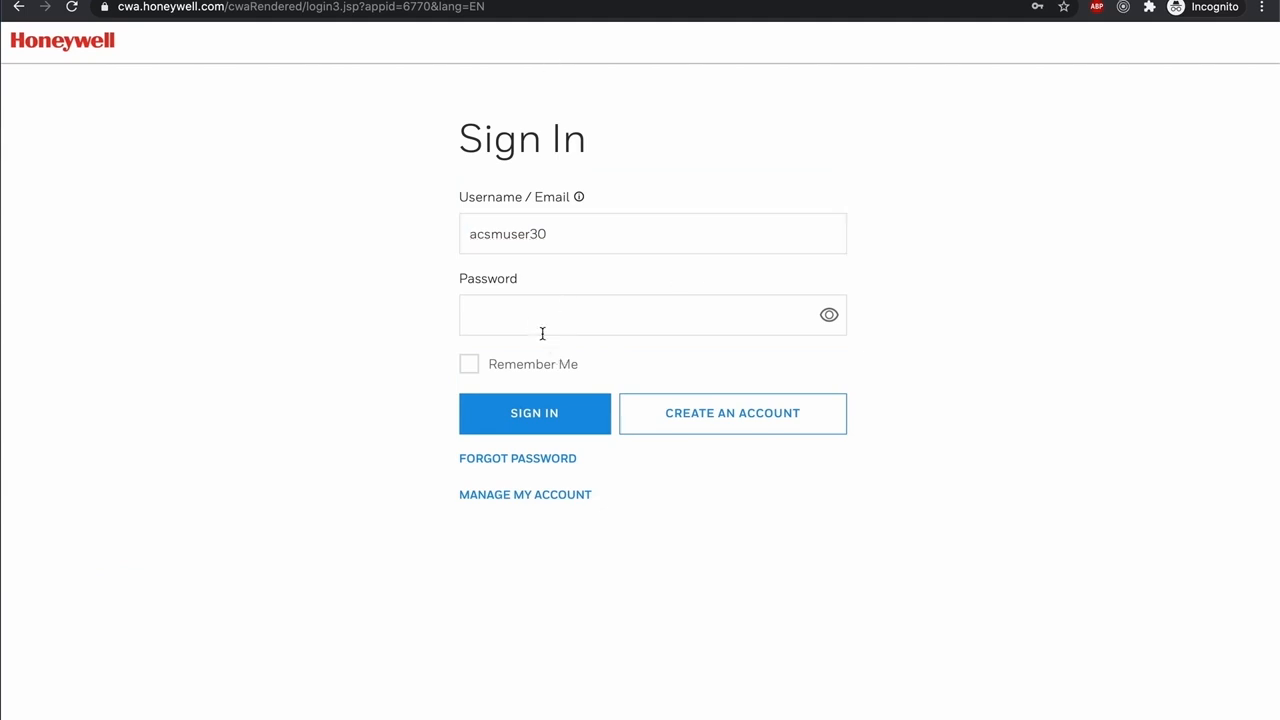
- Sign in to Honeywell Forge and expand Connected Engines in the sidebar to reach the Fleet dashboard
click(534, 414)
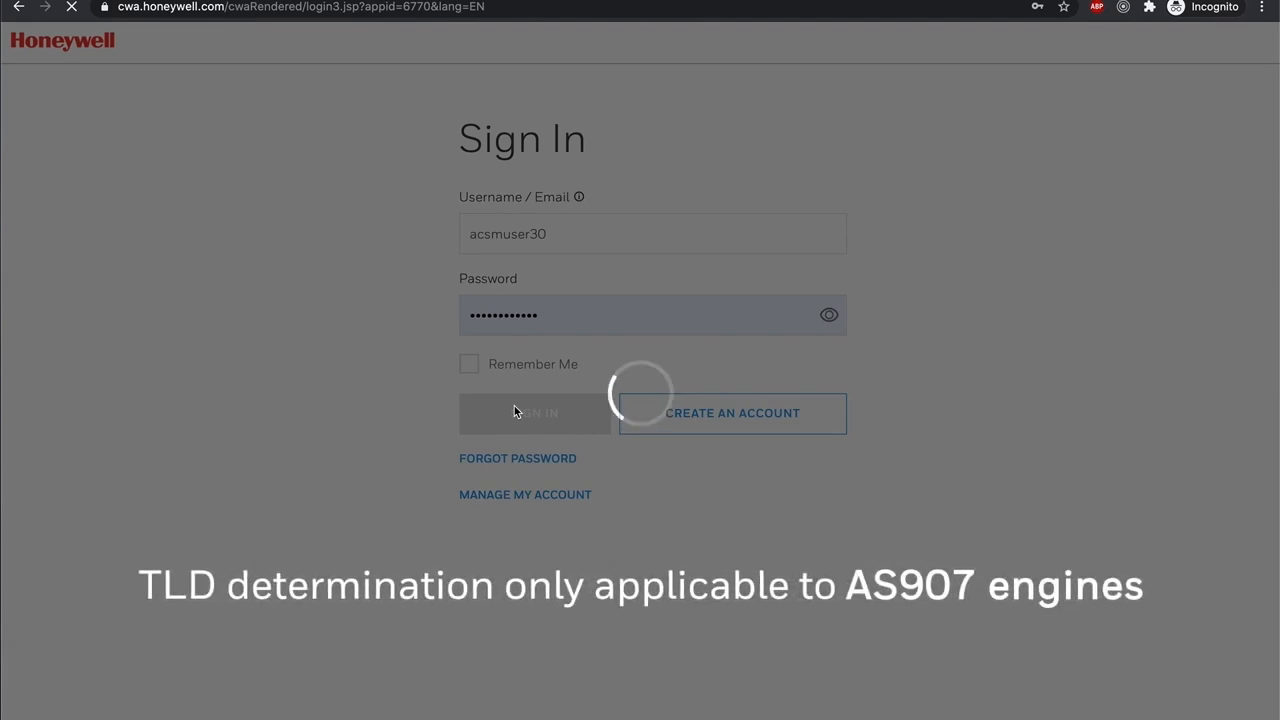
click(534, 412)
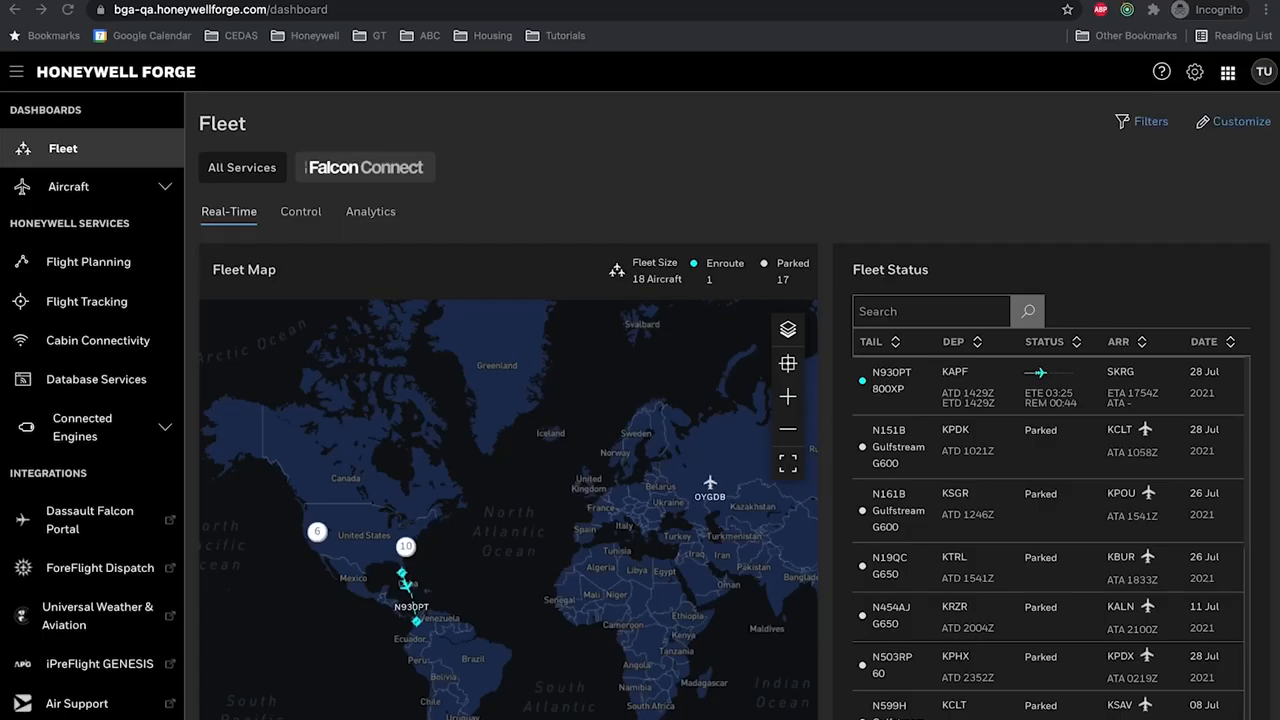
mouse_move(132, 428)
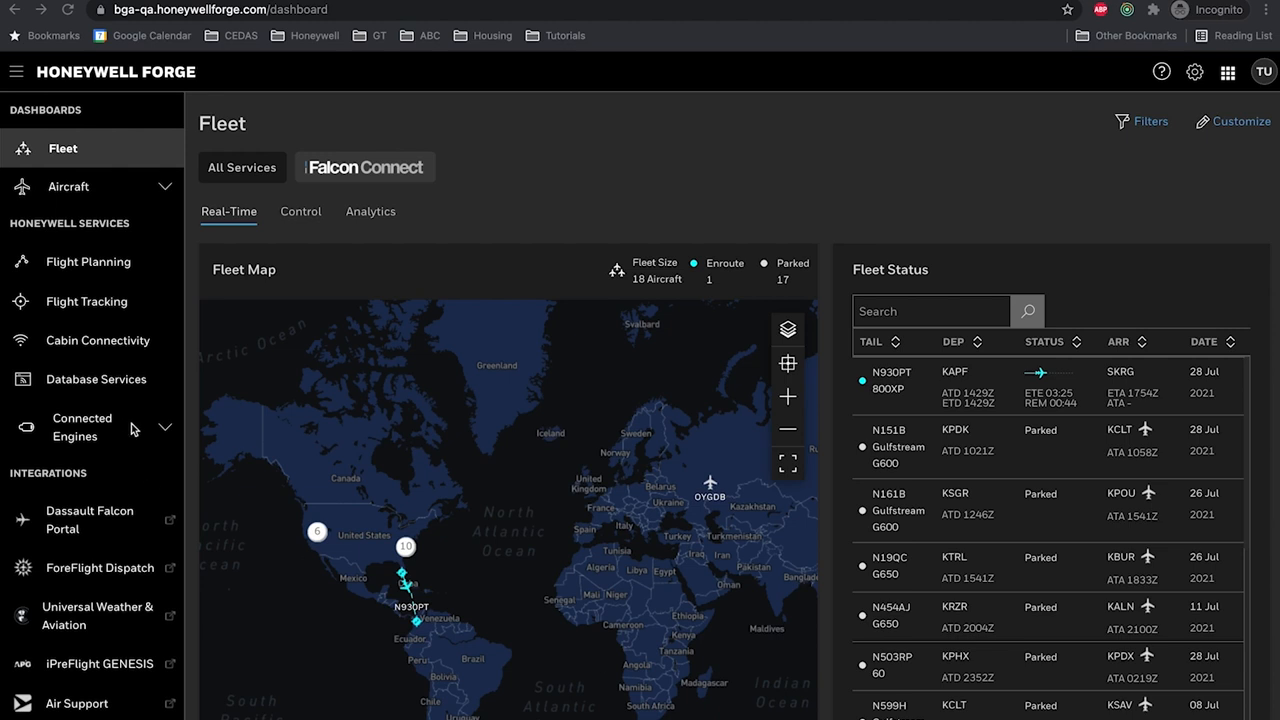
click(82, 428)
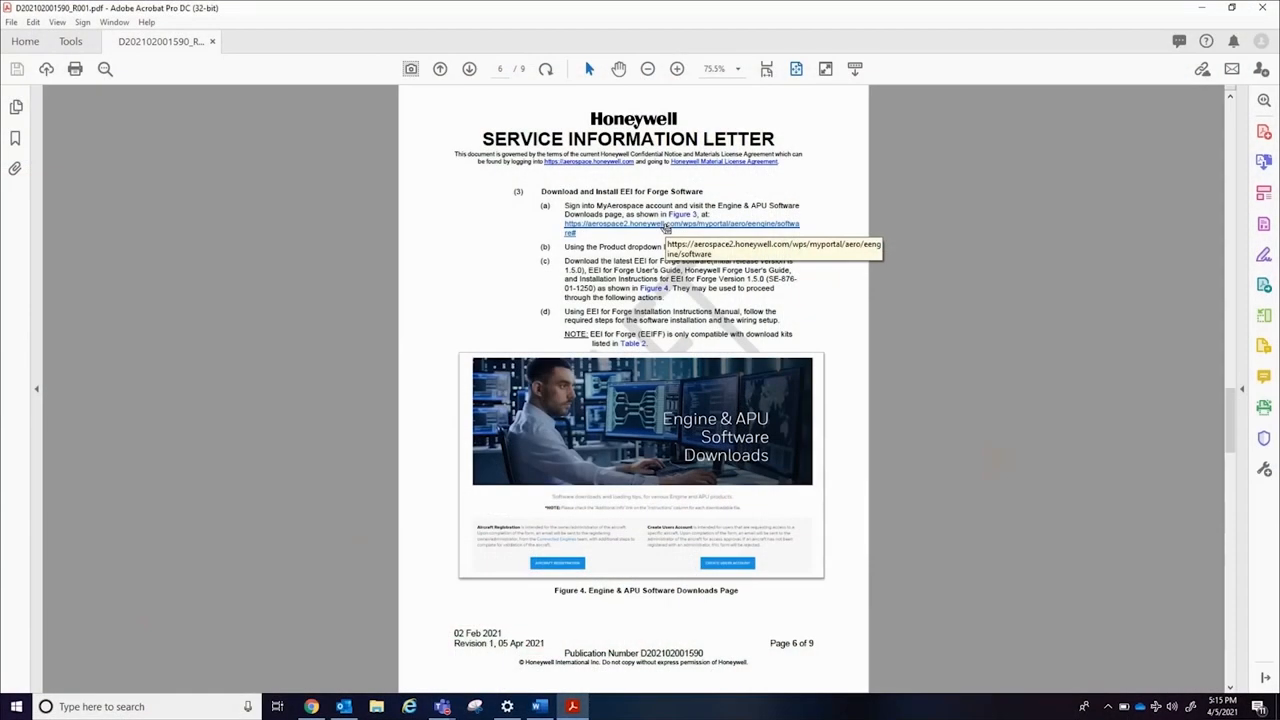
mouse_move(656, 240)
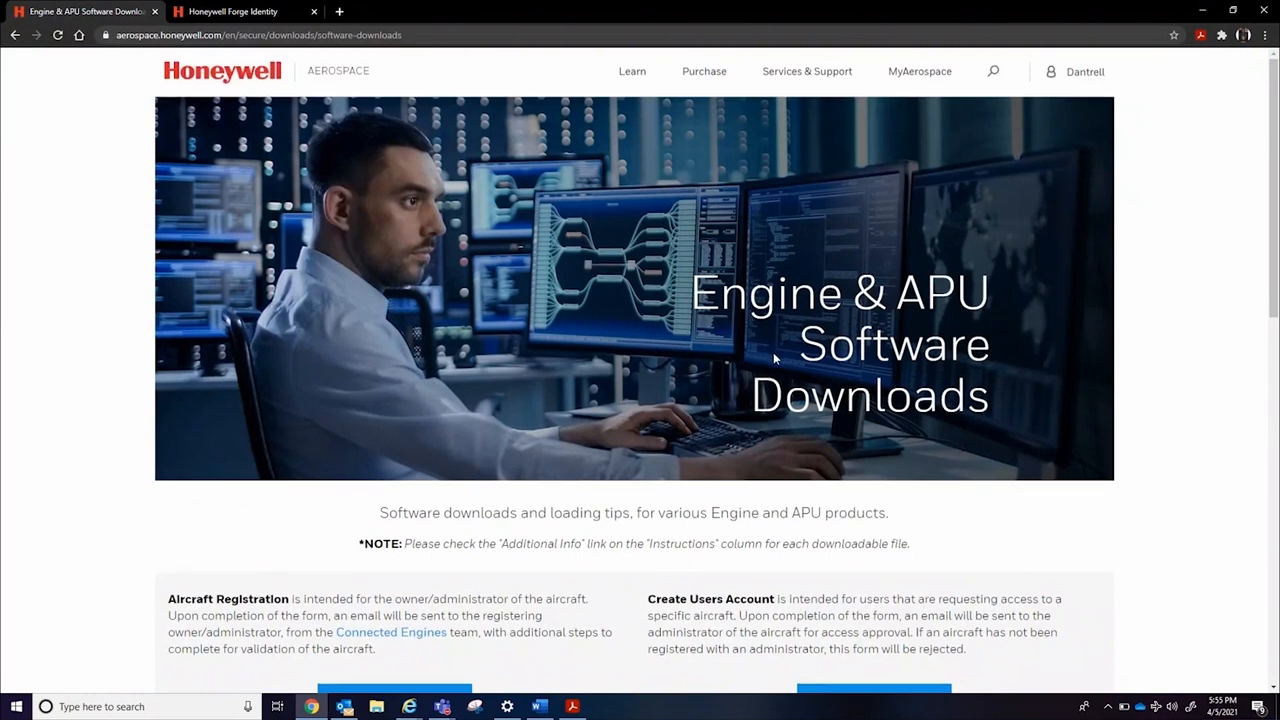
scroll(down, 3)
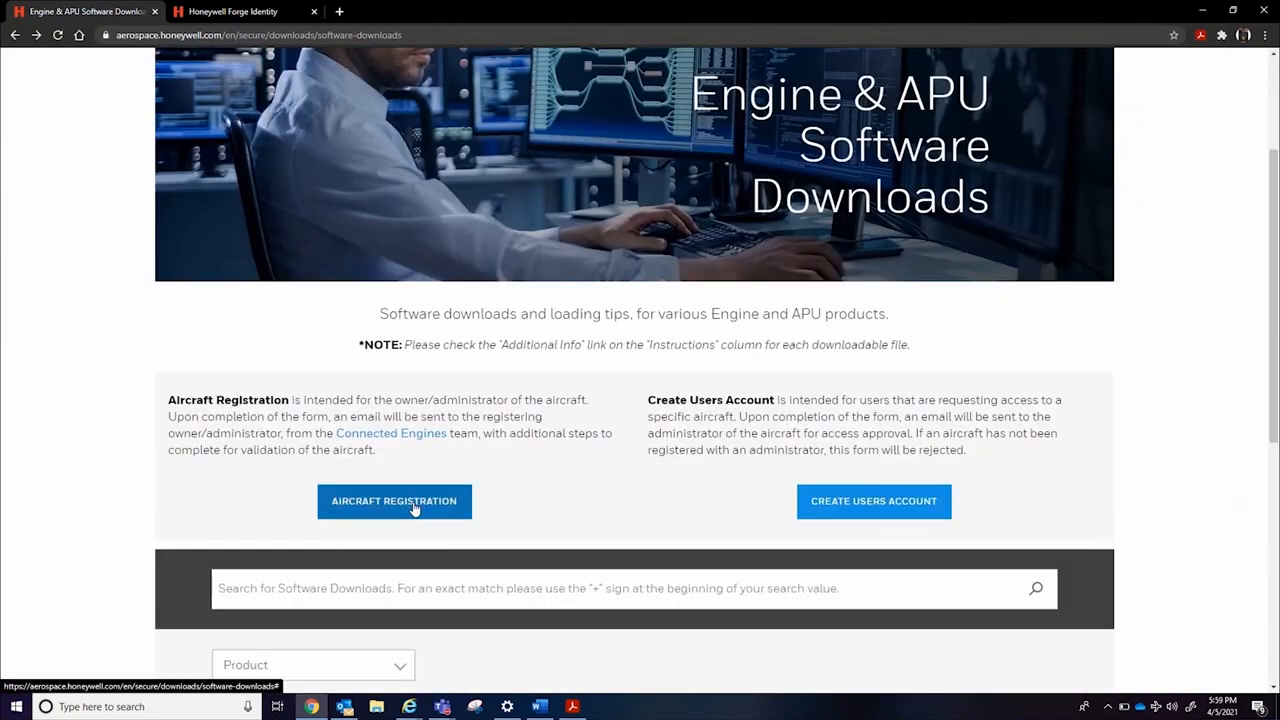
mouse_move(410, 504)
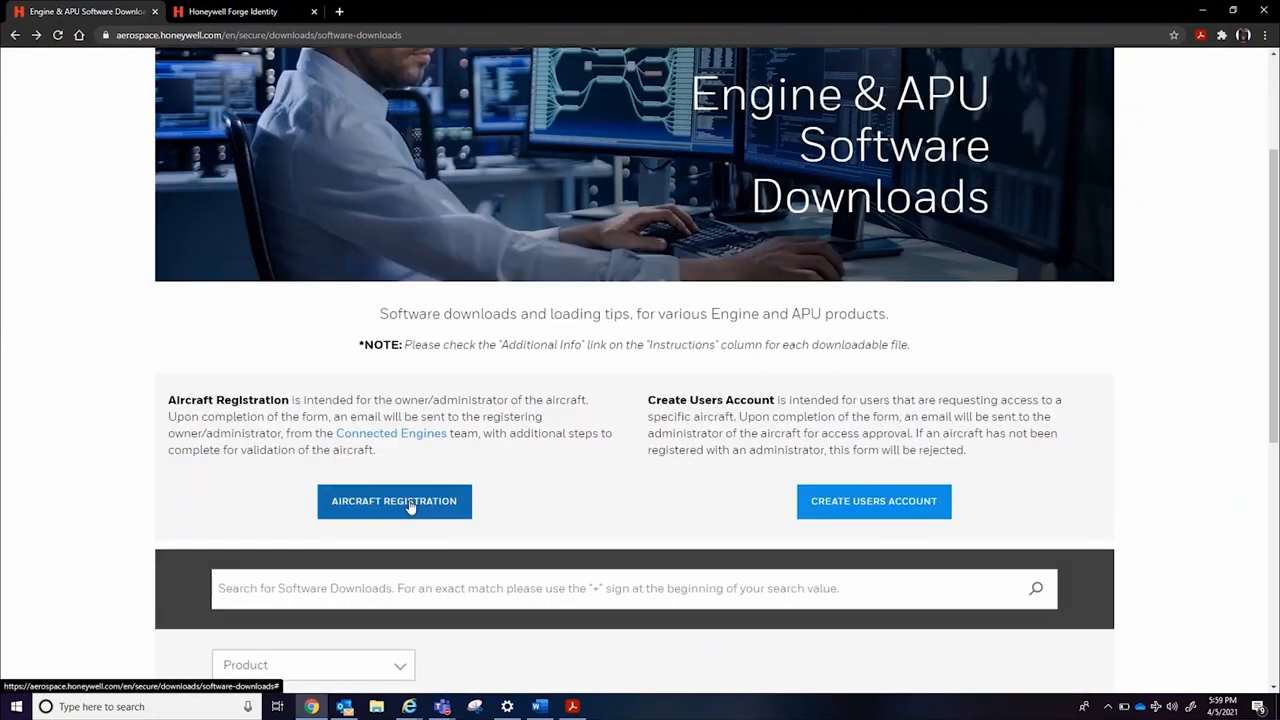
click(394, 500)
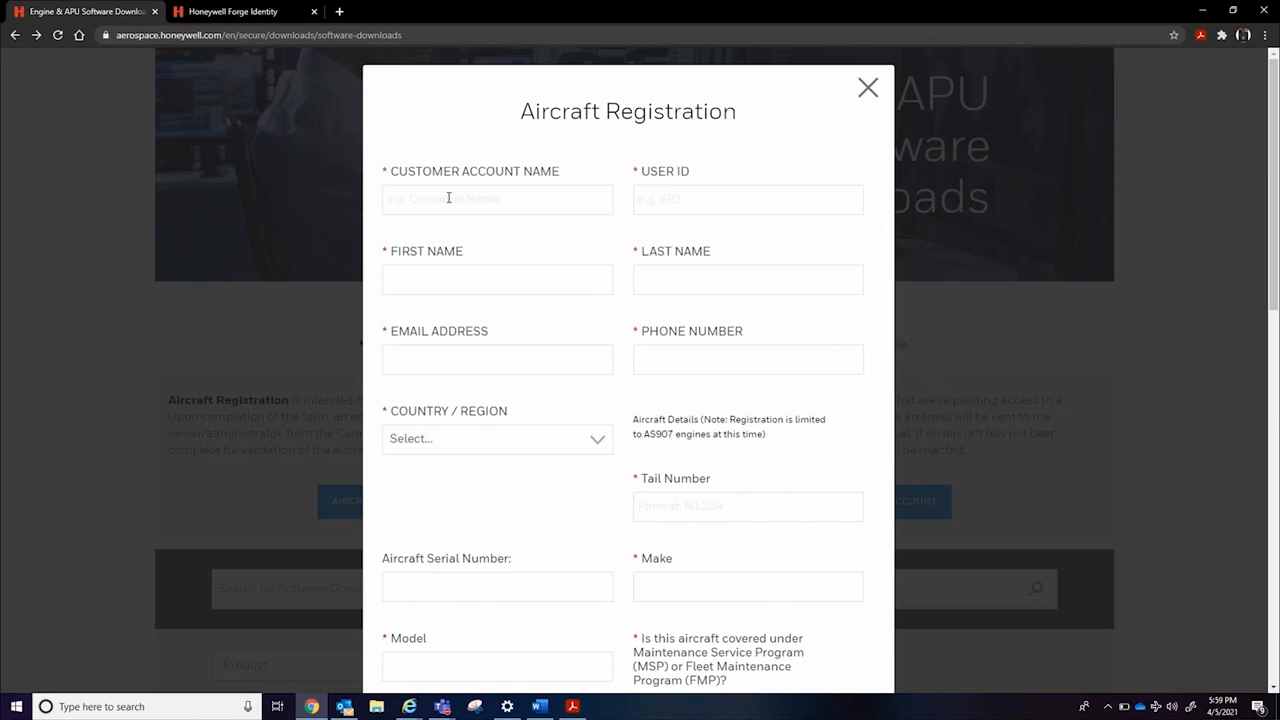
click(496, 200)
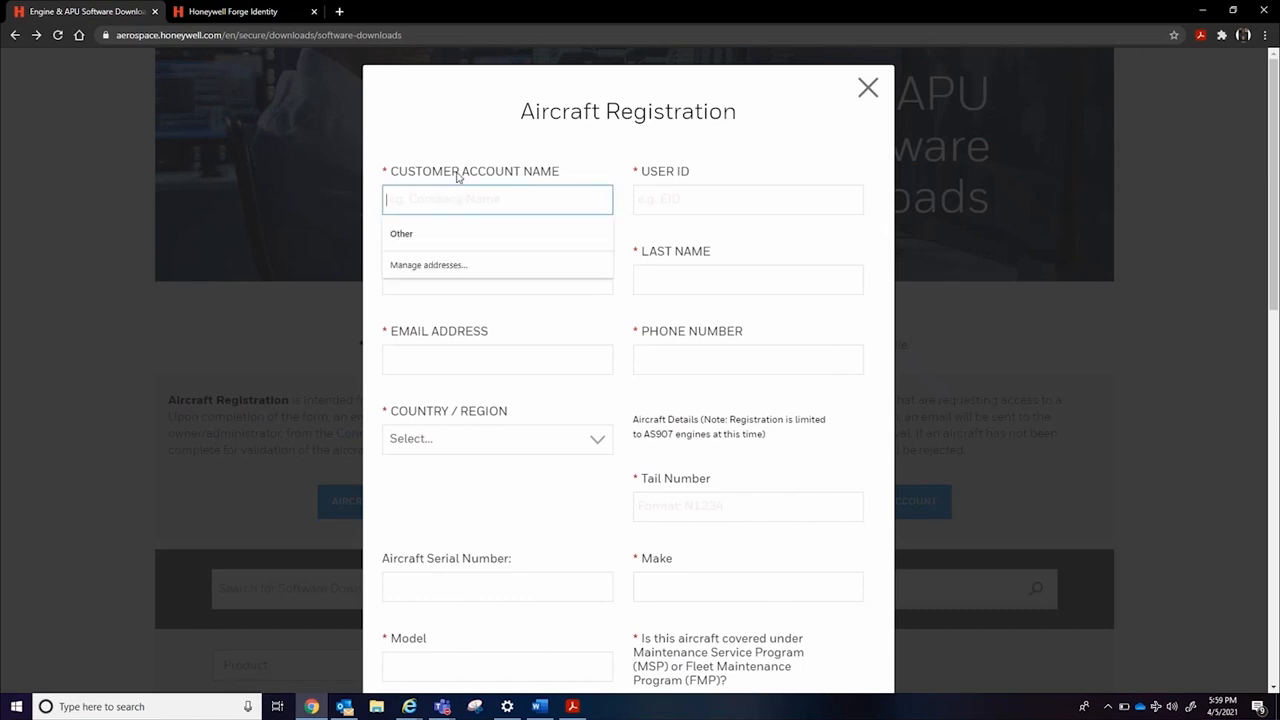
click(496, 200)
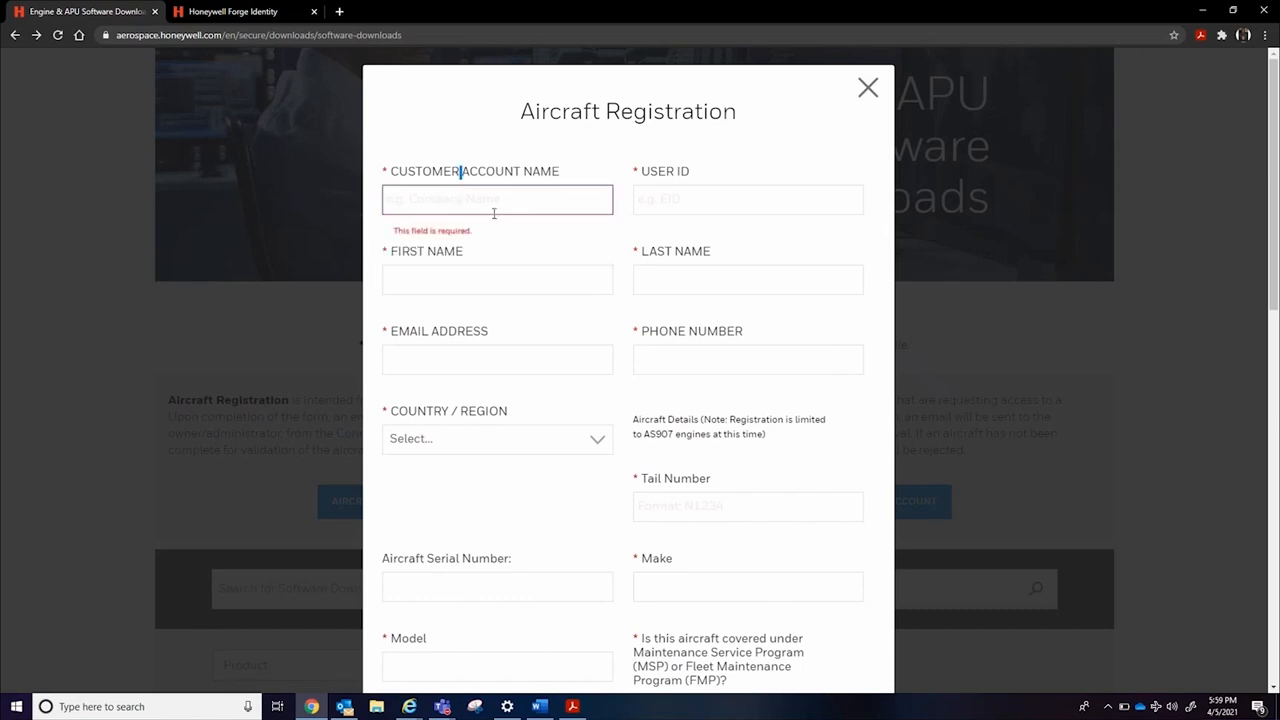
mouse_move(676, 178)
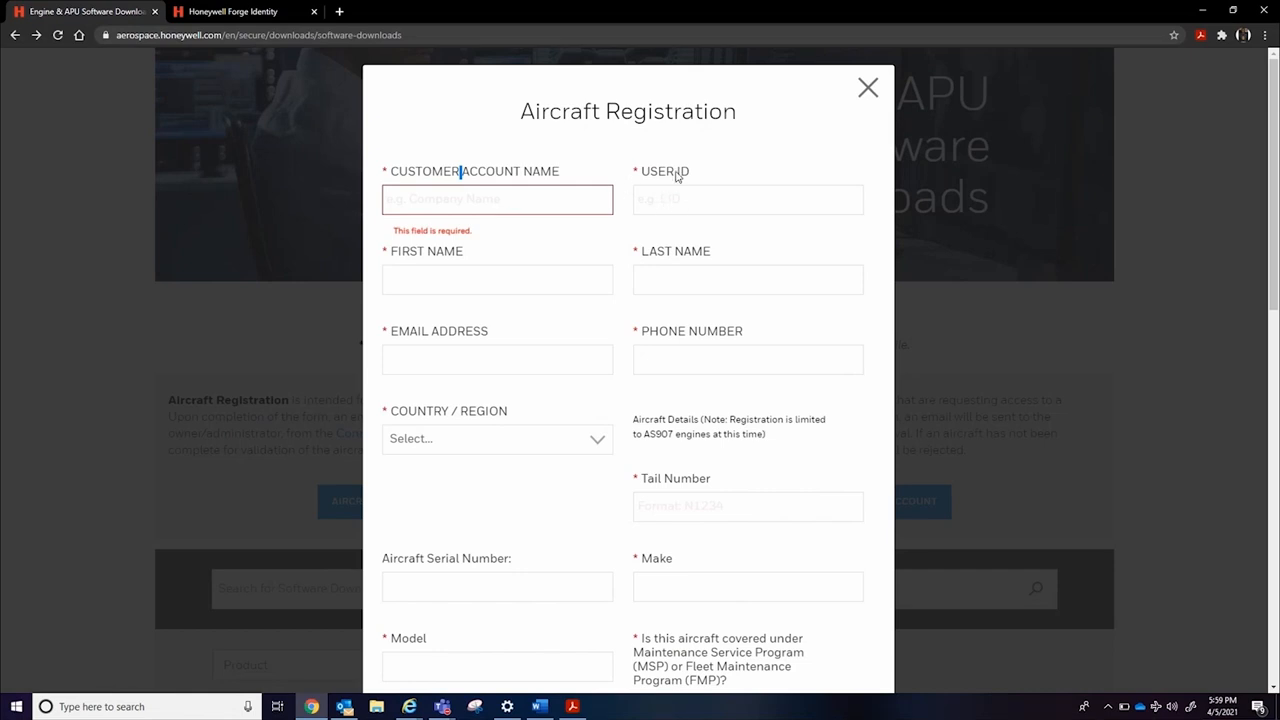
click(748, 200)
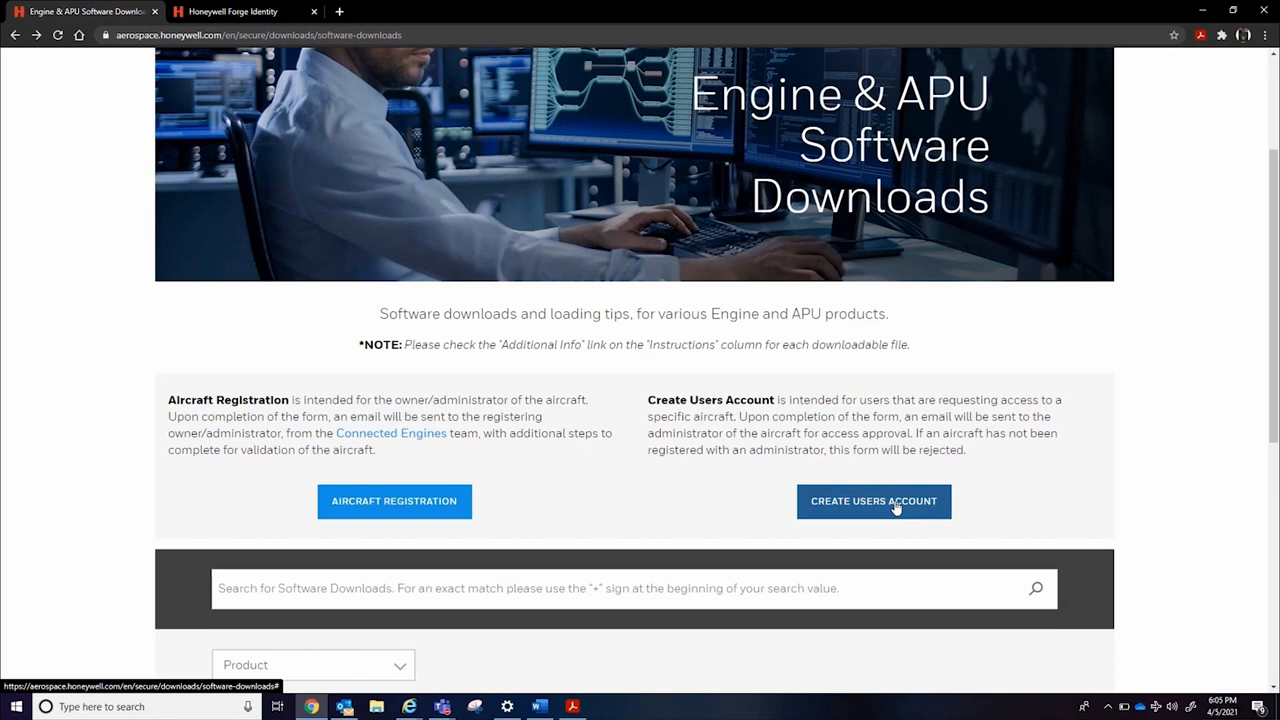
- Bring up the Create Users Account form and scroll through its required fields
click(874, 500)
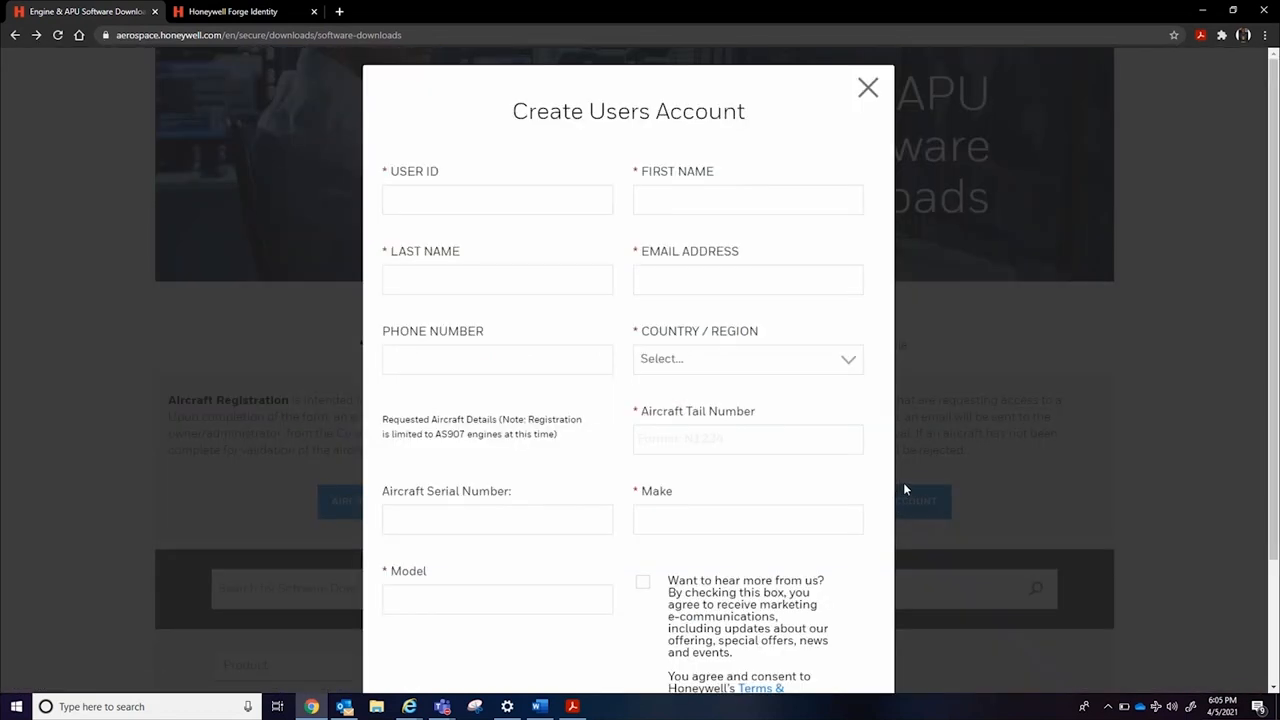
mouse_move(976, 466)
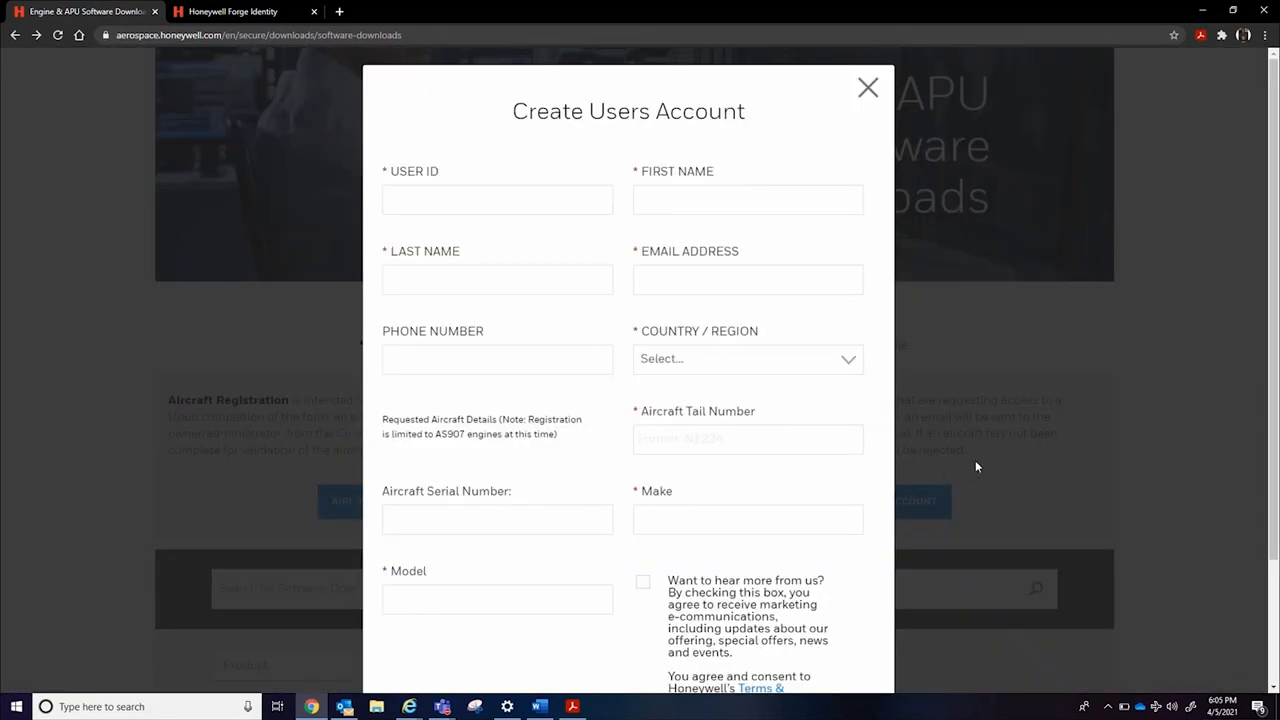
scroll(down, 3)
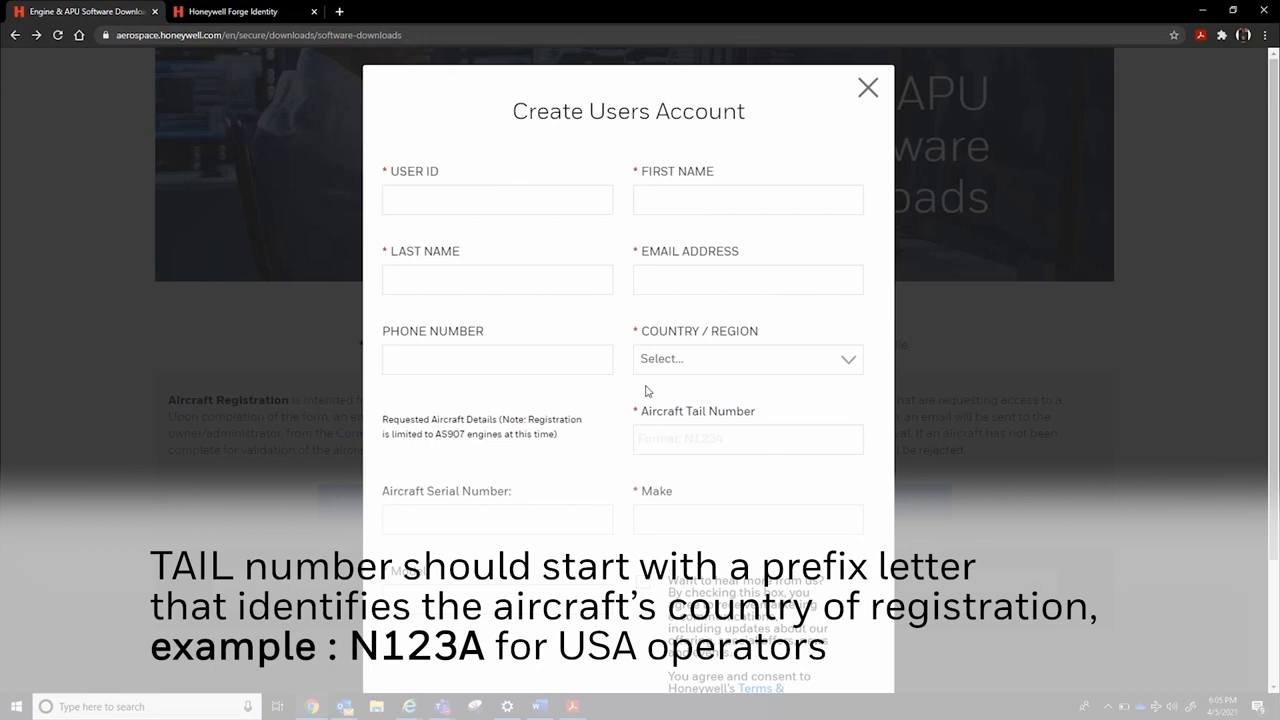
scroll(down, 3)
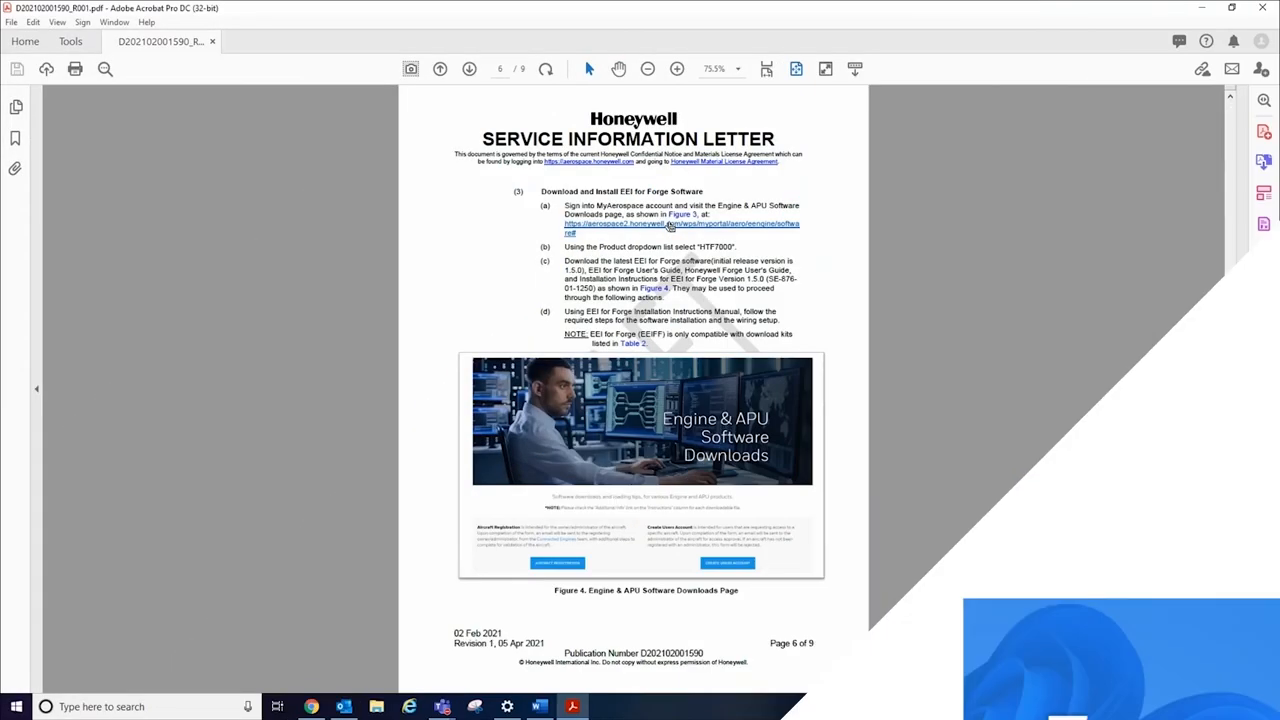
mouse_move(658, 228)
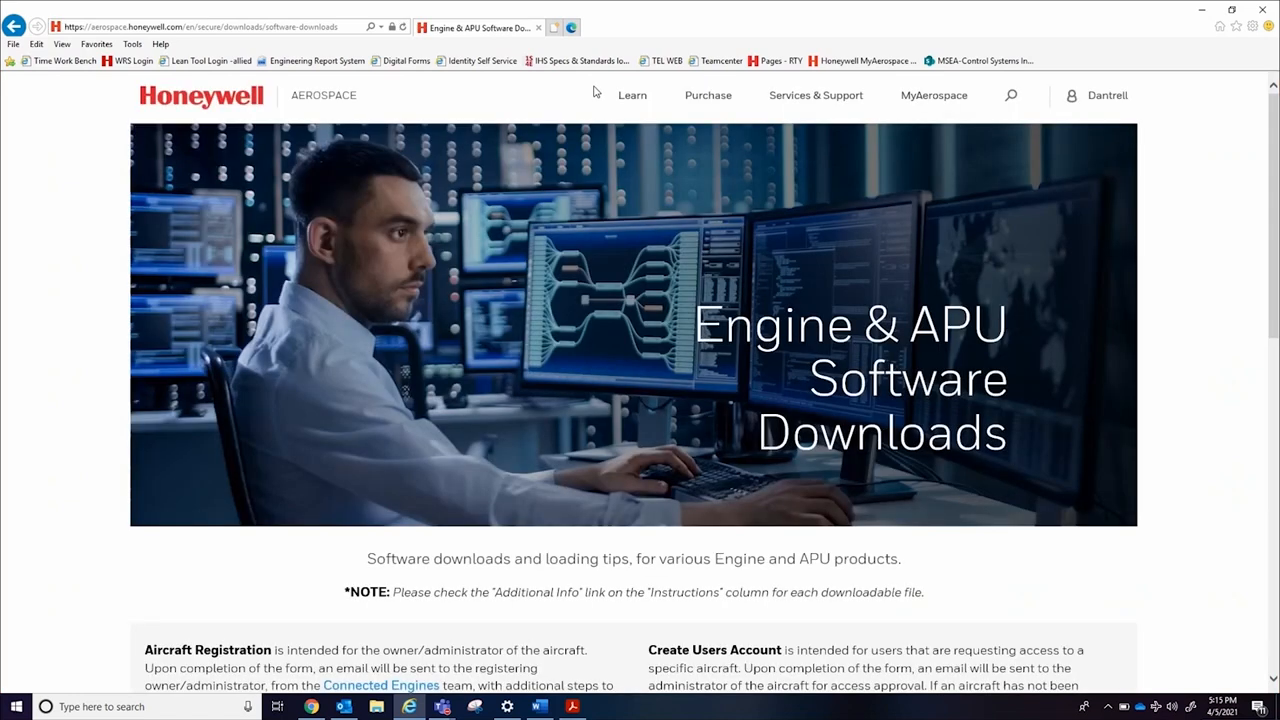
mouse_move(1102, 96)
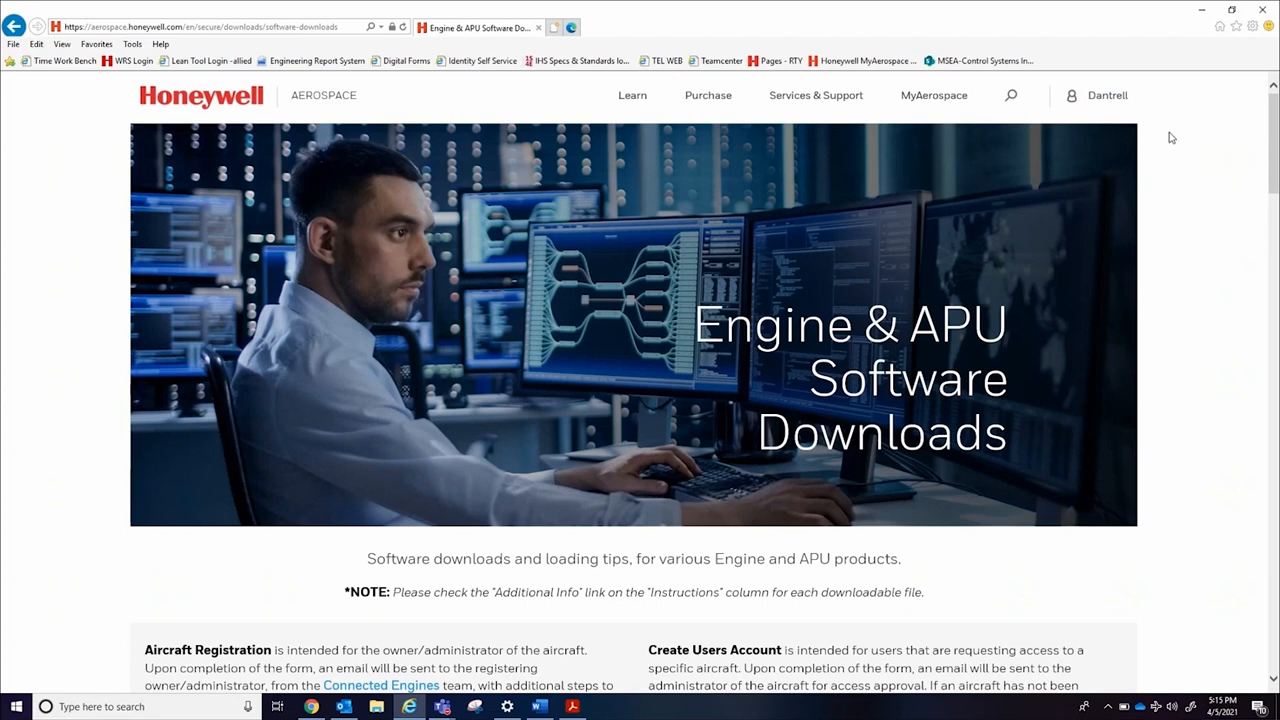
mouse_move(1168, 168)
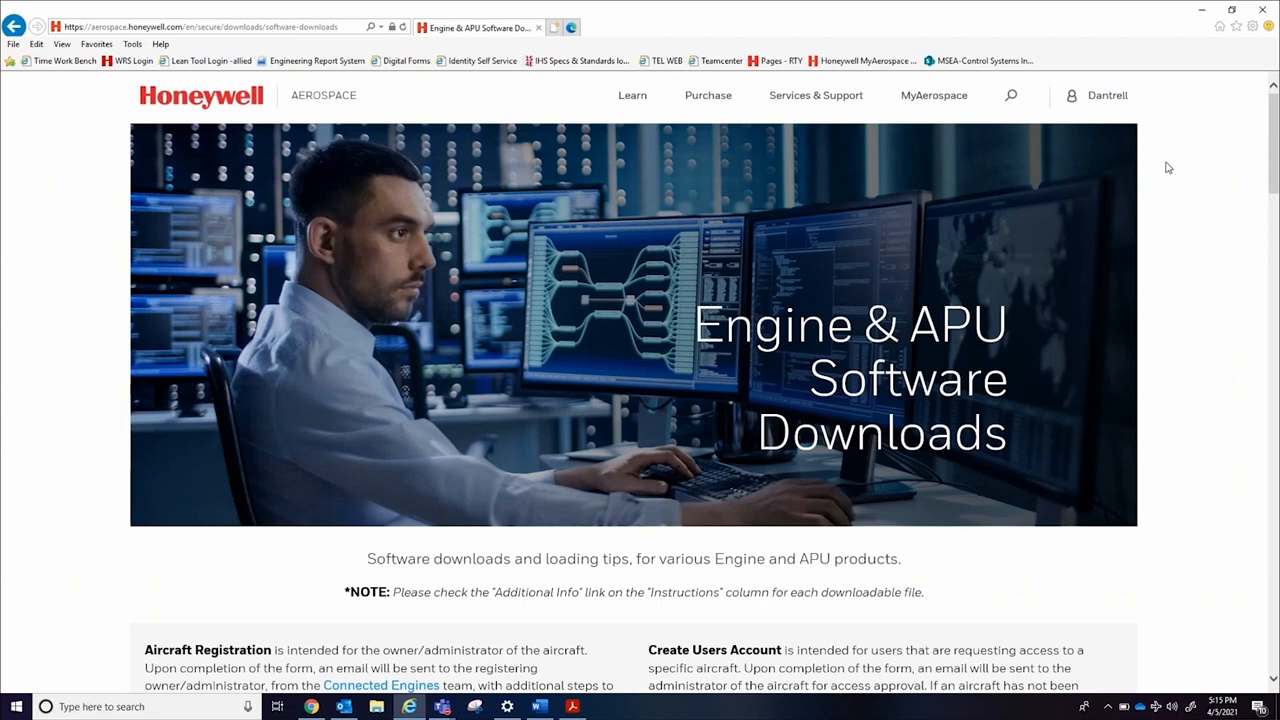
mouse_move(896, 260)
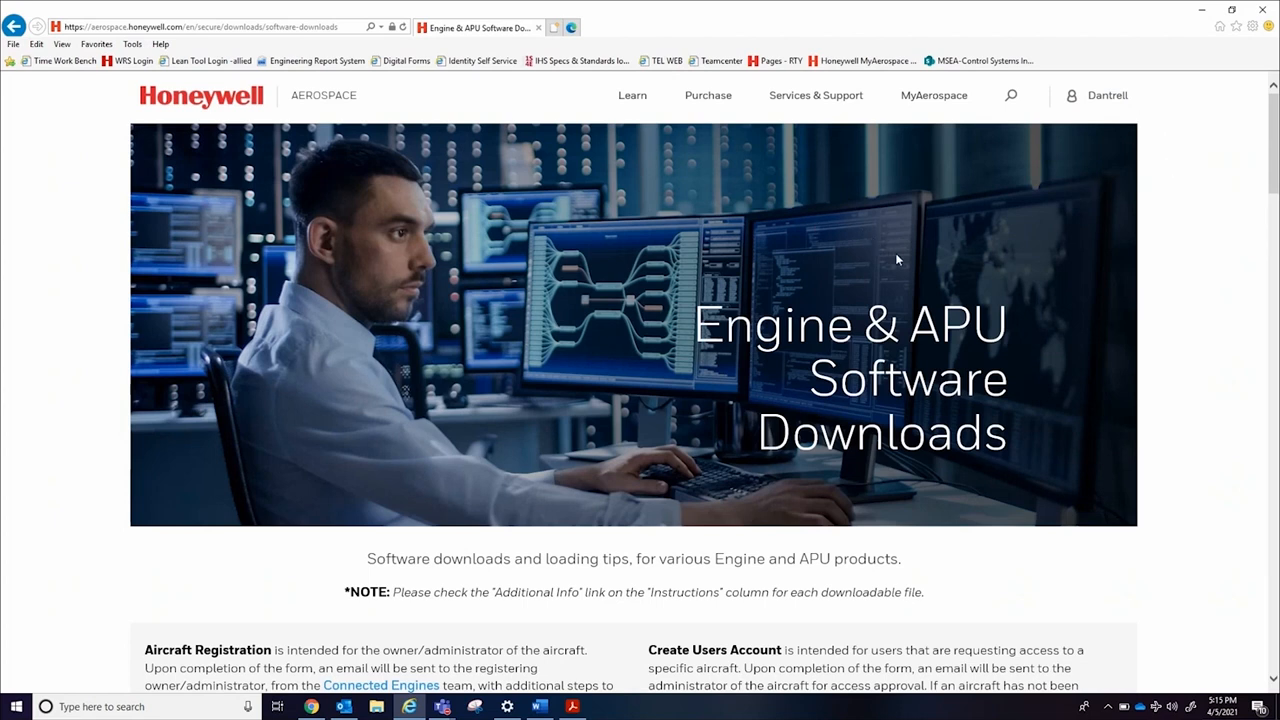
scroll(down, 3)
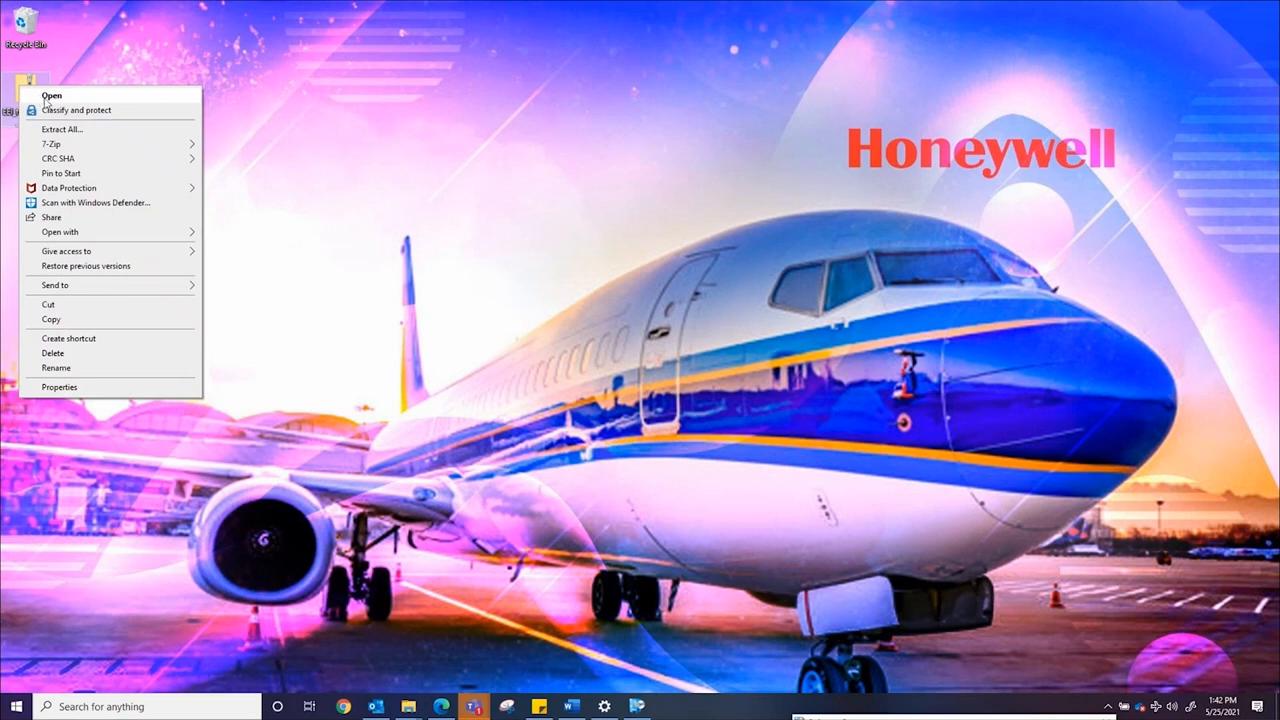
- Extract the zipped EEI_for_Forge_1.5.0 download to the desktop
click(62, 128)
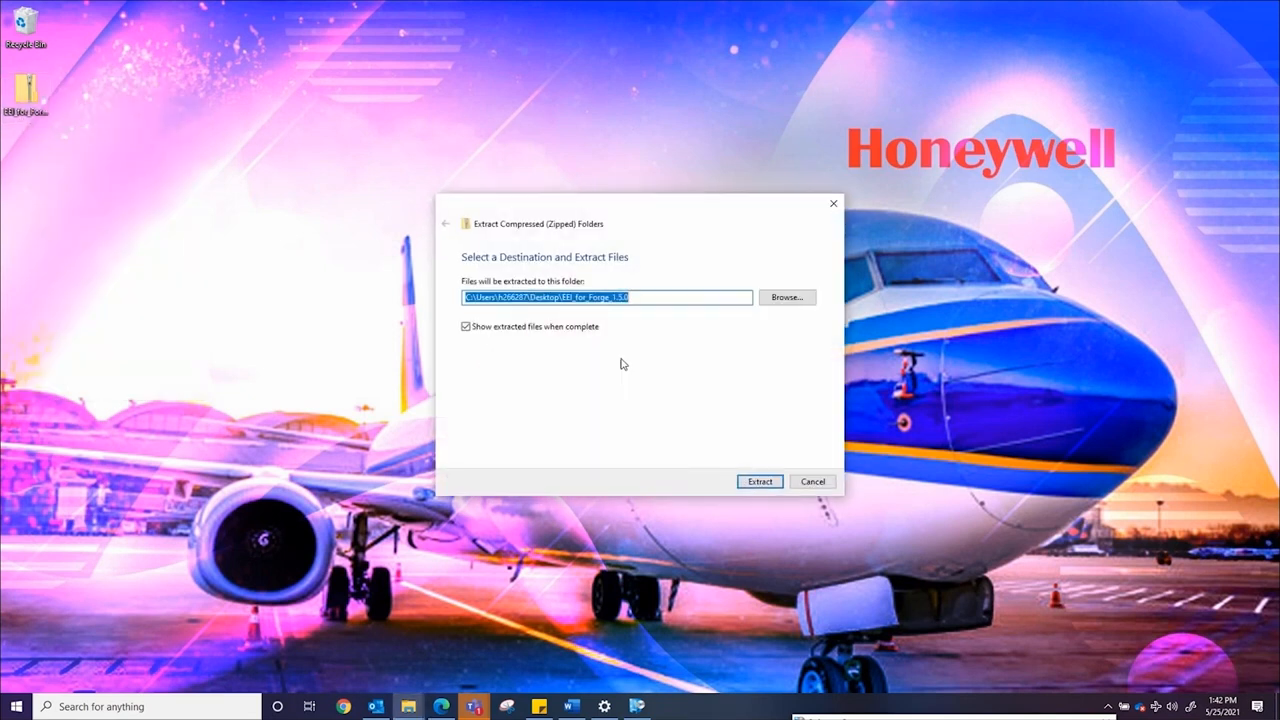
click(760, 480)
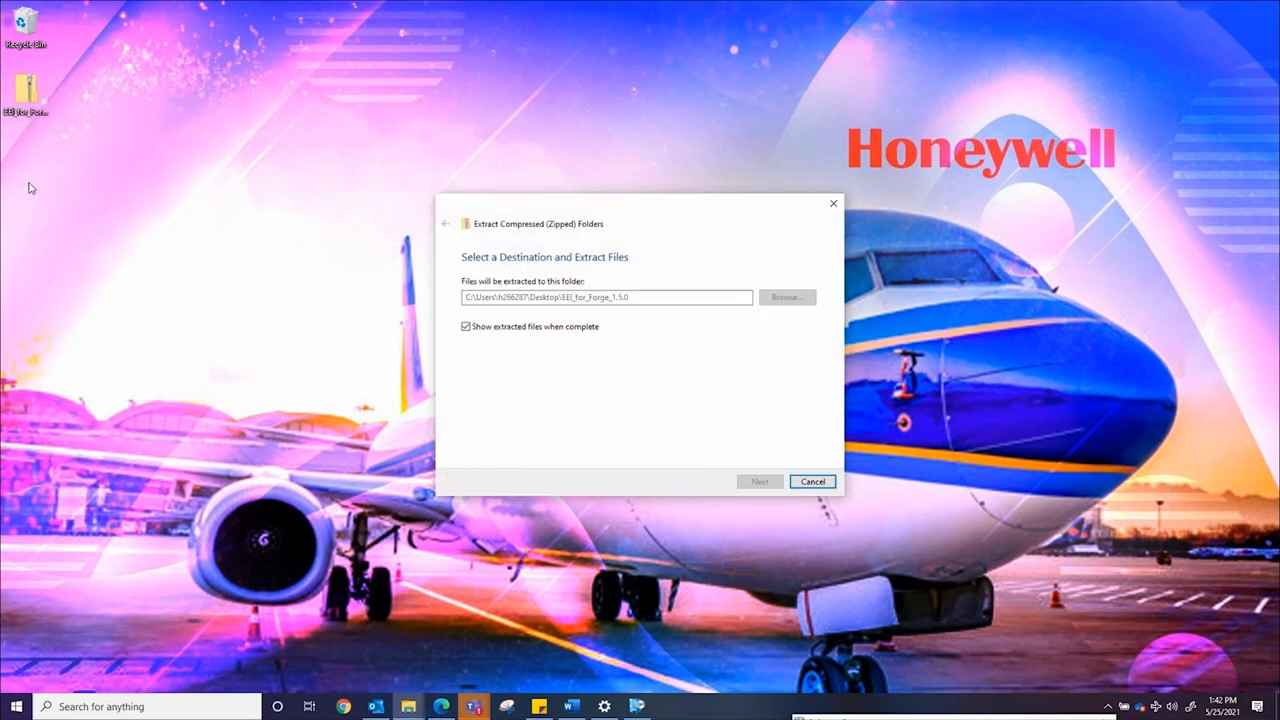
click(812, 480)
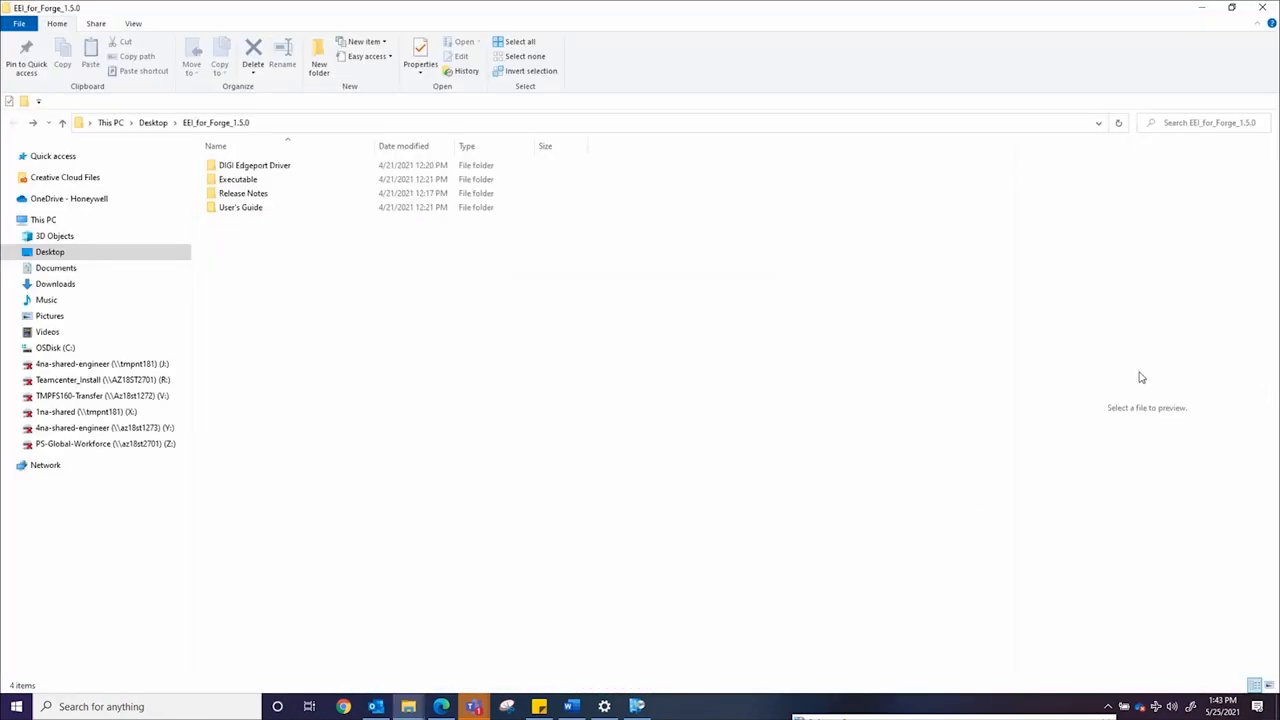
mouse_move(908, 332)
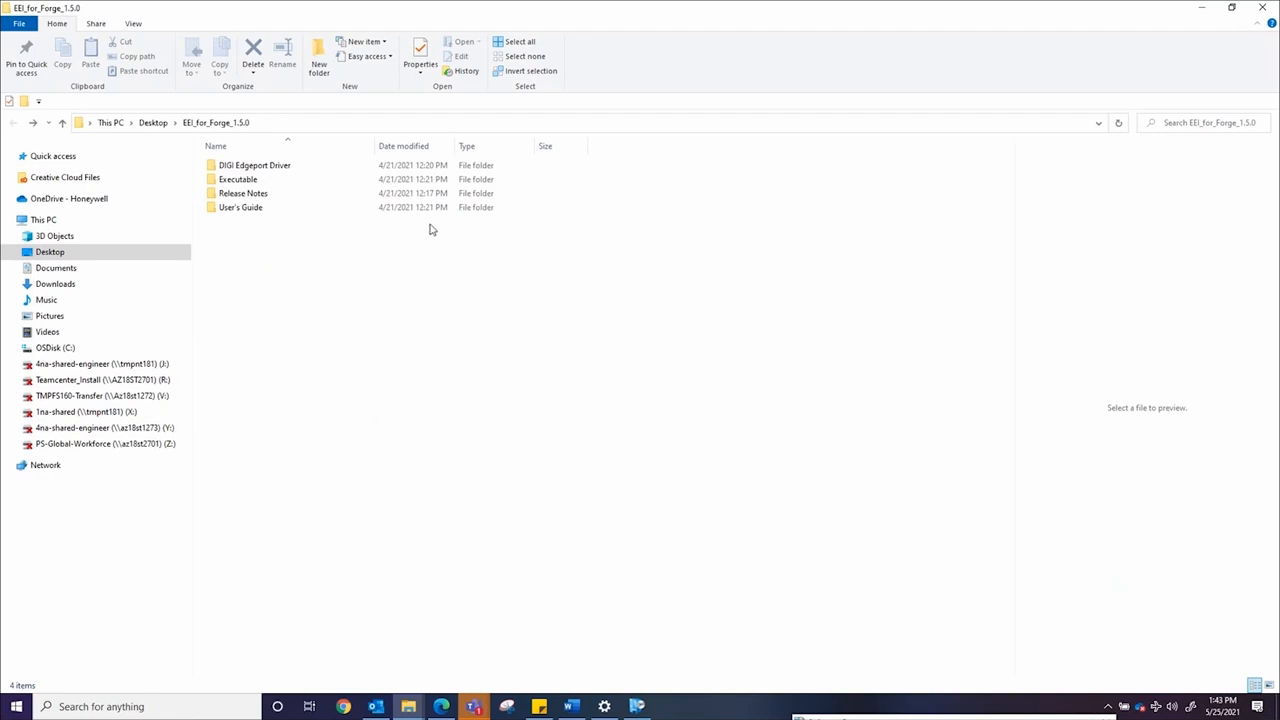
- Launch Setup from the Executable folder of EEI_for_Forge_1.5.0
double_click(238, 180)
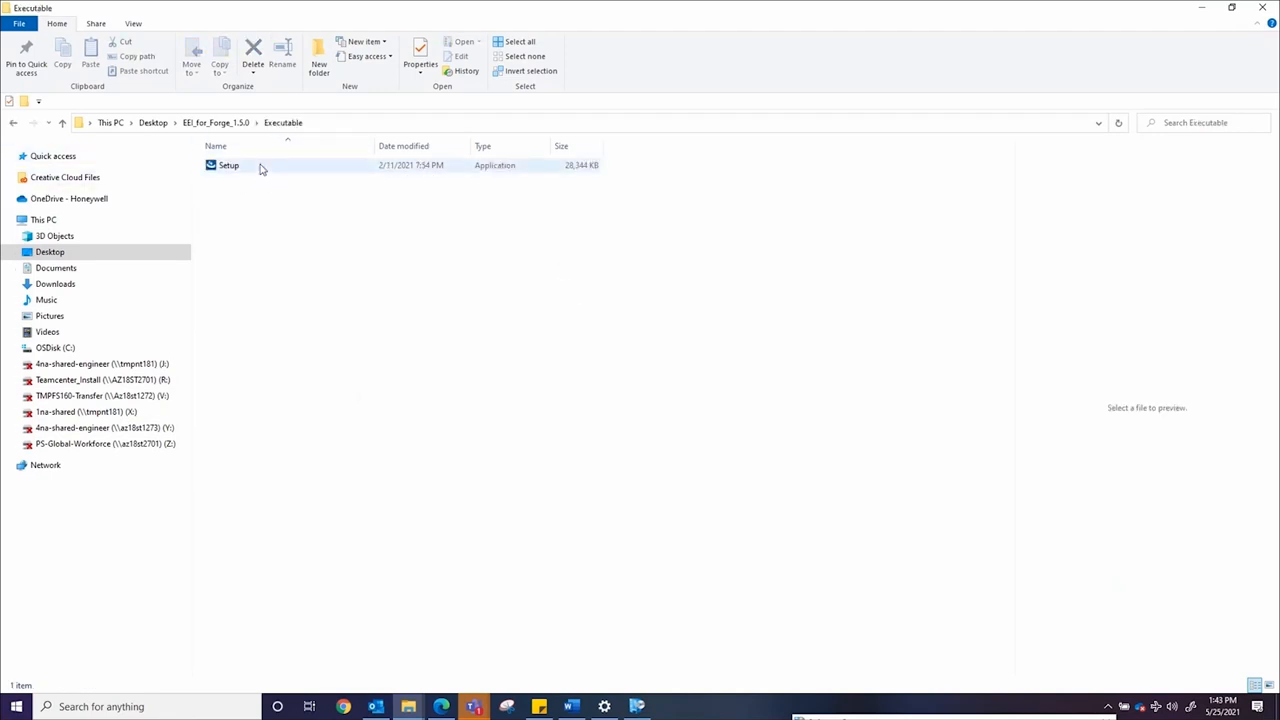
mouse_move(260, 168)
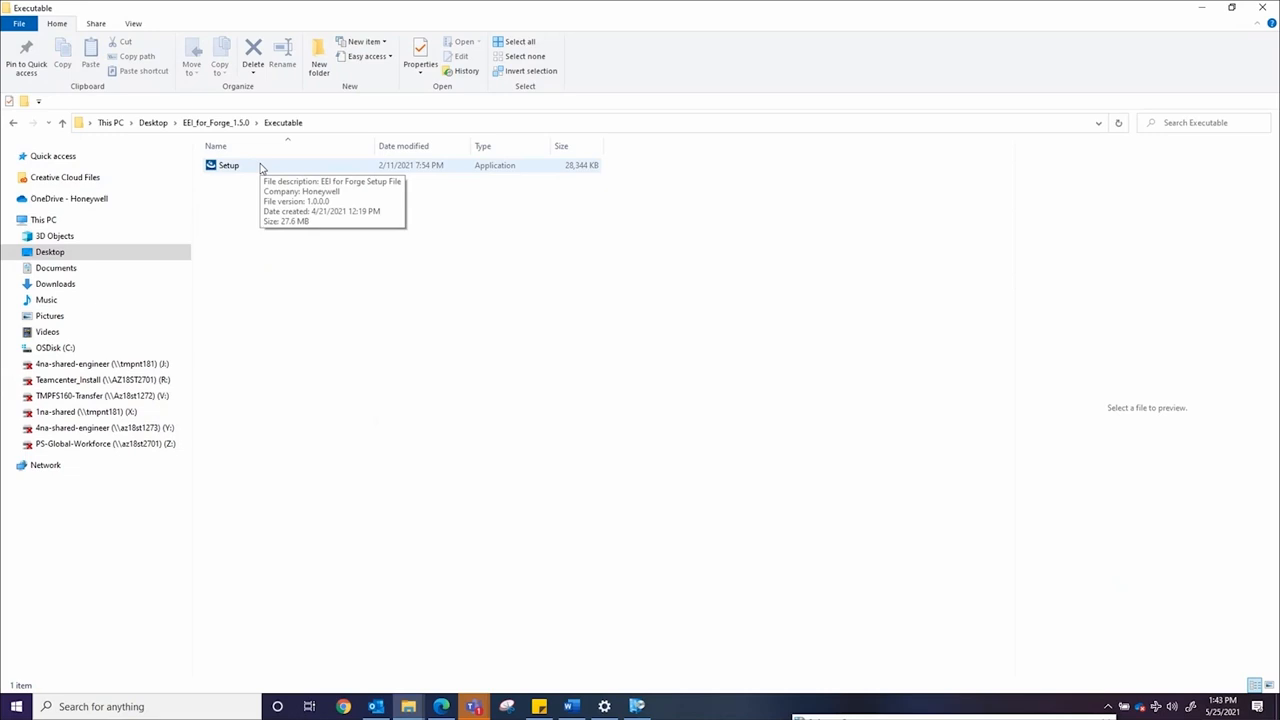
click(228, 164)
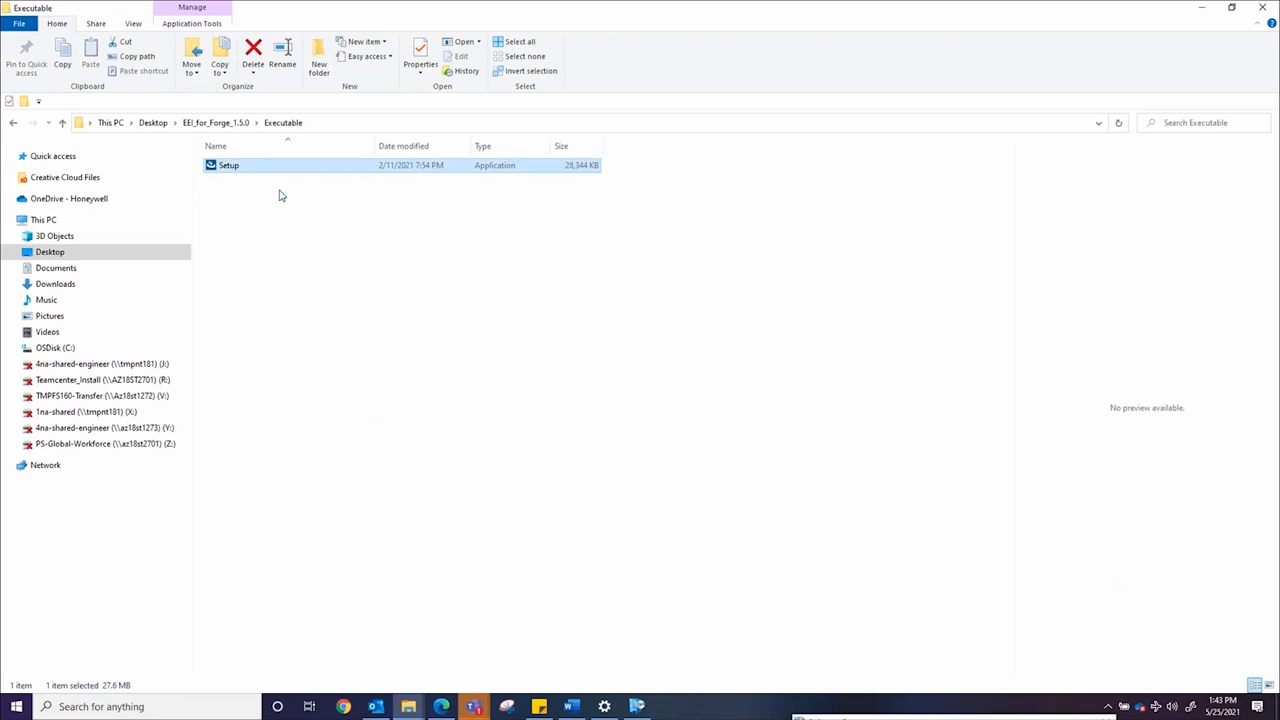
double_click(228, 164)
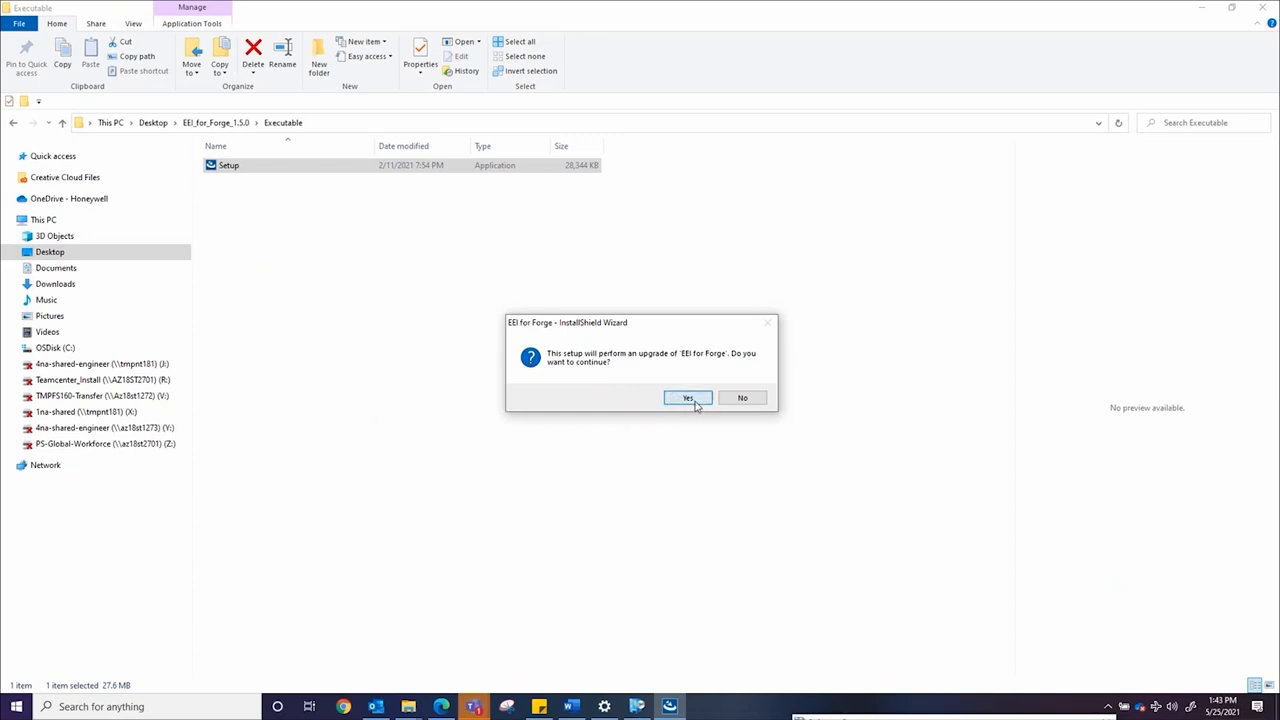
- Agree to upgrade EEI for Forge, keep the default destination folder, install and continue the resumed wizard
click(688, 398)
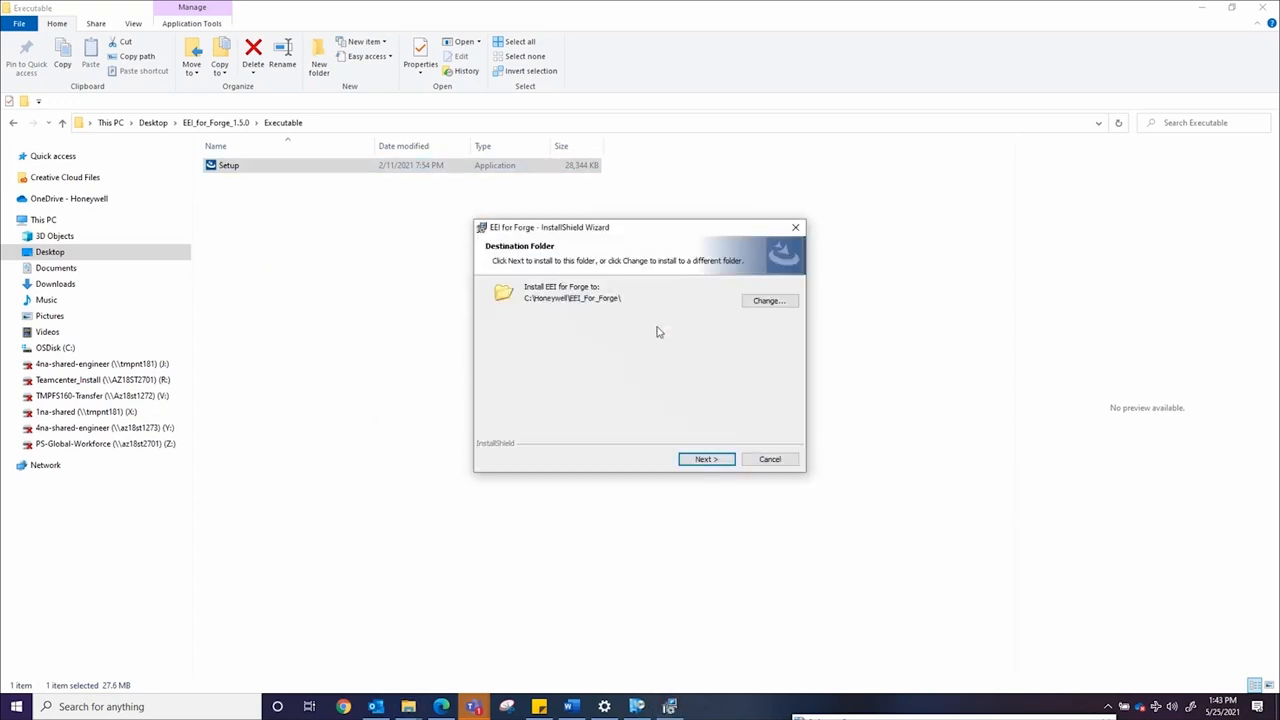
click(704, 458)
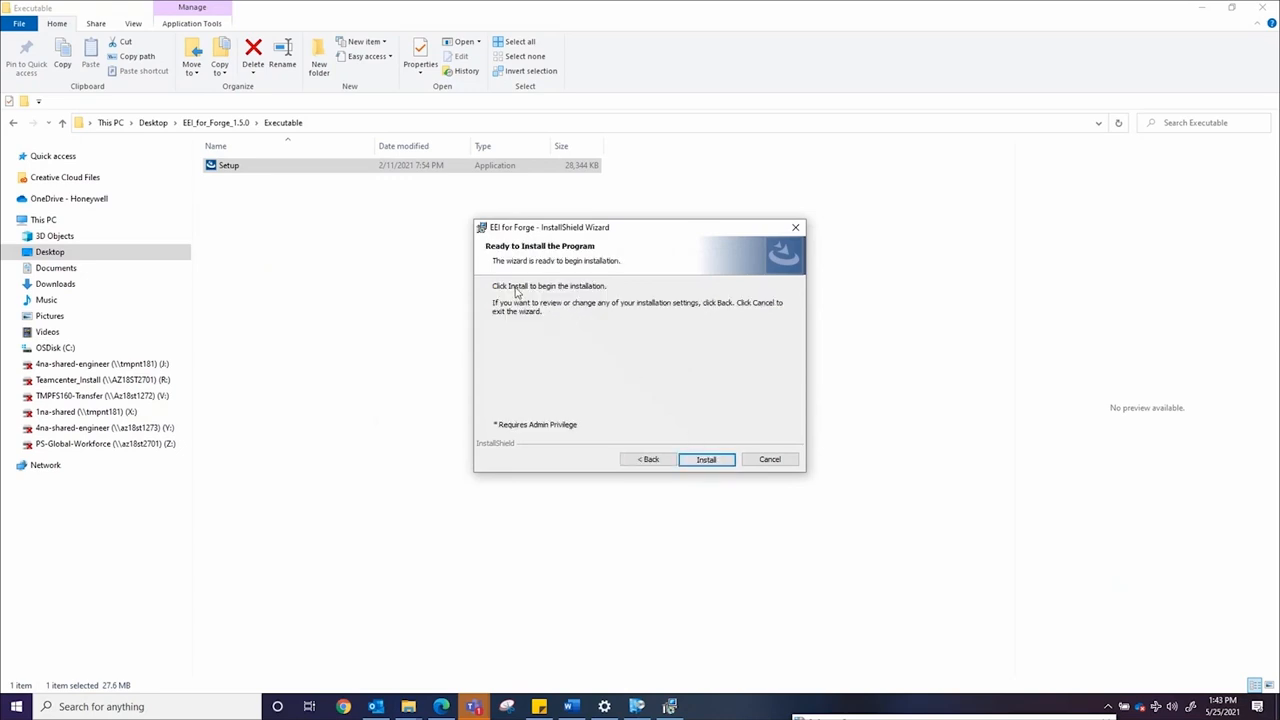
click(706, 458)
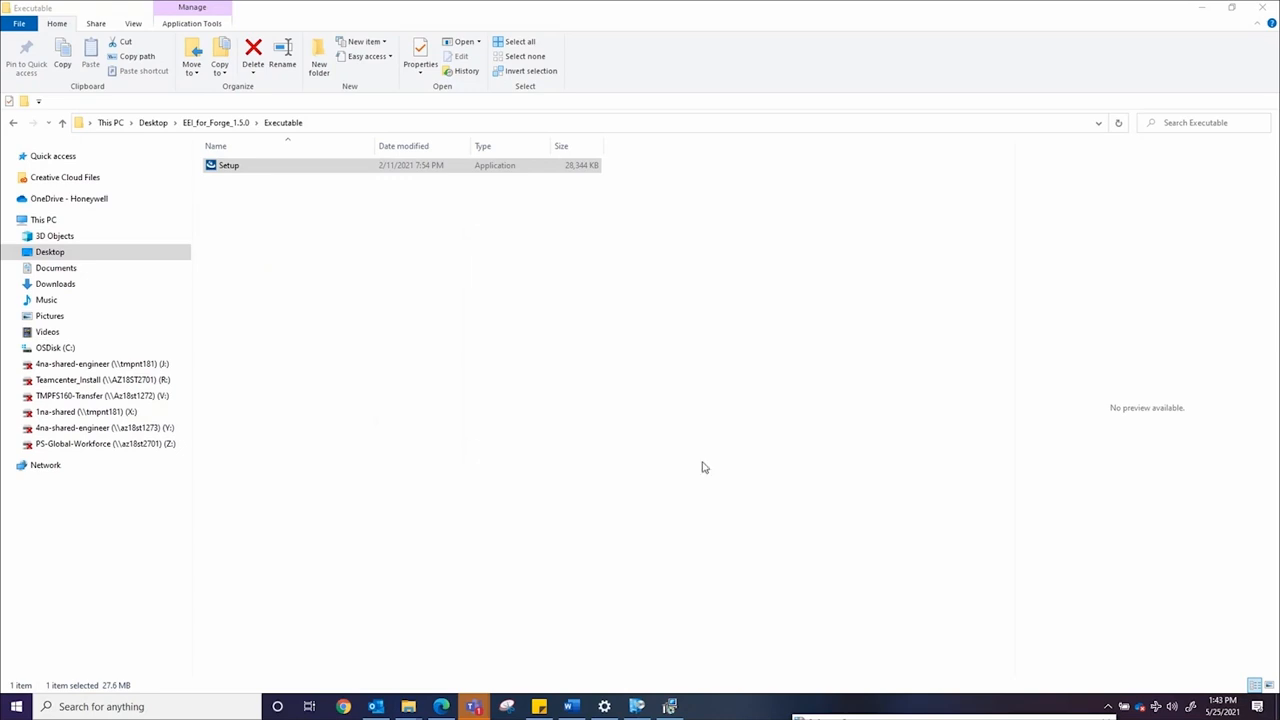
double_click(228, 164)
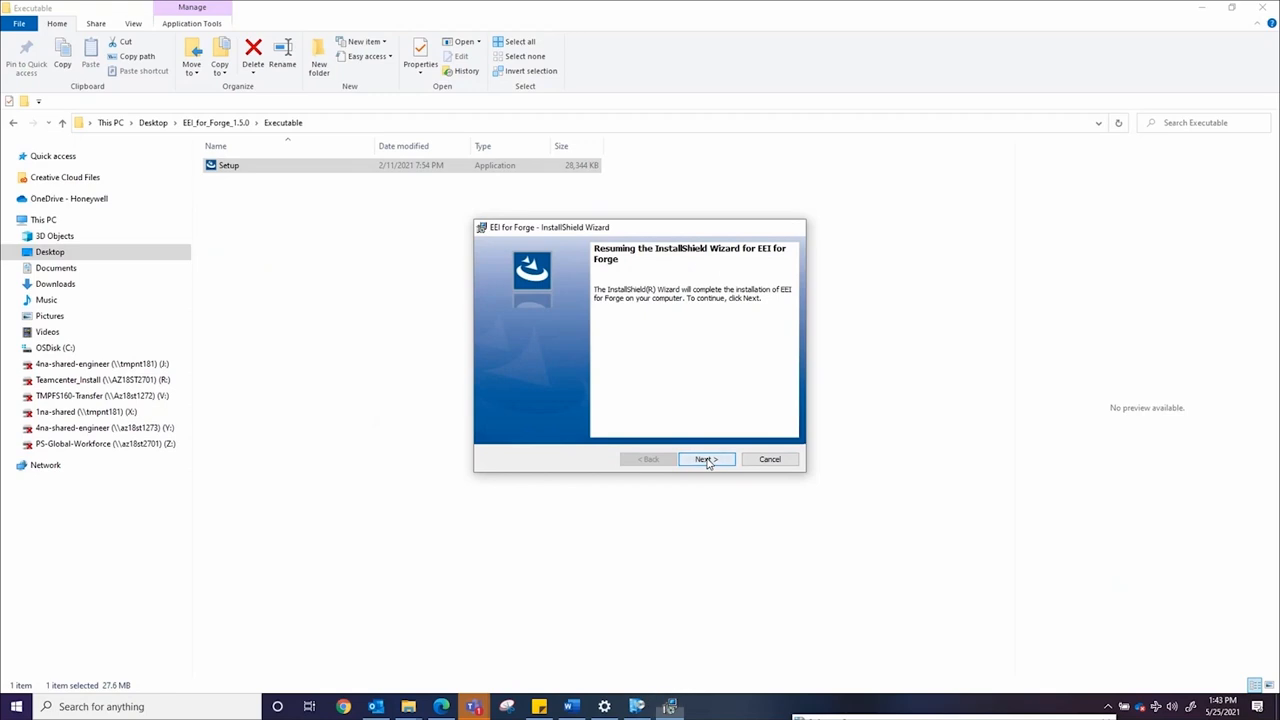
click(706, 458)
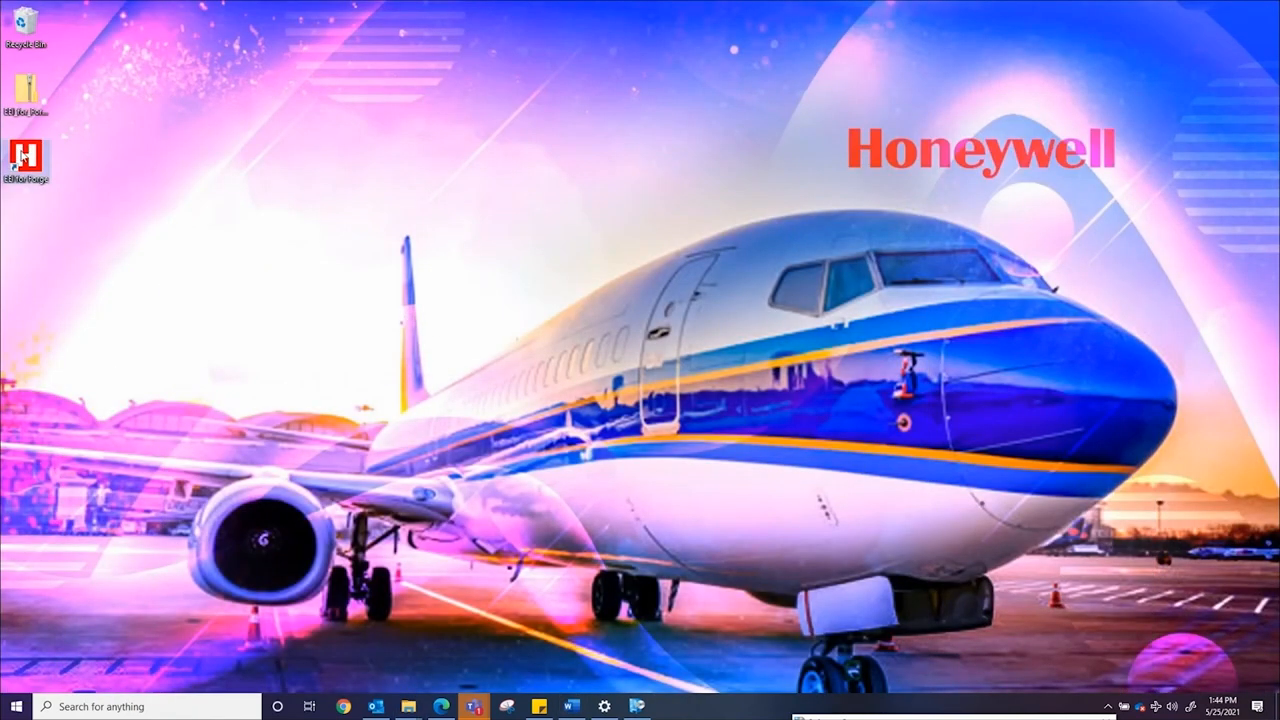
mouse_move(24, 158)
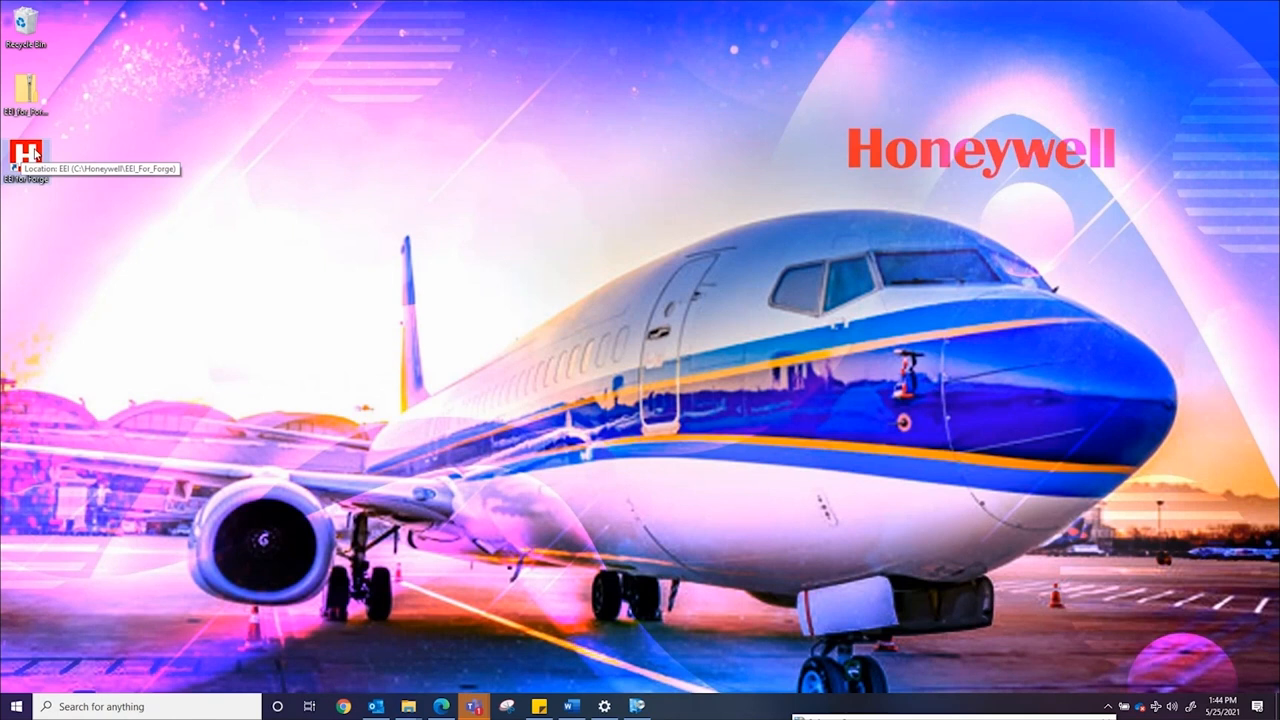
- Open the EEI_for_Forge_1.5.0 desktop folder listing Driver, Executable, Release Notes and User's Guide
double_click(22, 156)
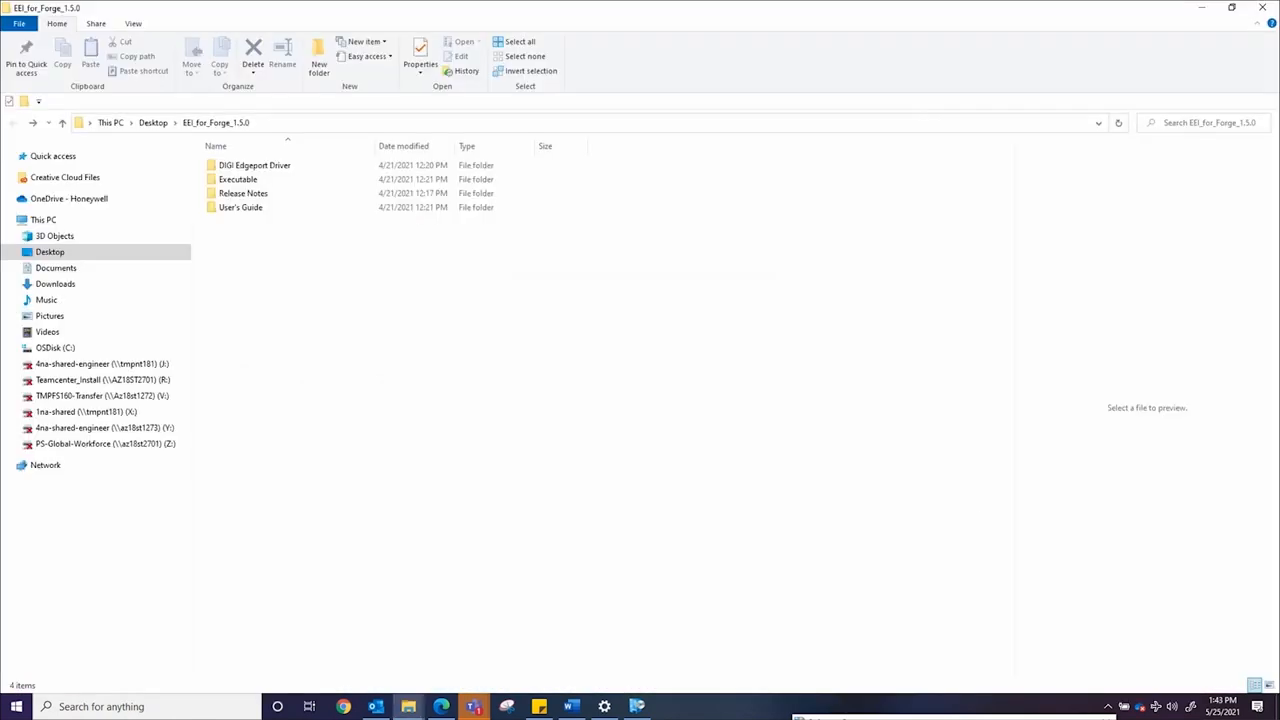
mouse_move(908, 320)
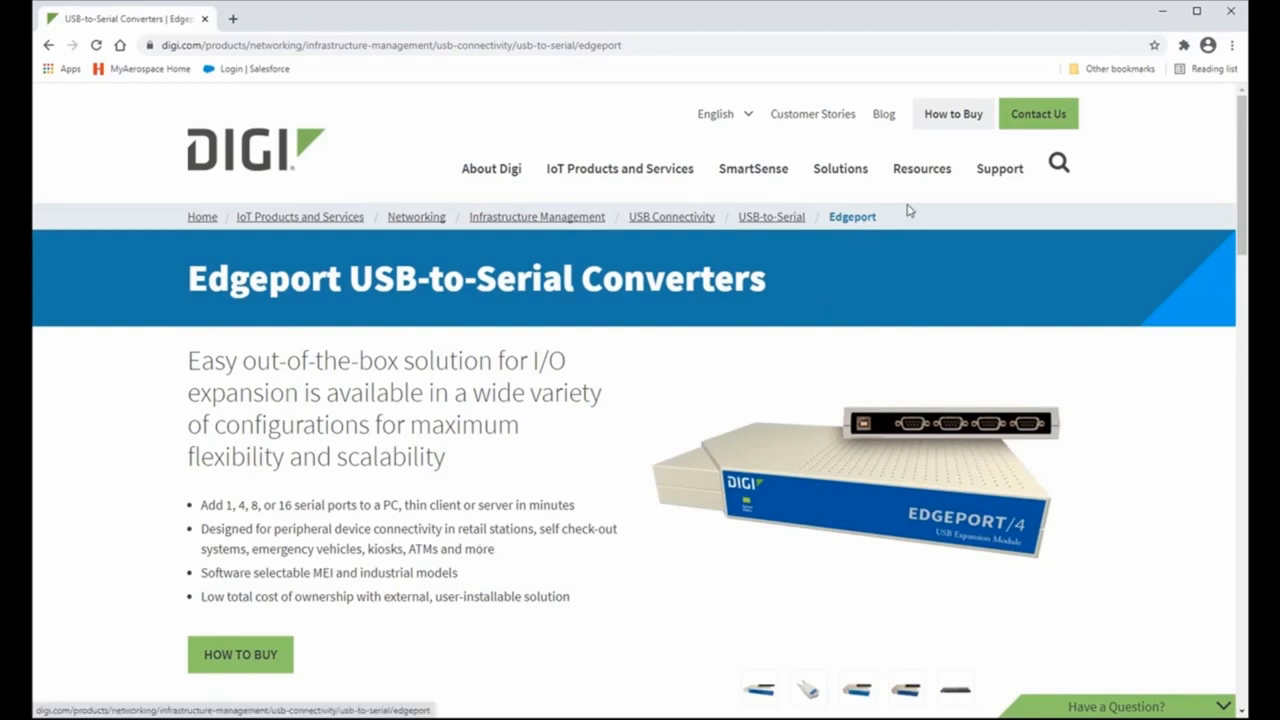
- Show Digi's Support menu with its Drivers option for the Edgeport converters
click(1000, 168)
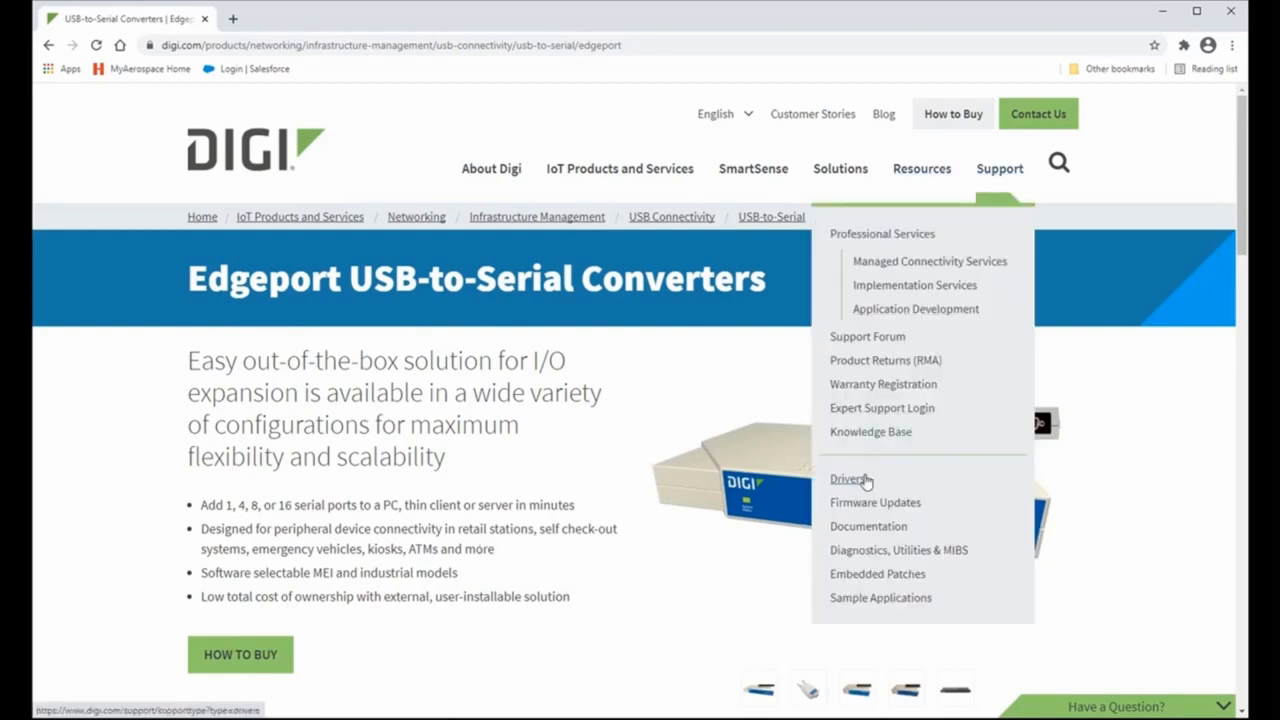
mouse_move(858, 488)
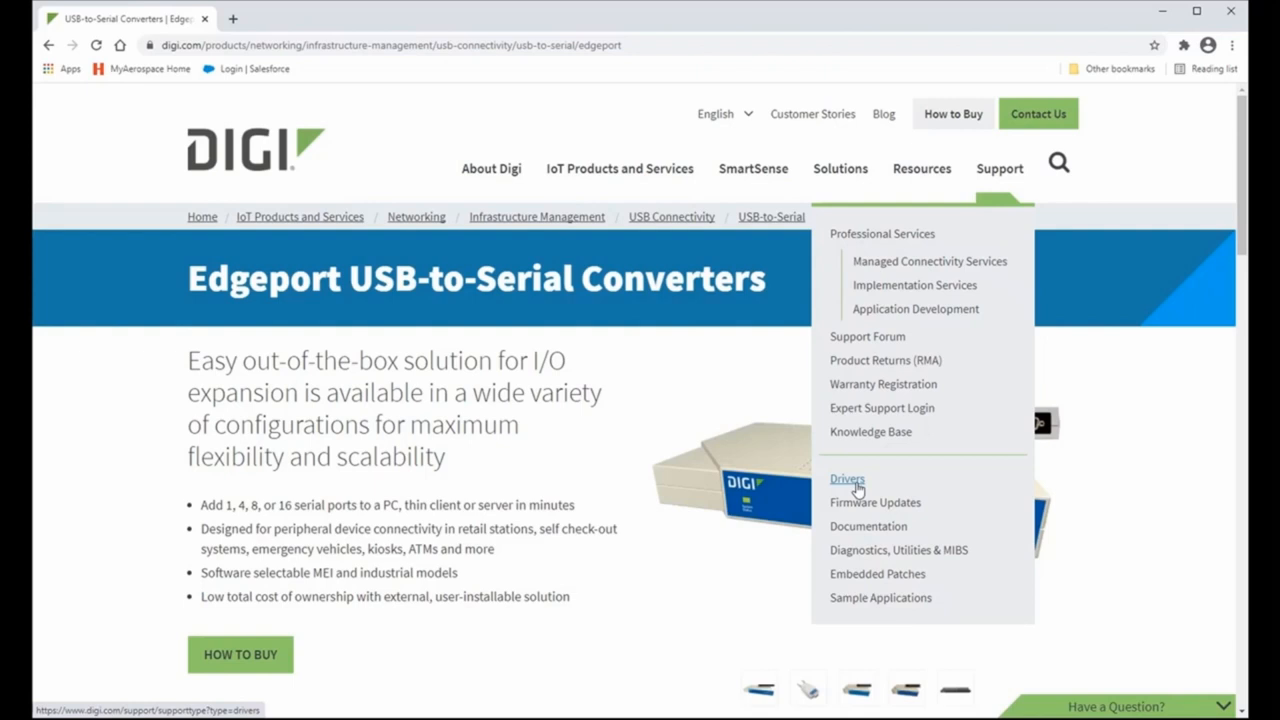
mouse_move(864, 478)
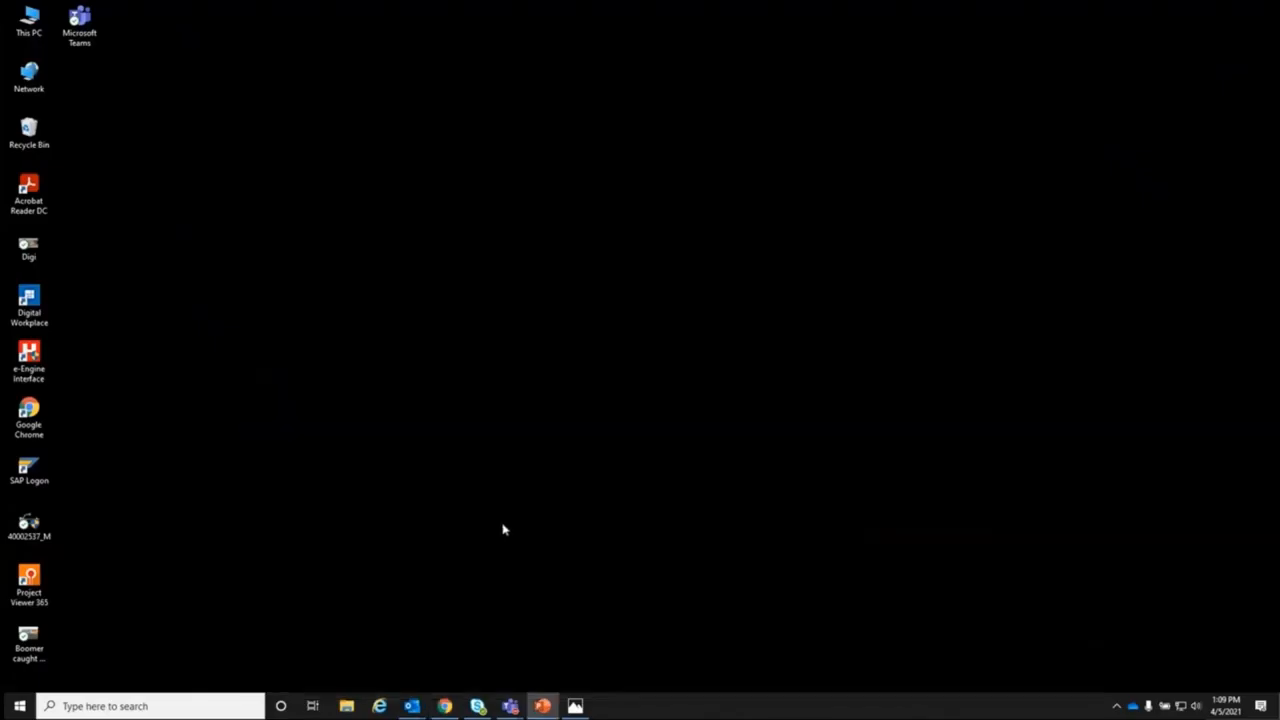
mouse_move(70, 530)
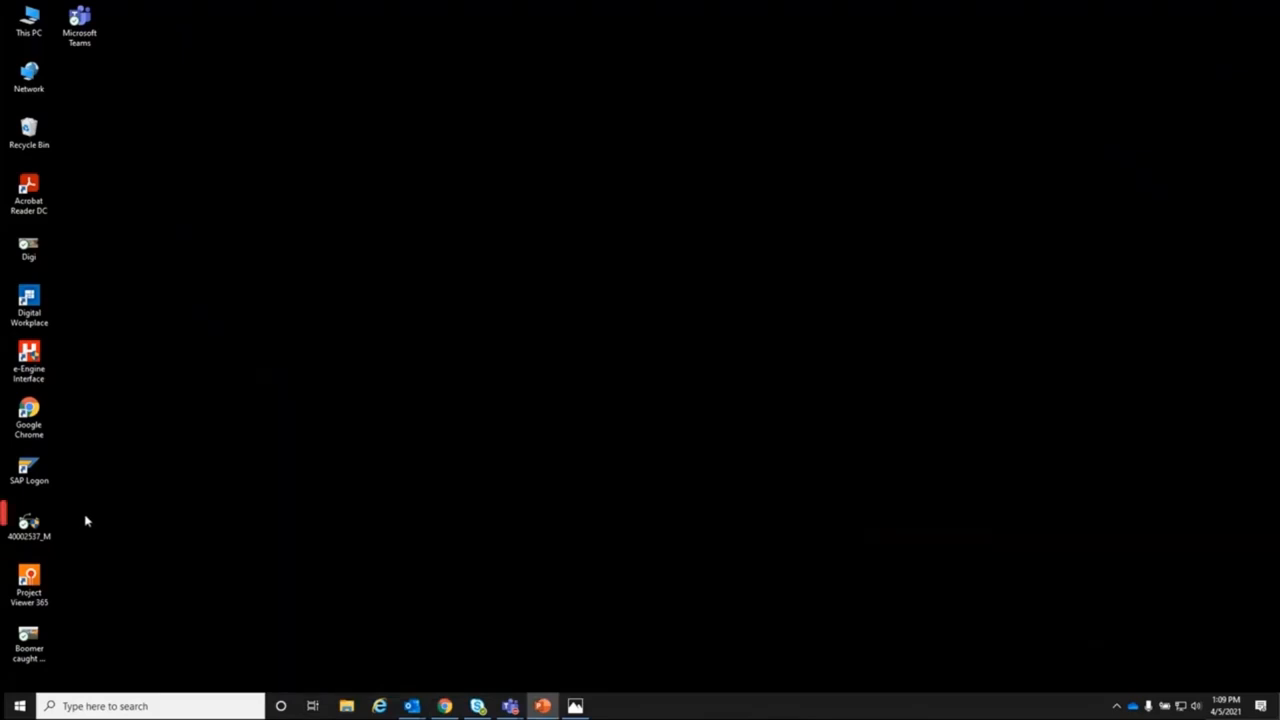
- Run the EdgePort Drivers v6.04 self-extractor from the desktop and install the Windows drivers
click(30, 524)
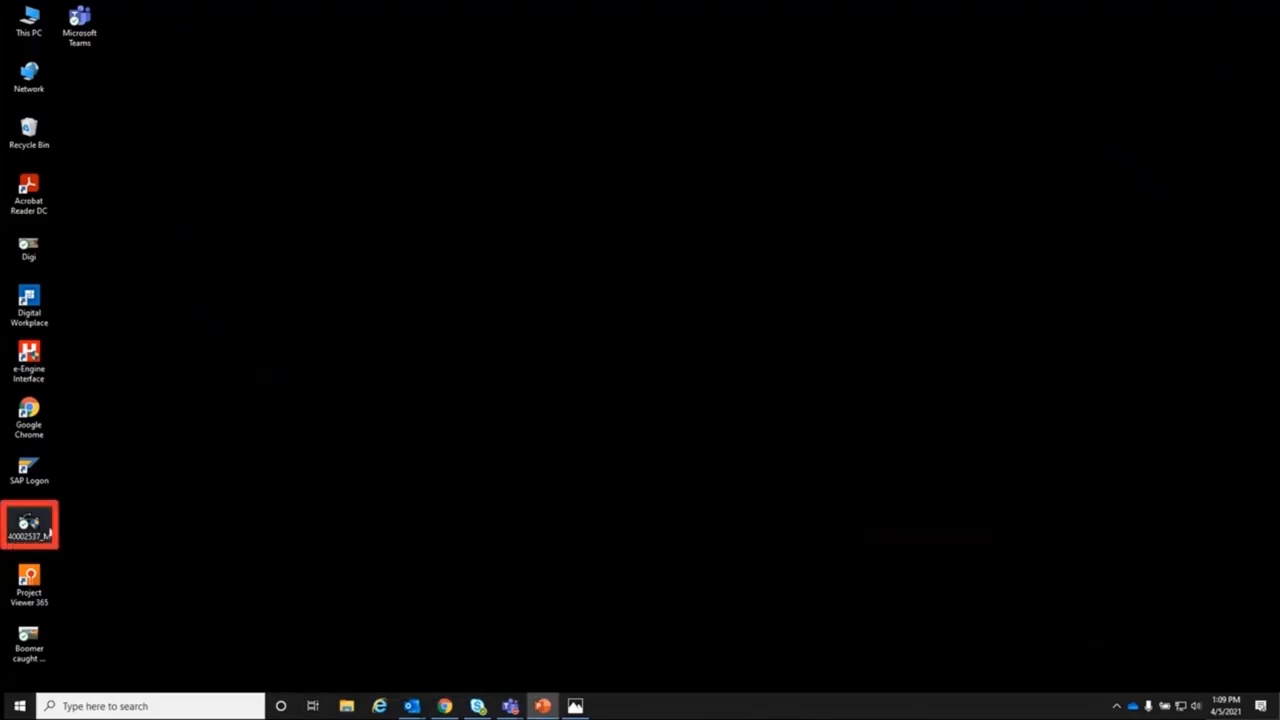
double_click(28, 532)
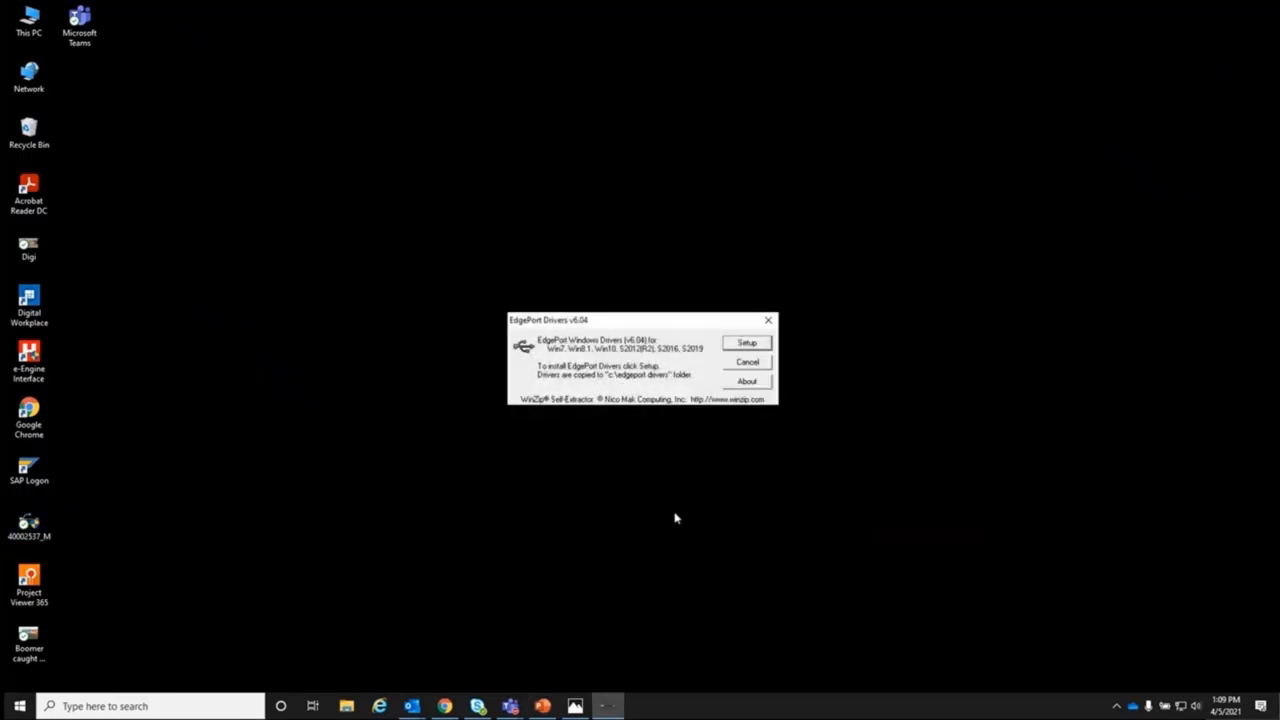
mouse_move(704, 512)
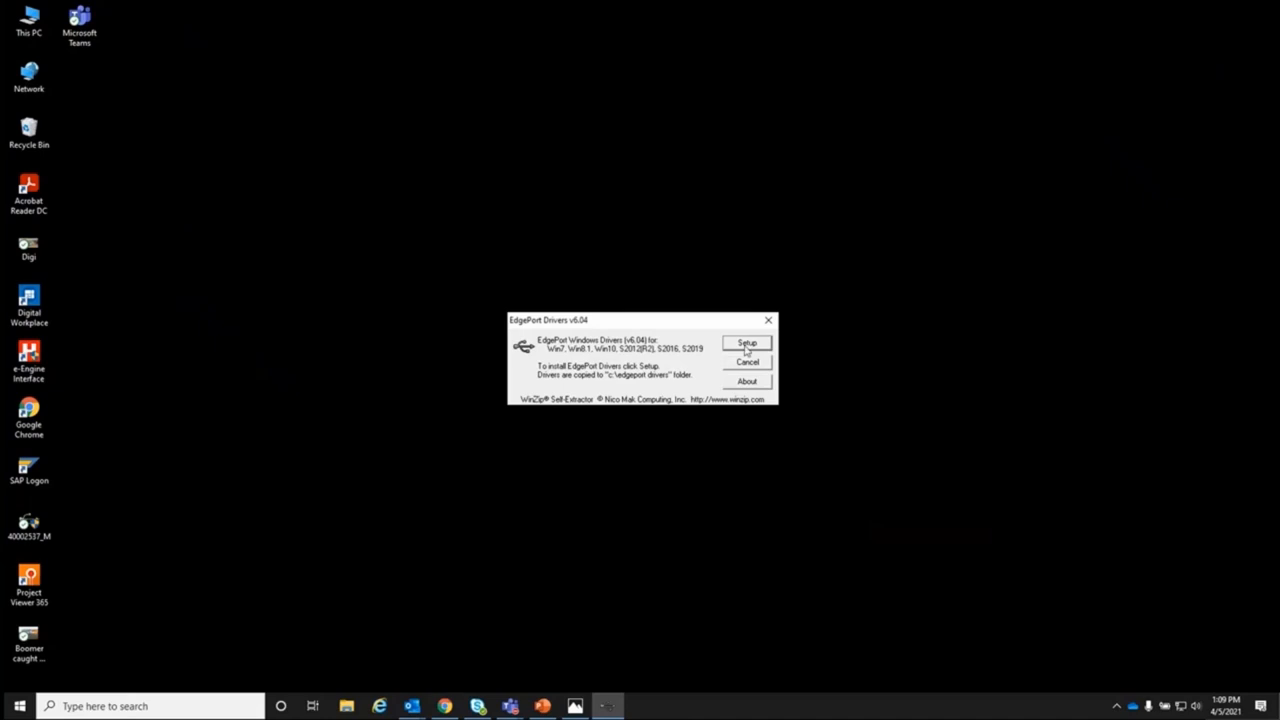
click(746, 344)
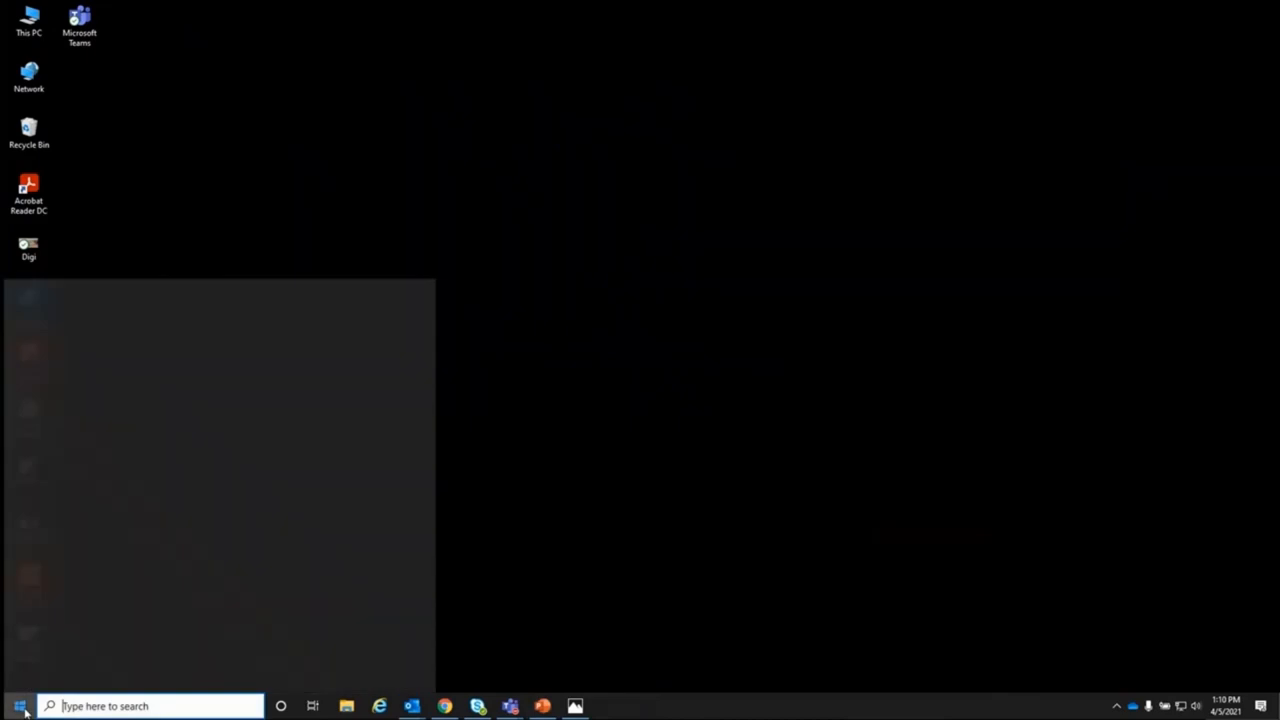
- Launch the Edgeport Configuration Utility from the Digi USB group in the Start menu
click(12, 704)
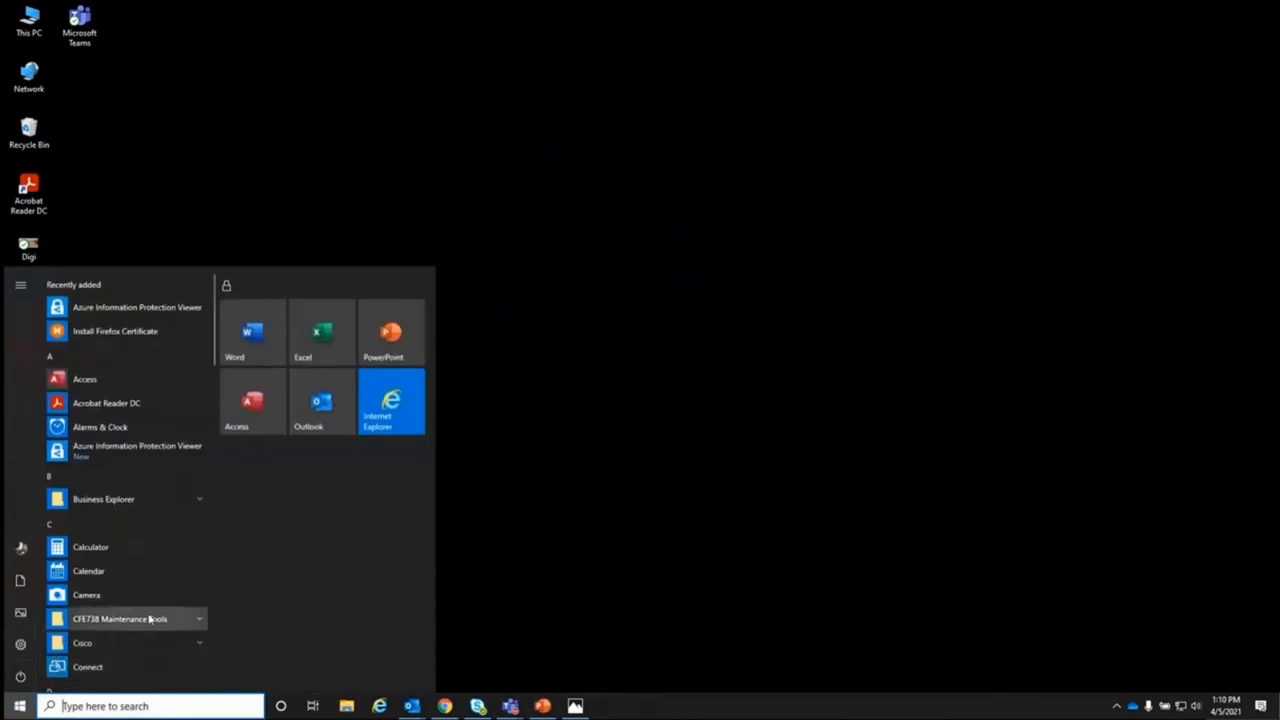
scroll(down, 3)
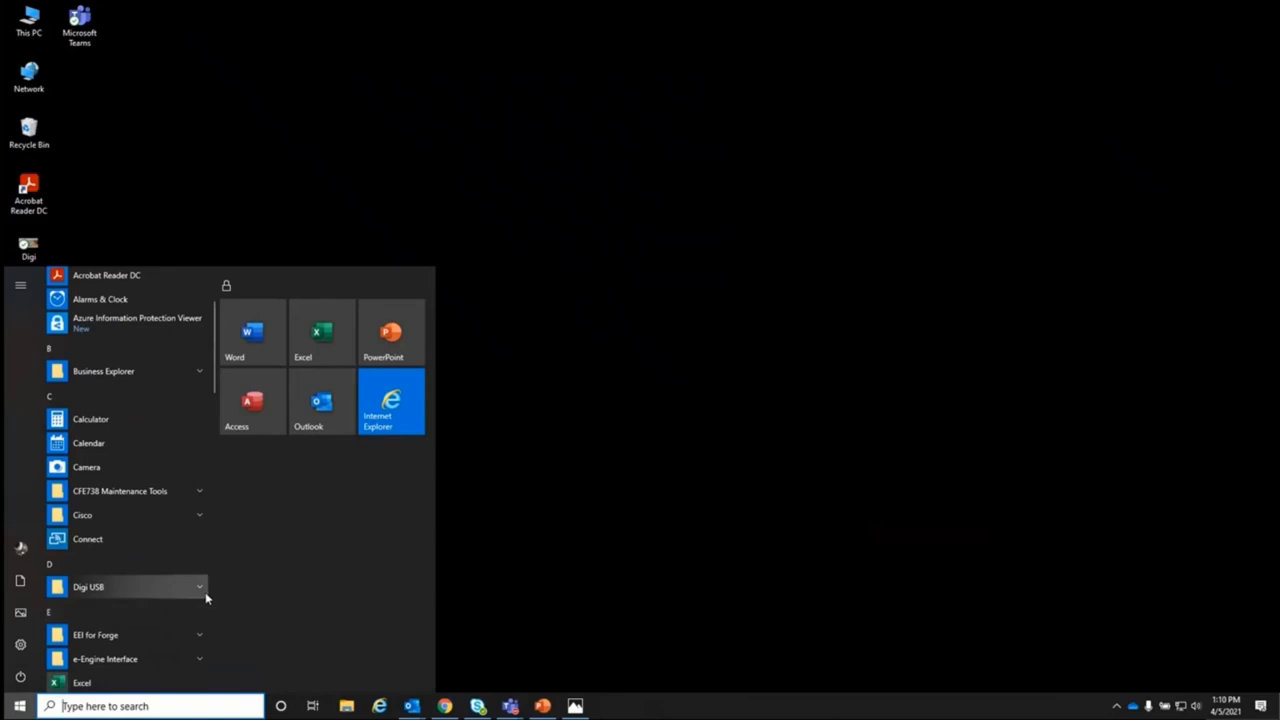
click(124, 584)
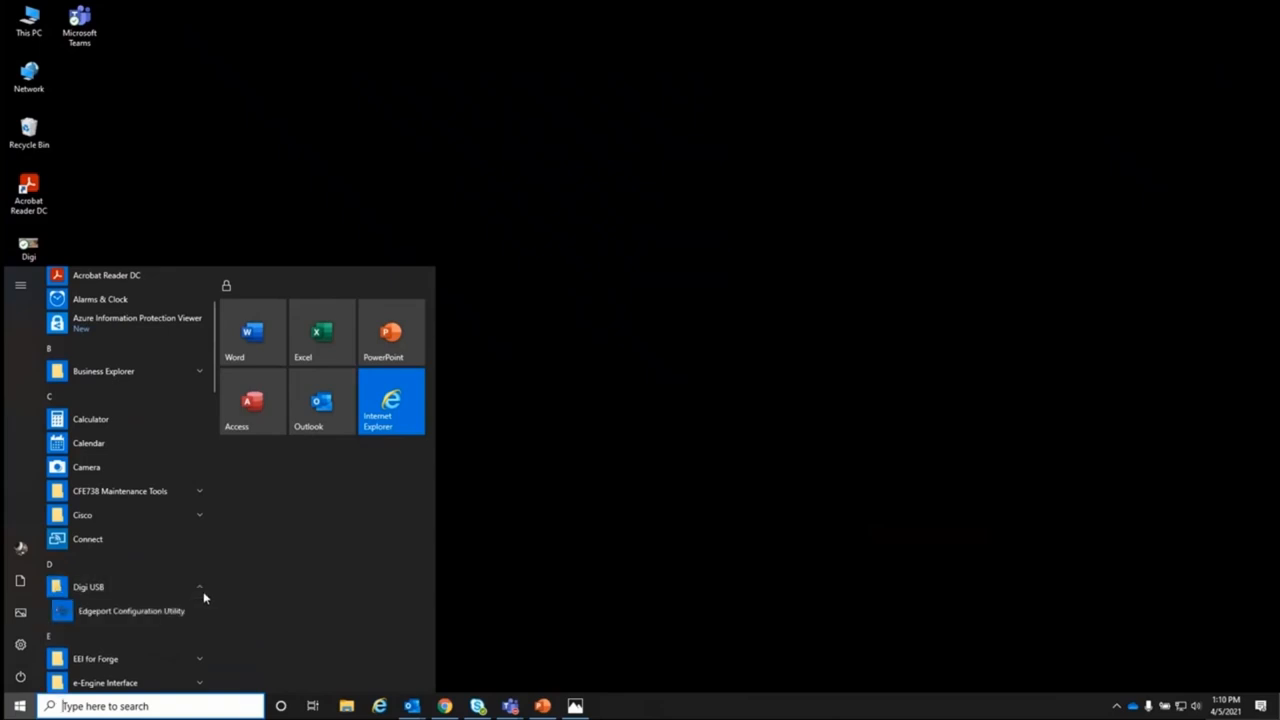
mouse_move(168, 620)
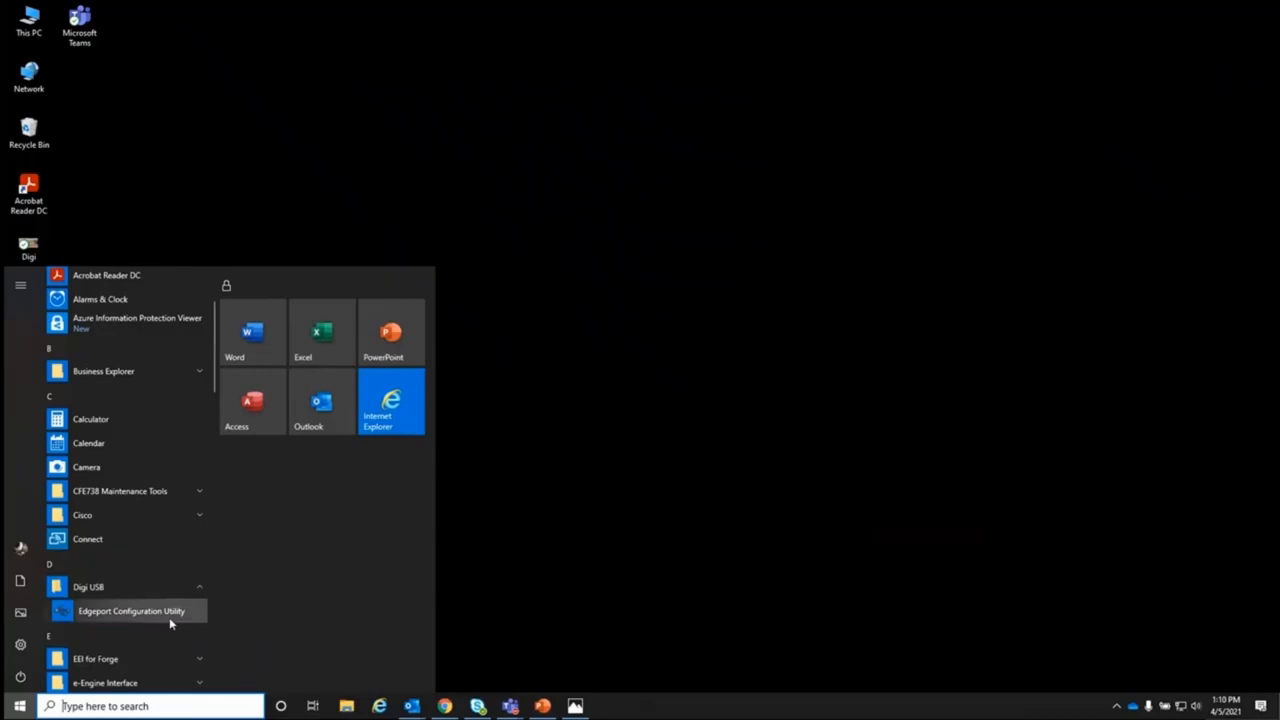
click(140, 610)
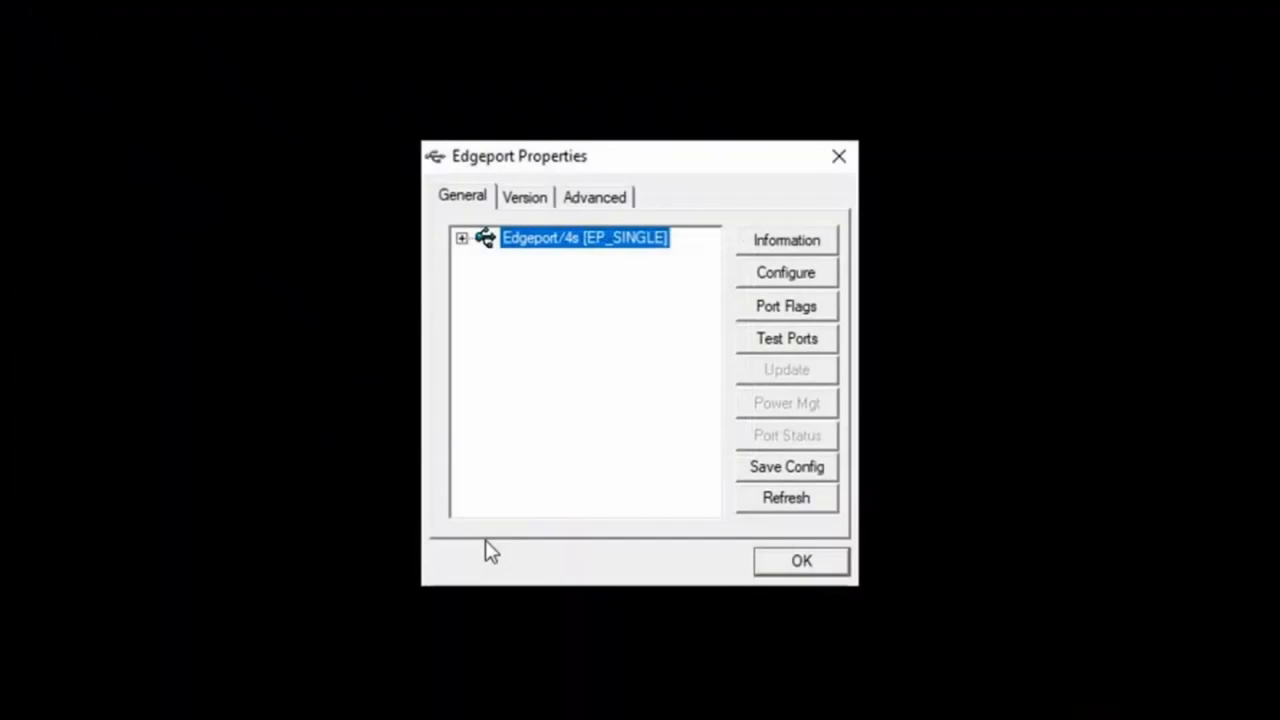
mouse_move(502, 412)
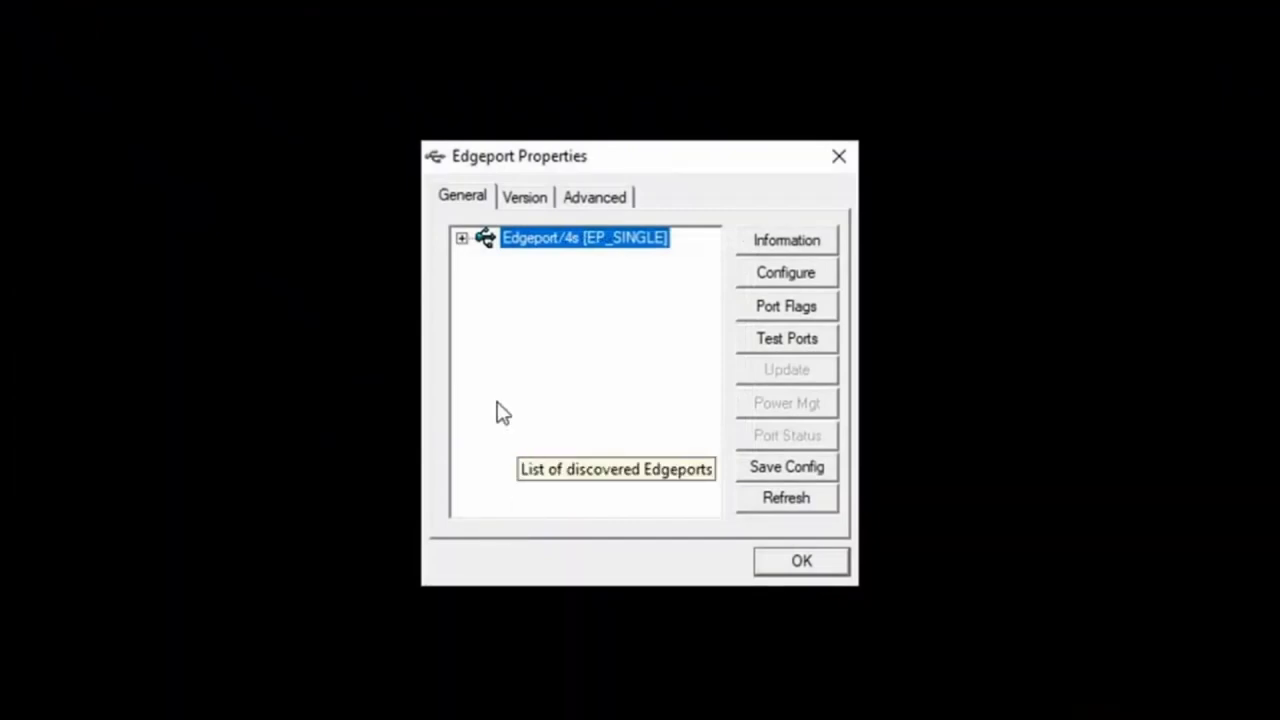
mouse_move(470, 270)
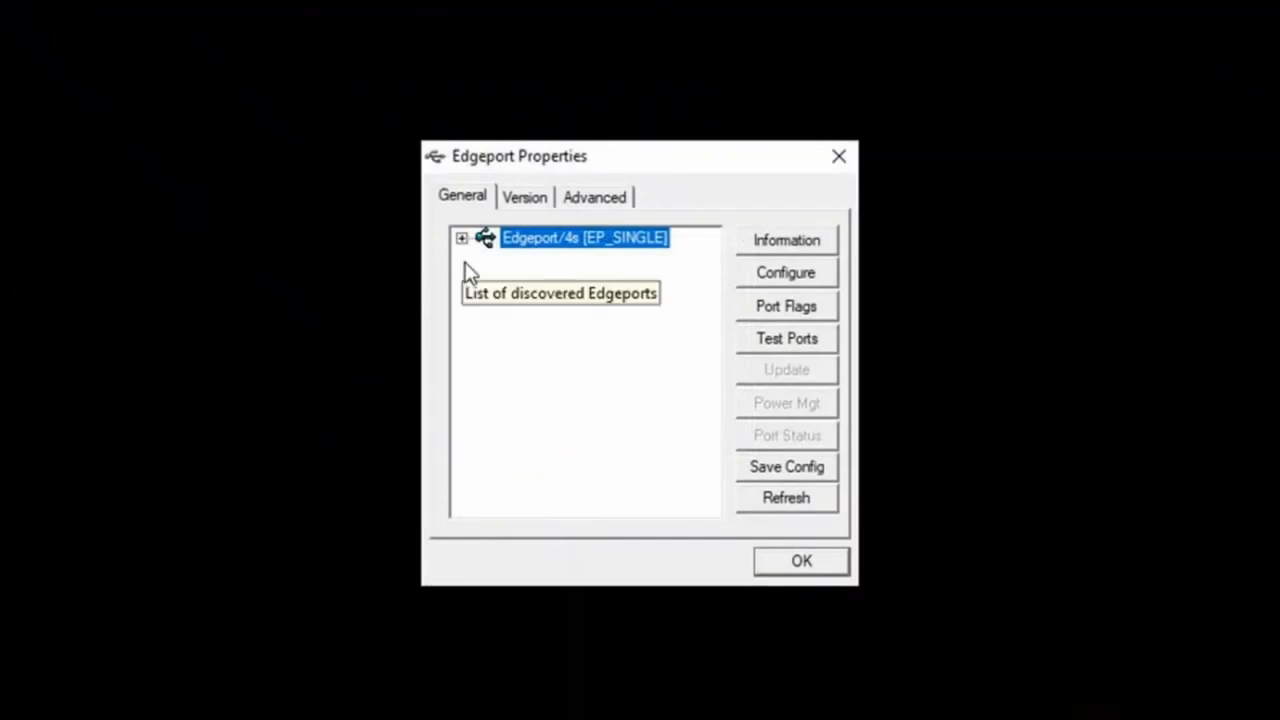
- Expand the Edgeport/4s device to reveal its four ports COM8 through COM11
click(460, 238)
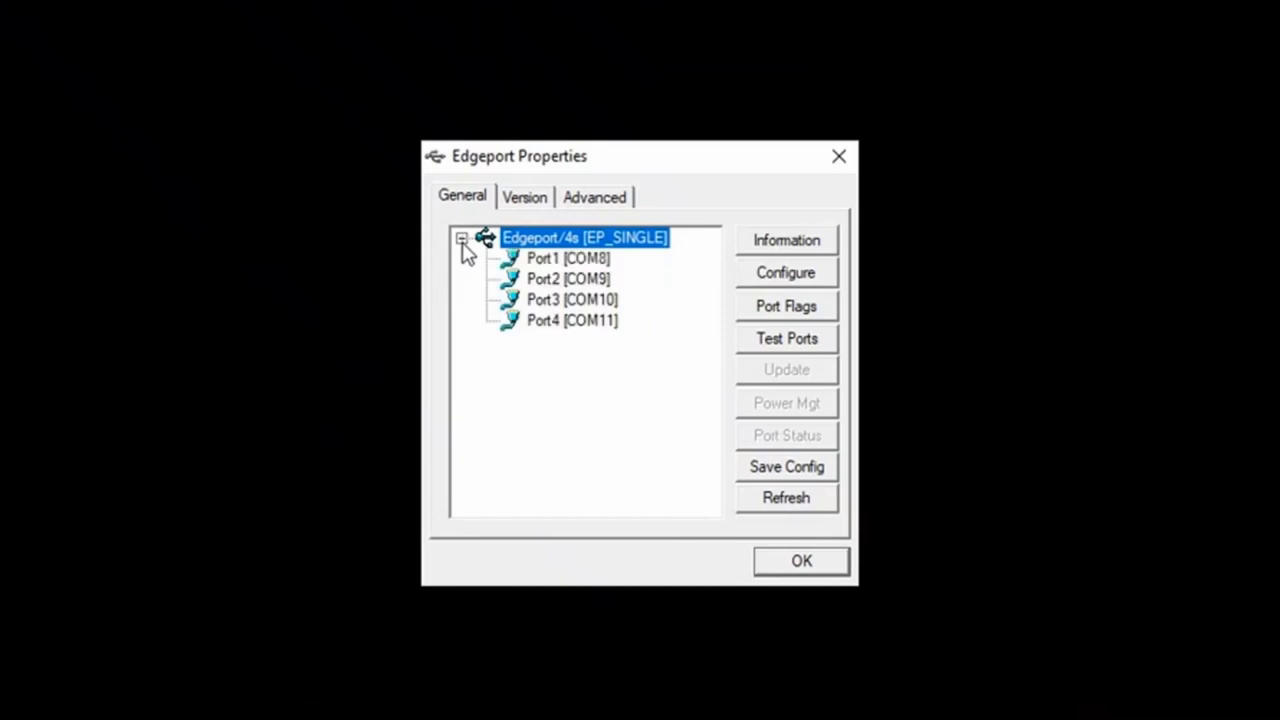
mouse_move(584, 380)
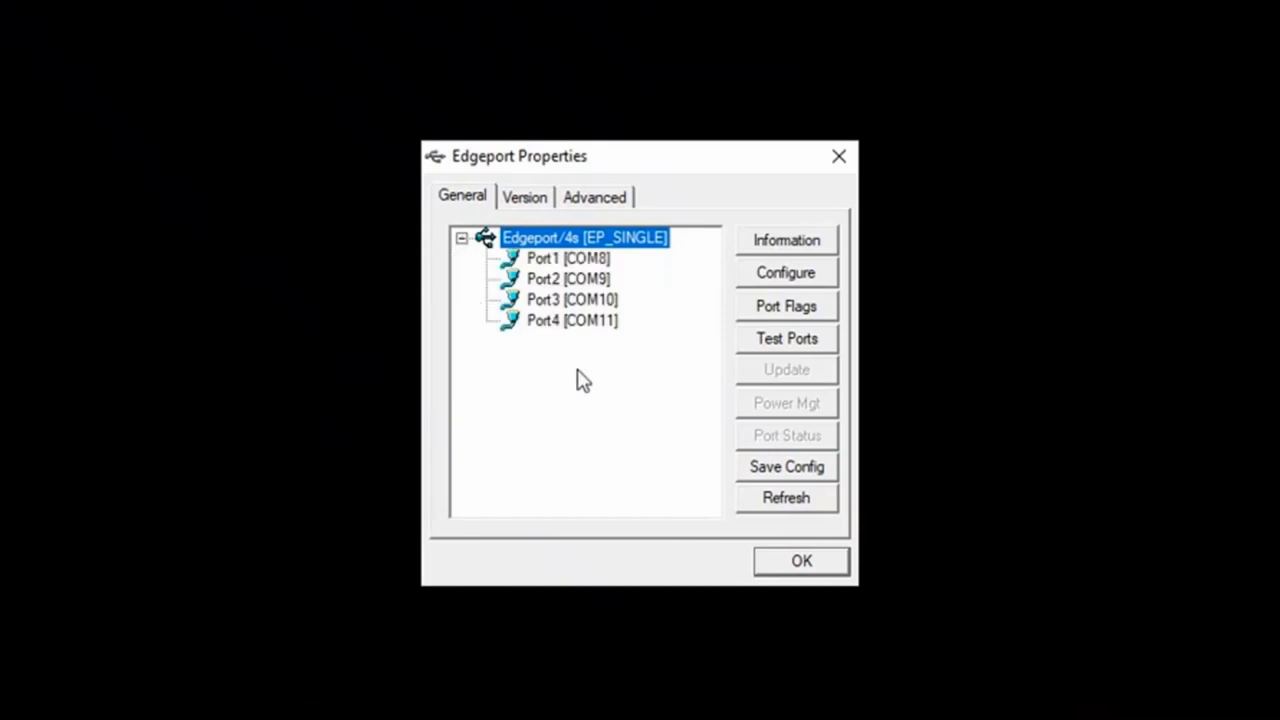
mouse_move(622, 374)
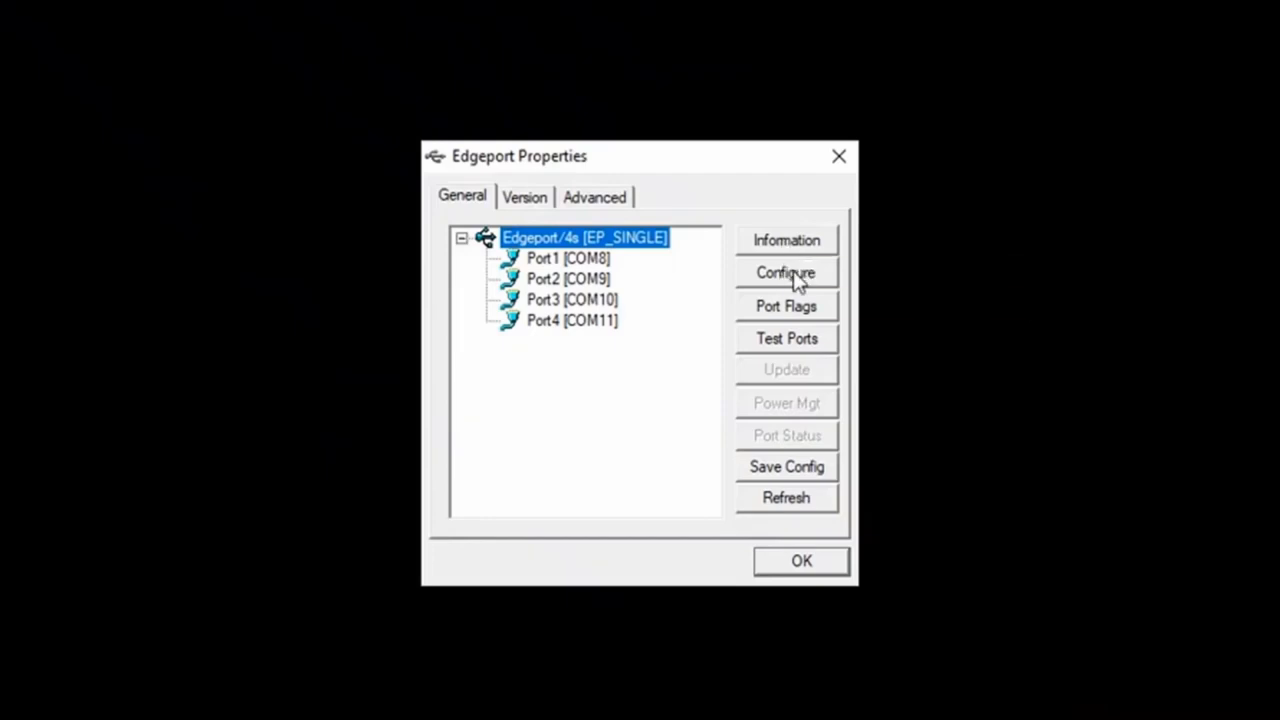
click(786, 272)
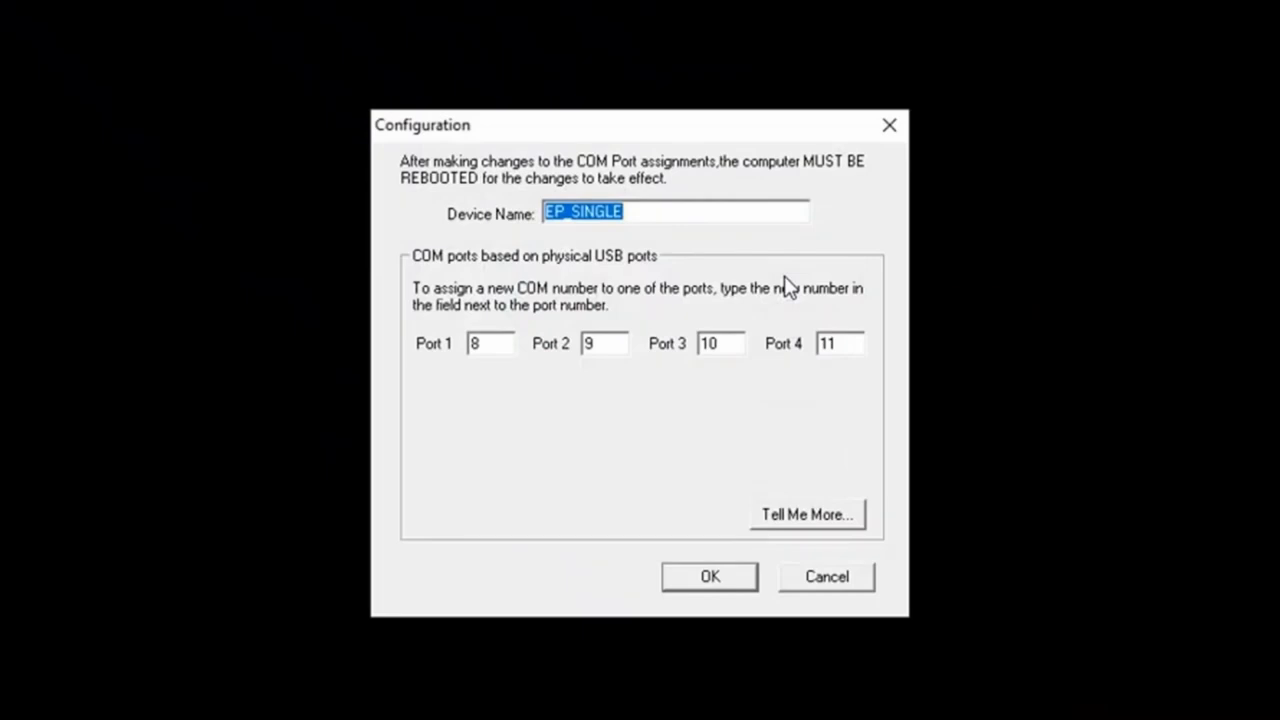
mouse_move(492, 438)
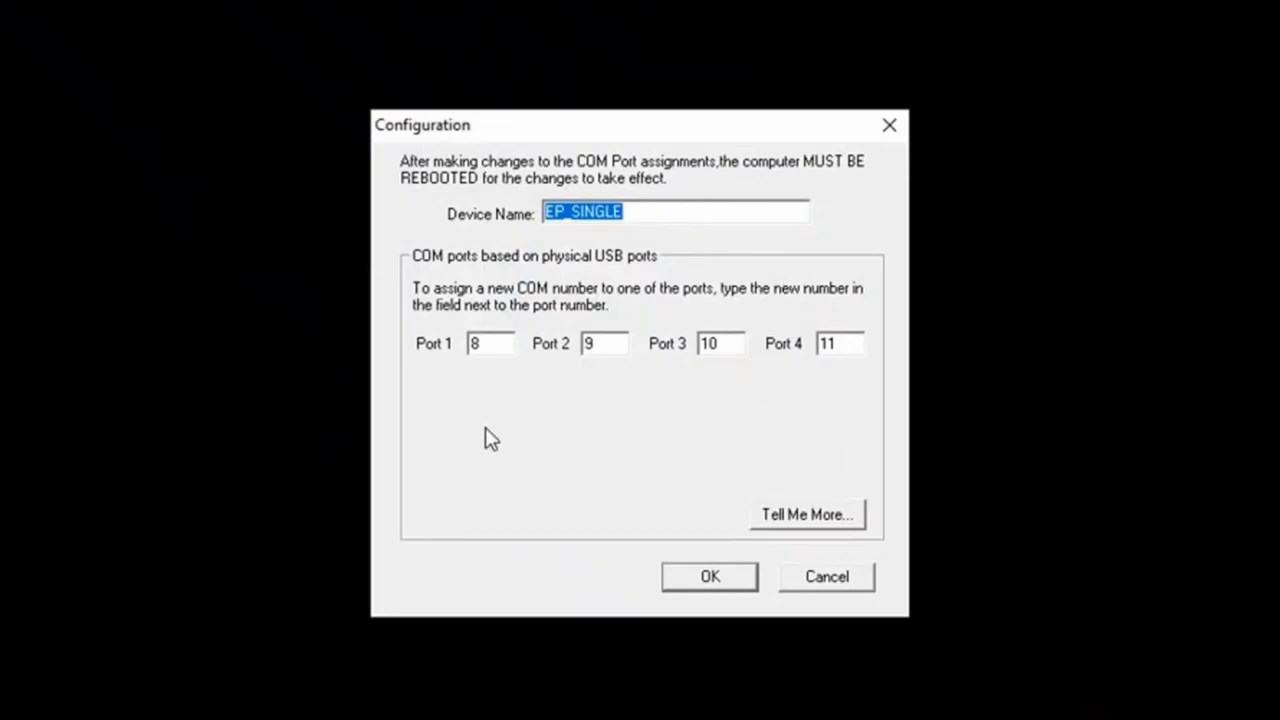
mouse_move(484, 420)
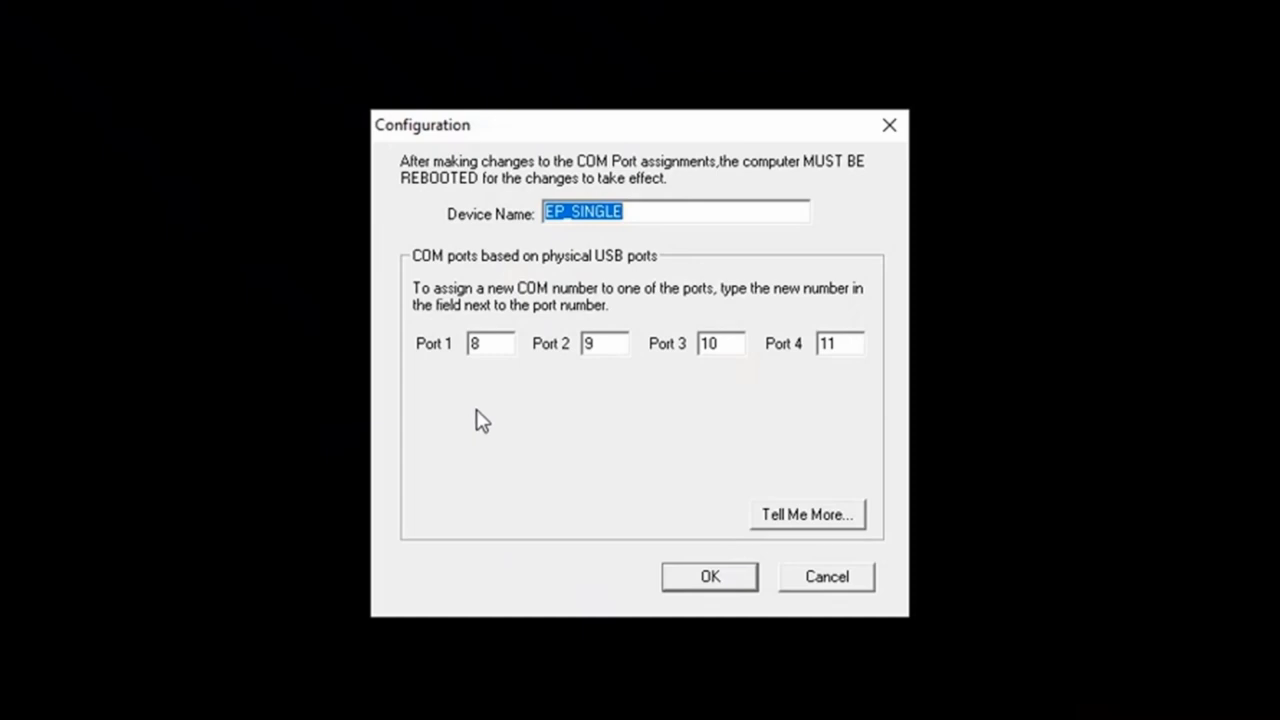
mouse_move(484, 396)
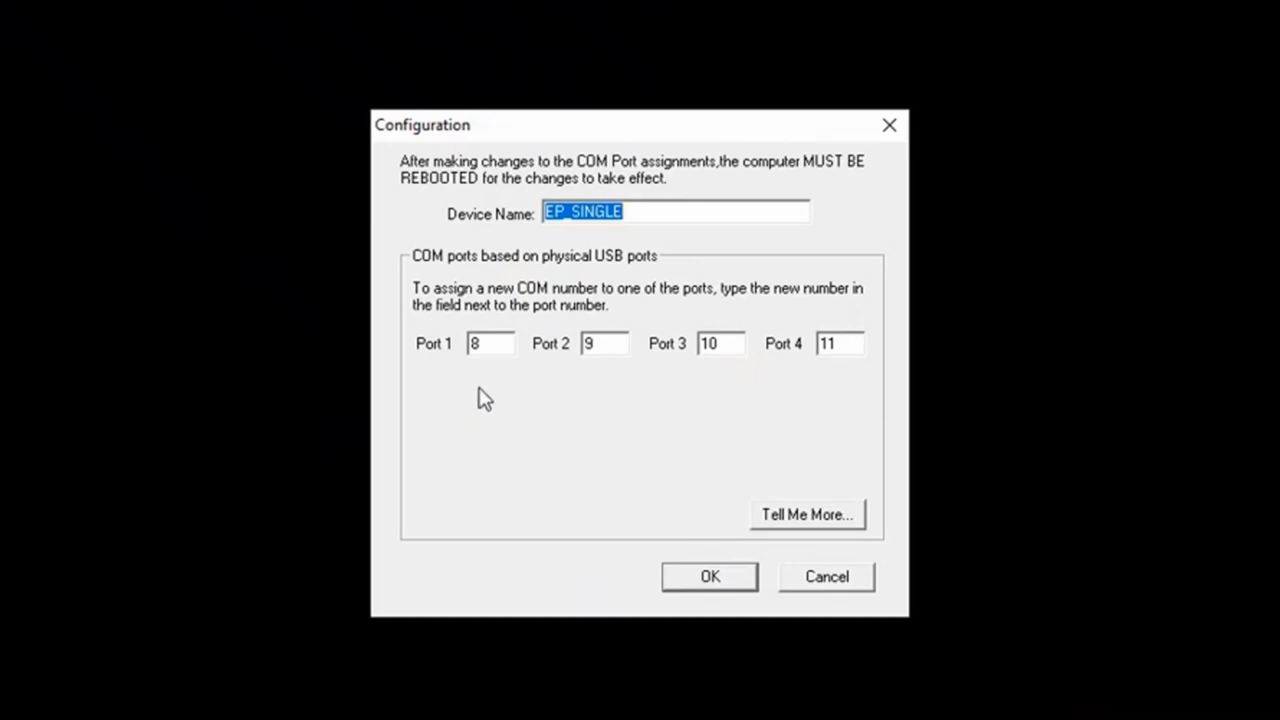
mouse_move(766, 394)
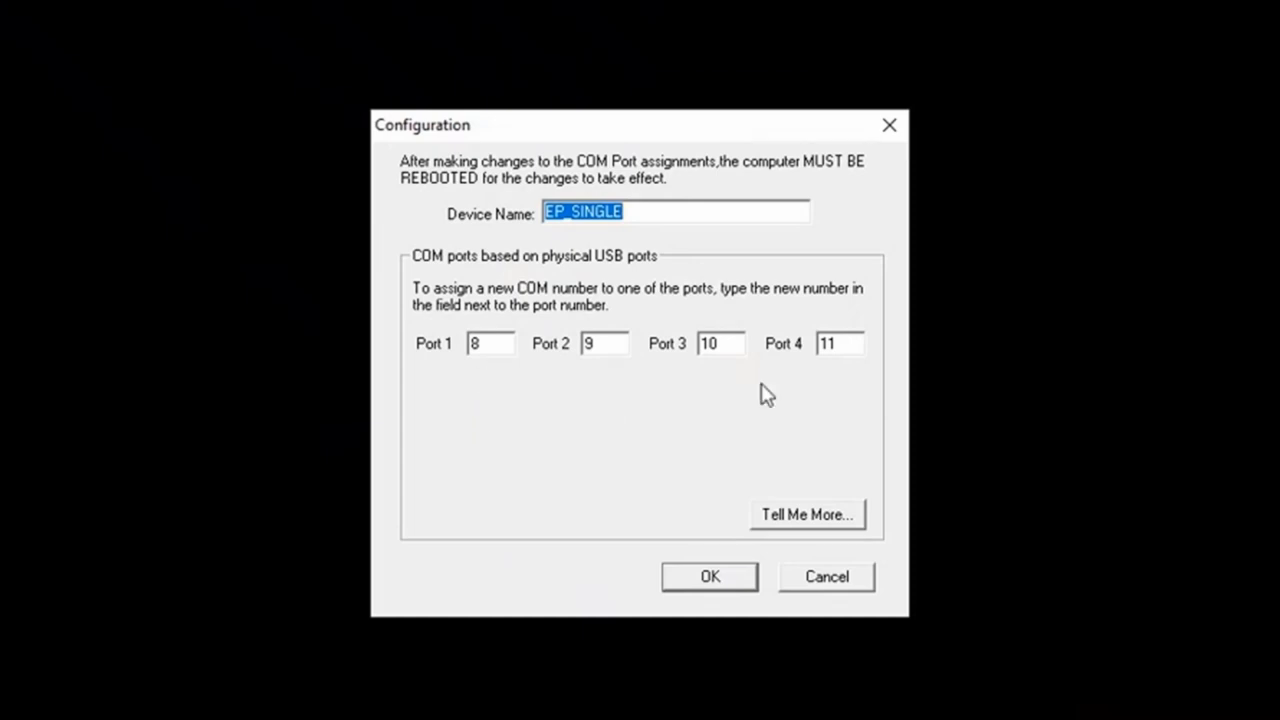
mouse_move(636, 412)
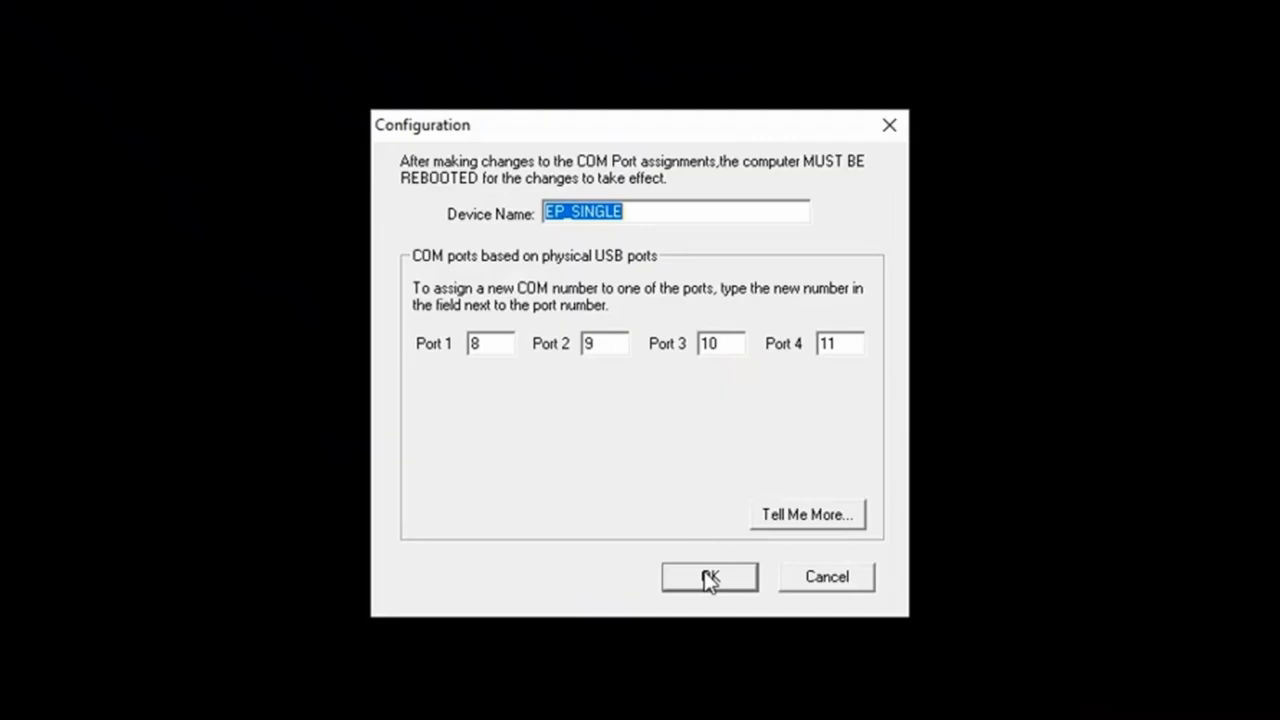
click(708, 576)
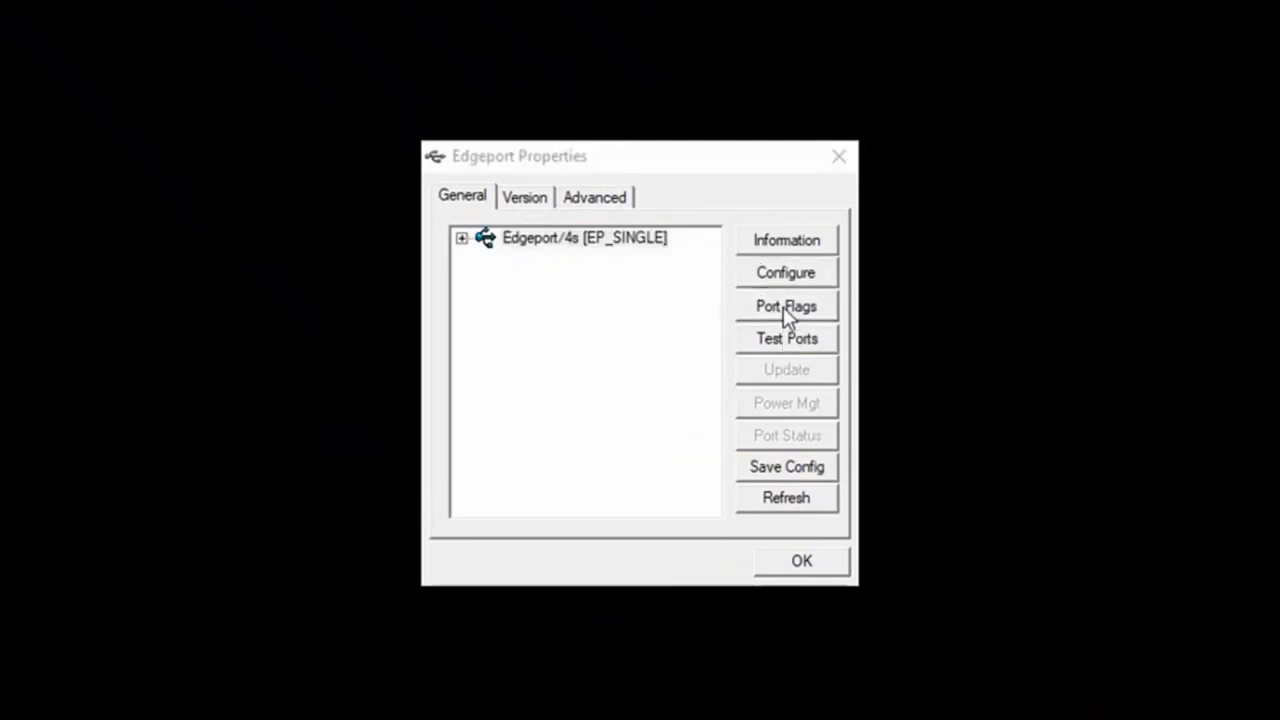
click(786, 306)
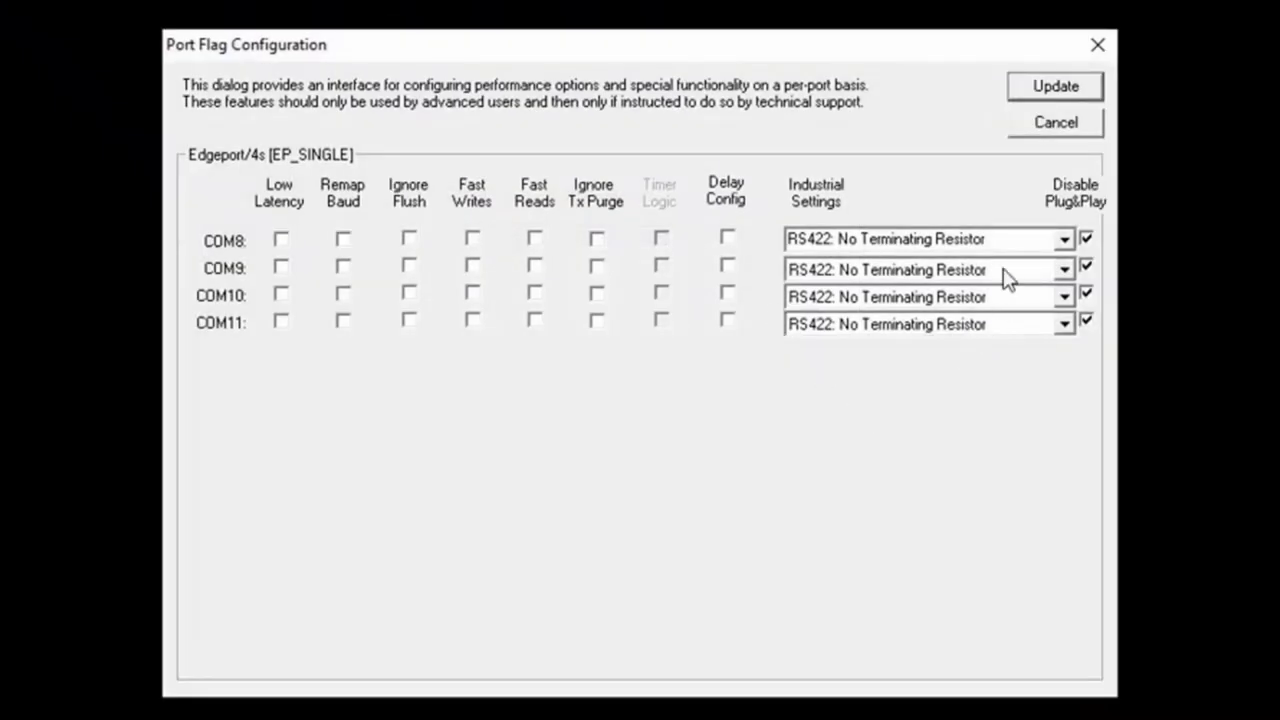
mouse_move(820, 244)
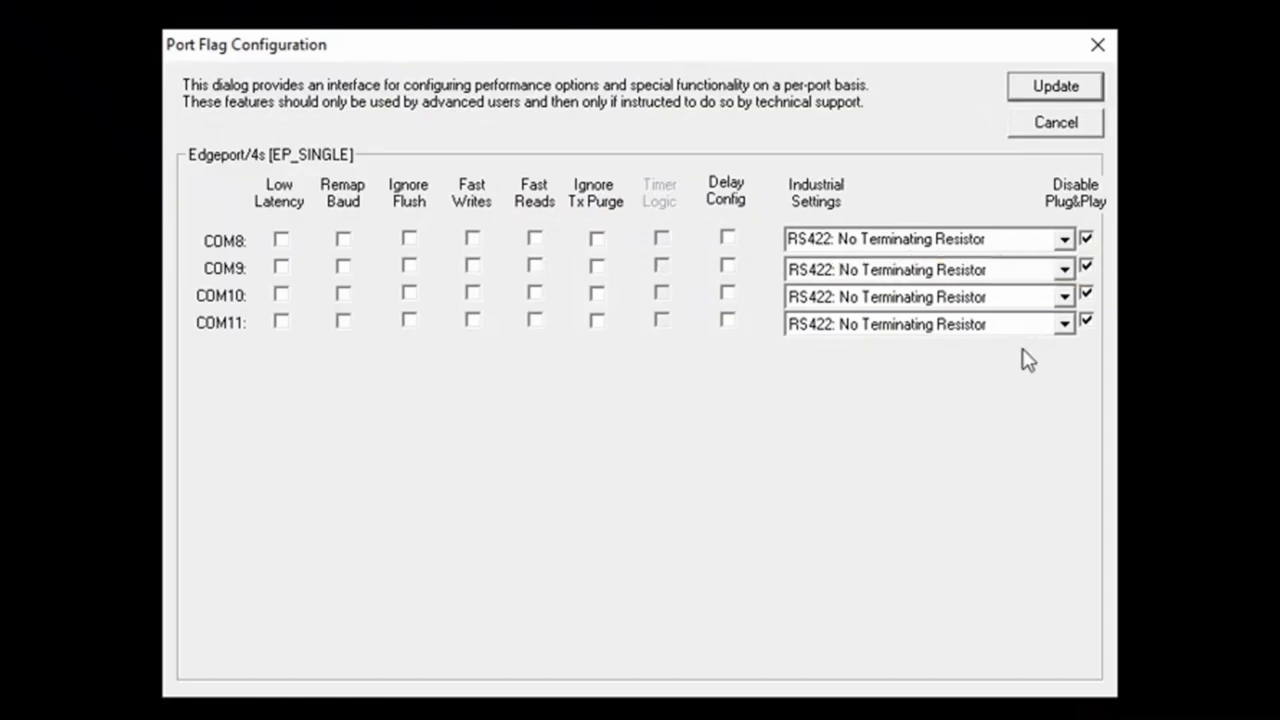
click(1064, 324)
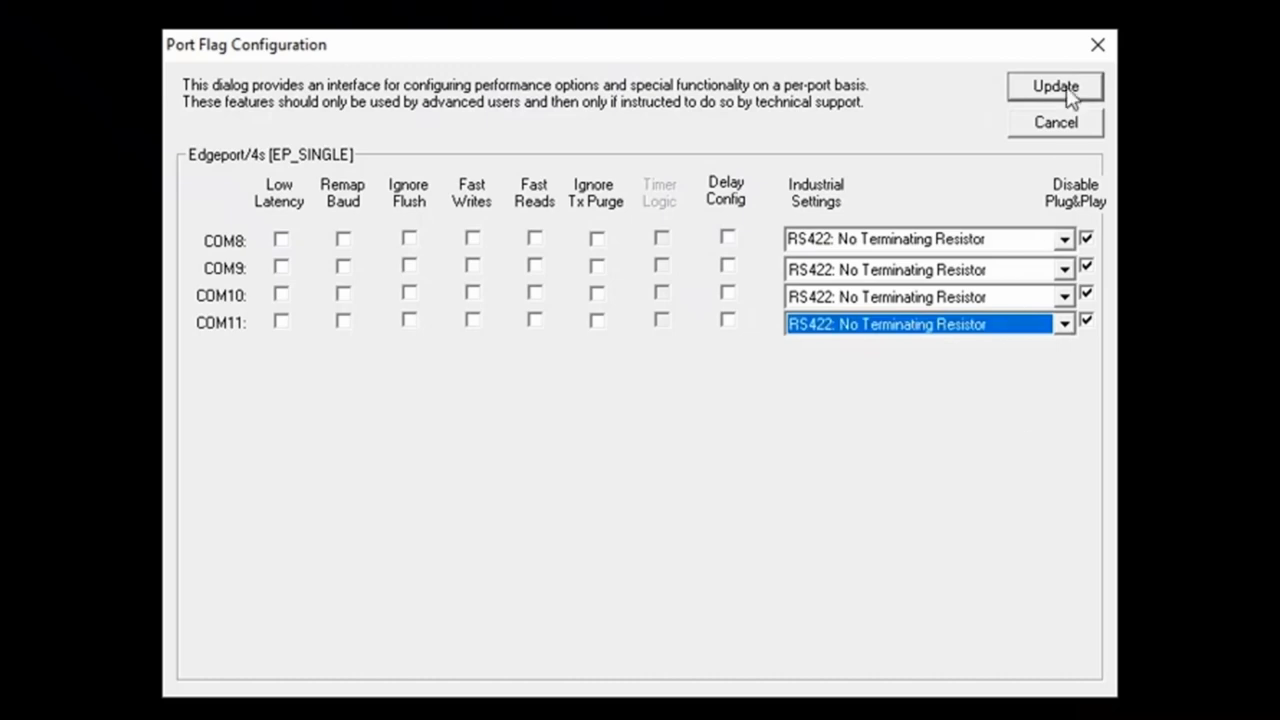
click(1054, 86)
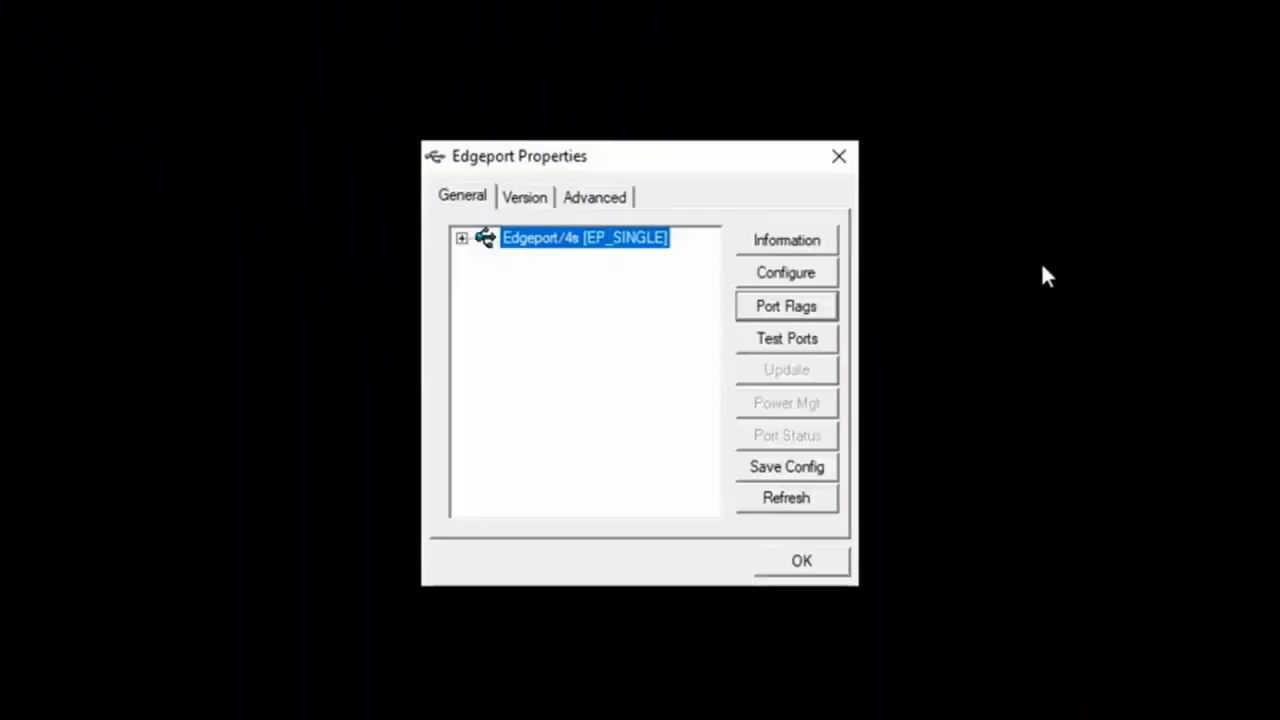
mouse_move(1084, 358)
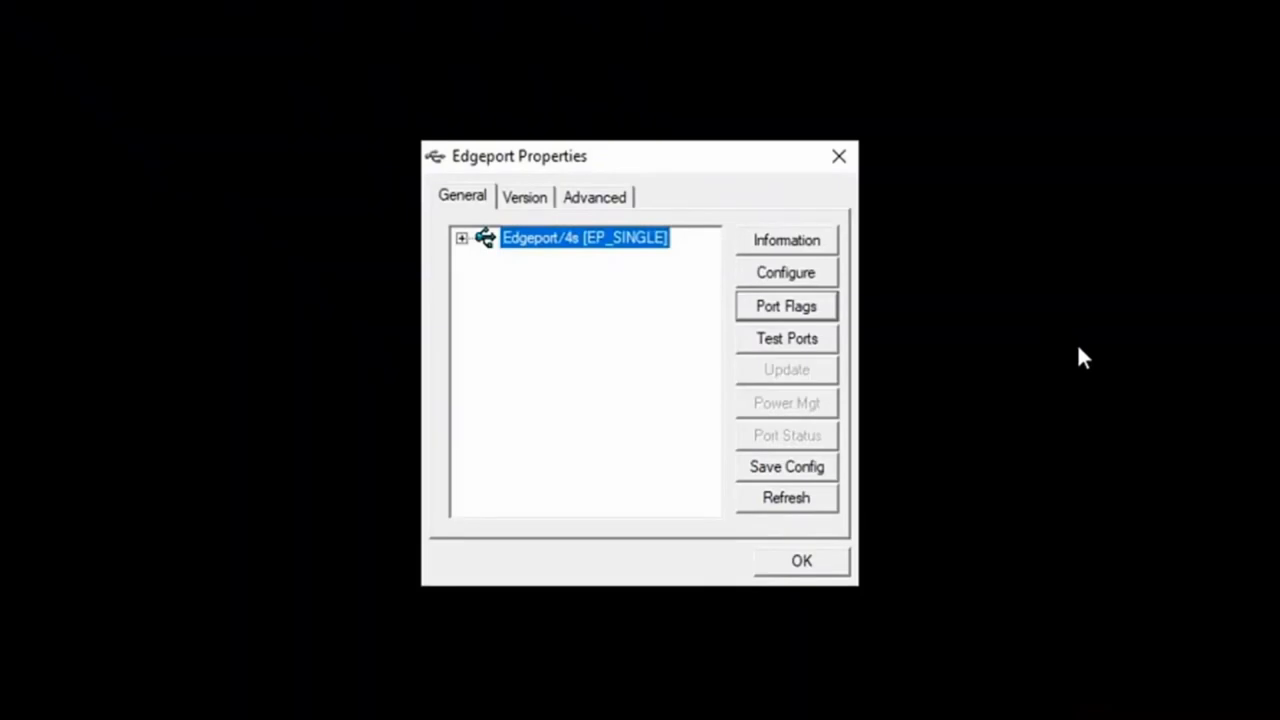
mouse_move(636, 210)
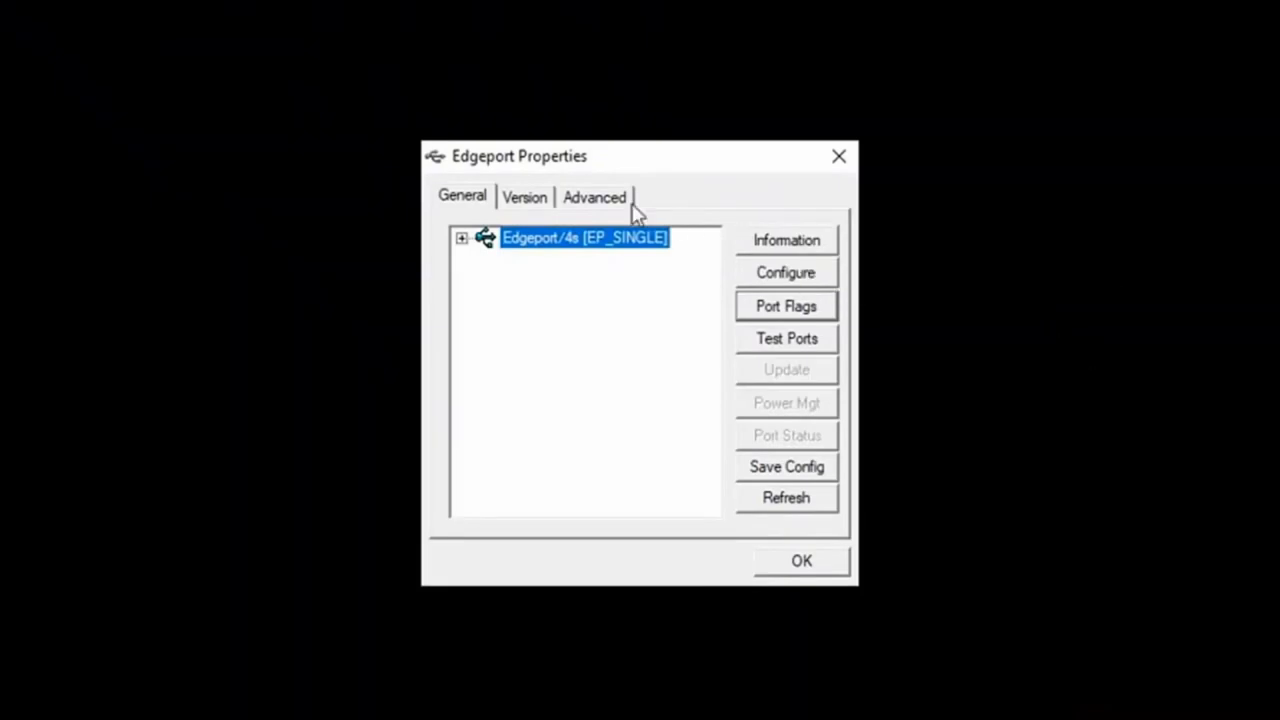
mouse_move(610, 212)
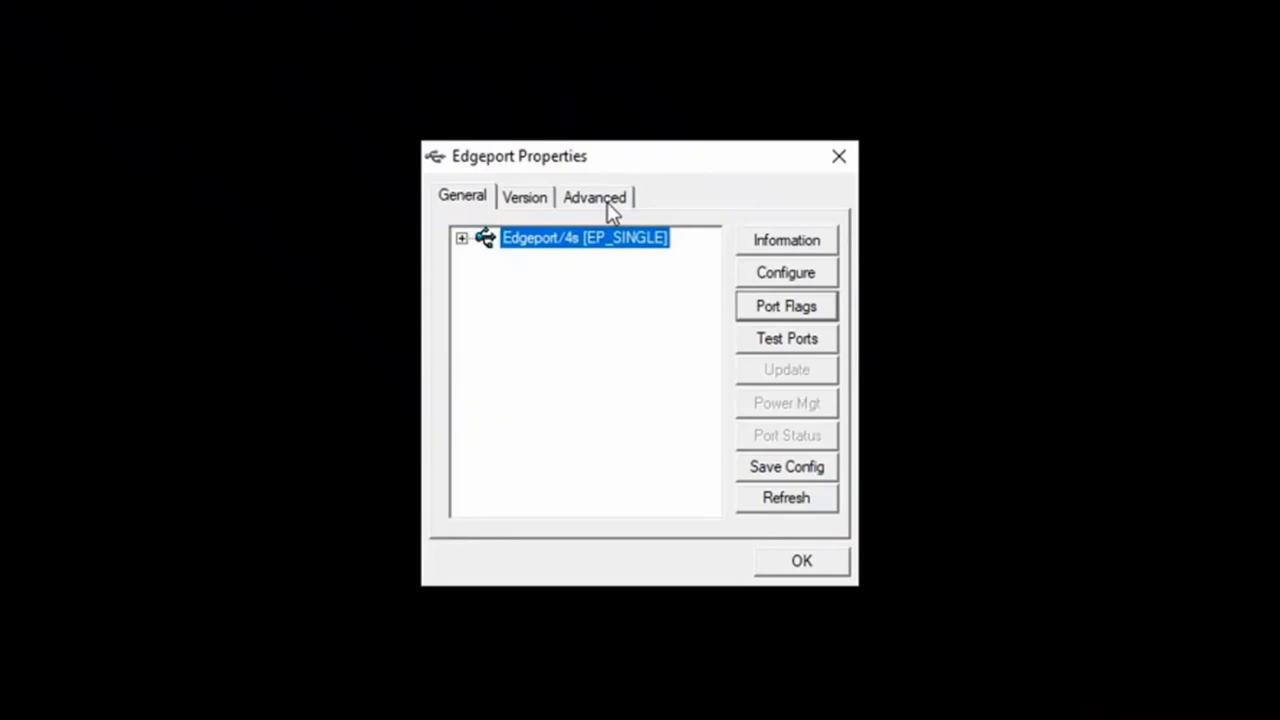
mouse_move(600, 212)
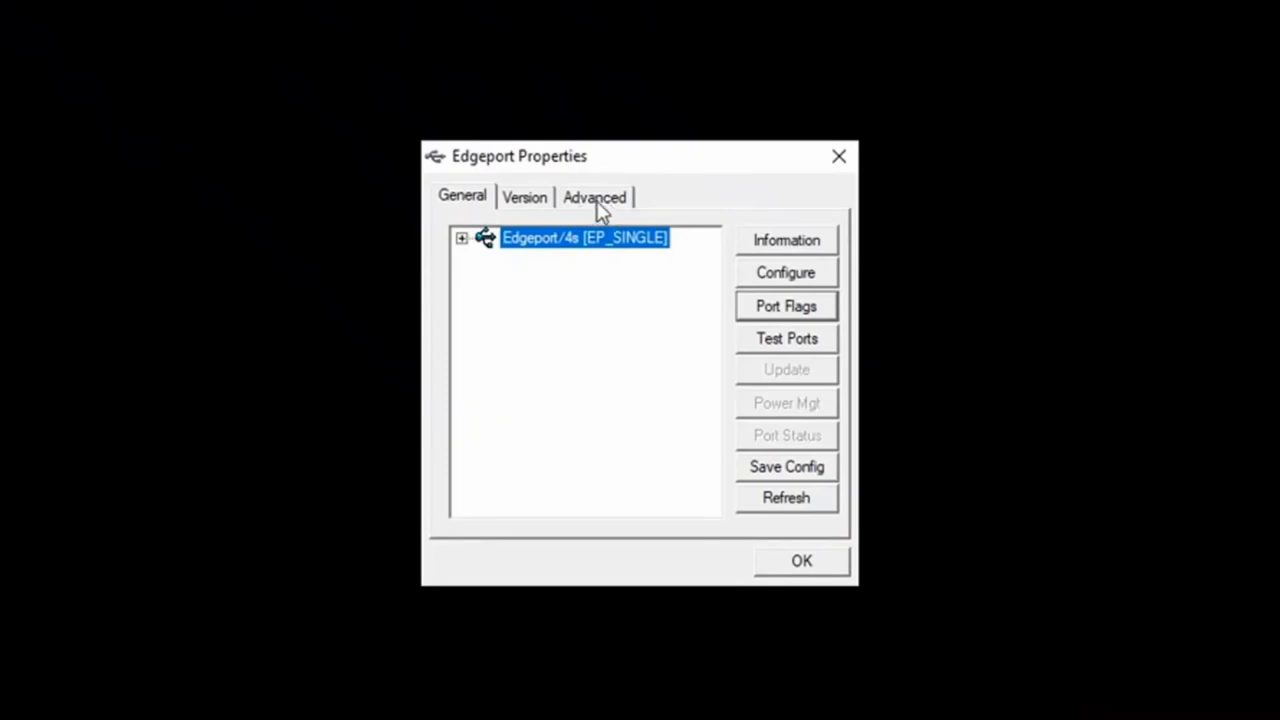
- Review the advanced driver settings, then select the Edgeport/4s (EP_SINGLE) device on General
click(594, 198)
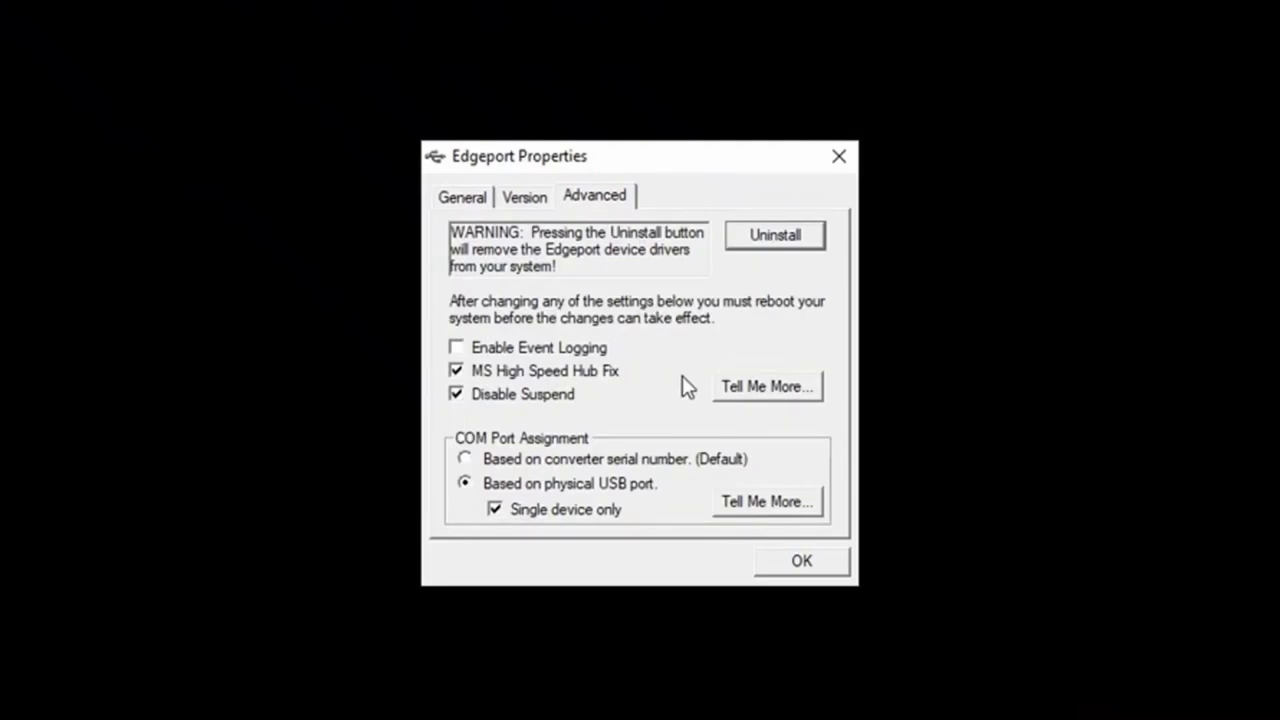
mouse_move(500, 396)
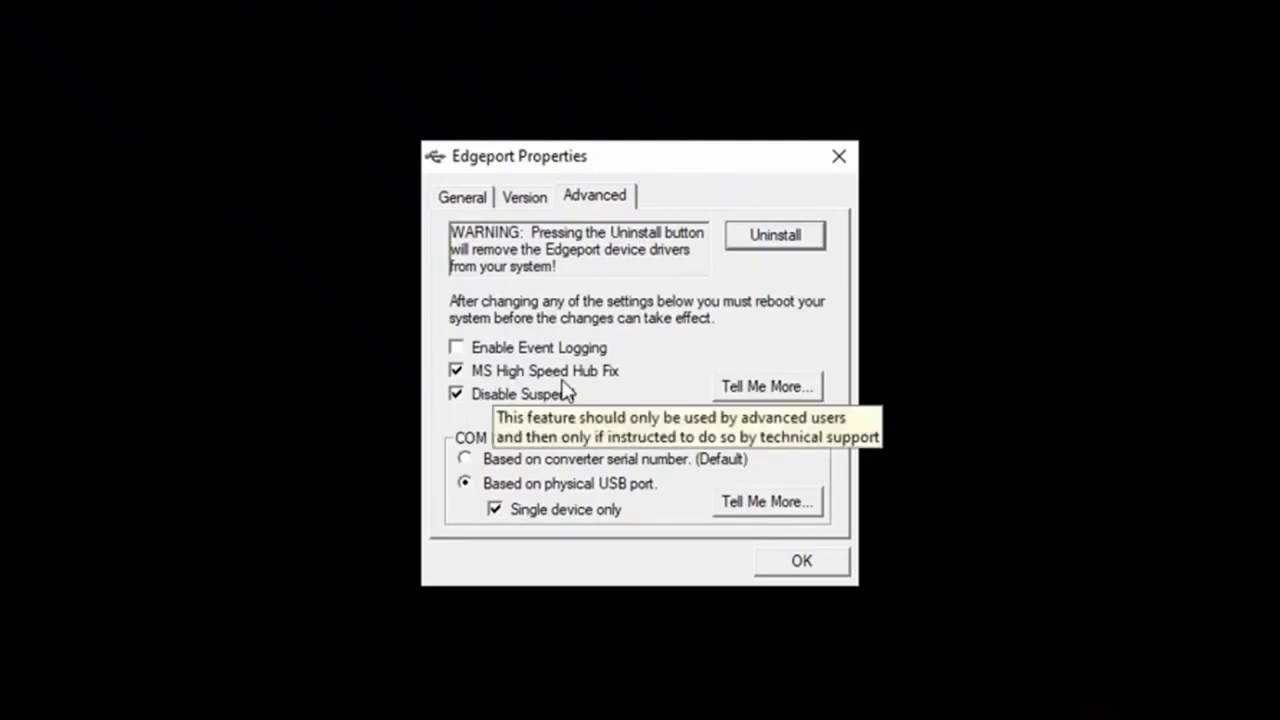
mouse_move(490, 412)
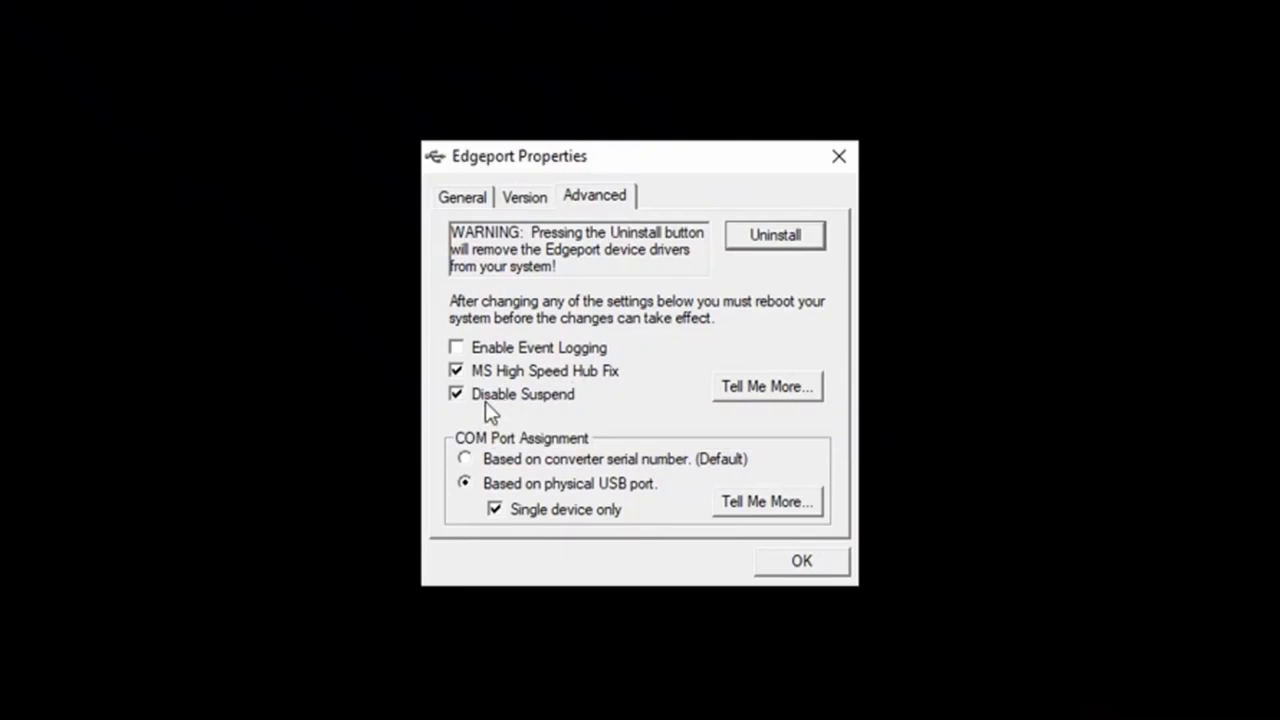
mouse_move(560, 516)
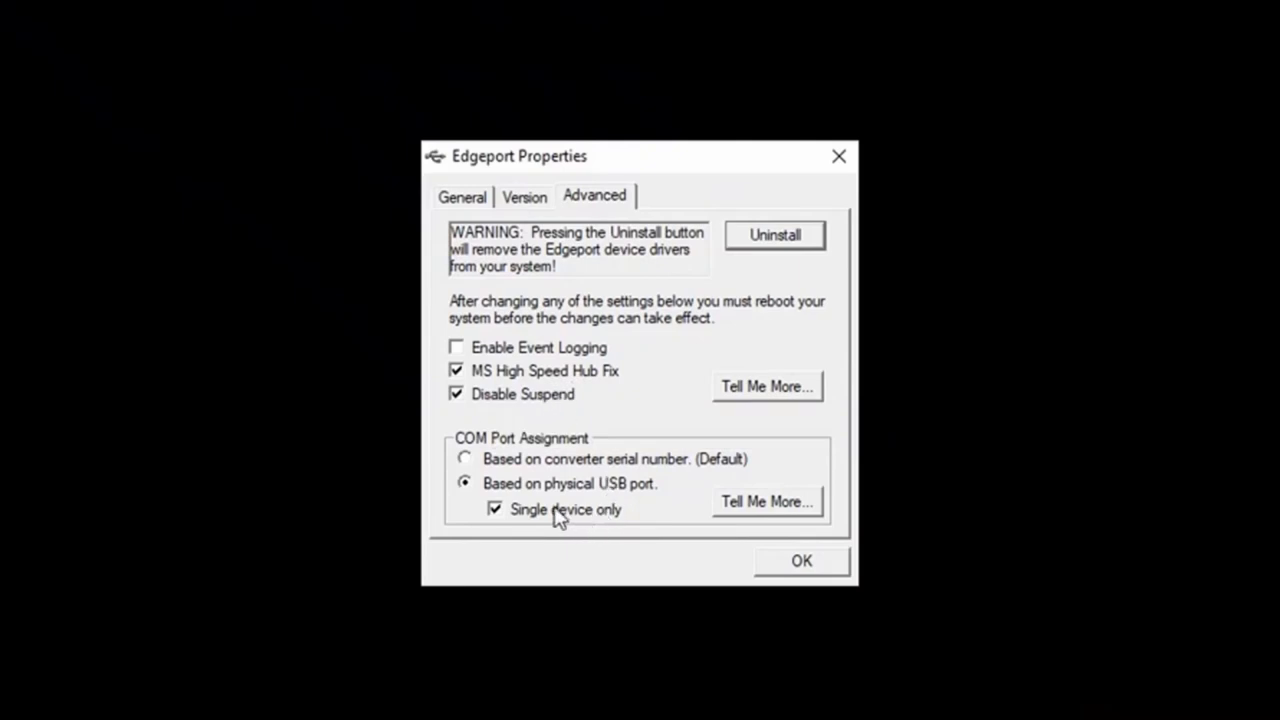
mouse_move(628, 512)
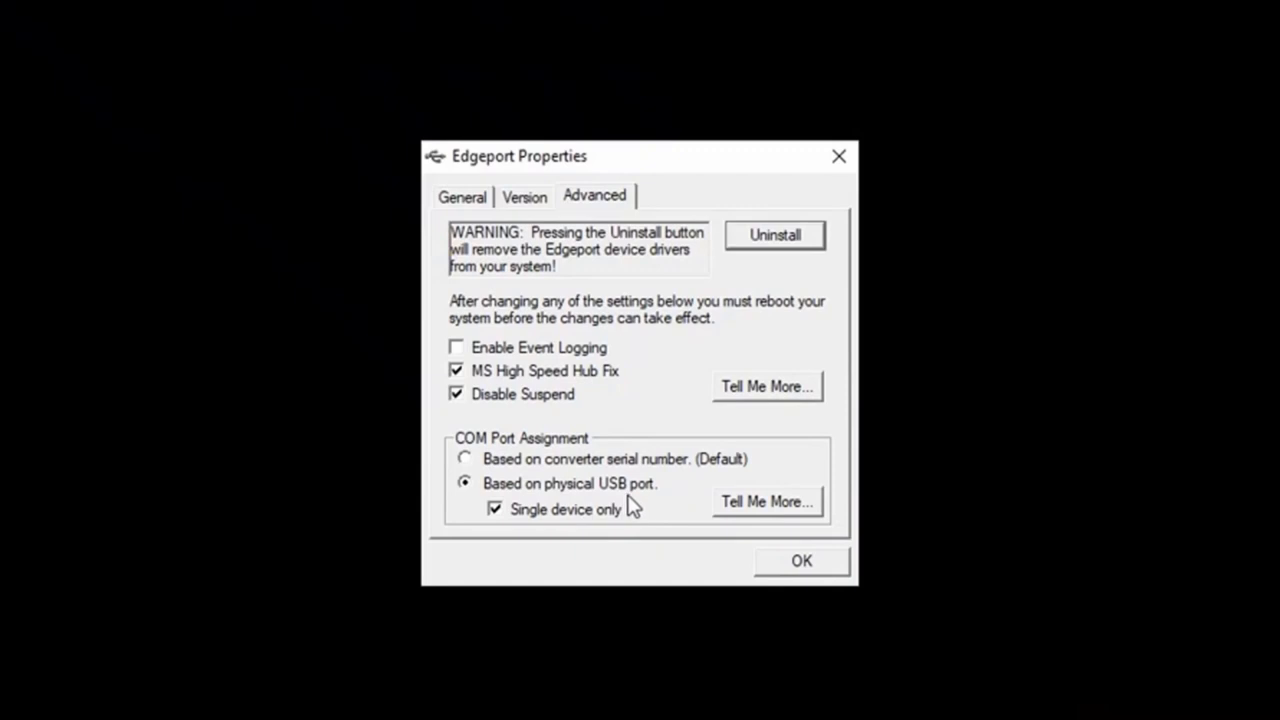
mouse_move(618, 530)
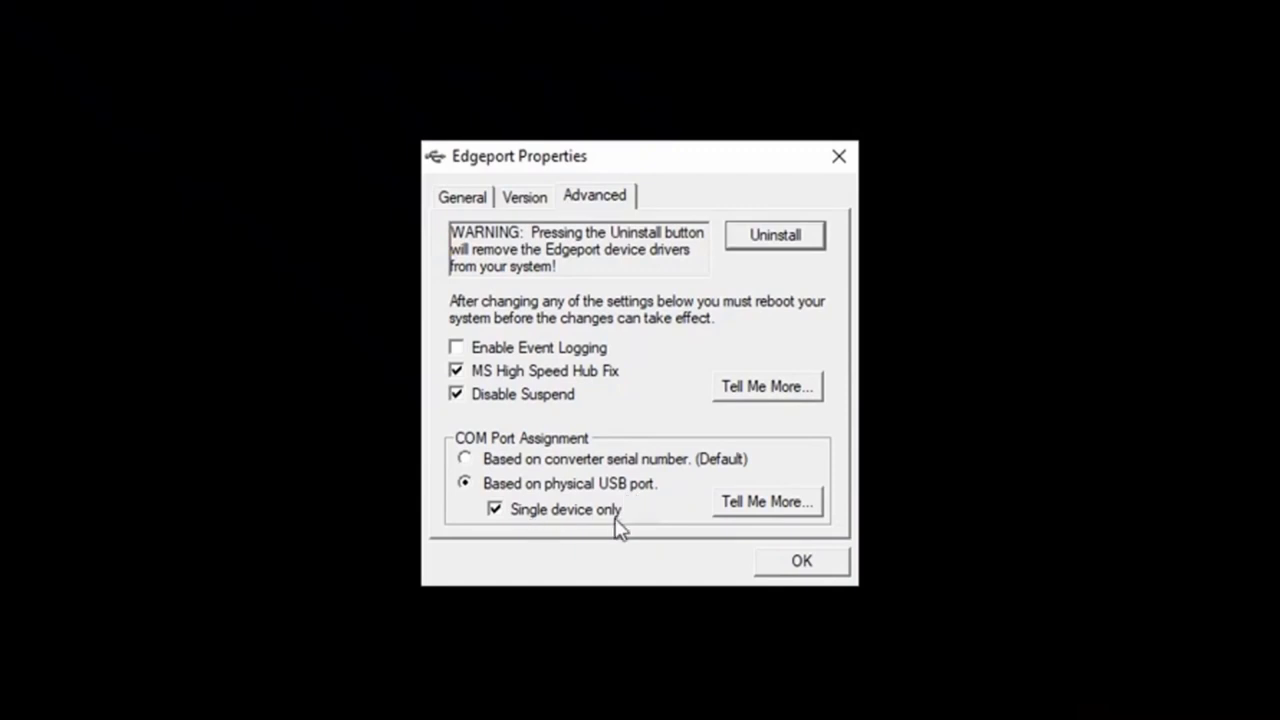
mouse_move(550, 518)
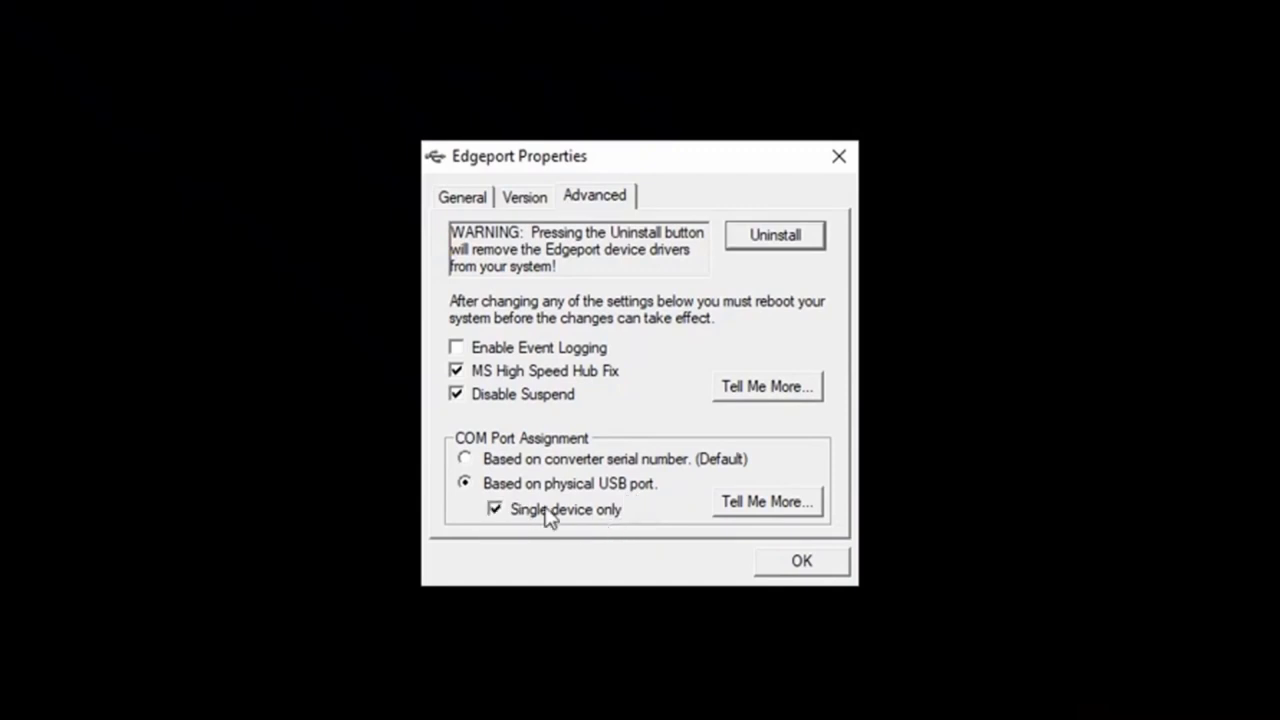
mouse_move(752, 572)
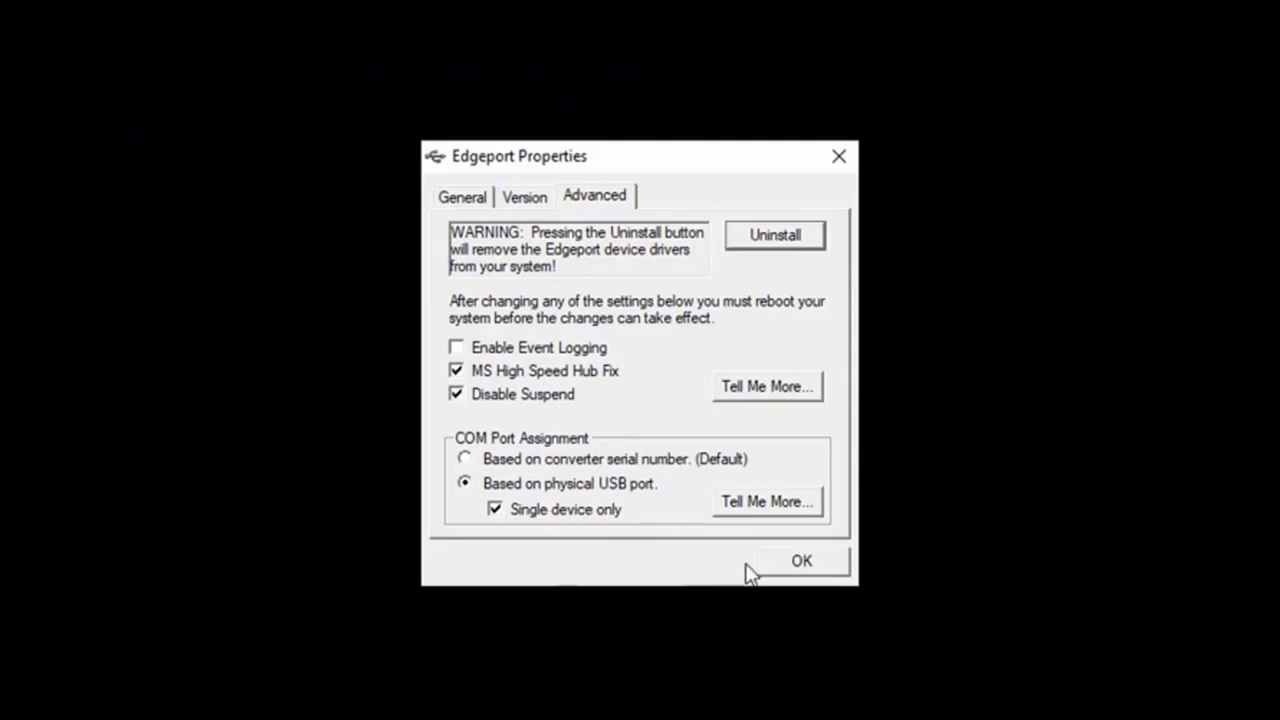
mouse_move(468, 210)
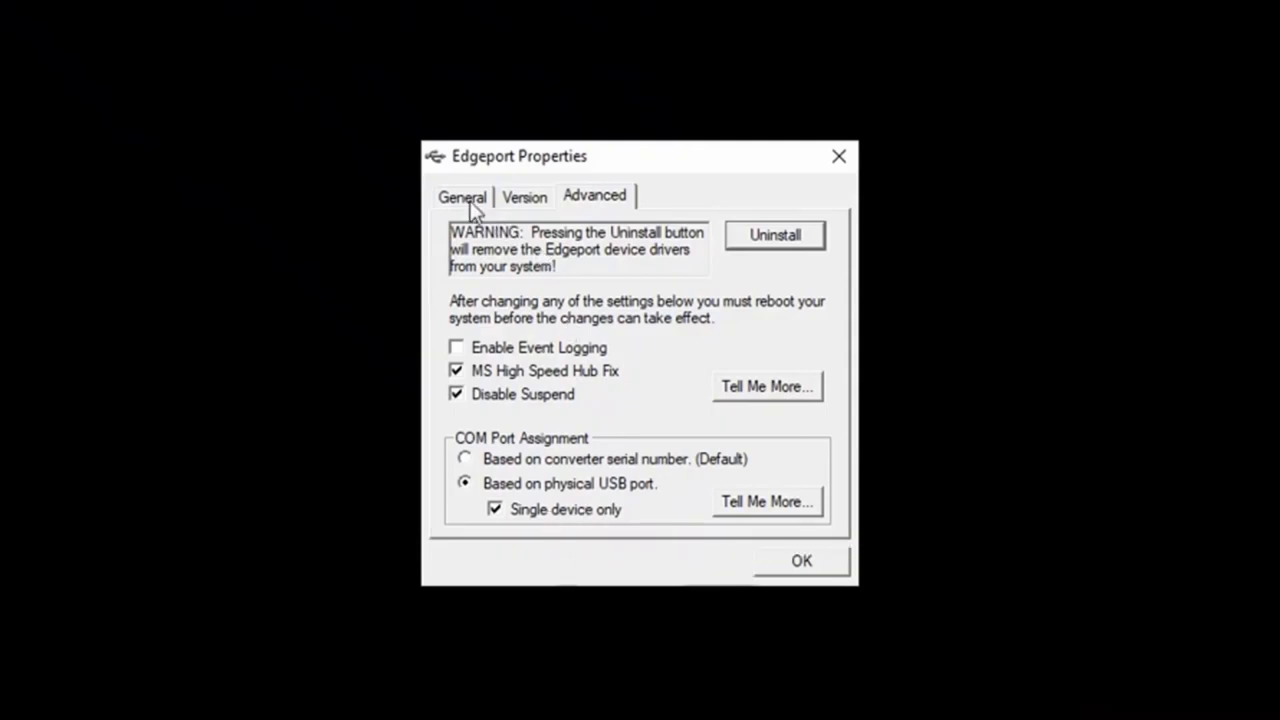
click(462, 196)
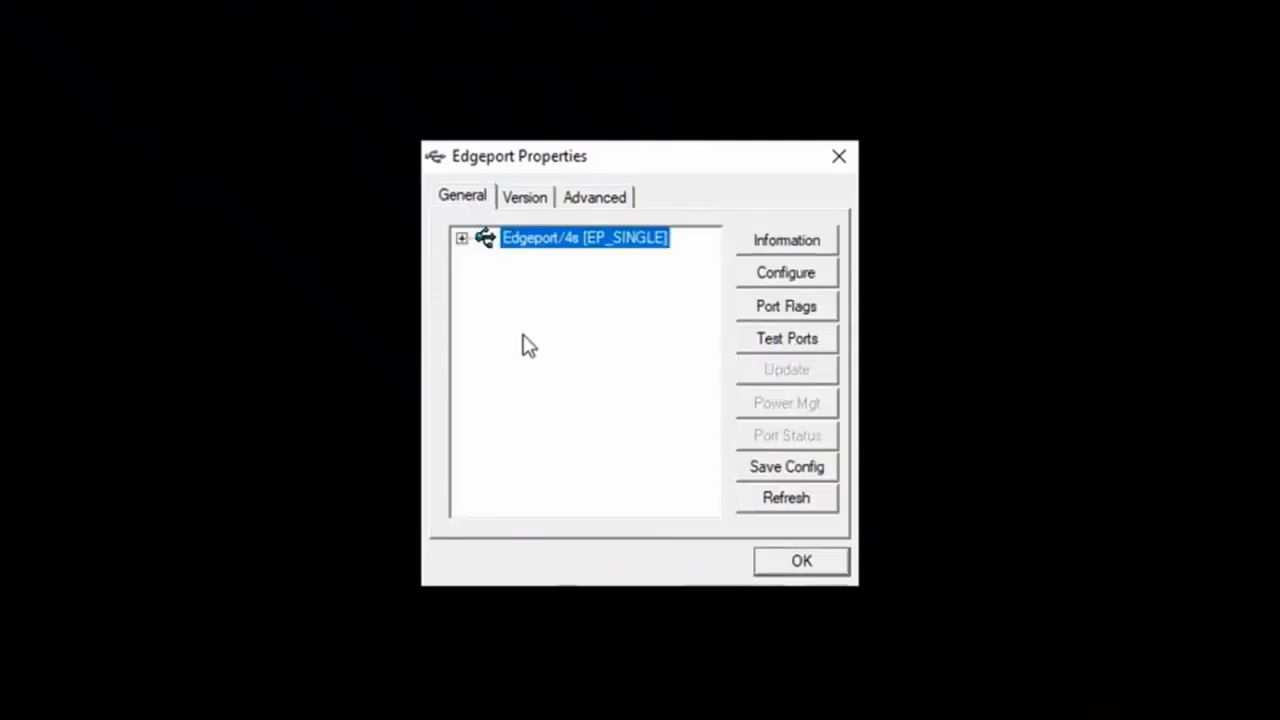
mouse_move(778, 476)
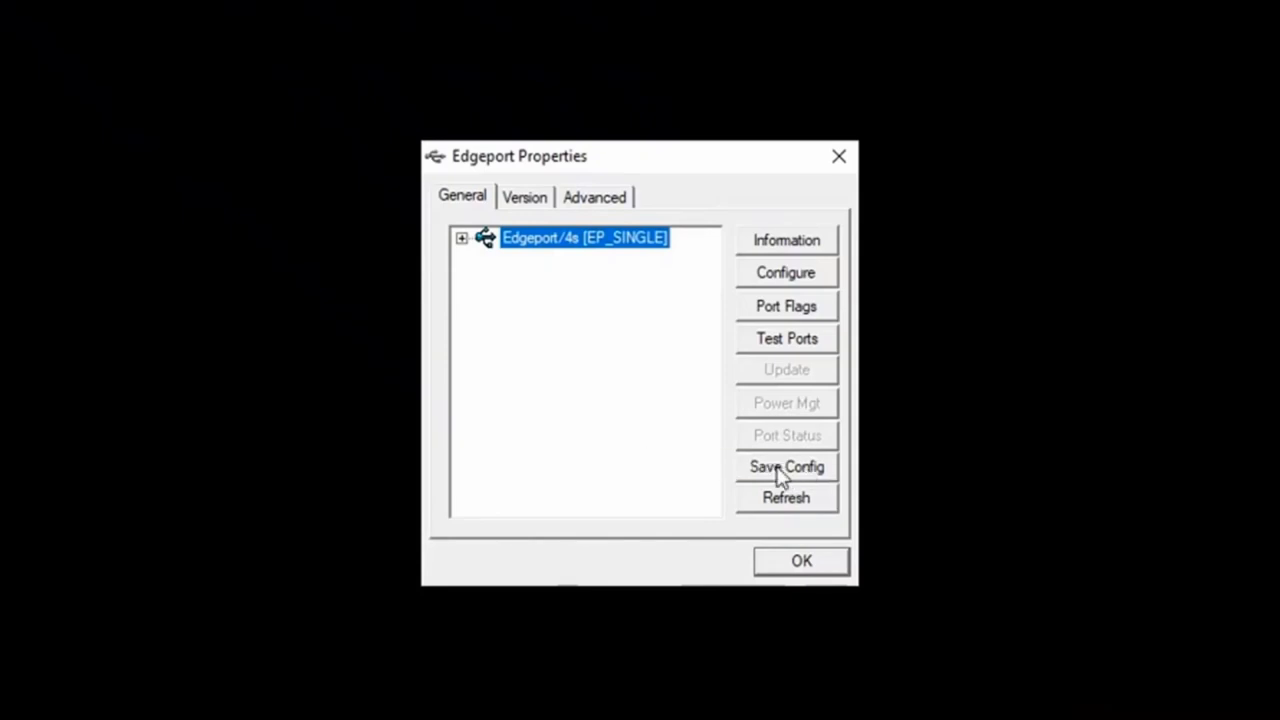
mouse_move(804, 480)
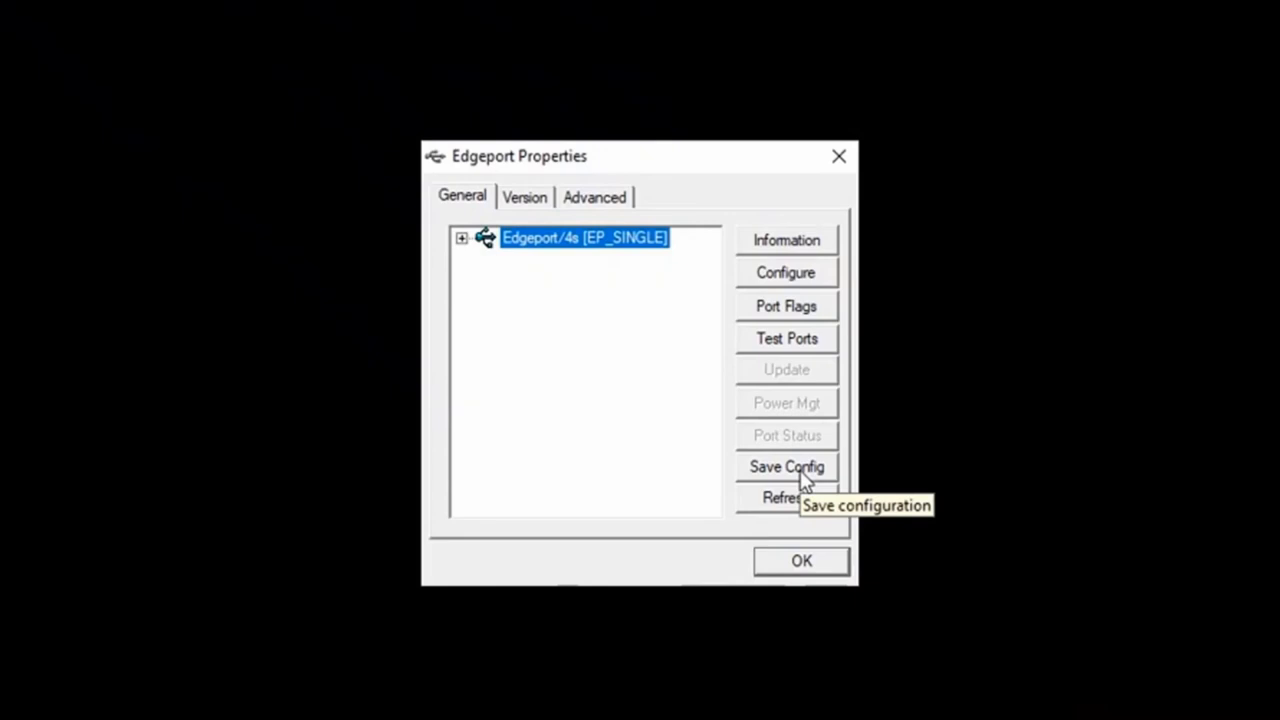
- Save the device configuration as ionport.ini, overwriting the existing file, and close Edgeport Properties
click(786, 466)
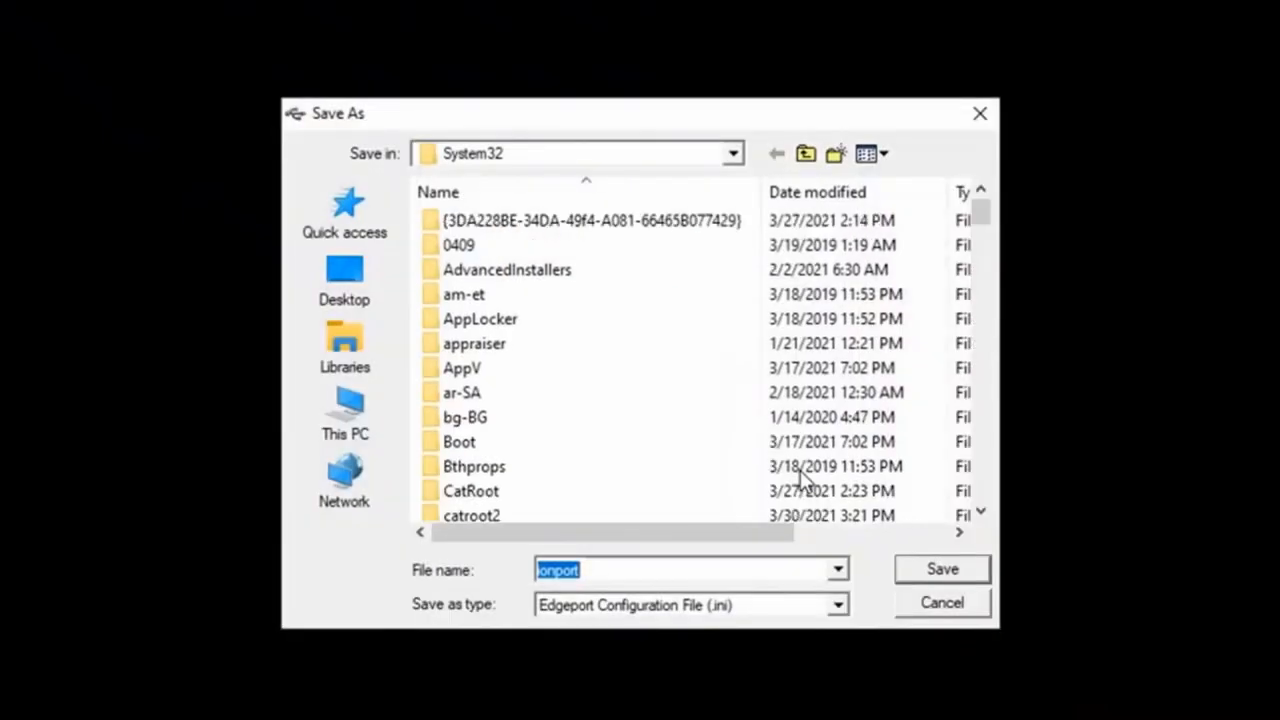
click(476, 466)
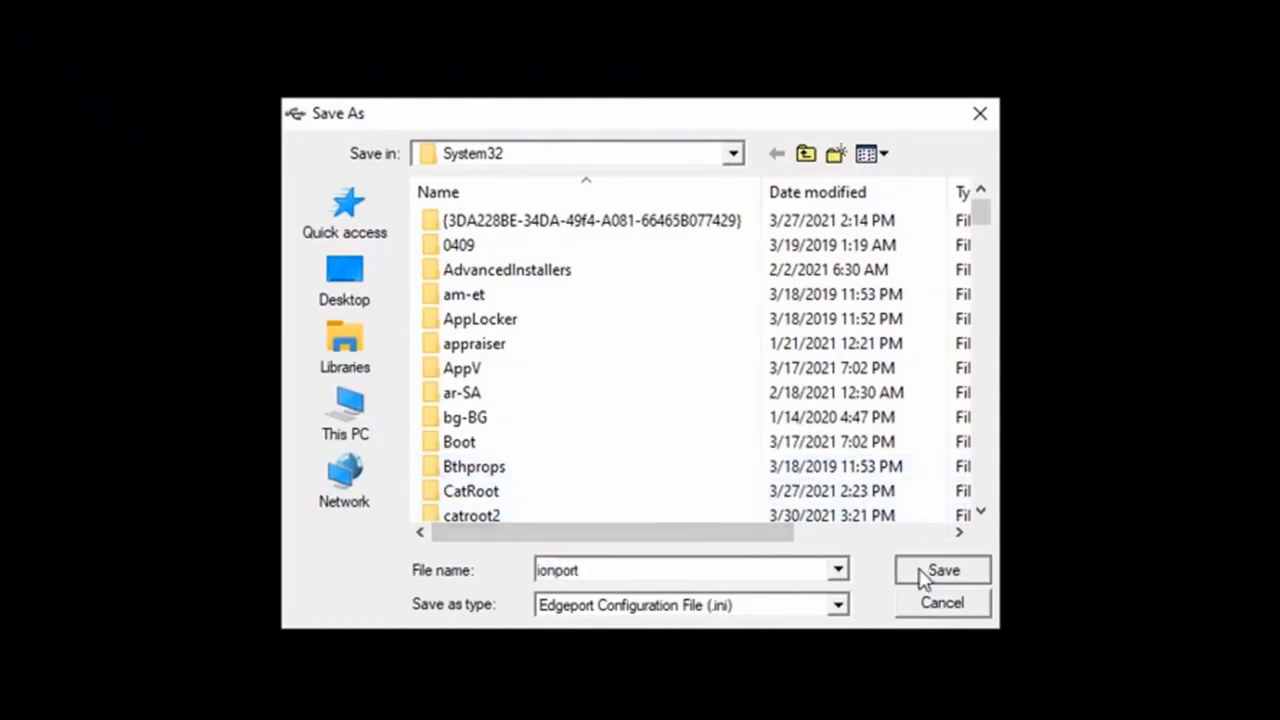
click(940, 570)
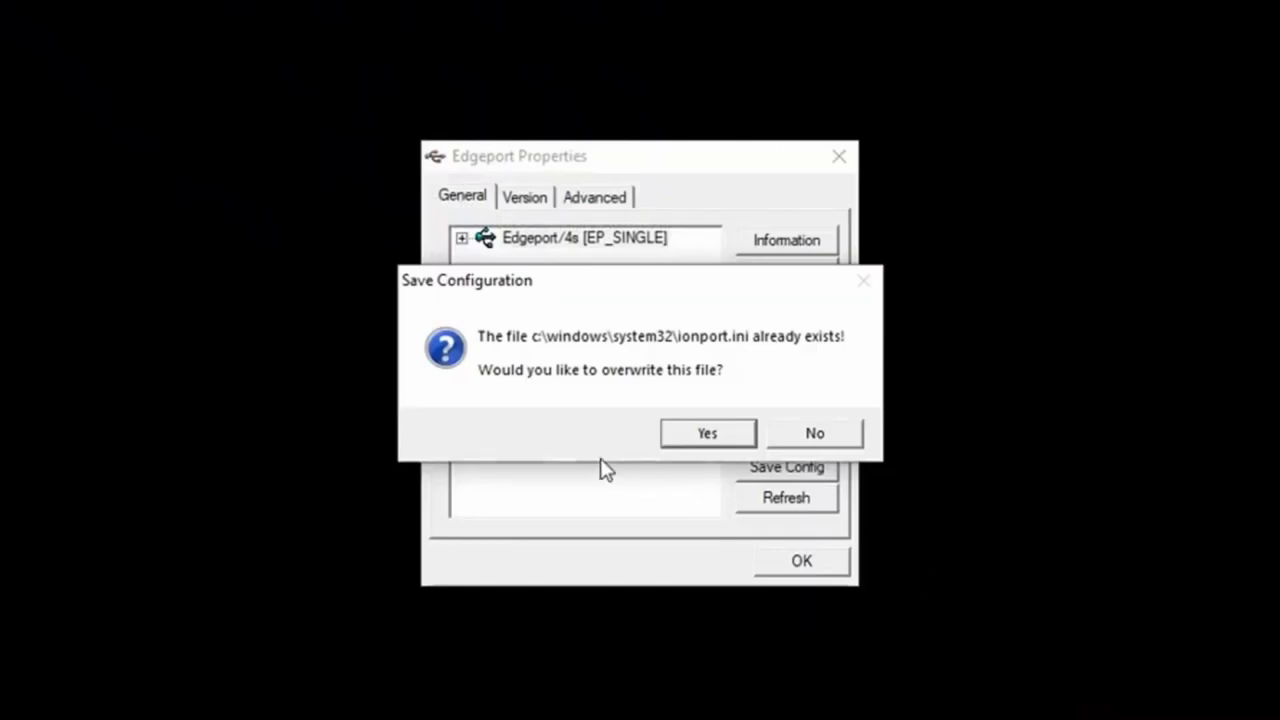
click(706, 432)
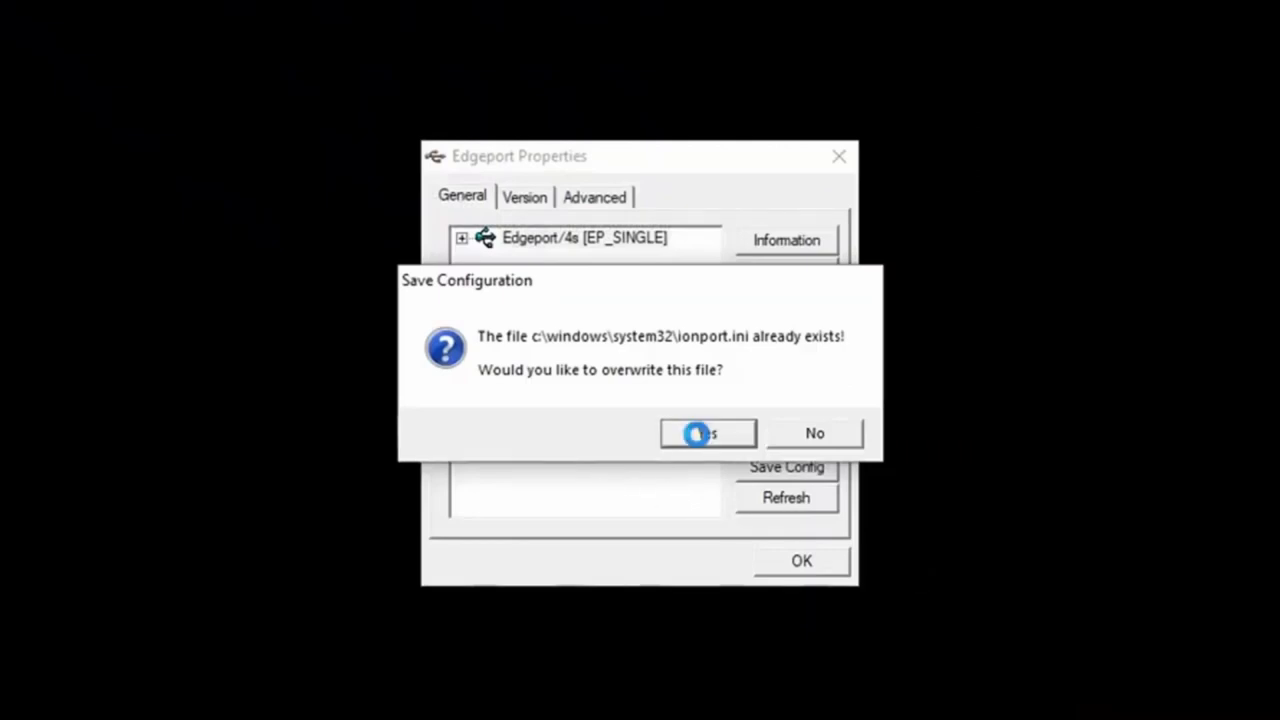
click(708, 432)
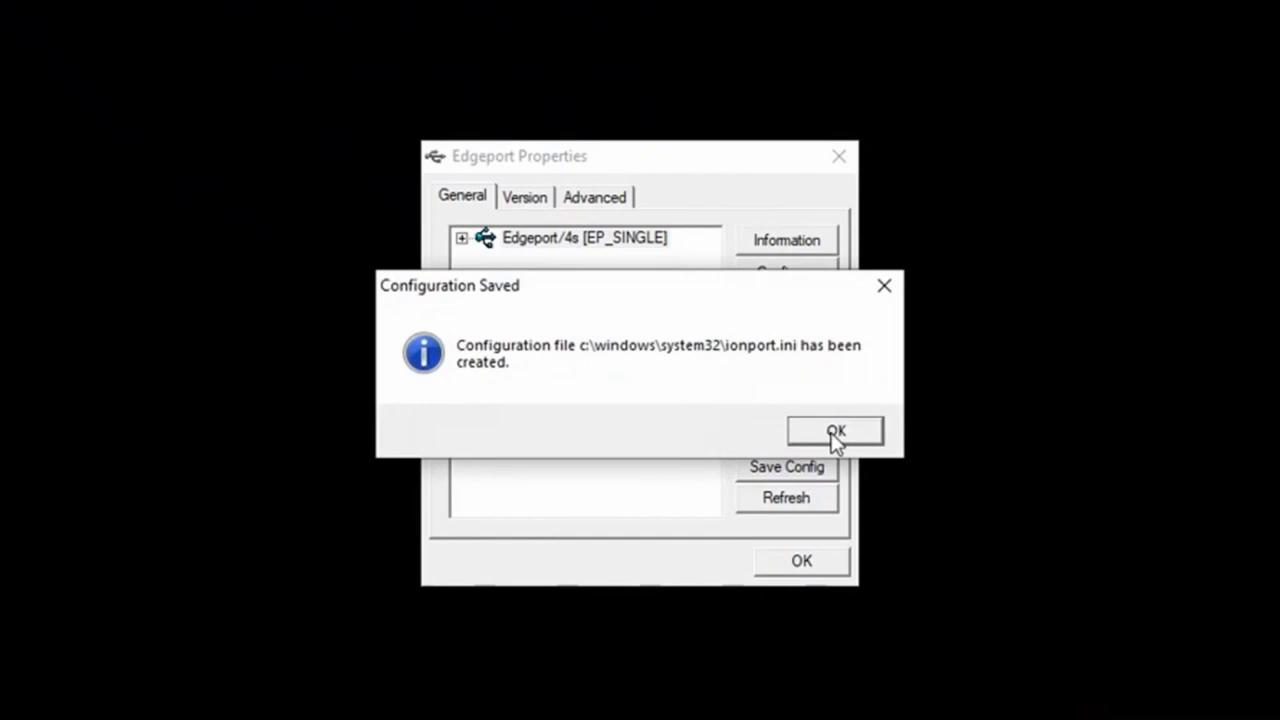
click(836, 430)
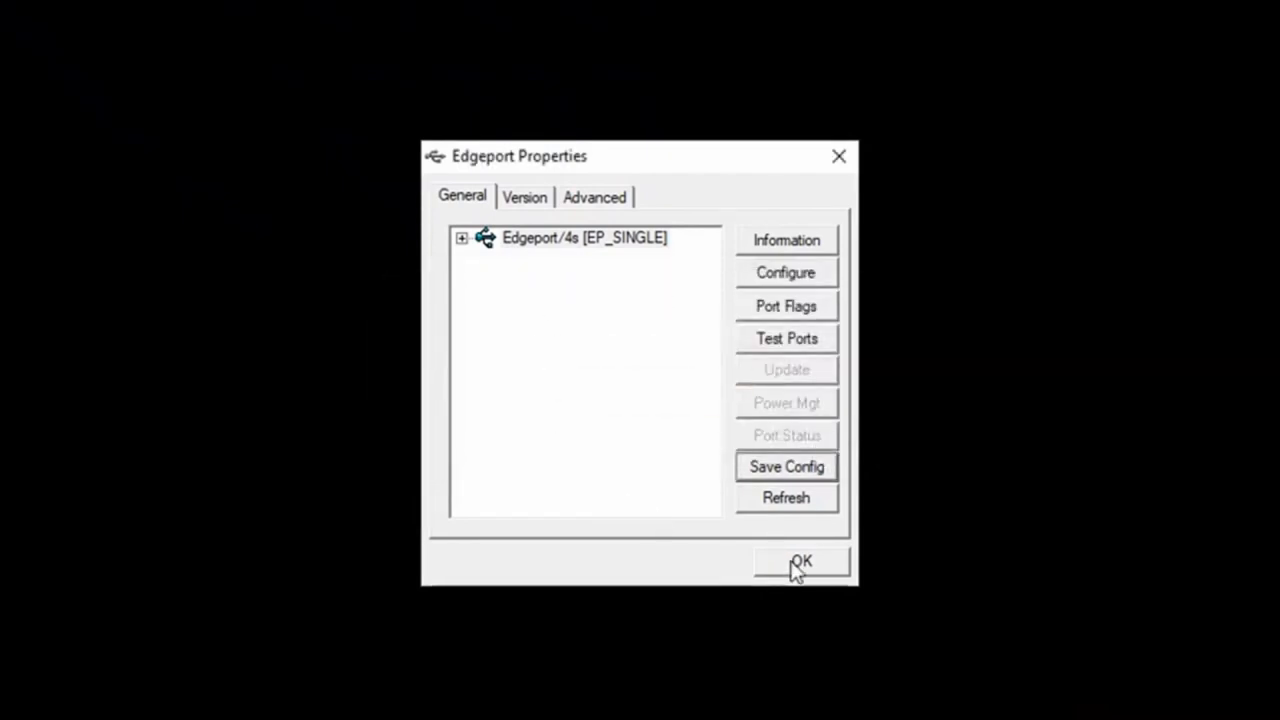
click(800, 562)
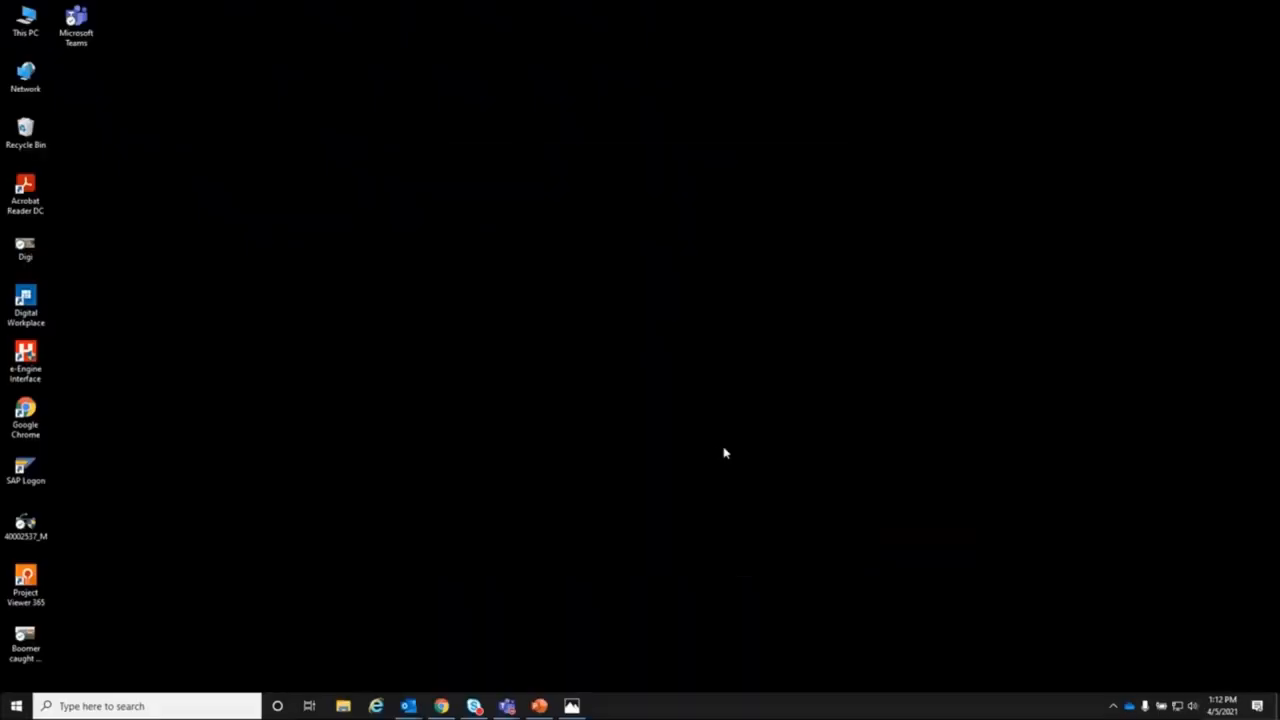
click(16, 704)
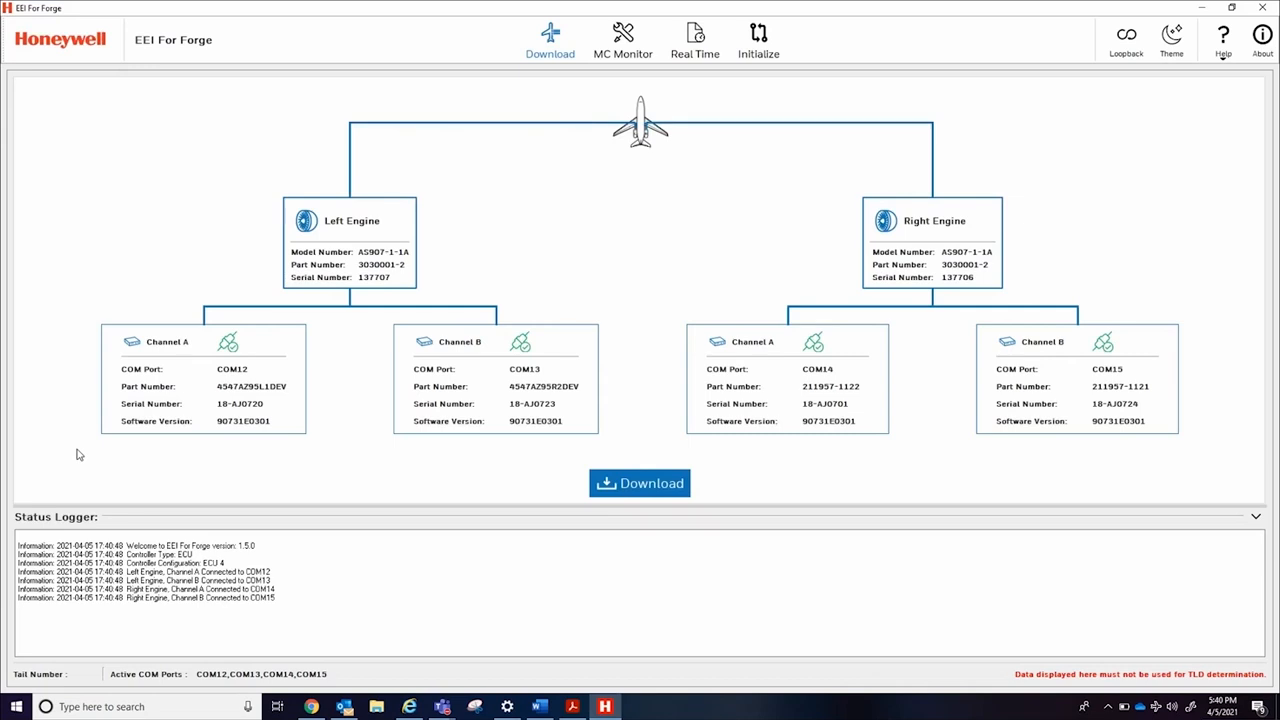
mouse_move(544, 136)
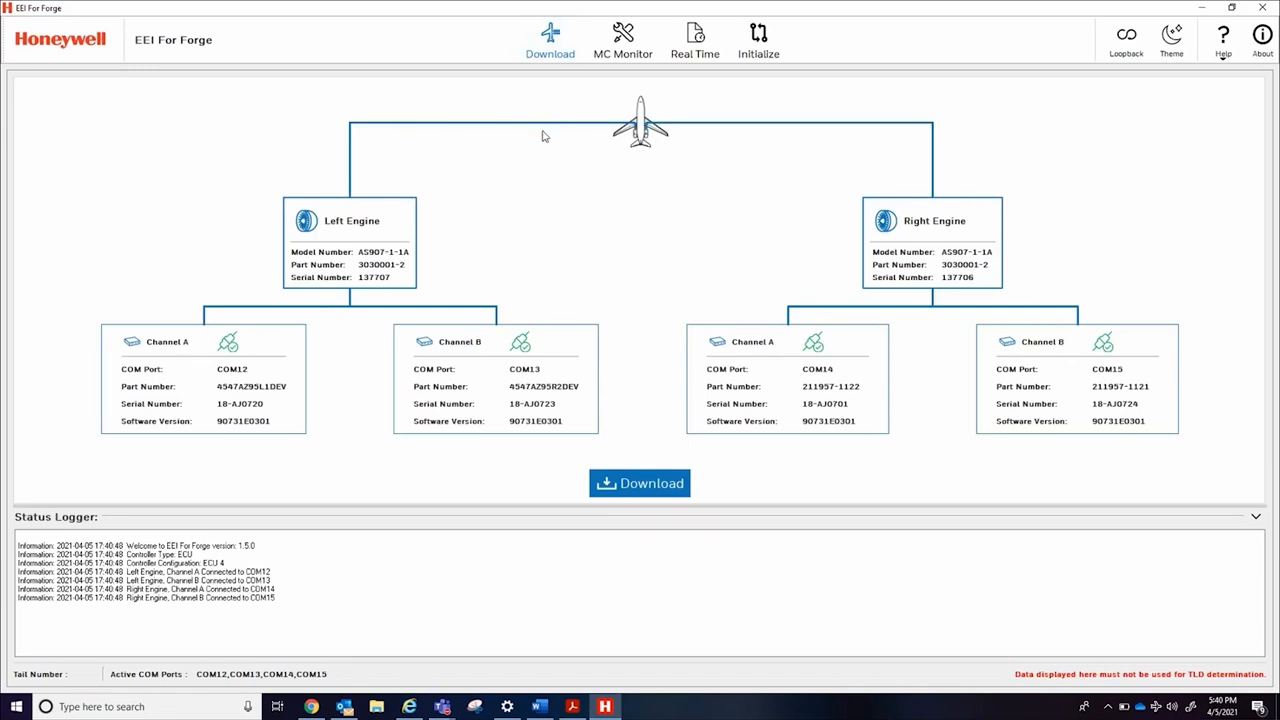
mouse_move(328, 256)
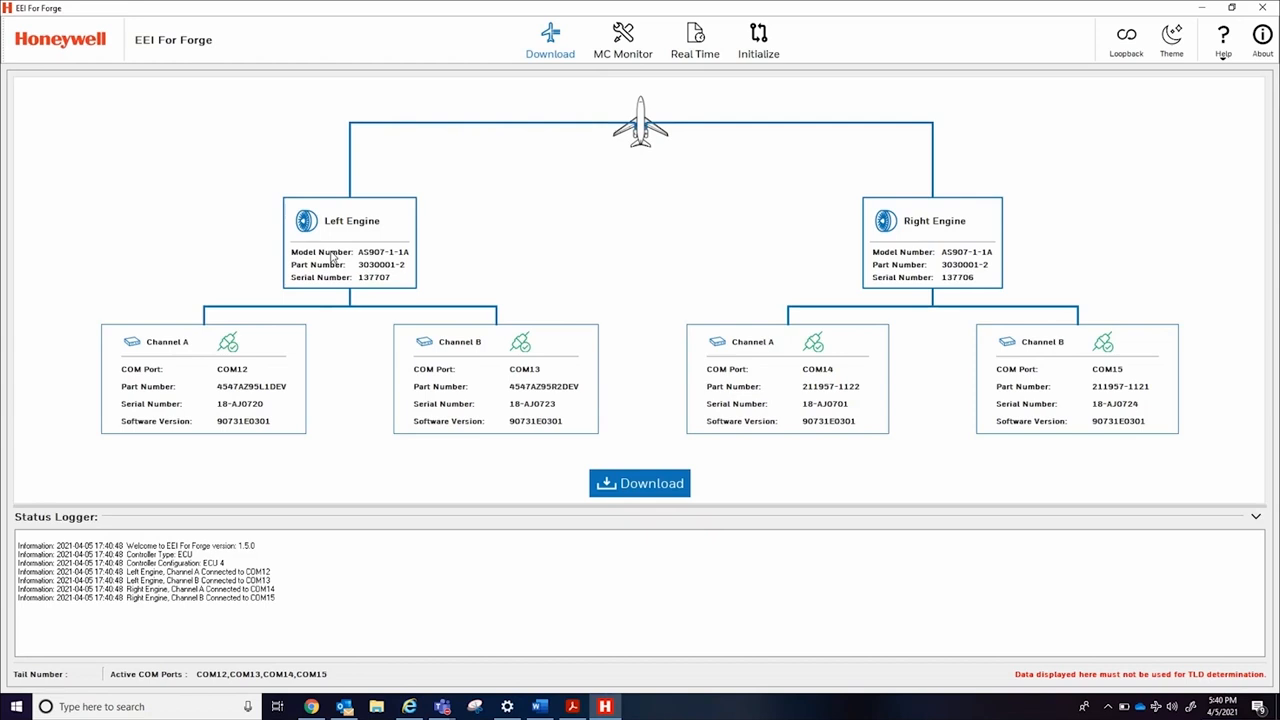
mouse_move(356, 260)
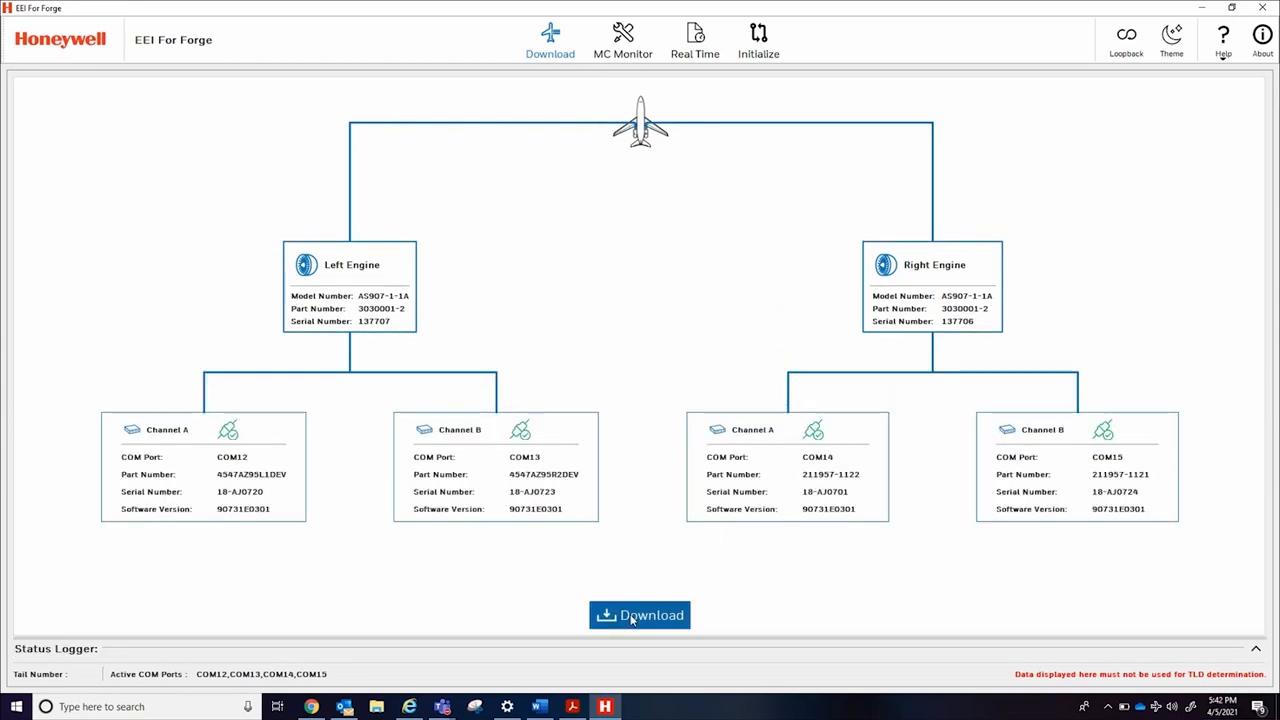
- Start the engine data download, bringing up the Download ECFR Data form
click(640, 616)
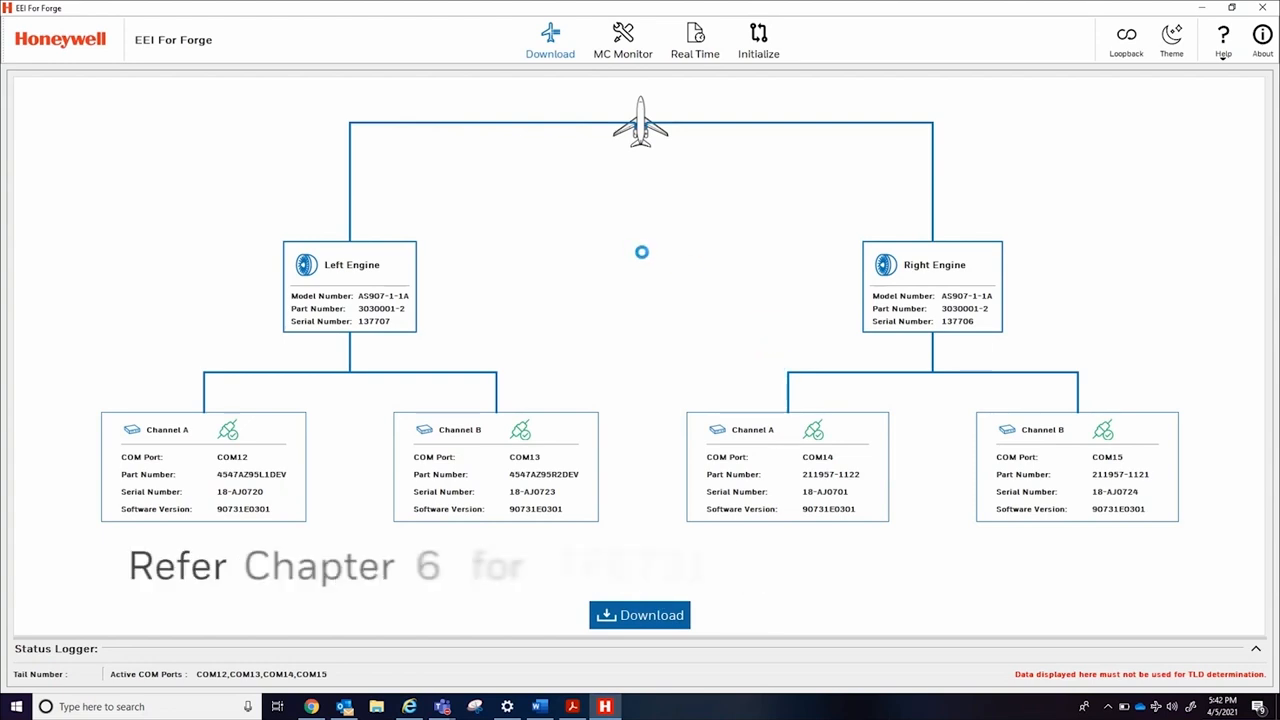
click(640, 616)
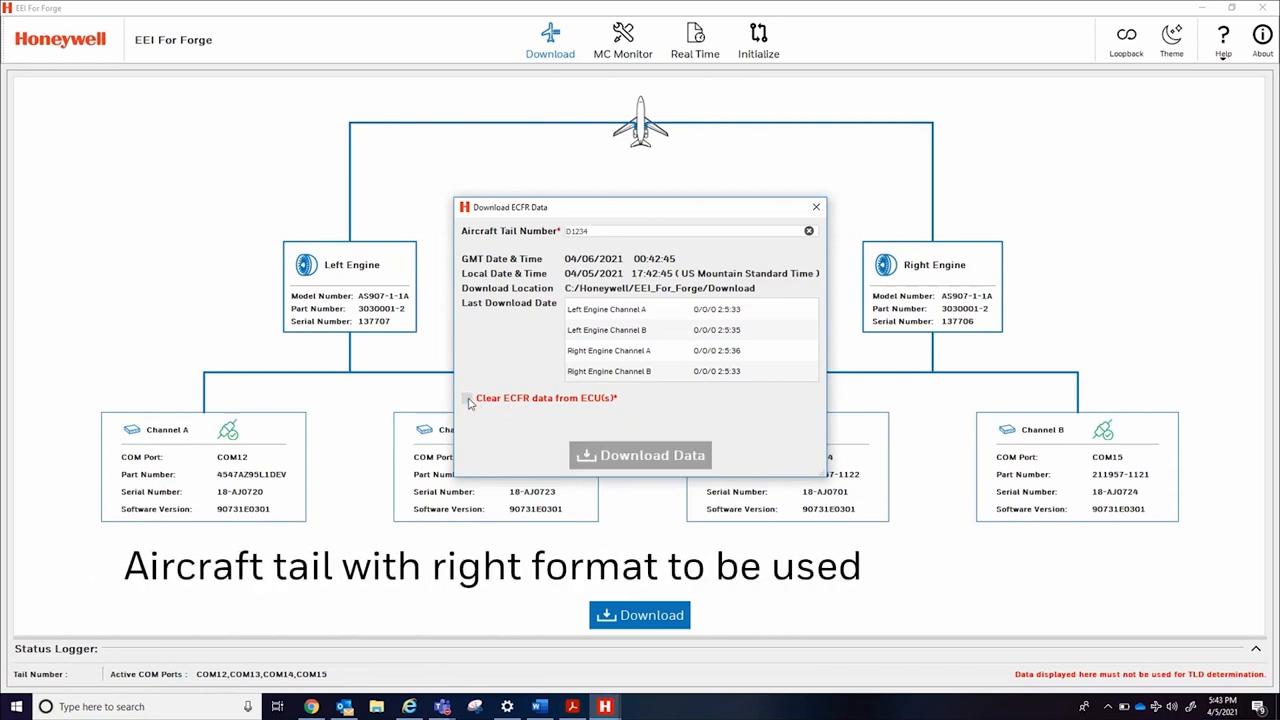
- Download the ECFR data with 'Clear ECFR data from ECU(s)' ticked
click(466, 400)
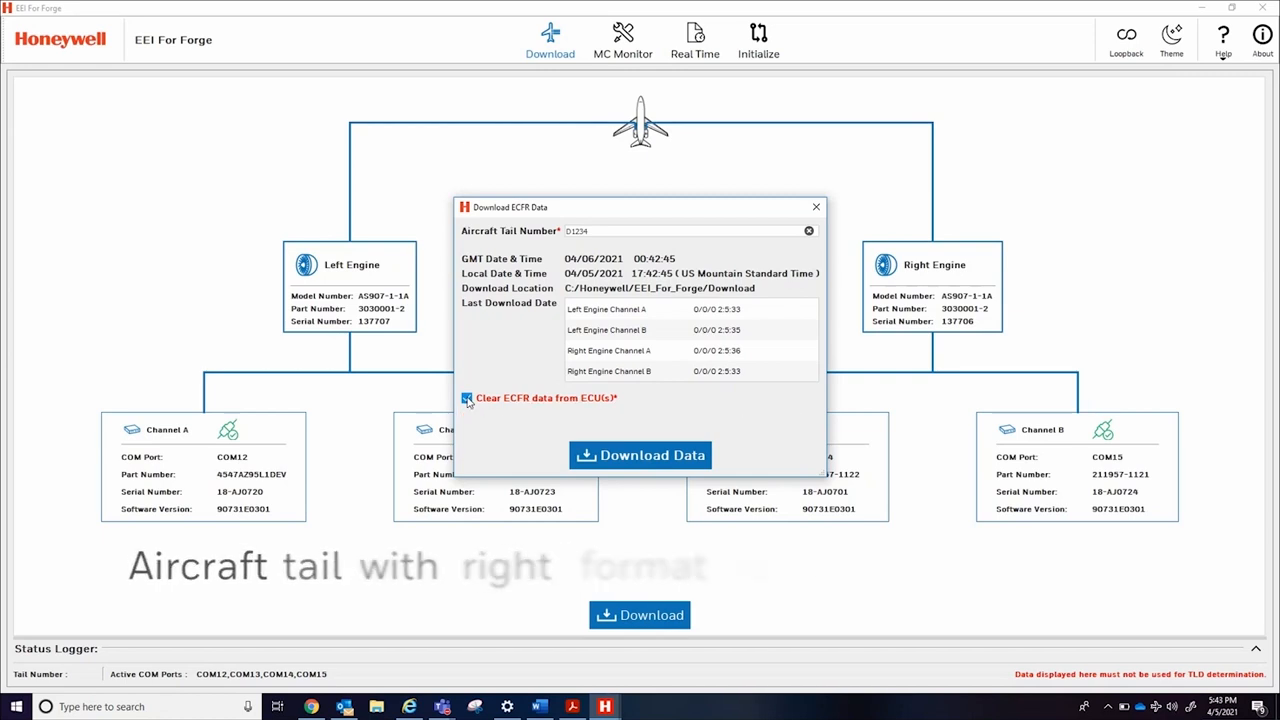
click(640, 456)
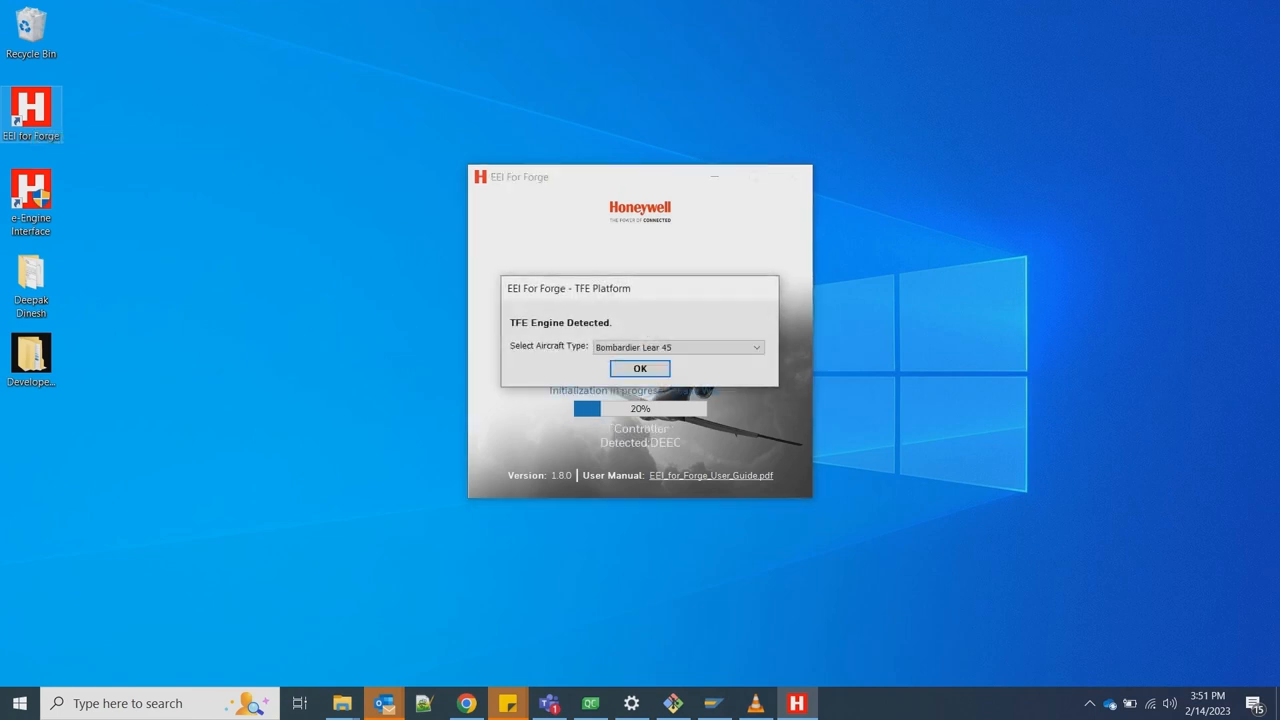
- Accept Bombardier Lear 45 in the TFE Engine Detected dialog
click(640, 368)
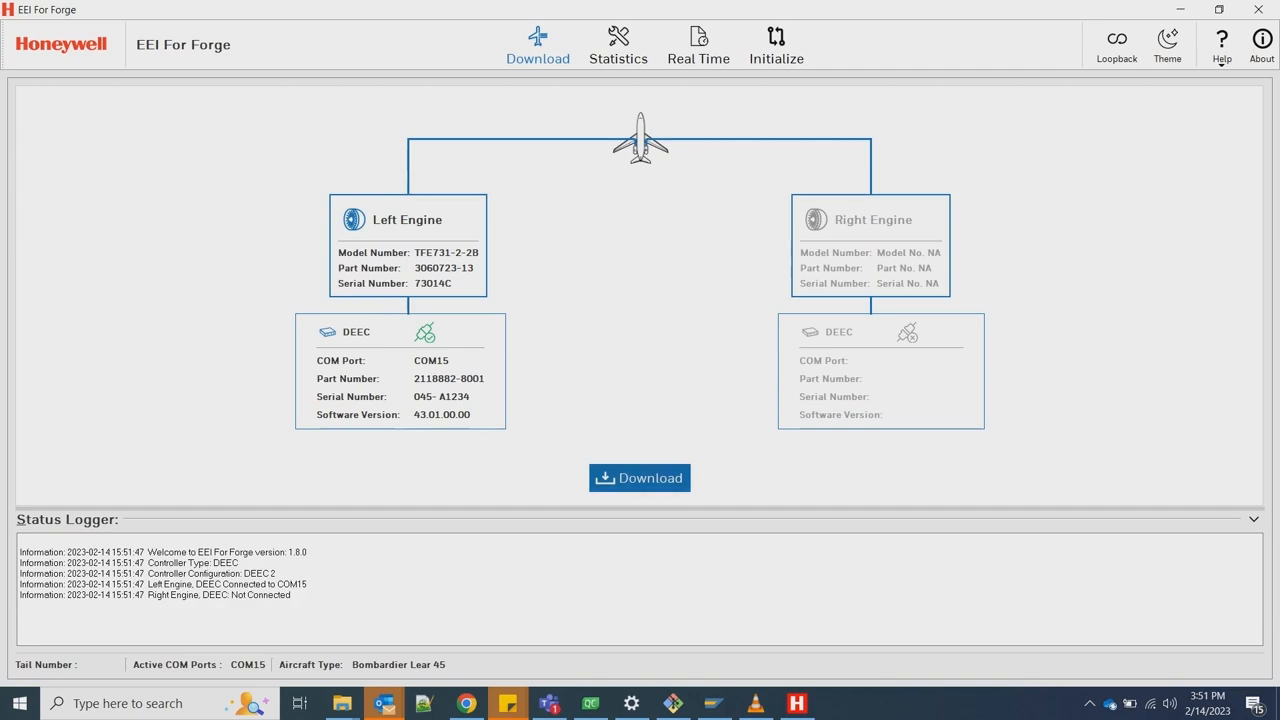
mouse_move(640, 478)
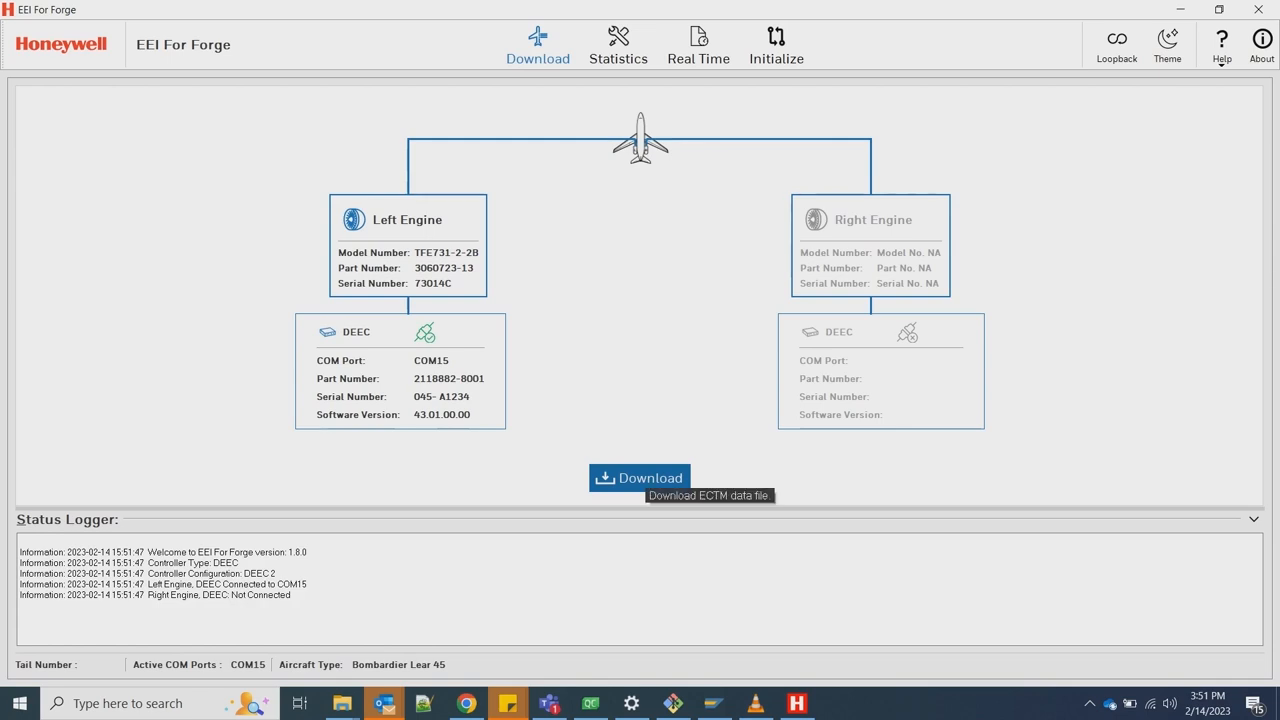
- Download left-engine ECTM data for N5198 with 58 flight hours, clearing the DEEC
click(640, 476)
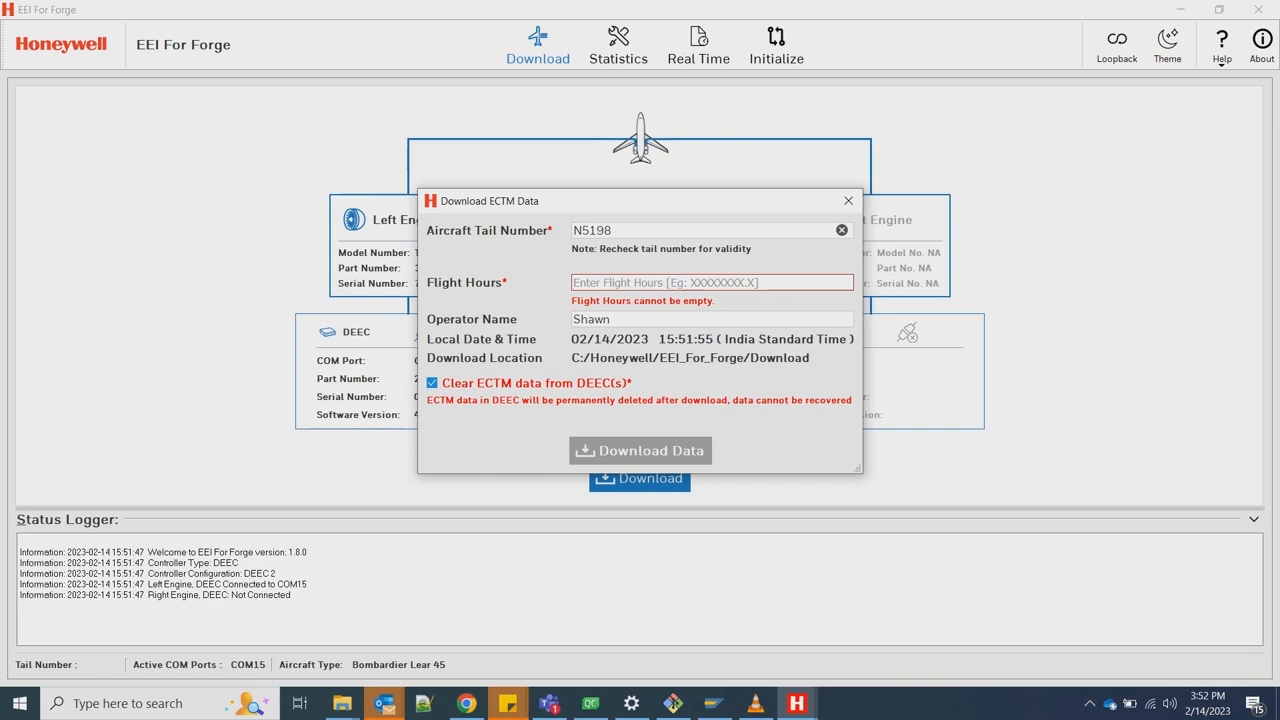
text(58)
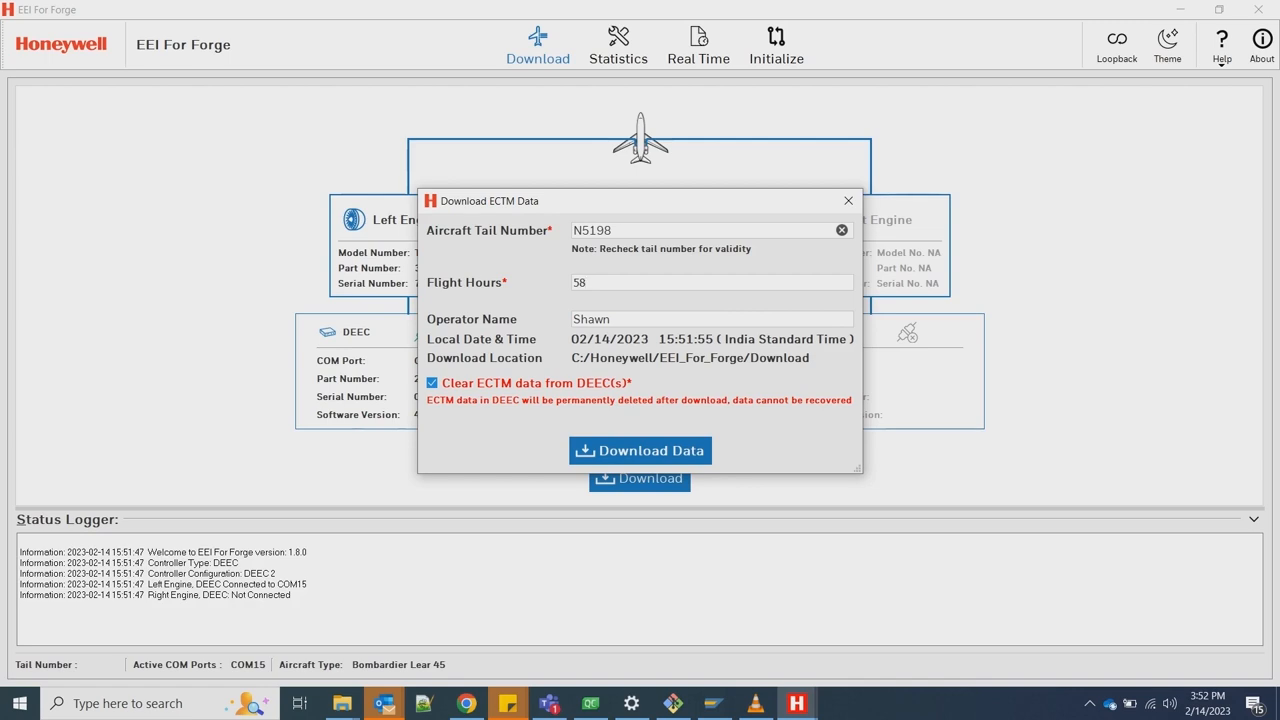
click(710, 282)
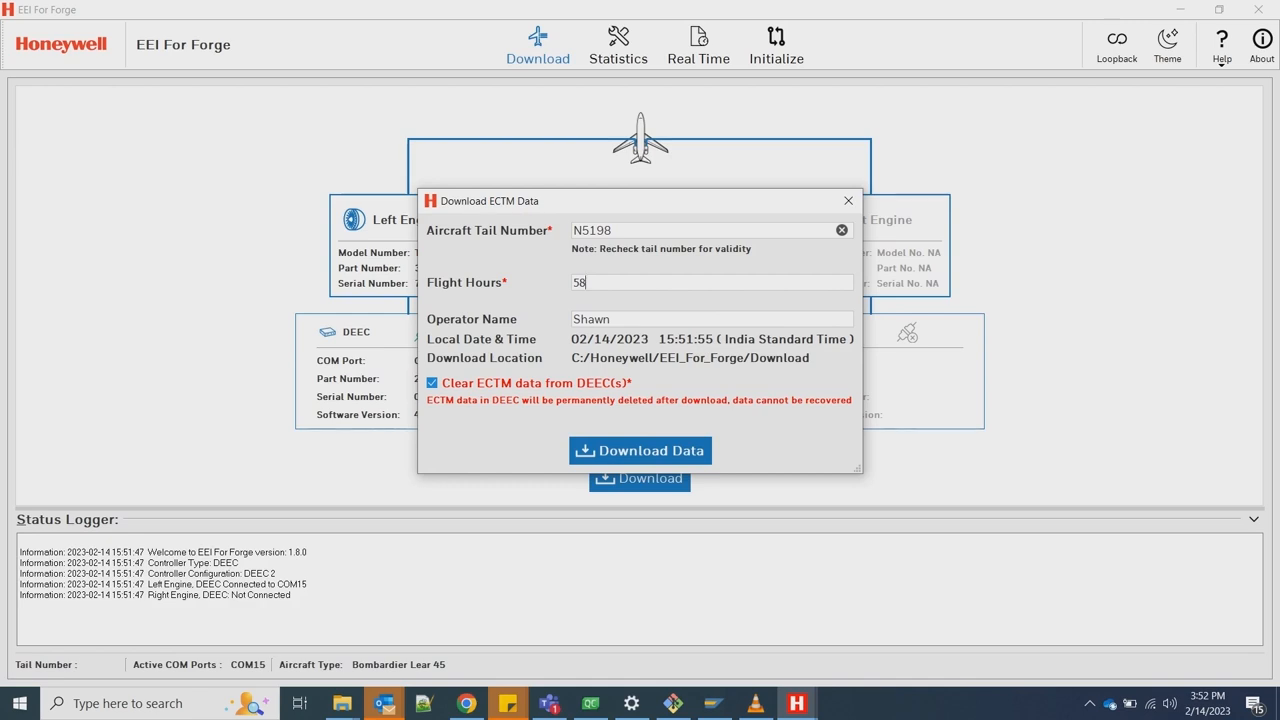
click(640, 450)
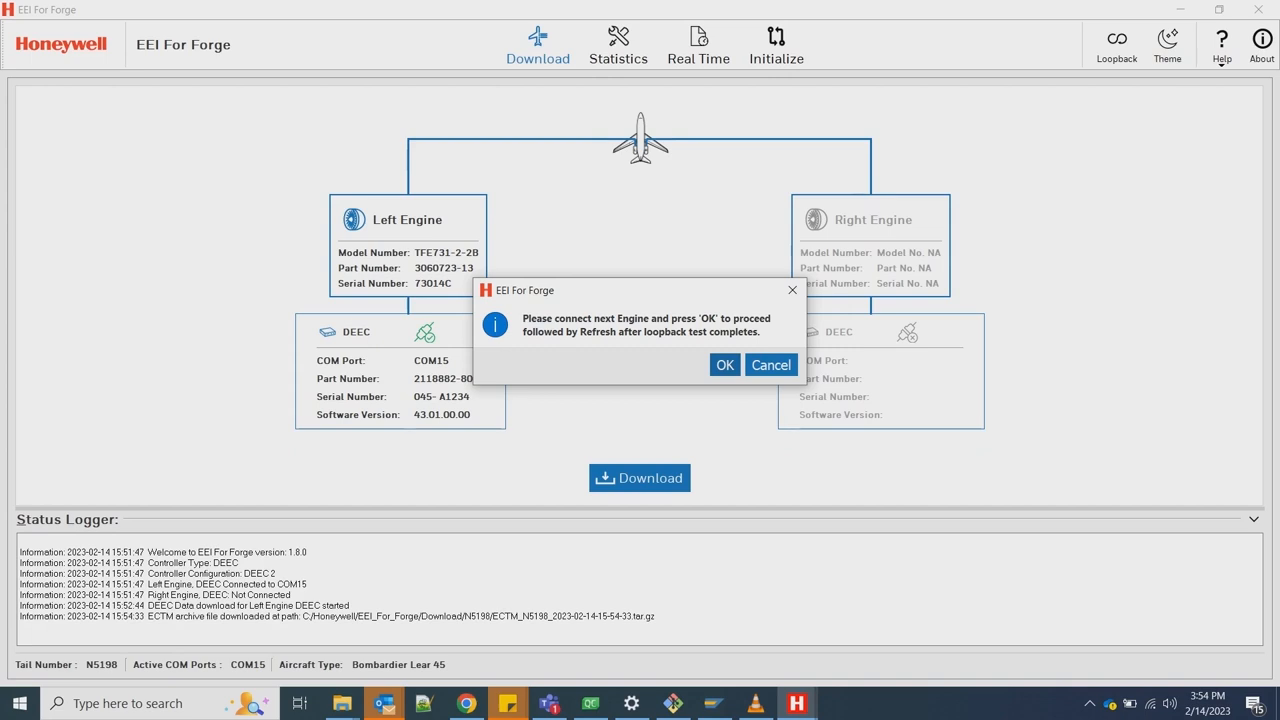
- Proceed to the right engine, dismiss the Loopback Check, and start its ECTM download
click(724, 364)
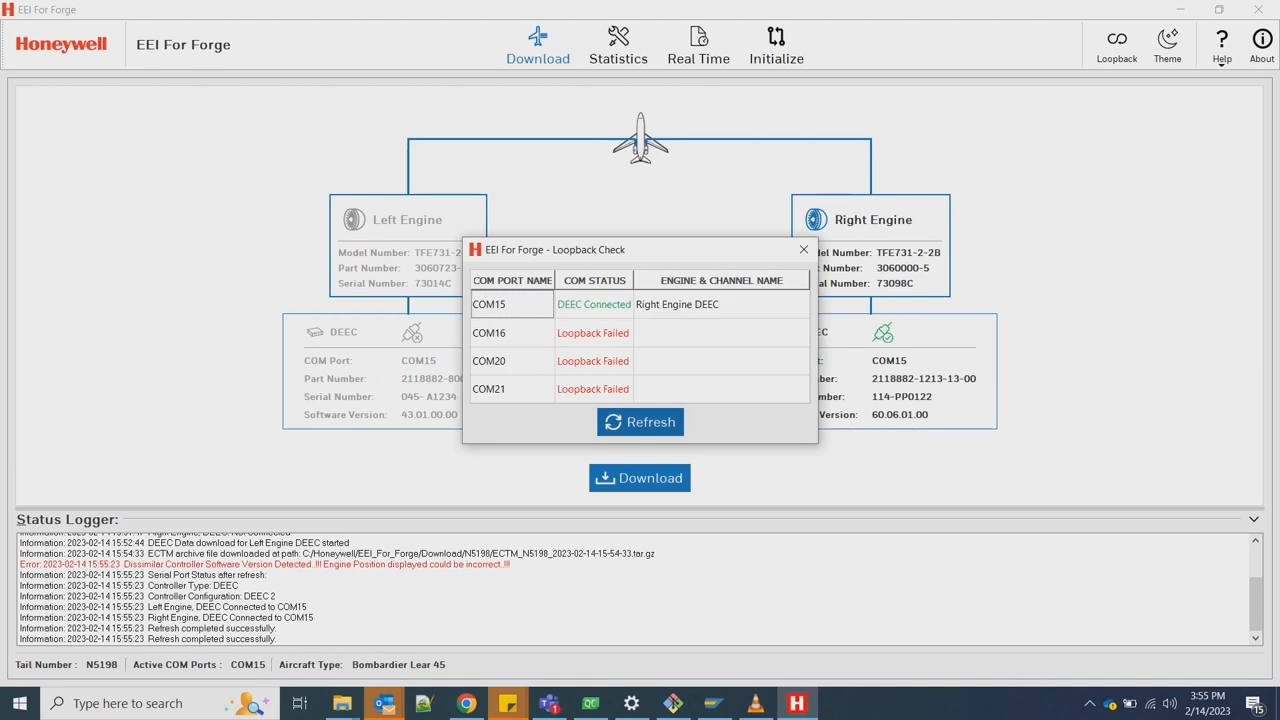
click(804, 248)
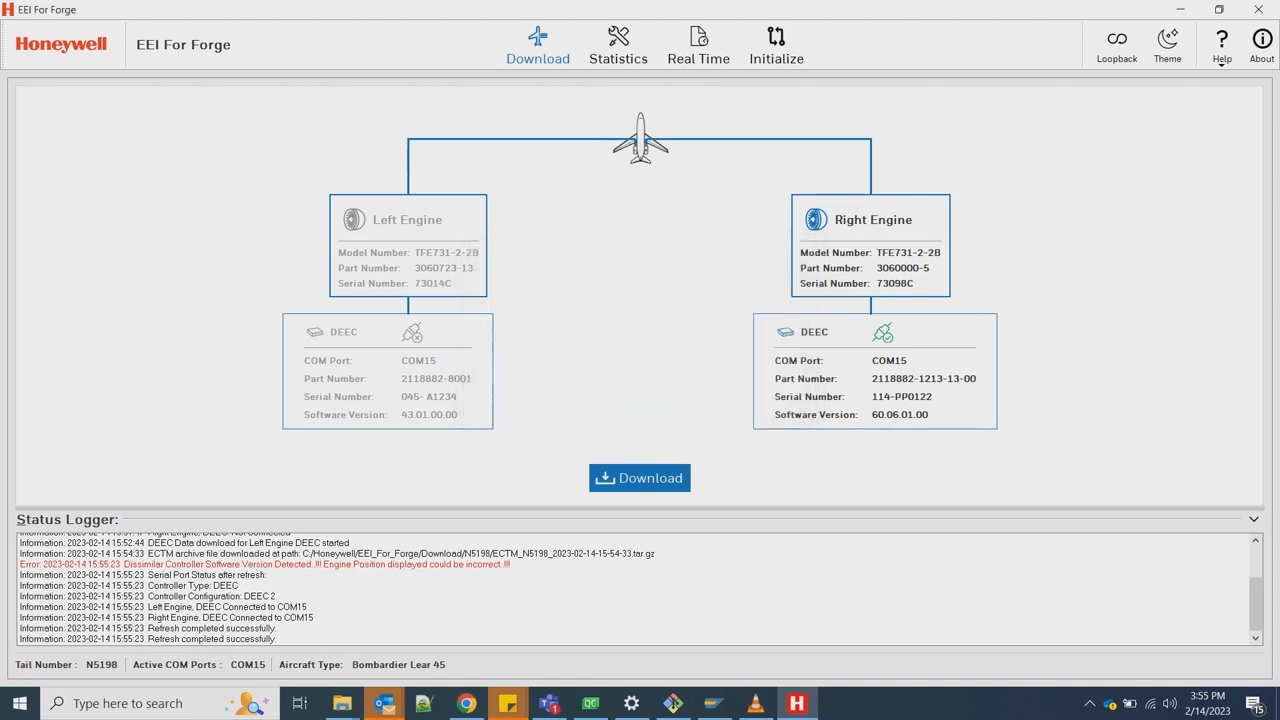
click(640, 478)
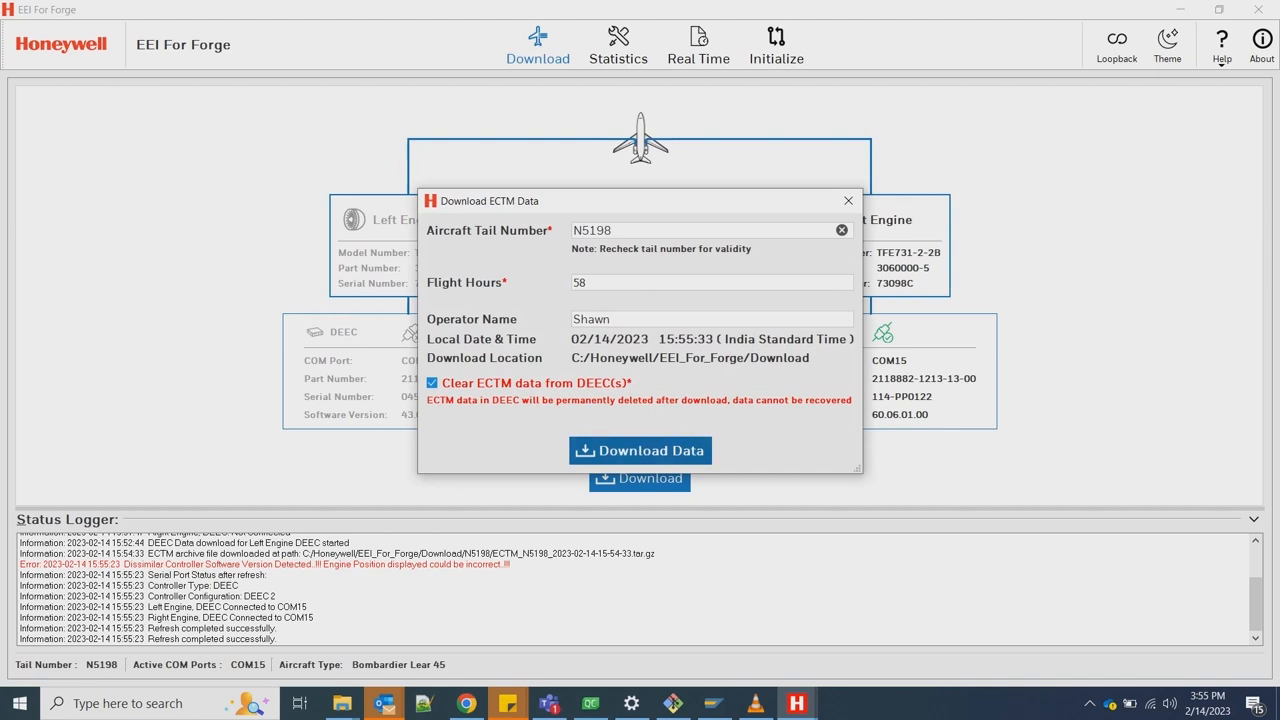
- Download the right engine's ECTM data for N5198
click(640, 450)
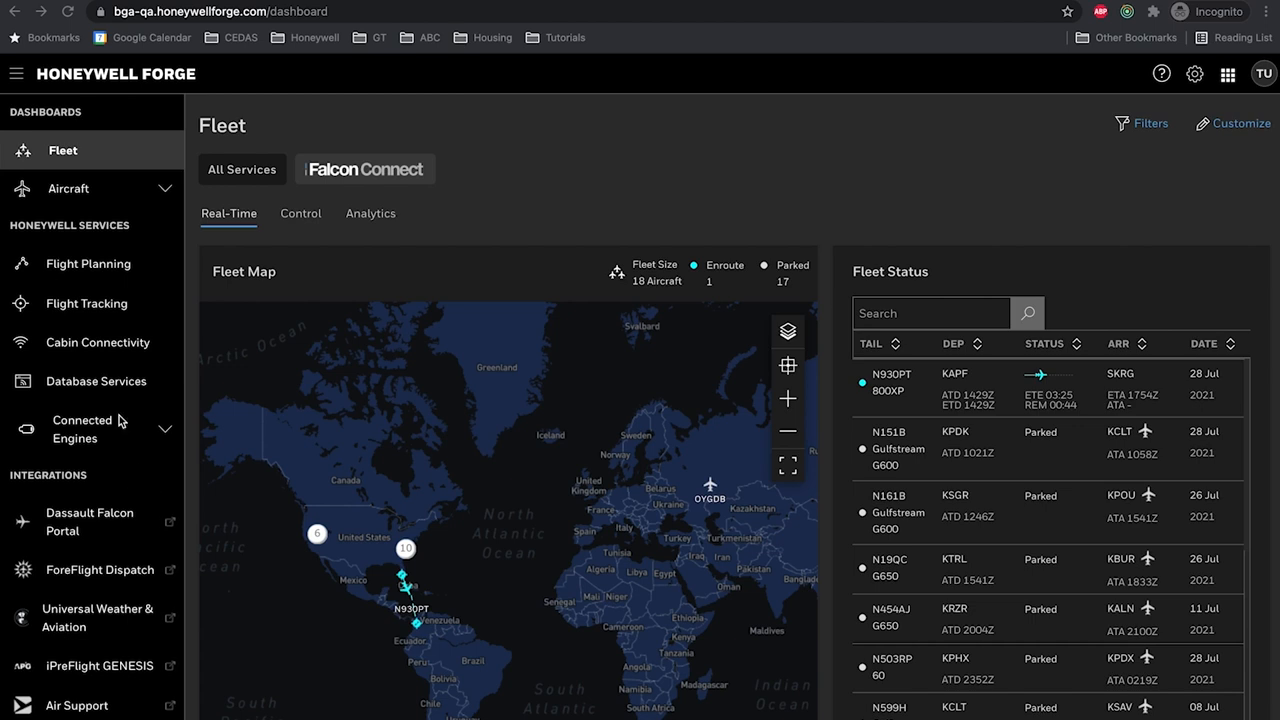
- From the Connected Engines dashboard, upload the ECFR_N922H tar.gz and view it in Engine Data Viewer
click(82, 438)
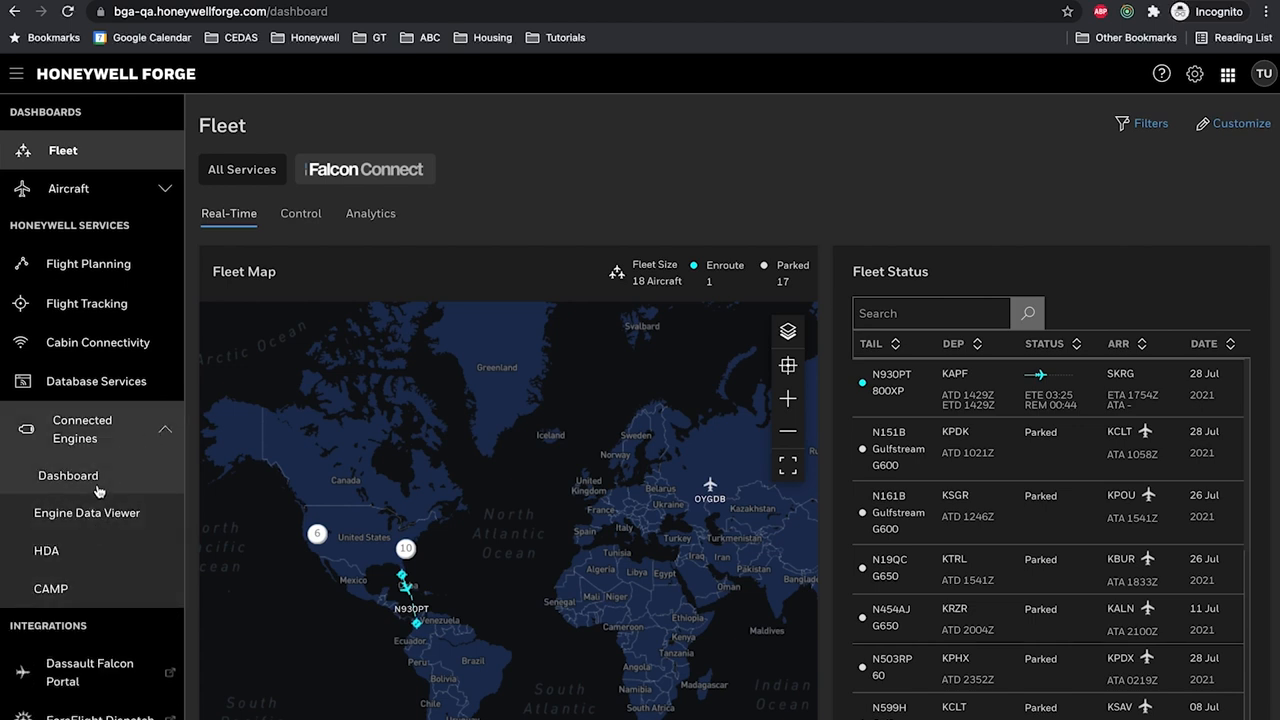
click(68, 476)
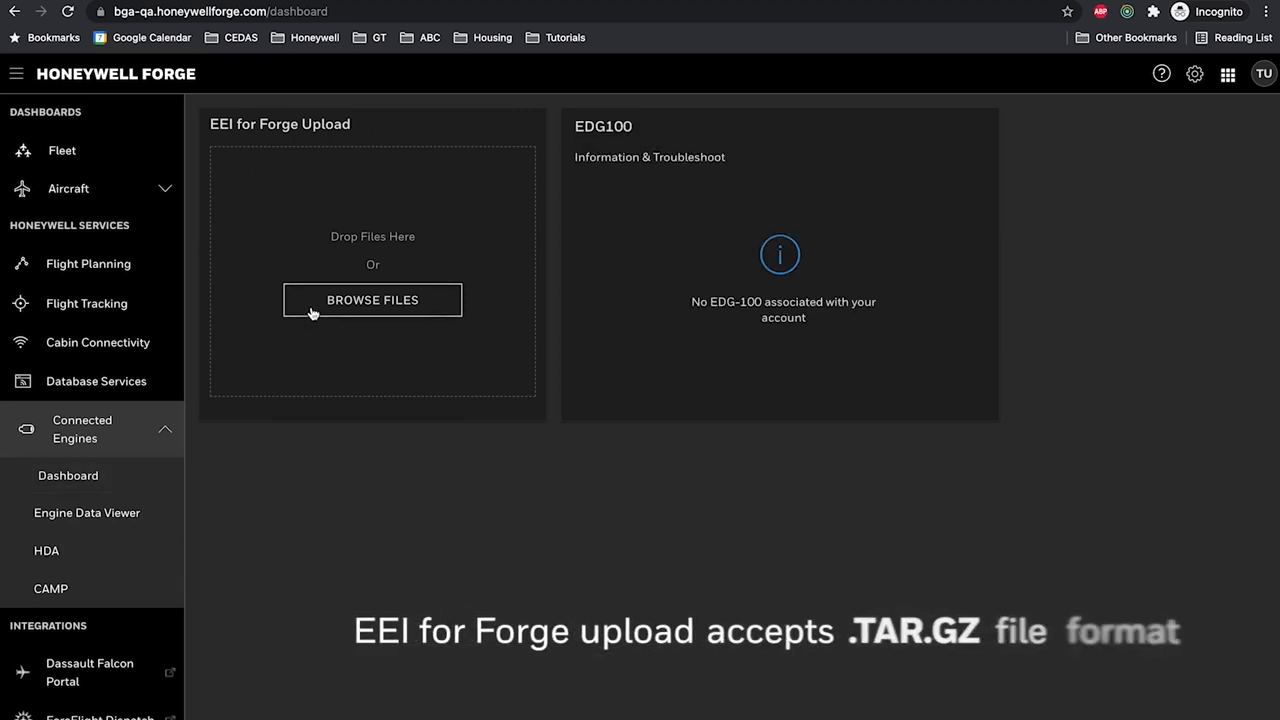
click(372, 300)
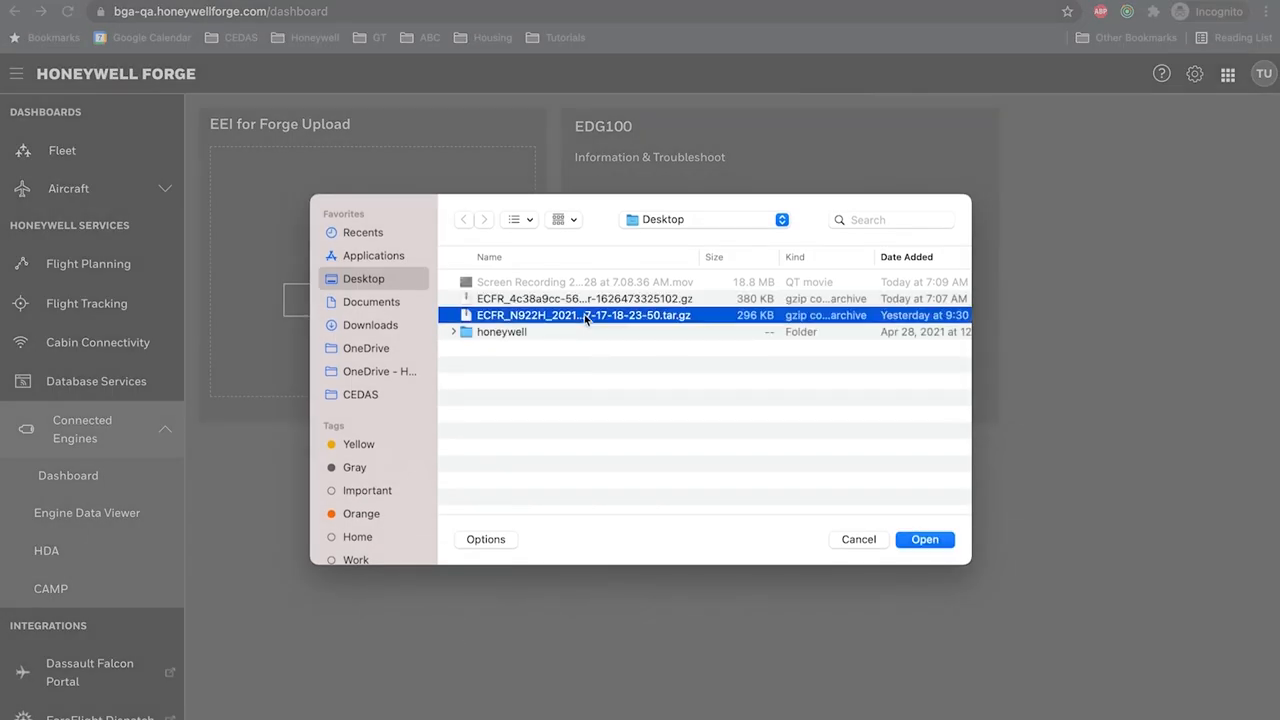
click(924, 540)
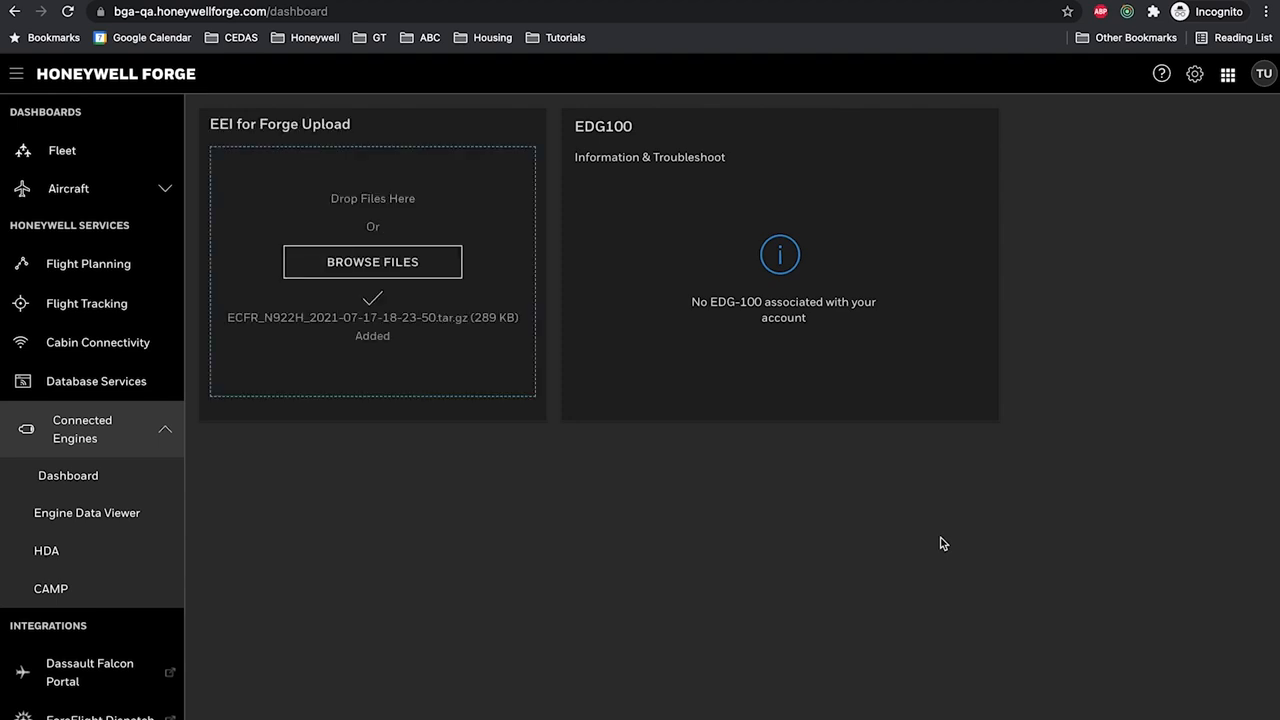
click(88, 512)
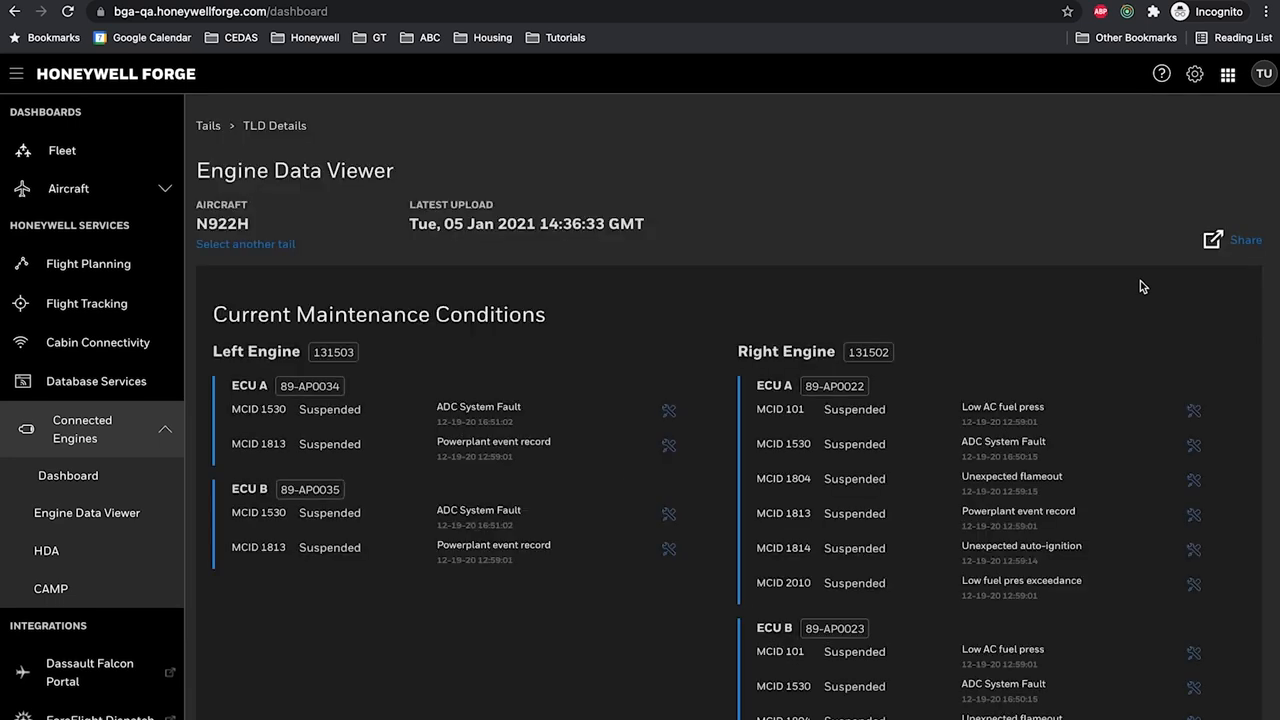
- Confirm the periodic inspection prompts and dismiss the finished inspection notice
scroll(down, 3)
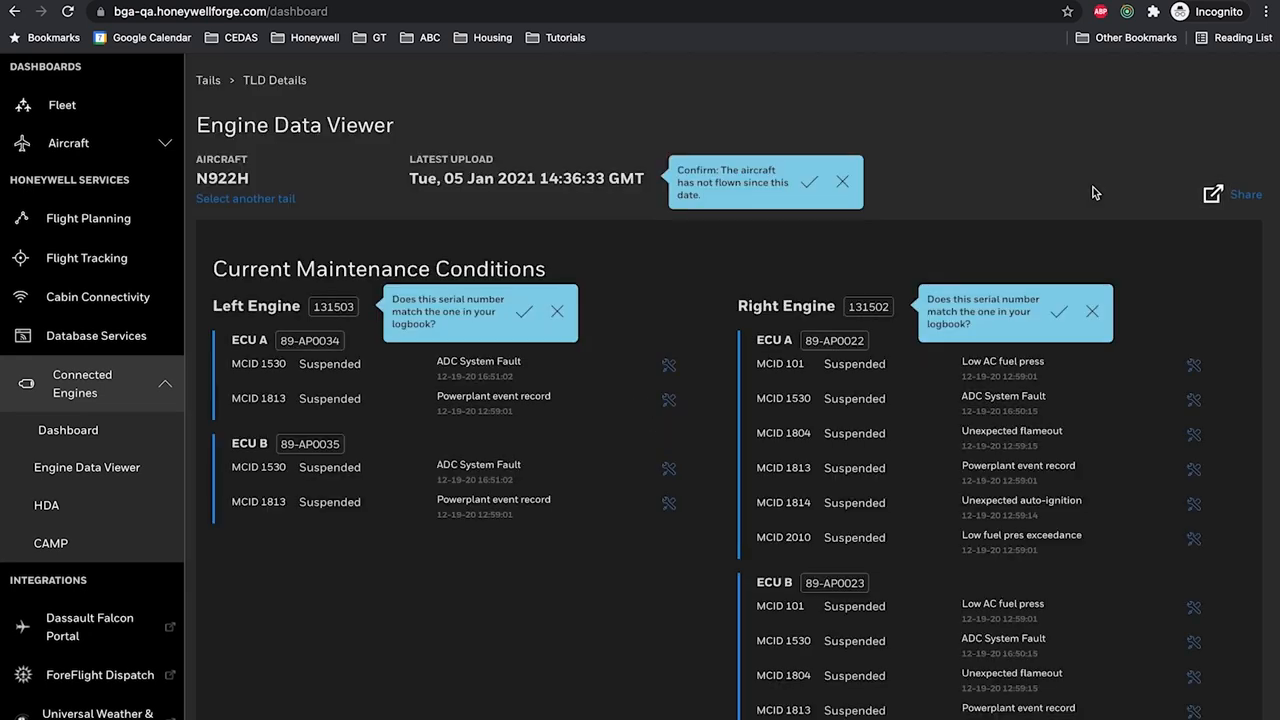
click(808, 182)
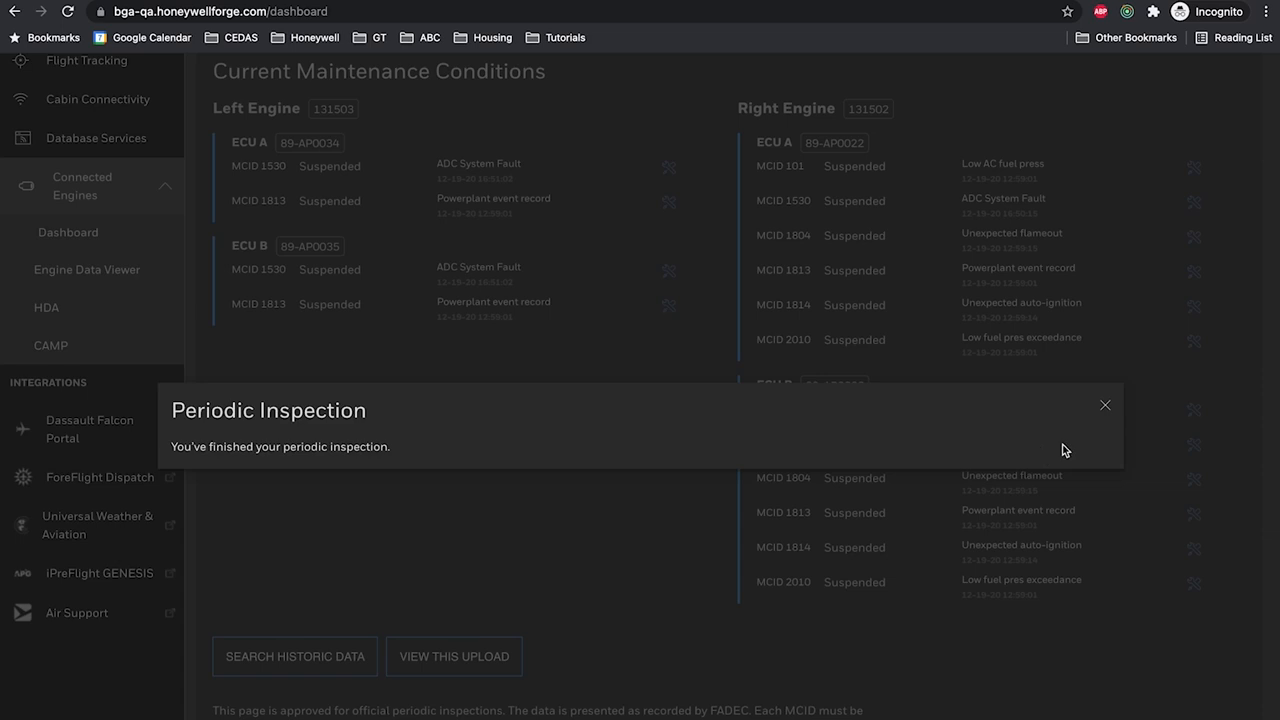
click(1104, 404)
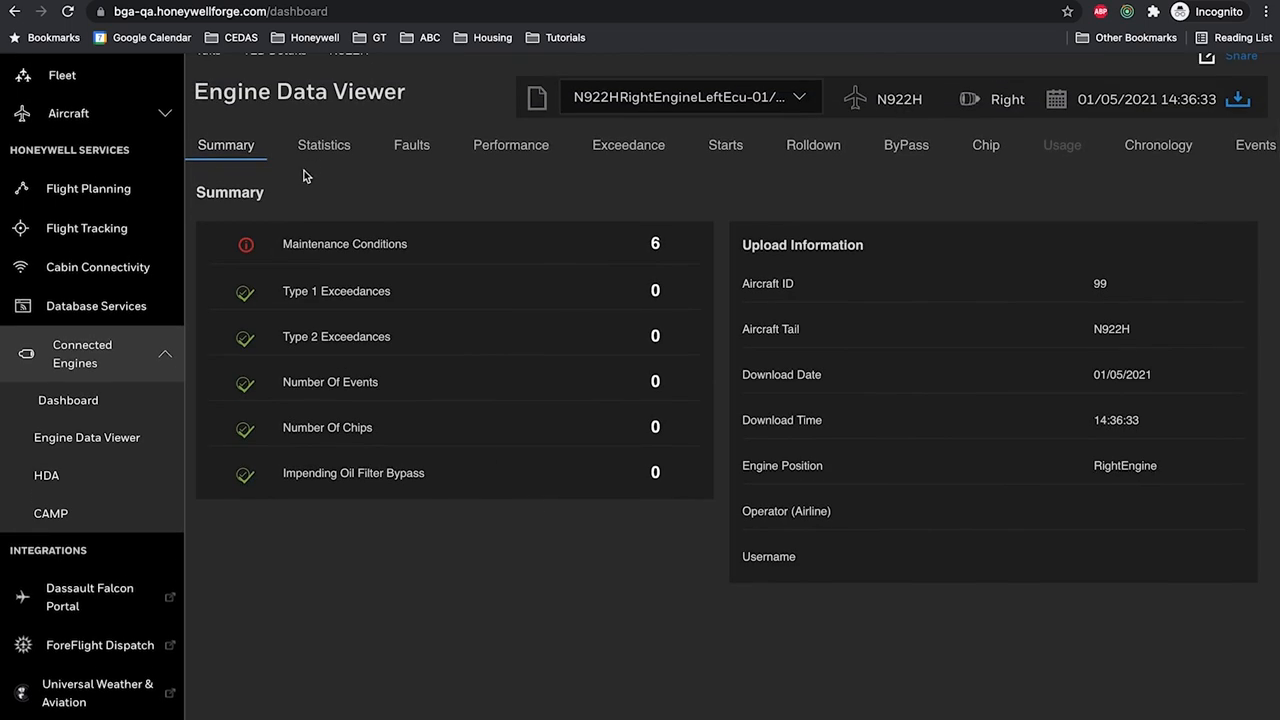
- Review the Faults, Exceedance, ByPass, Chronology and Events engine data for N922H
click(412, 144)
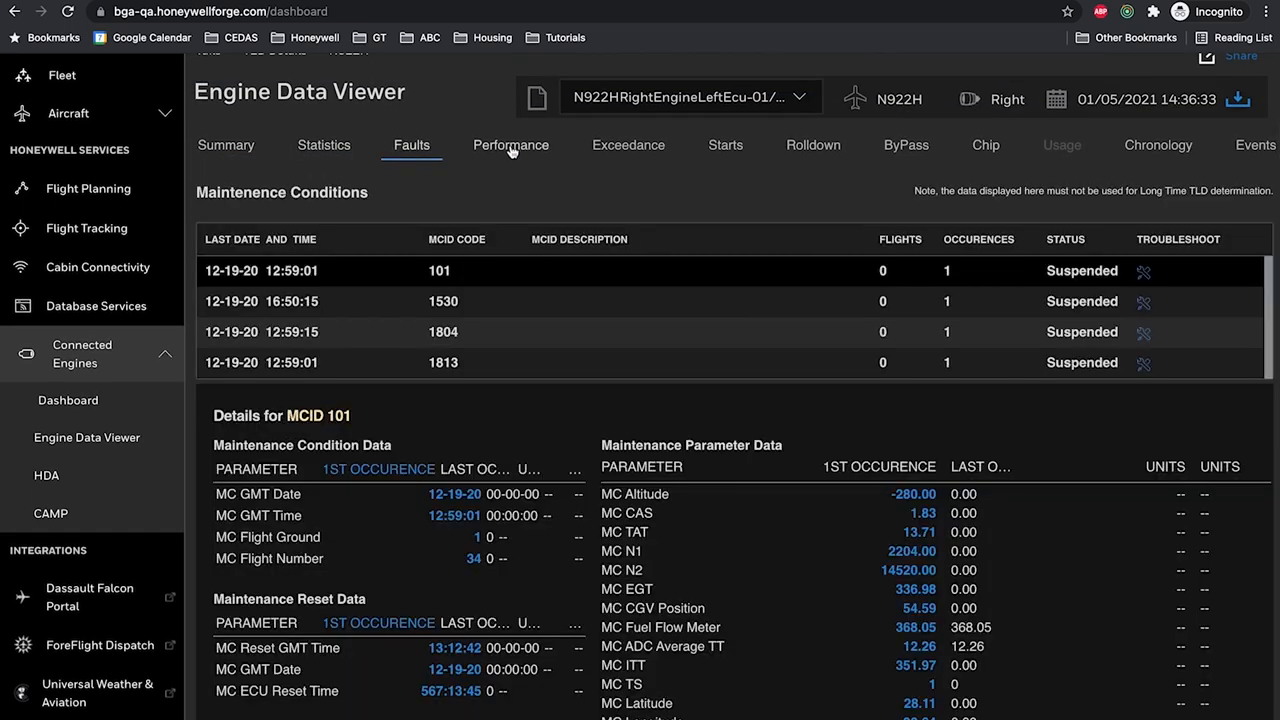
click(628, 144)
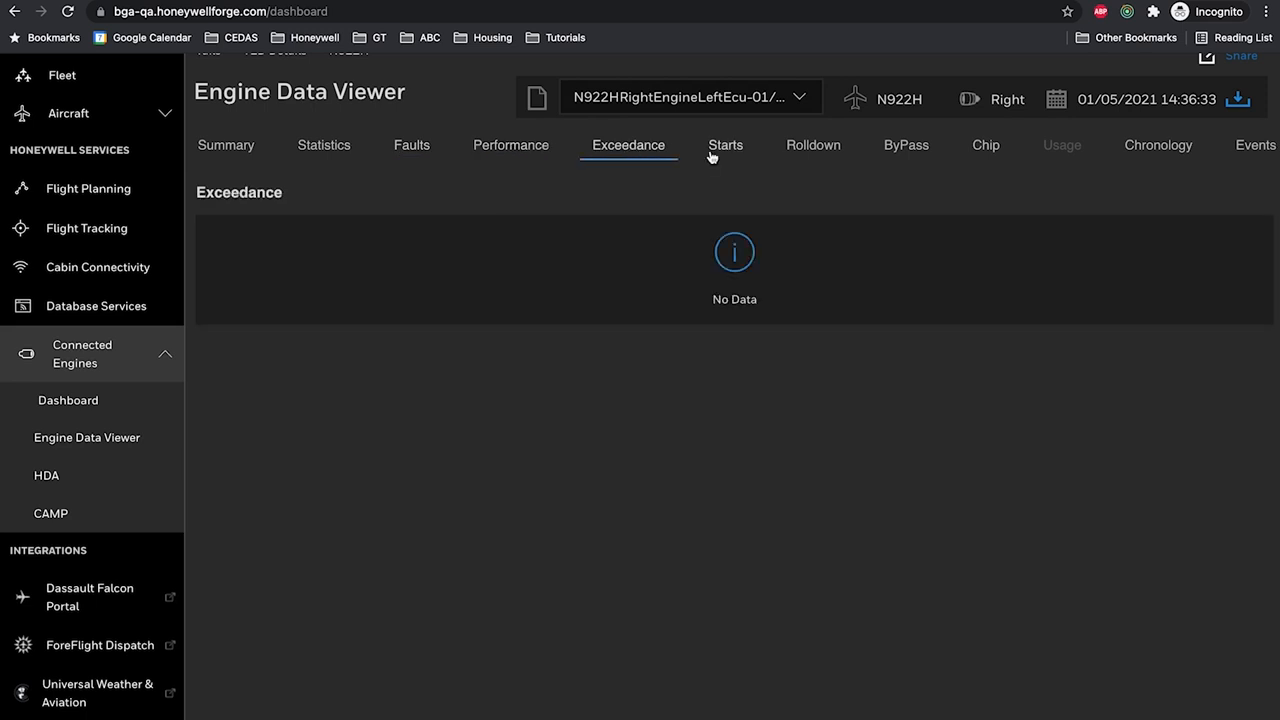
click(906, 144)
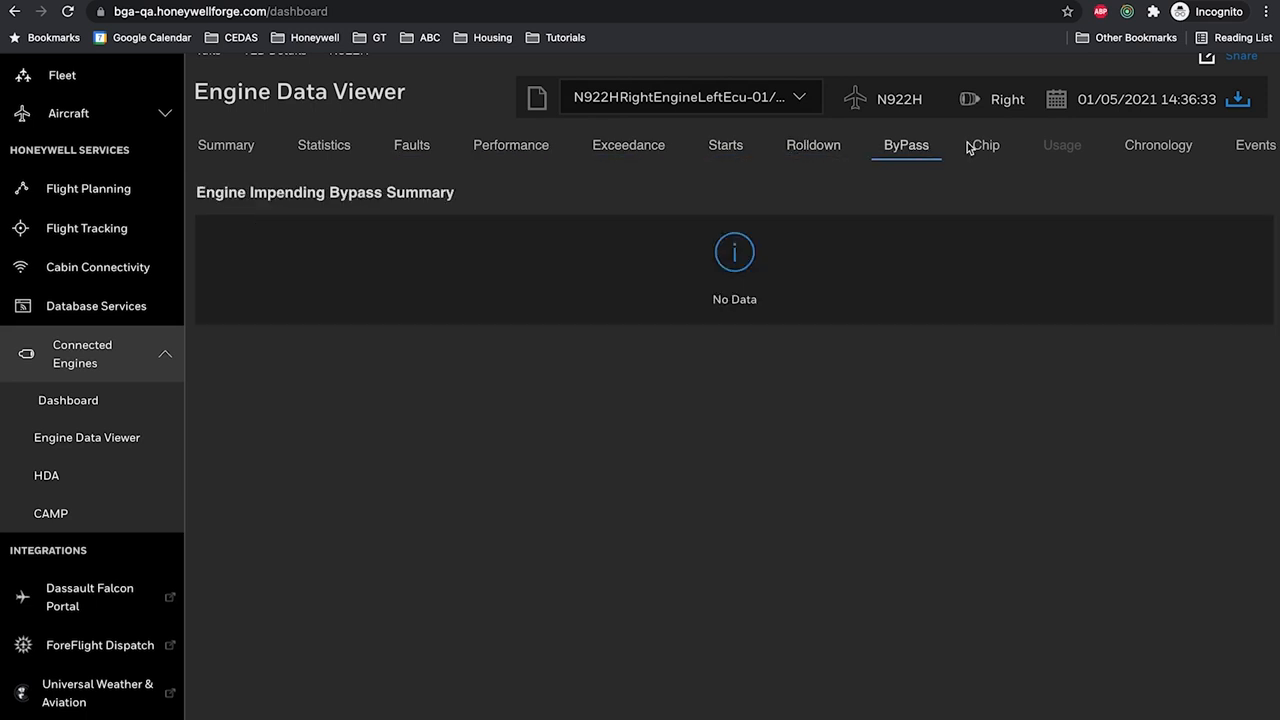
click(1156, 144)
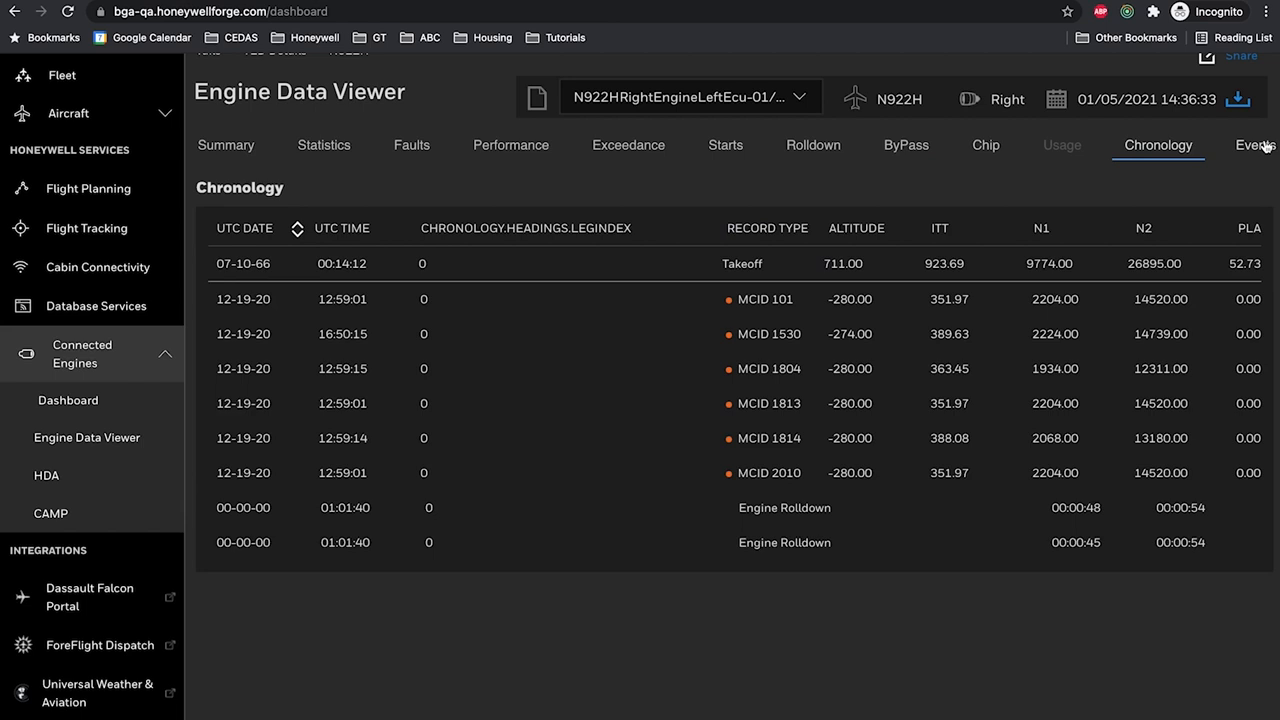
click(1256, 144)
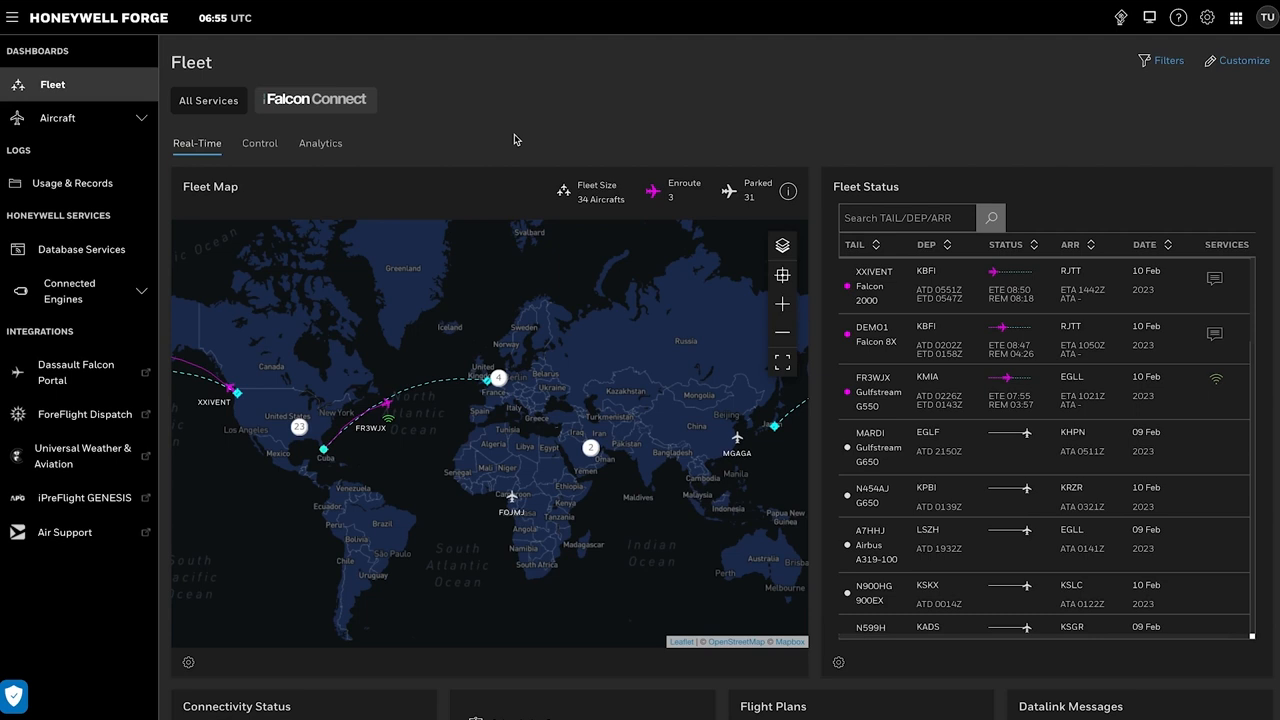
mouse_move(316, 202)
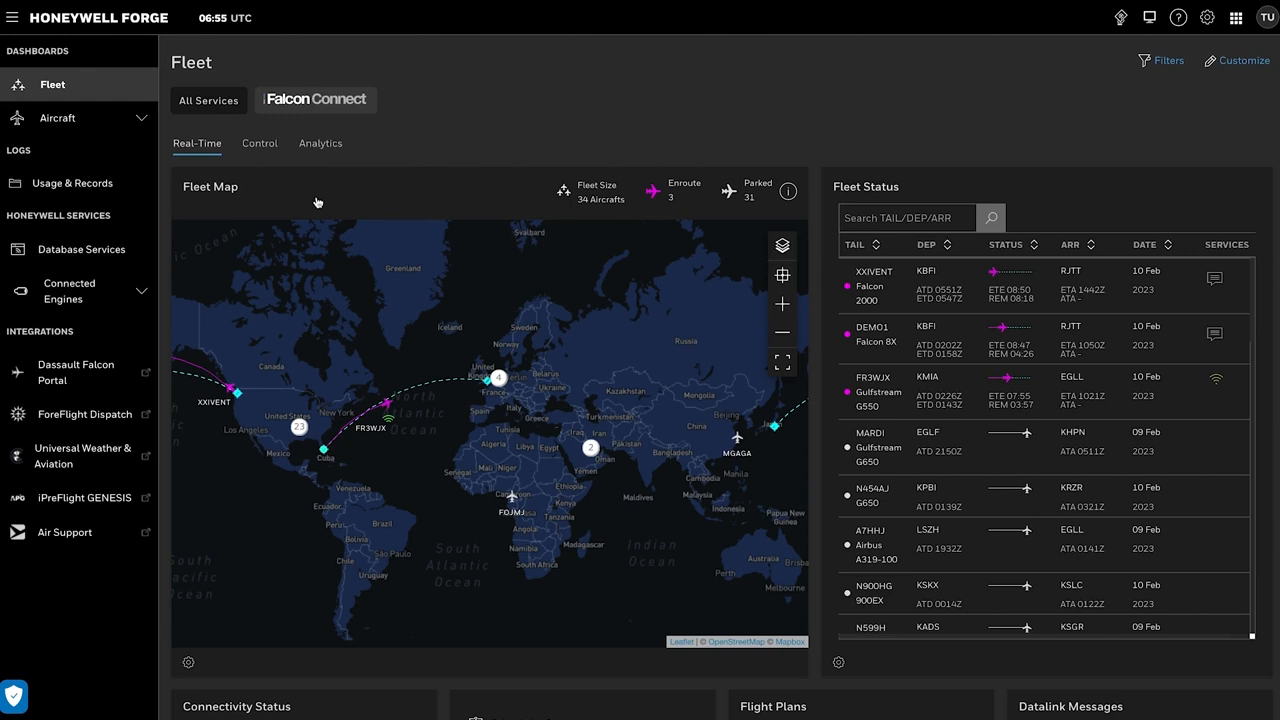
- Expand Connected Engines in the sidebar and go to its Dashboard
click(68, 292)
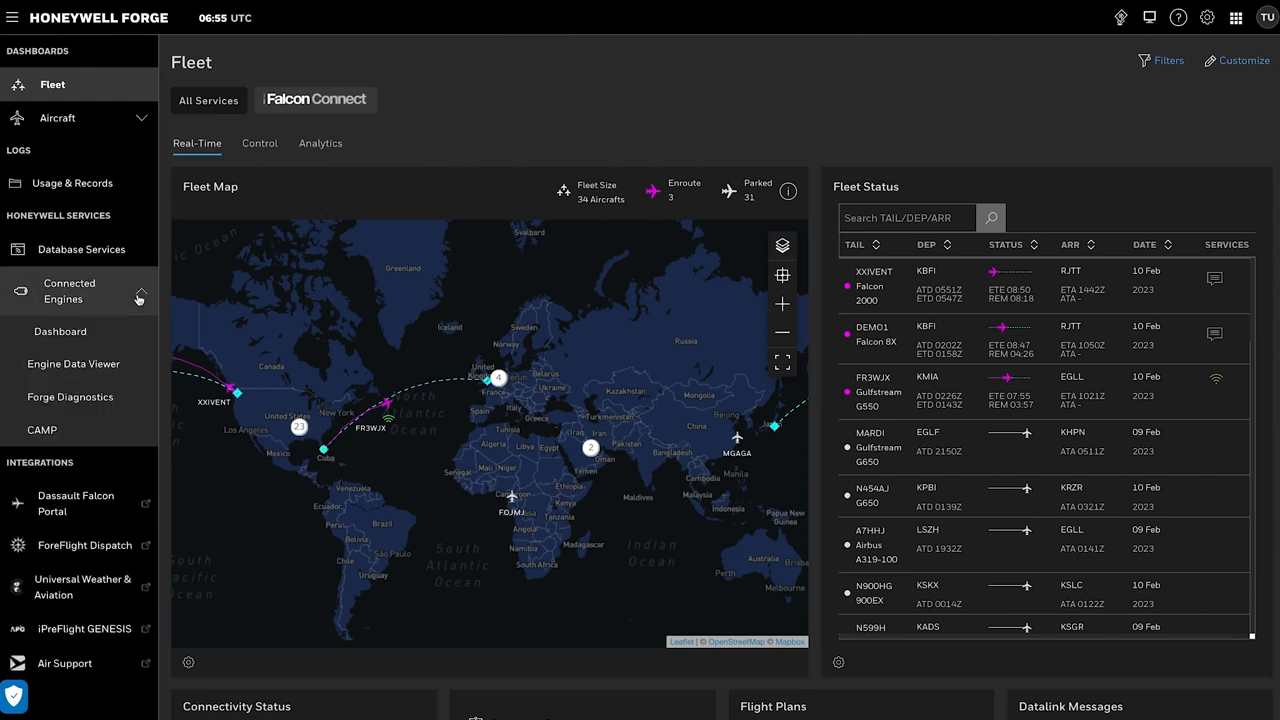
mouse_move(86, 344)
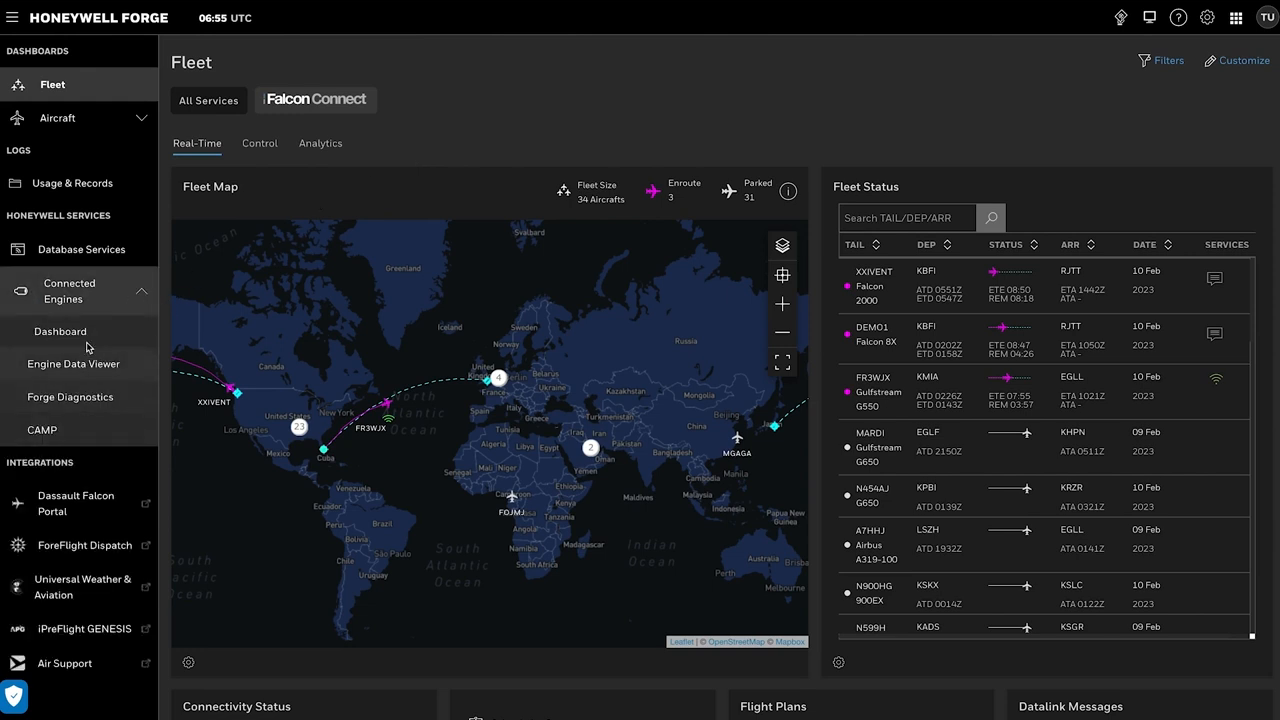
click(60, 332)
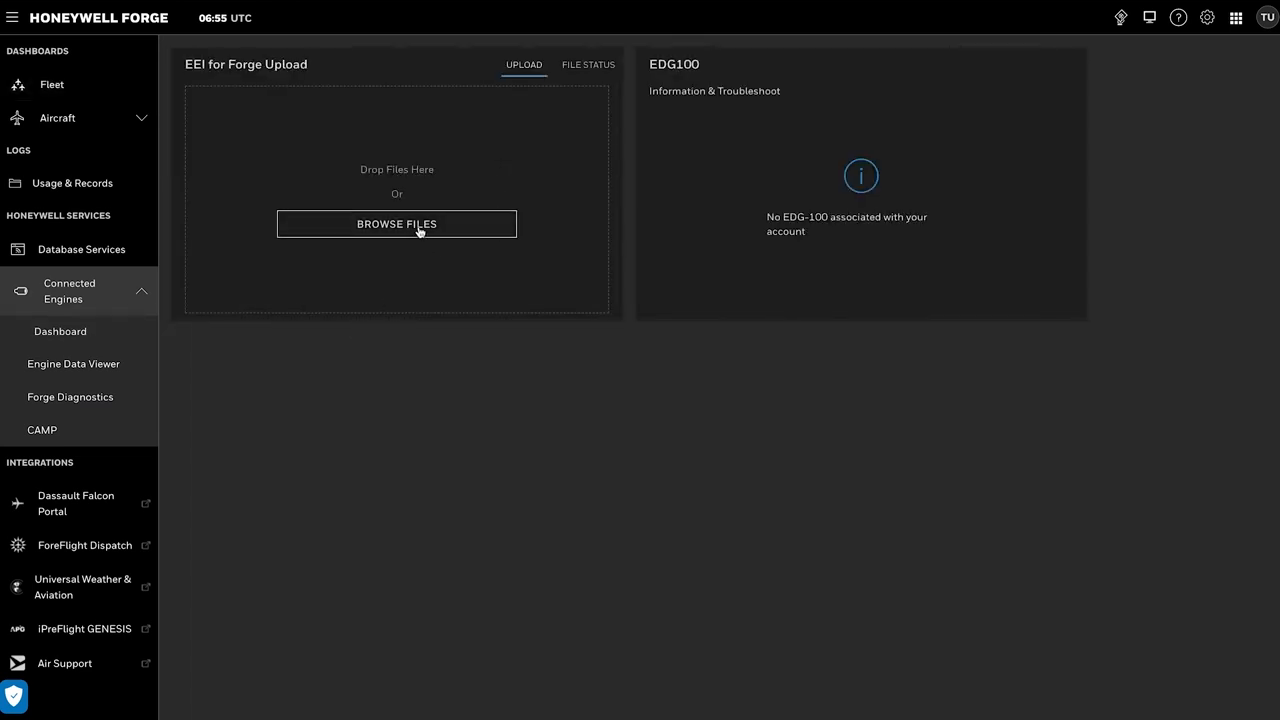
mouse_move(426, 228)
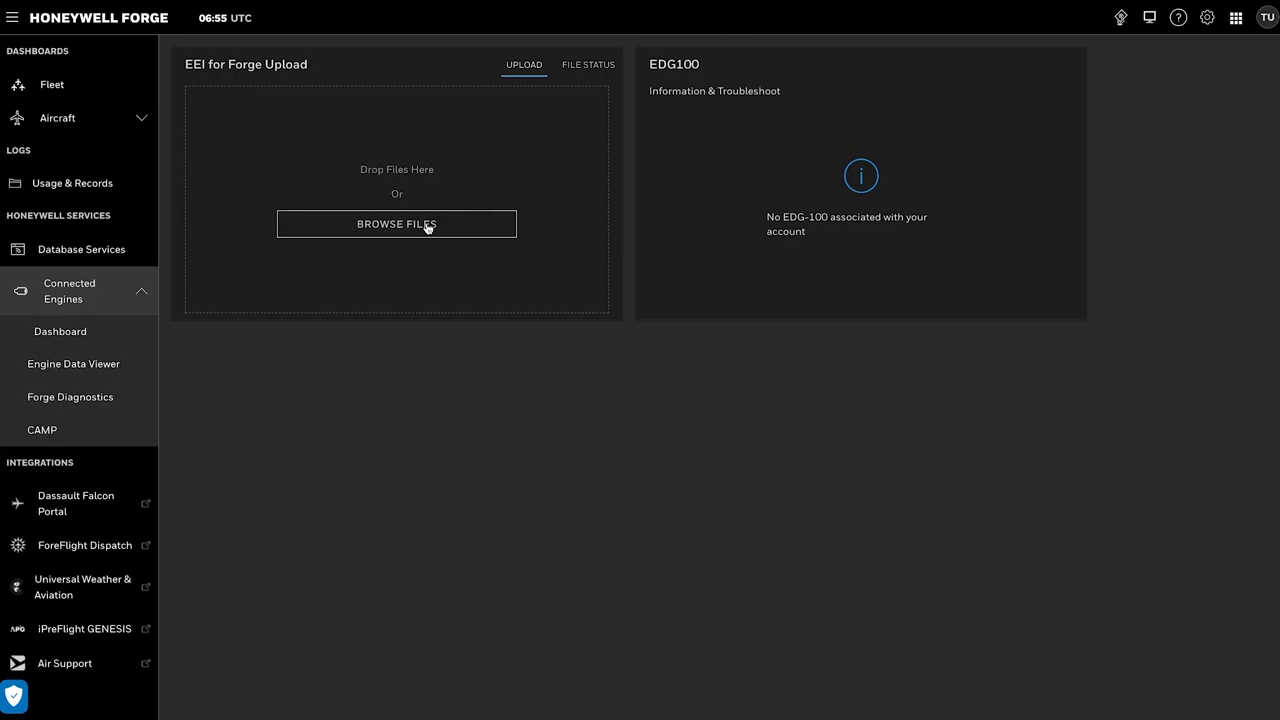
- Upload the last ECTM_148245 tar.gz archive from the Uploaded folder
click(396, 224)
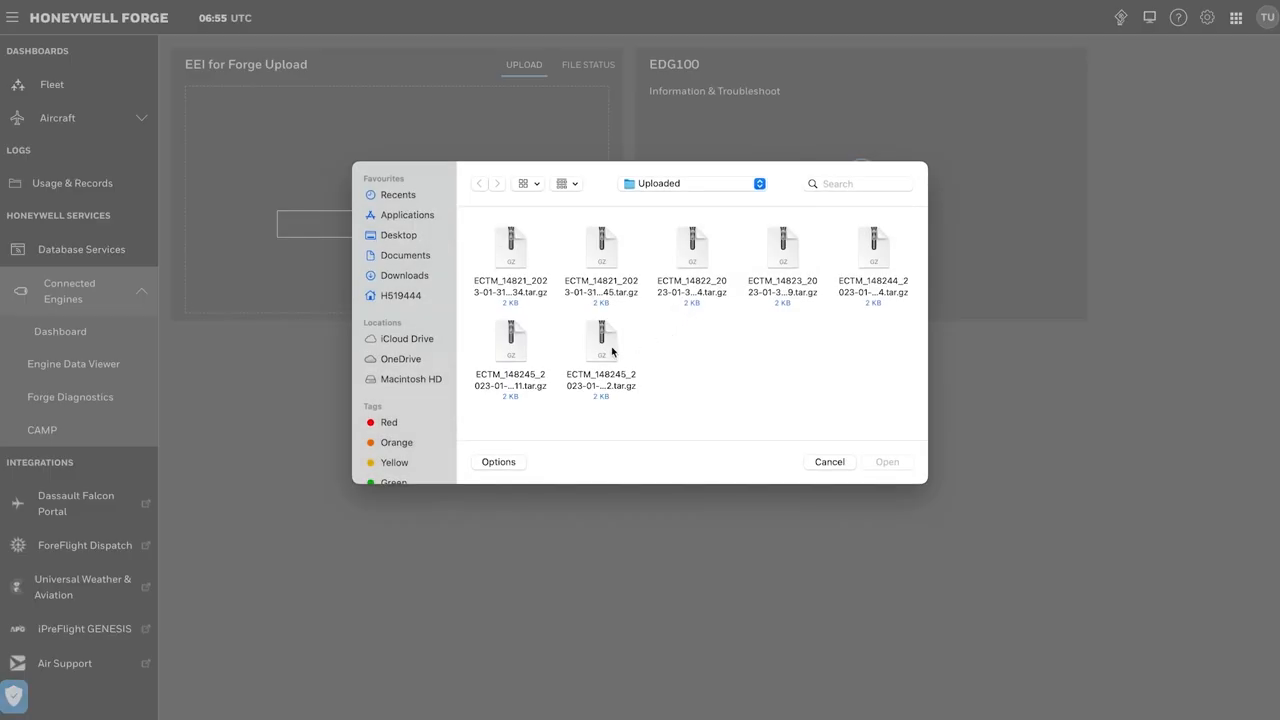
click(600, 344)
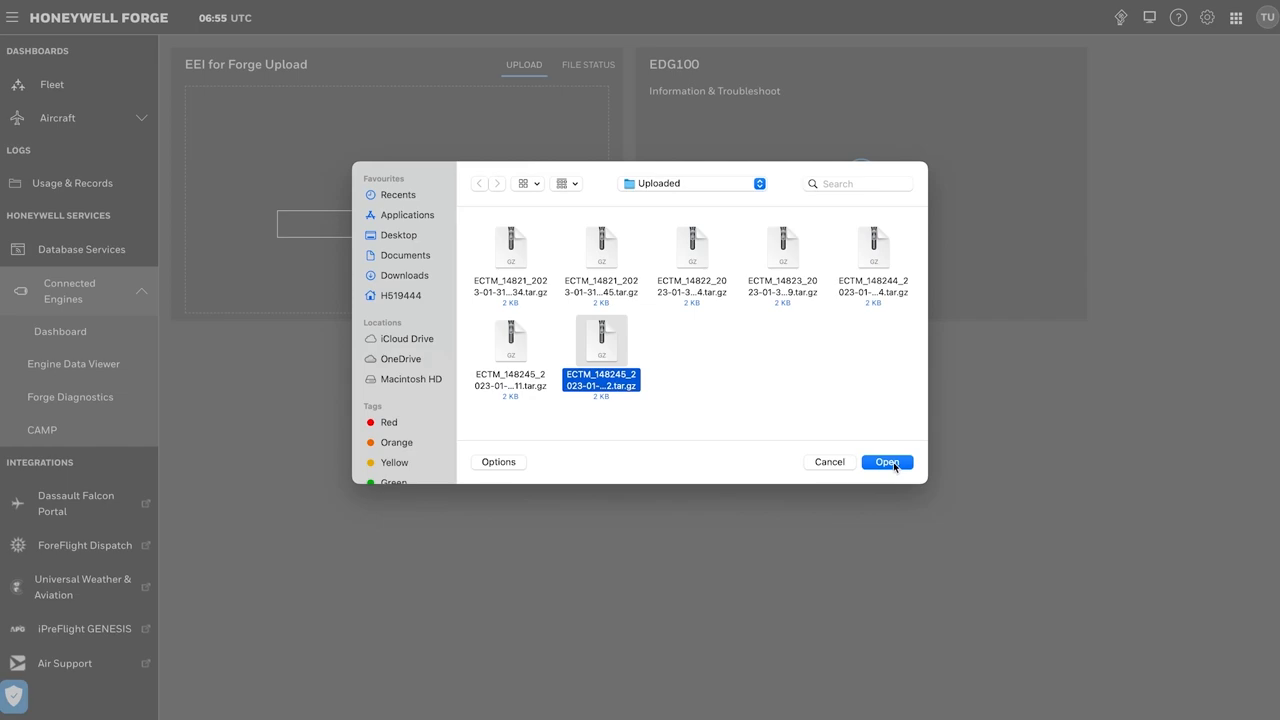
click(888, 462)
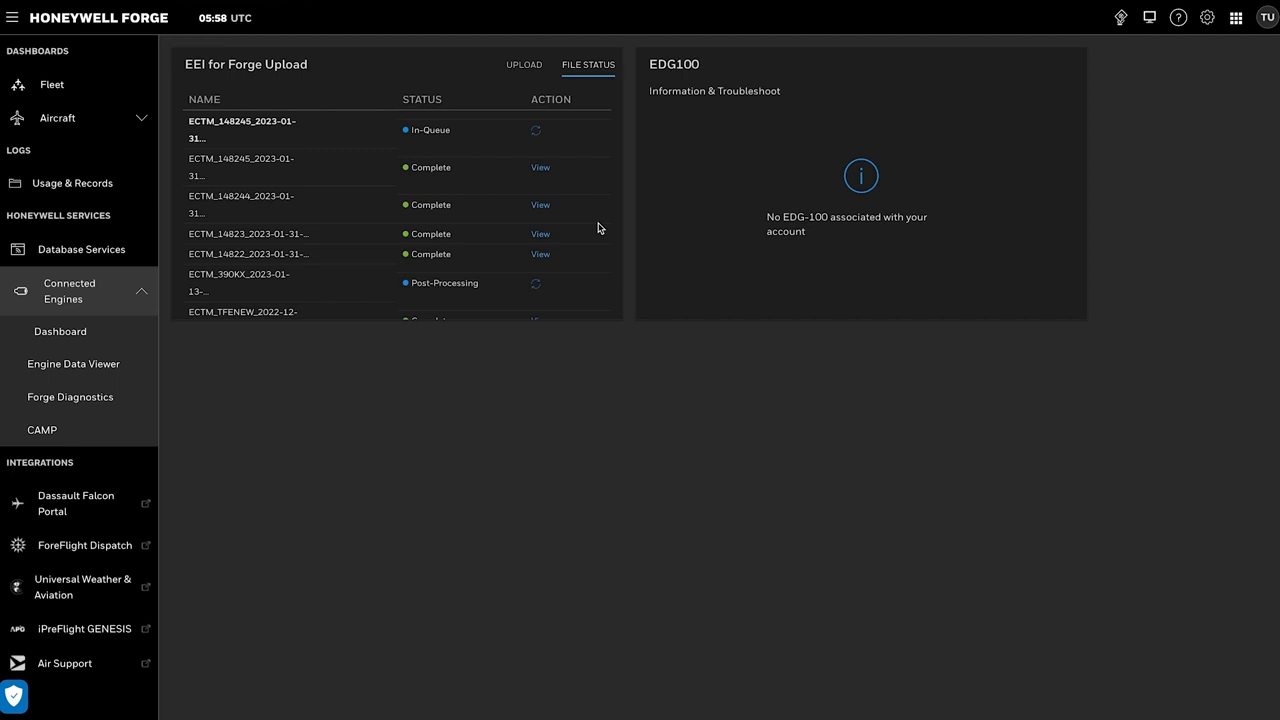
mouse_move(570, 128)
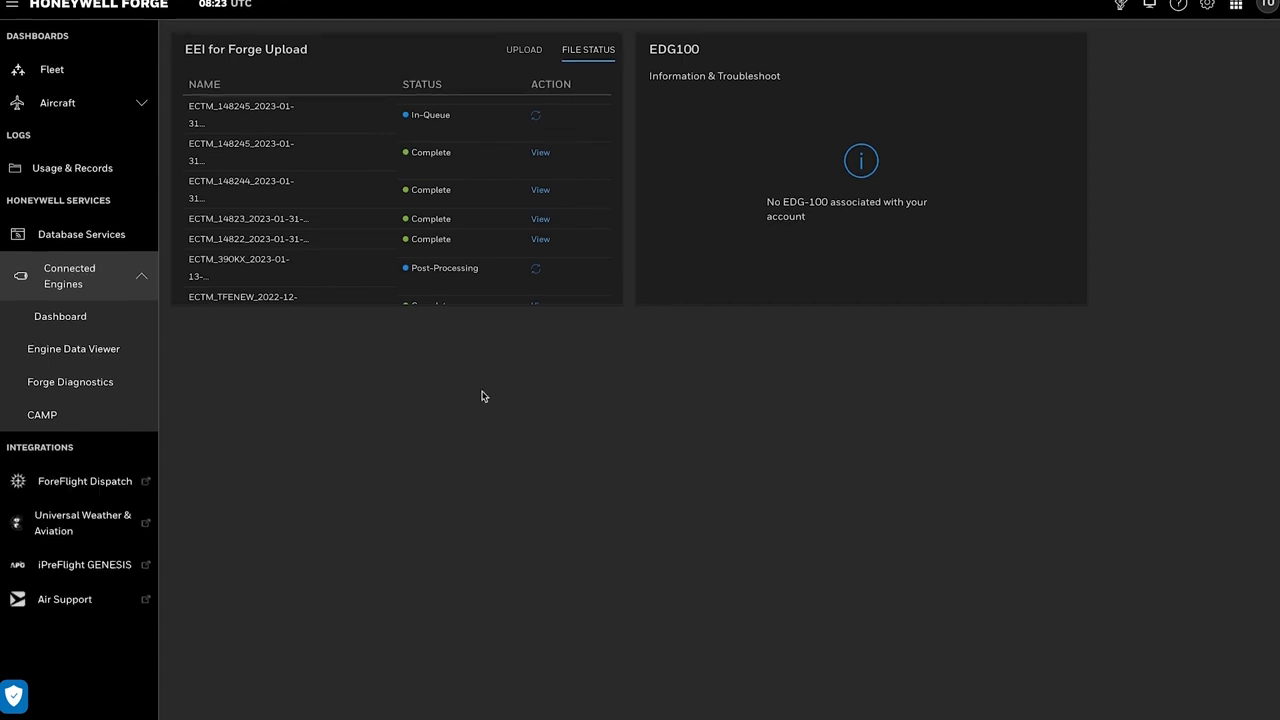
mouse_move(512, 198)
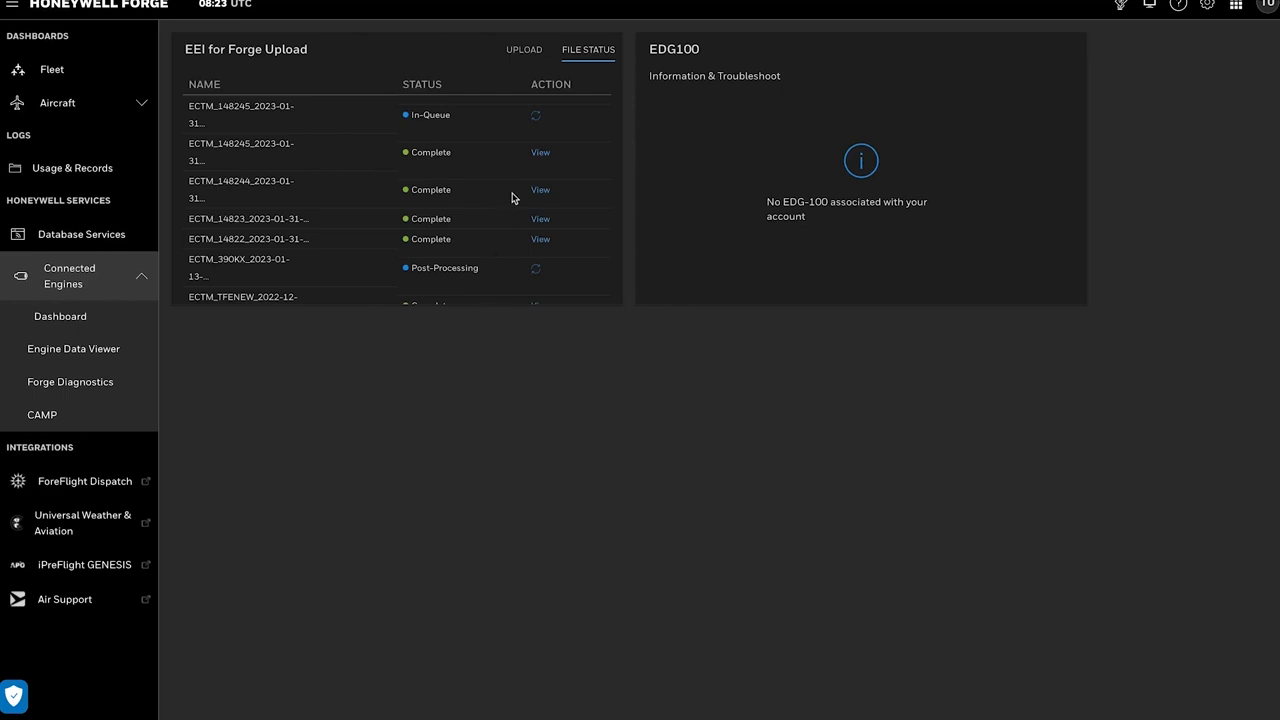
mouse_move(418, 152)
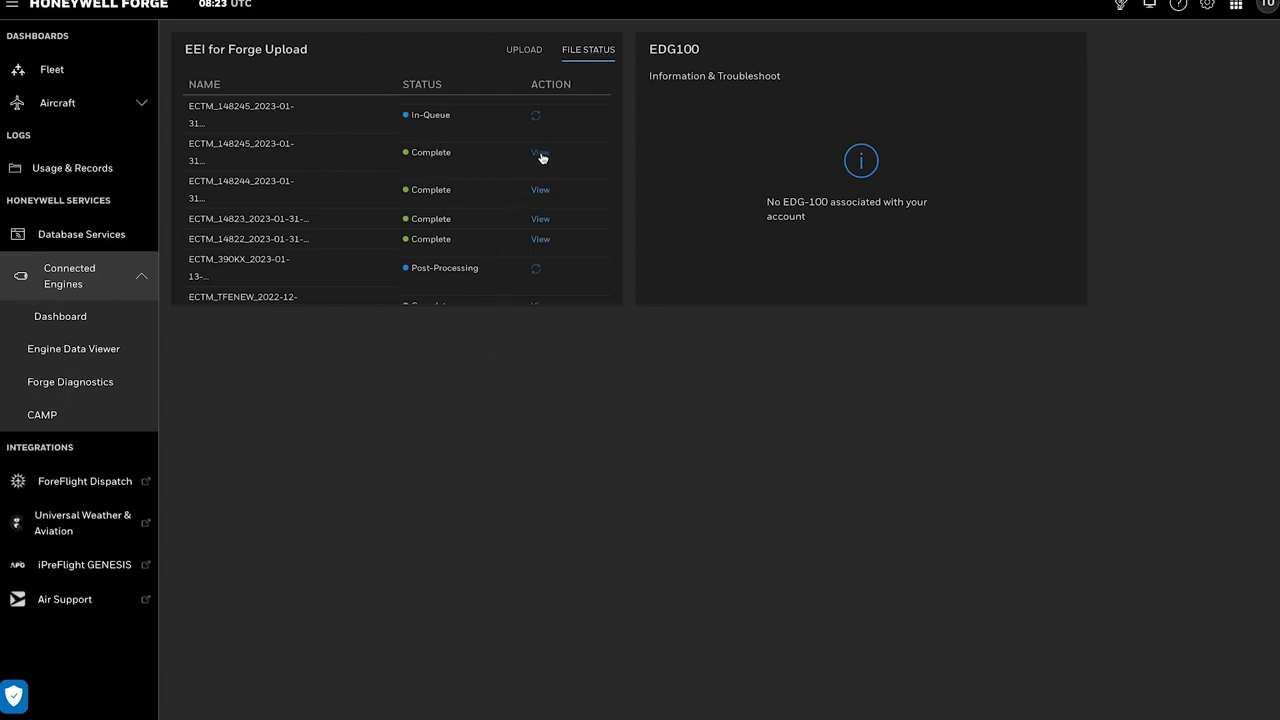
- Find aircraft TFEEXCEE in the Engine Data Viewer tail list and open its Summary
click(72, 348)
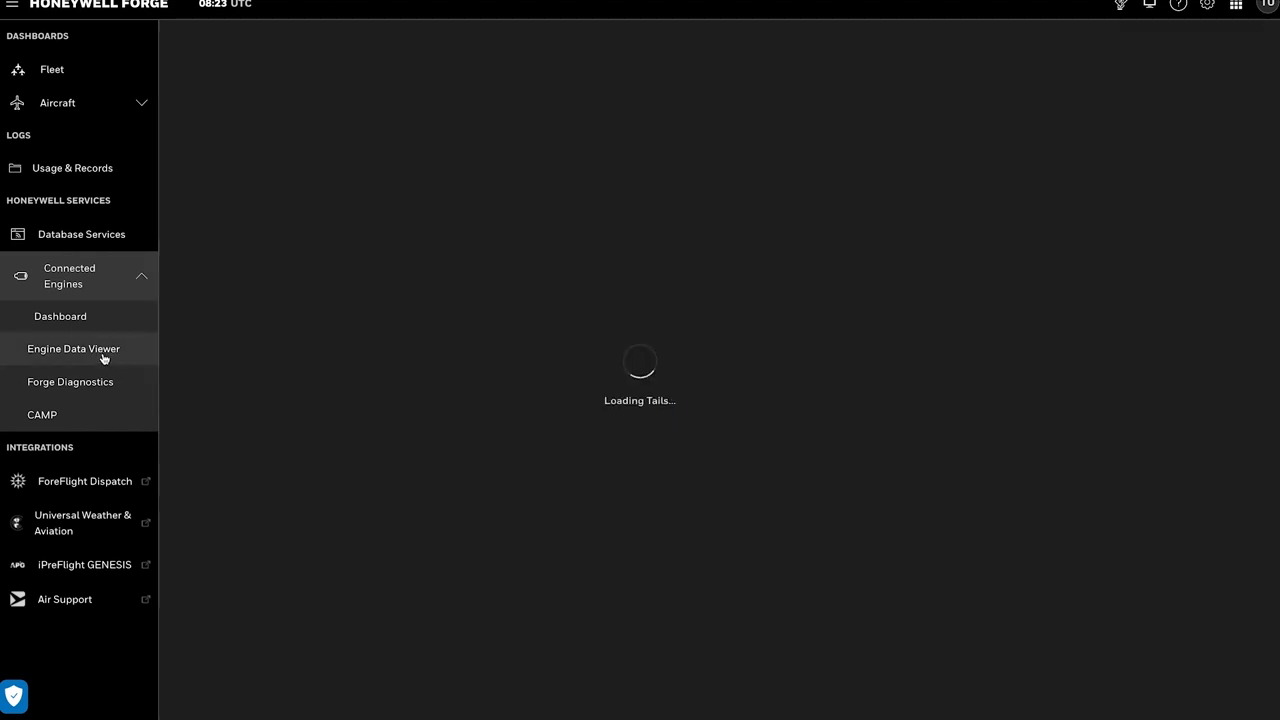
click(72, 348)
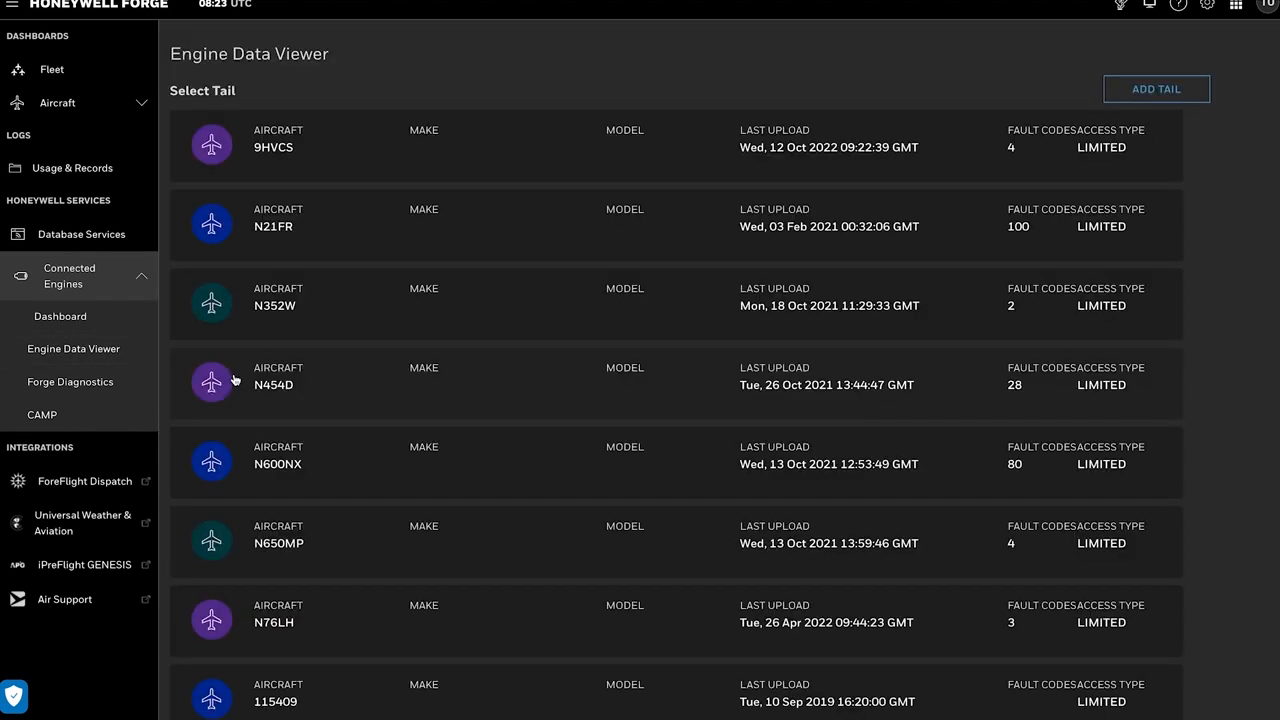
scroll(down, 3)
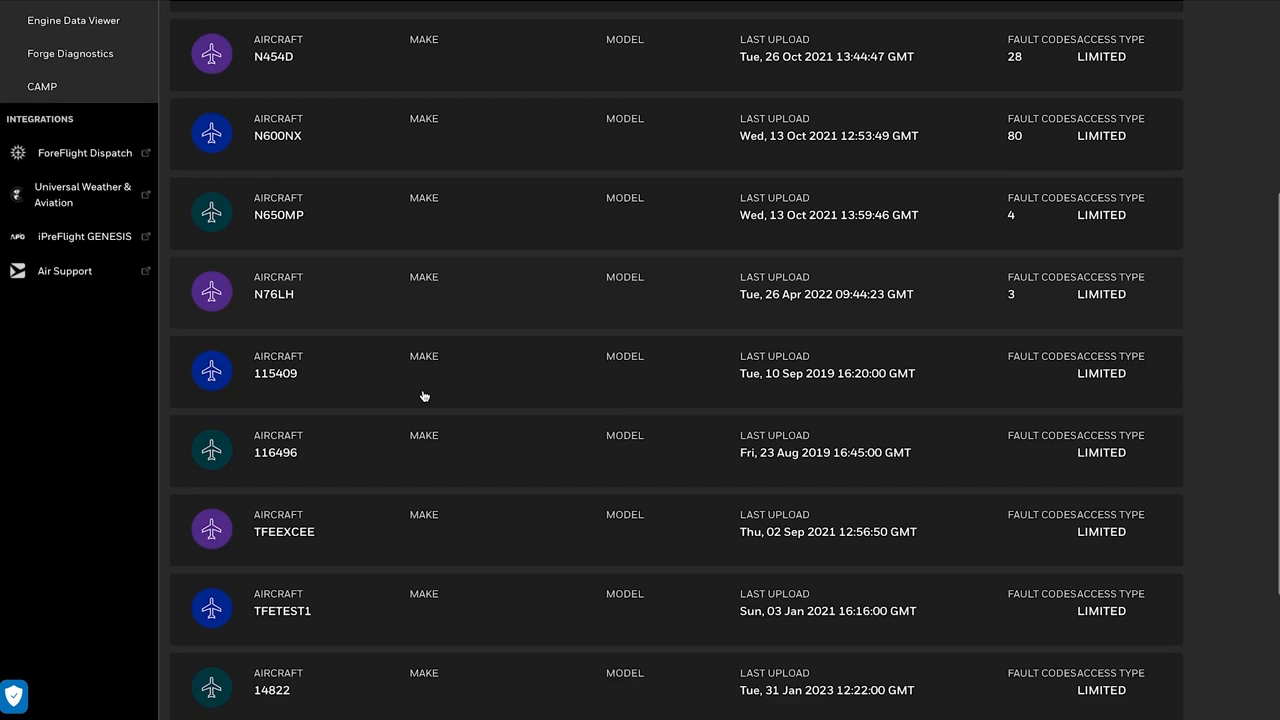
scroll(down, 3)
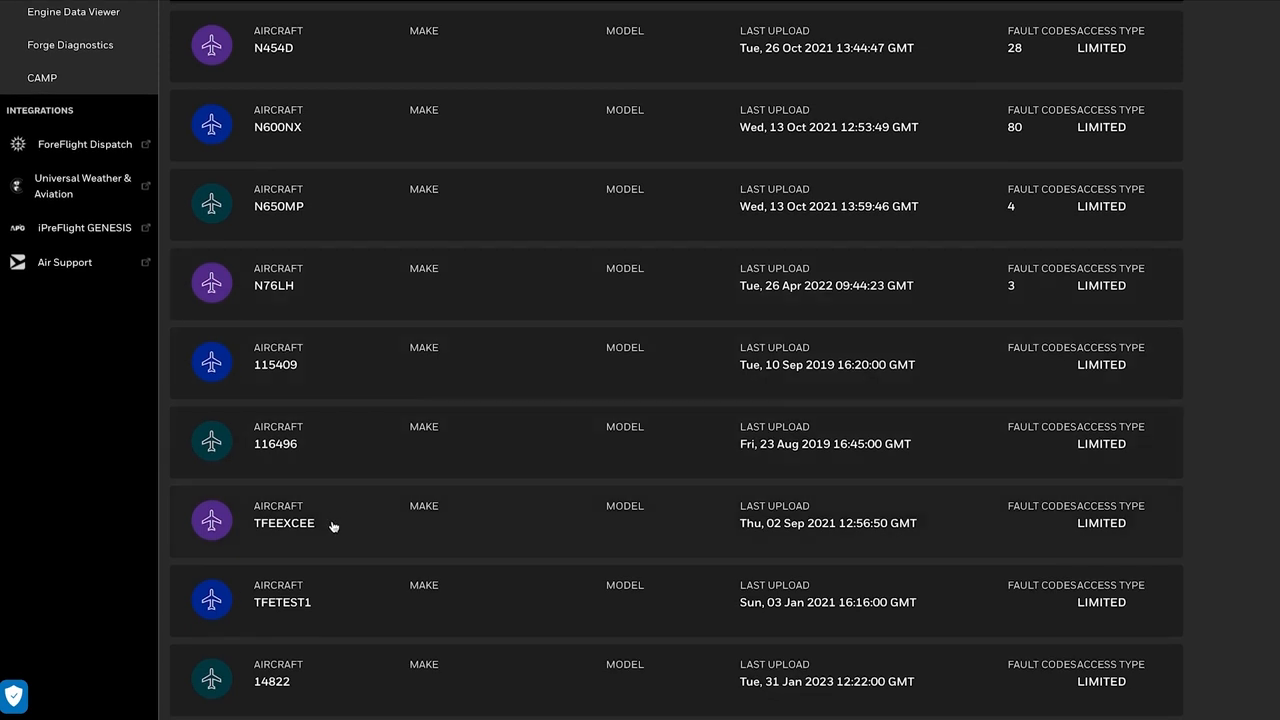
click(284, 524)
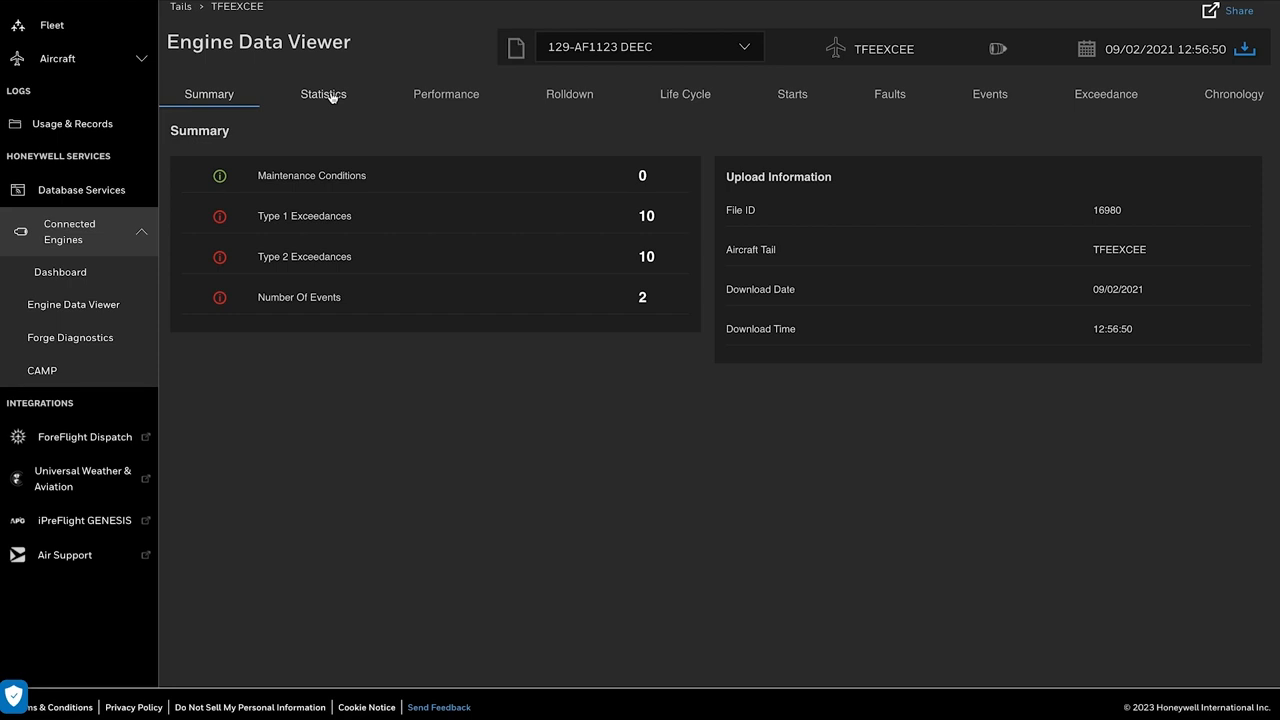
- Review TFEEXCEE's engine statistics, then switch to its performance charts
click(322, 94)
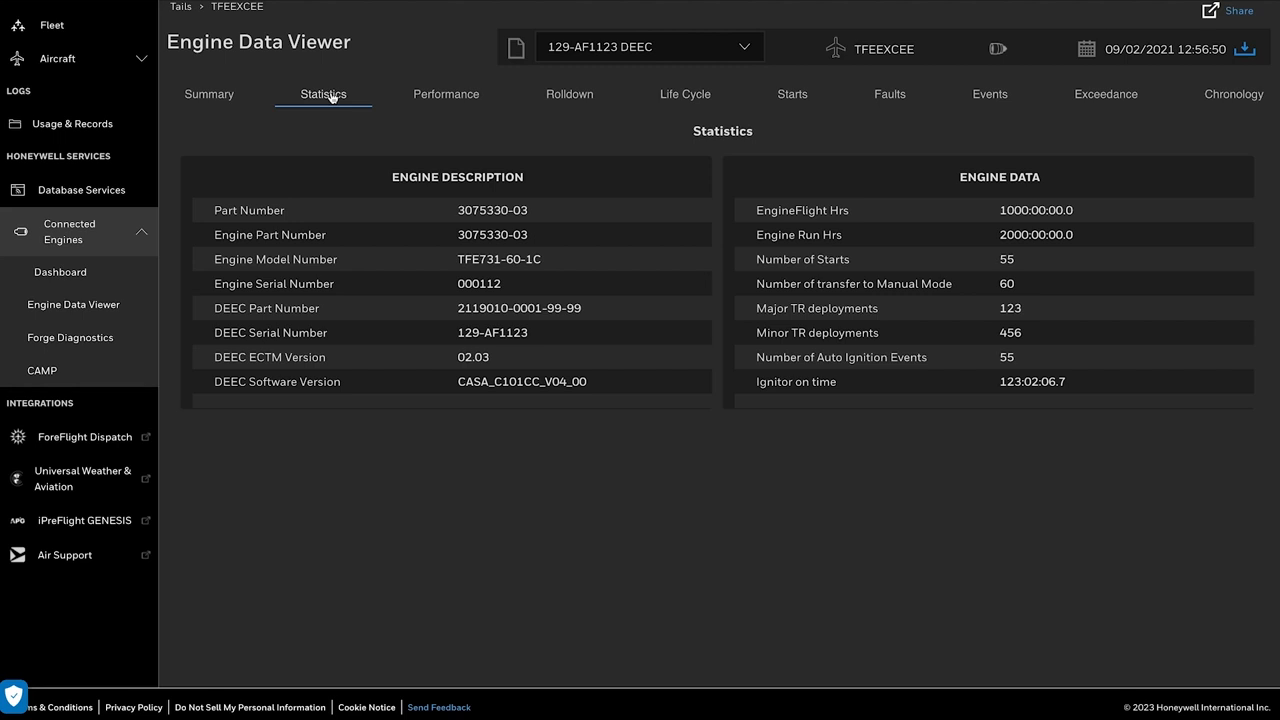
click(444, 94)
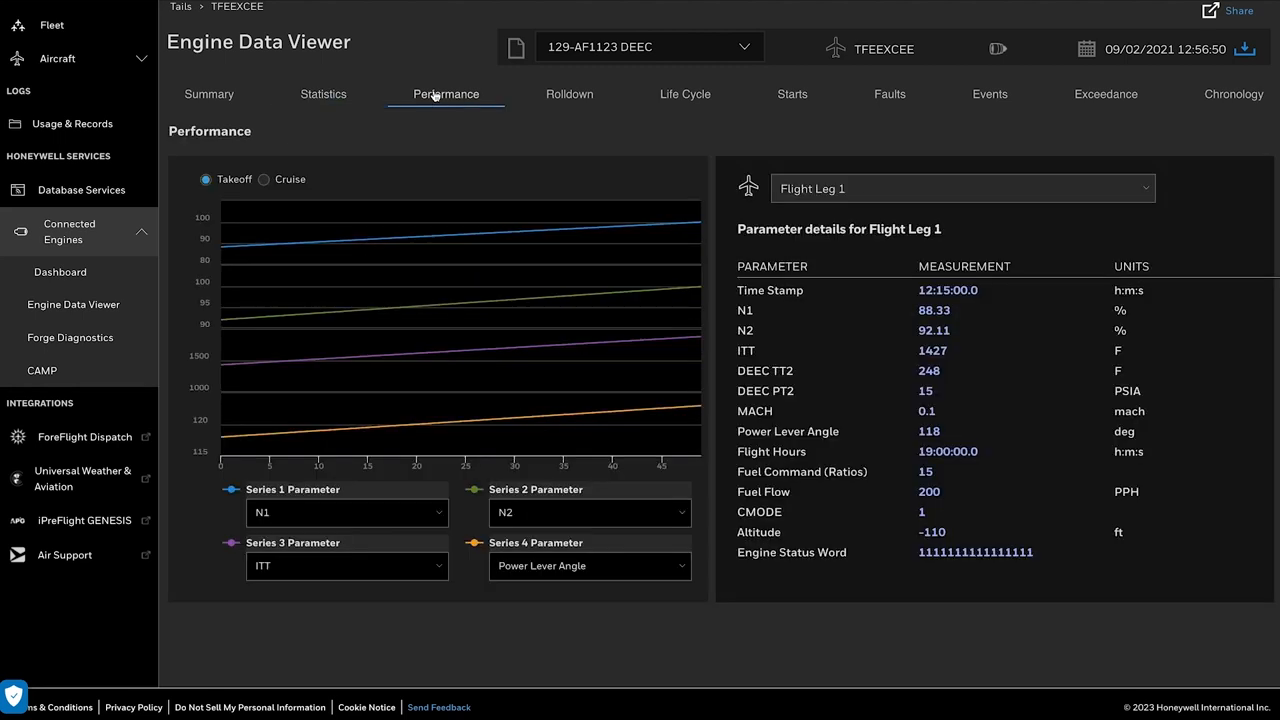
mouse_move(382, 168)
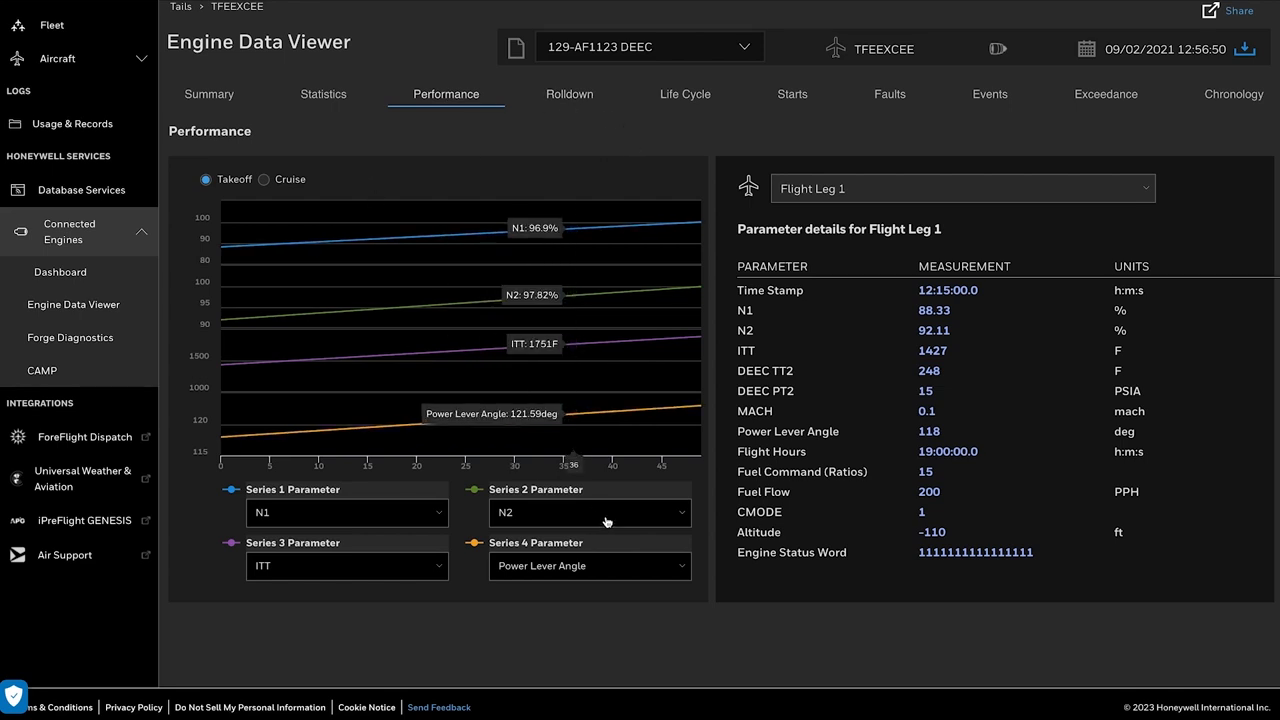
click(588, 512)
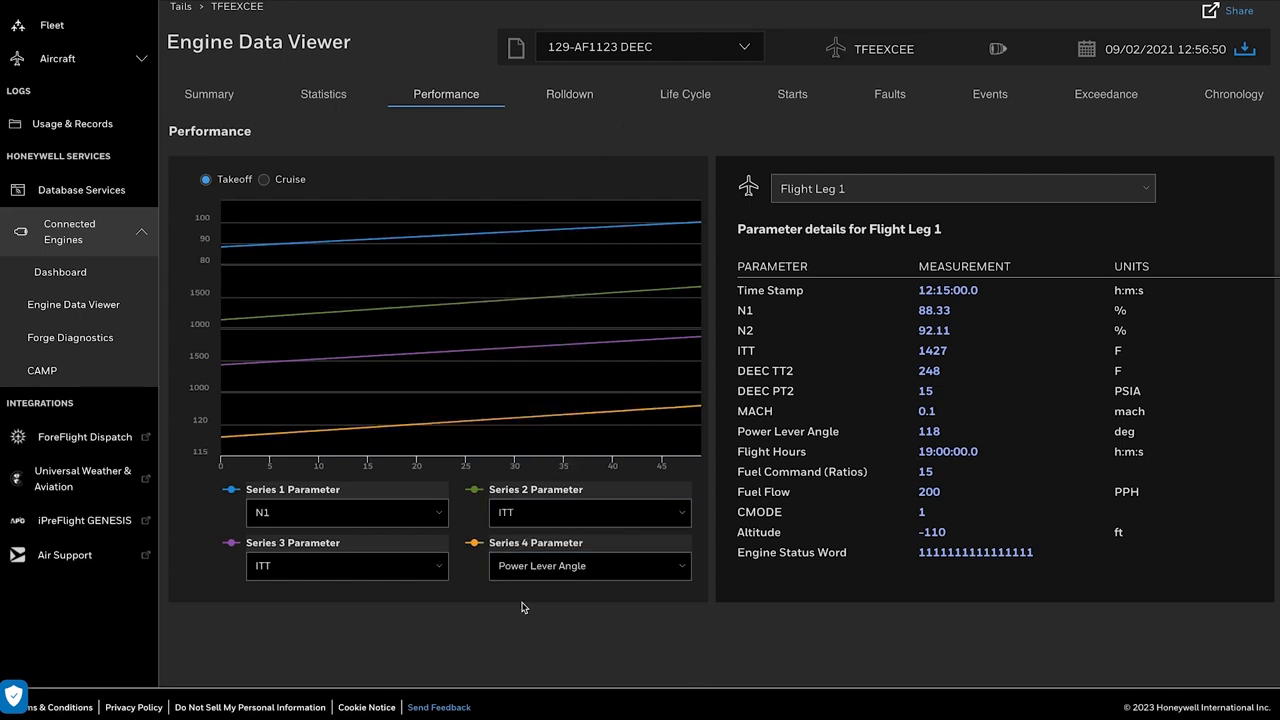
- Check the Series 3 parameters, show flight-leg details, and switch the chart from takeoff to cruise
click(346, 566)
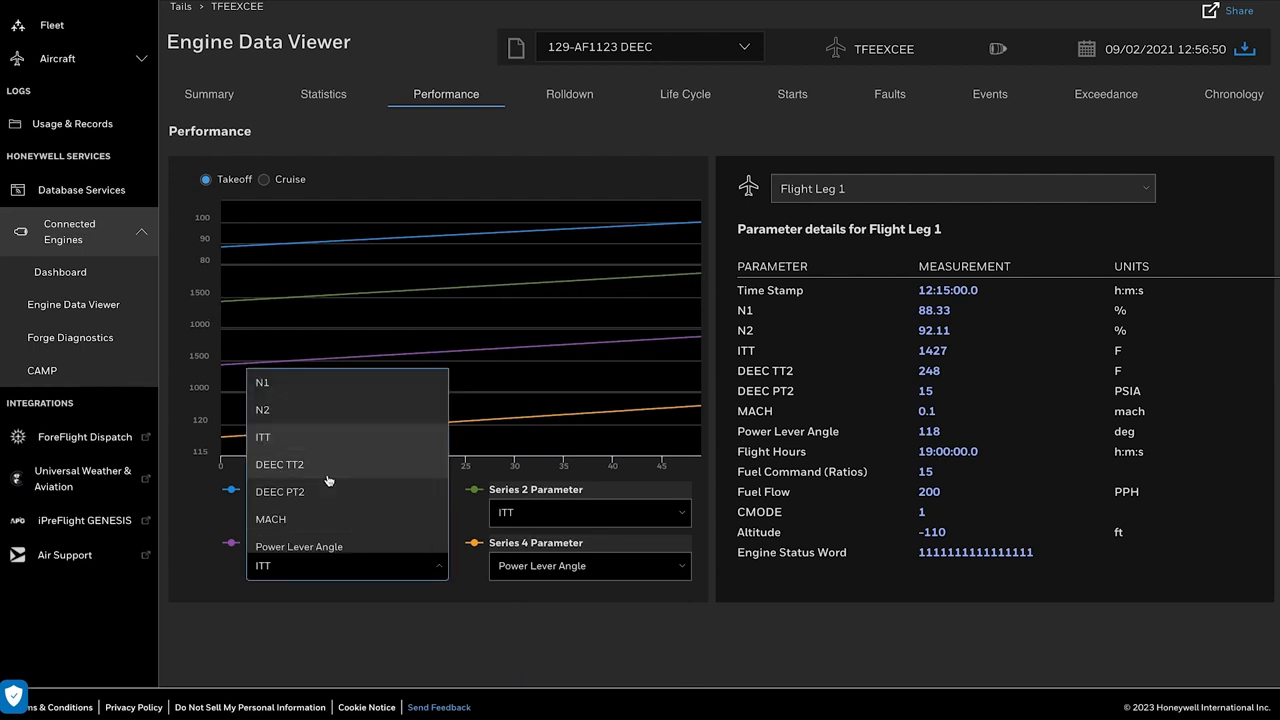
click(280, 464)
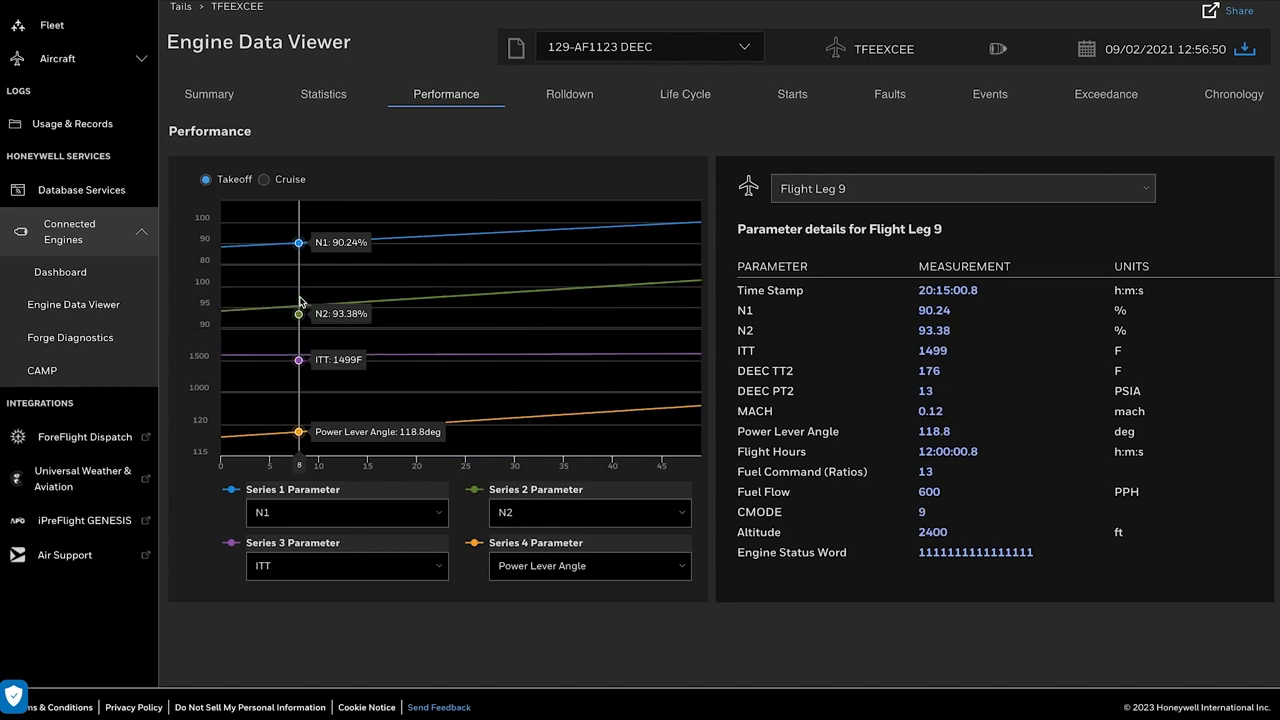
click(264, 180)
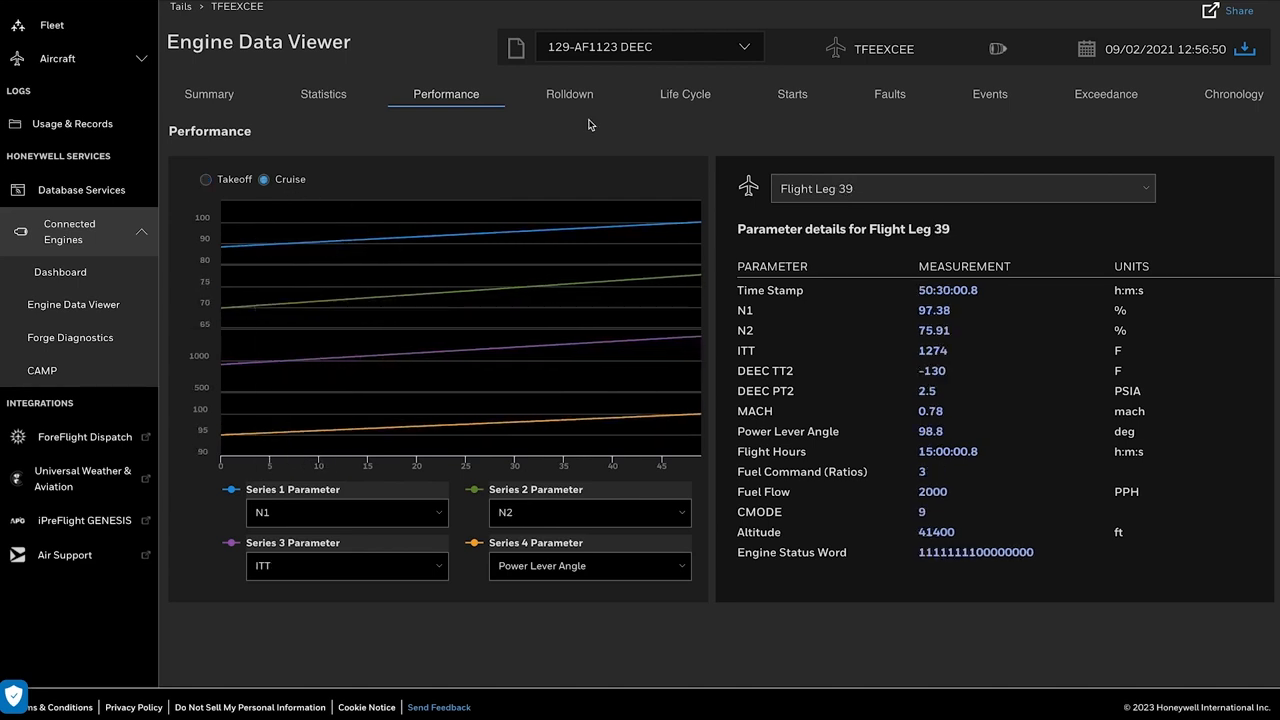
- Review the rolldown data, life cycle counts, and engine start timestamps in turn
click(568, 94)
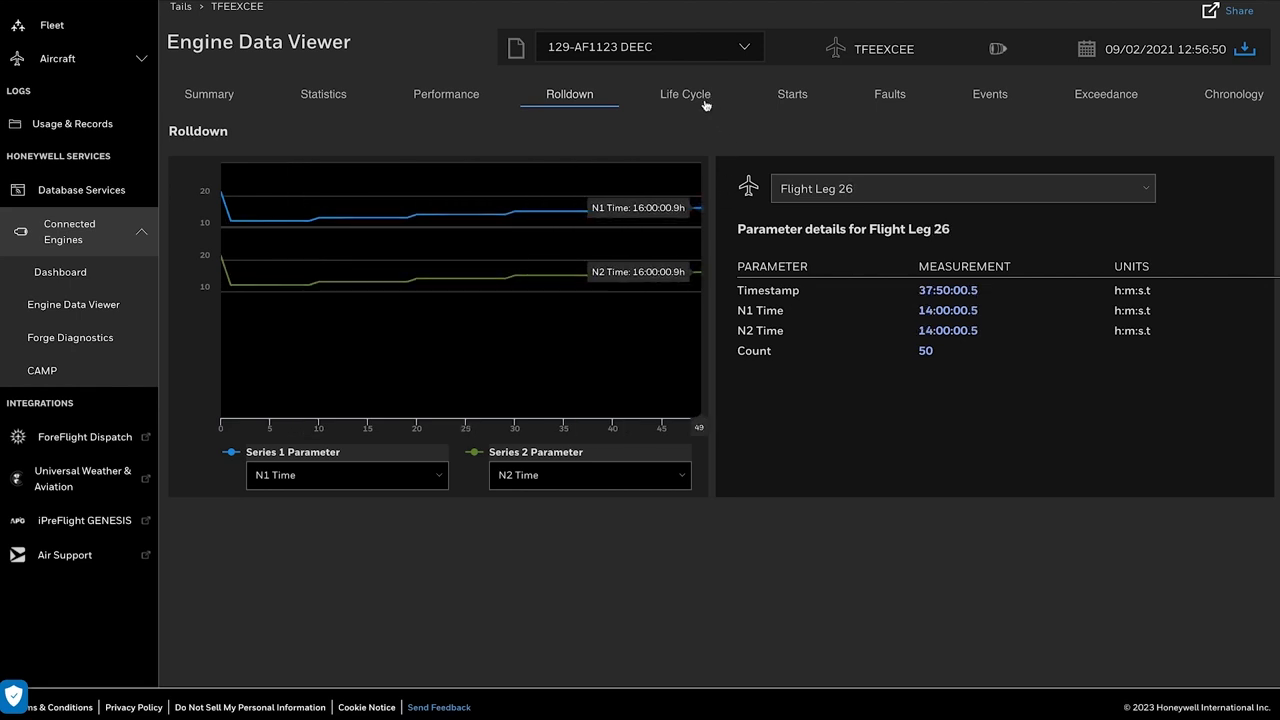
click(684, 94)
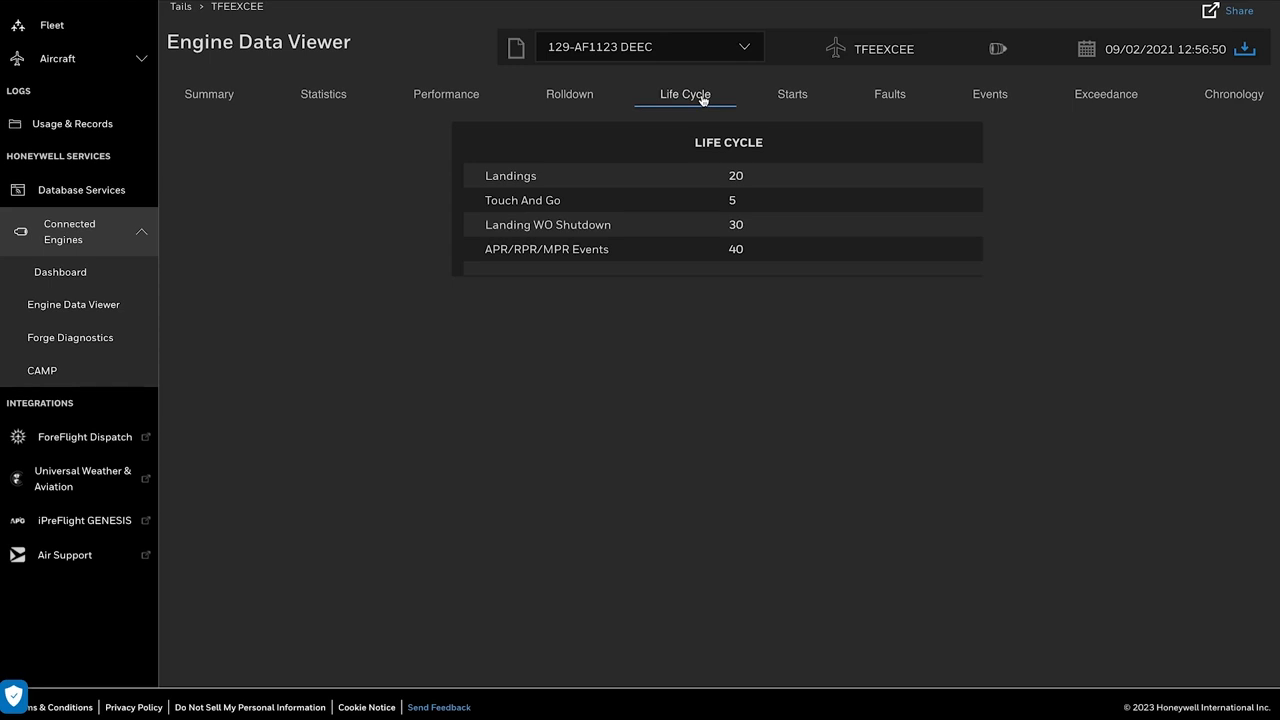
mouse_move(866, 160)
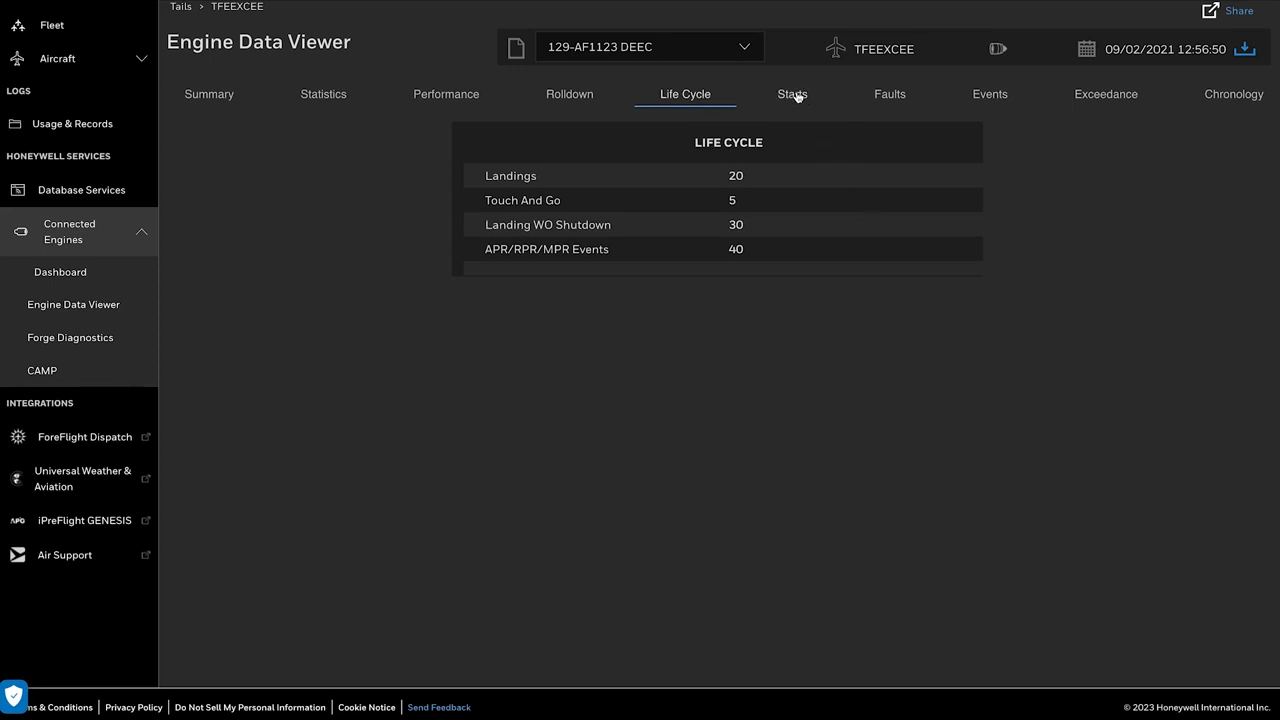
click(792, 94)
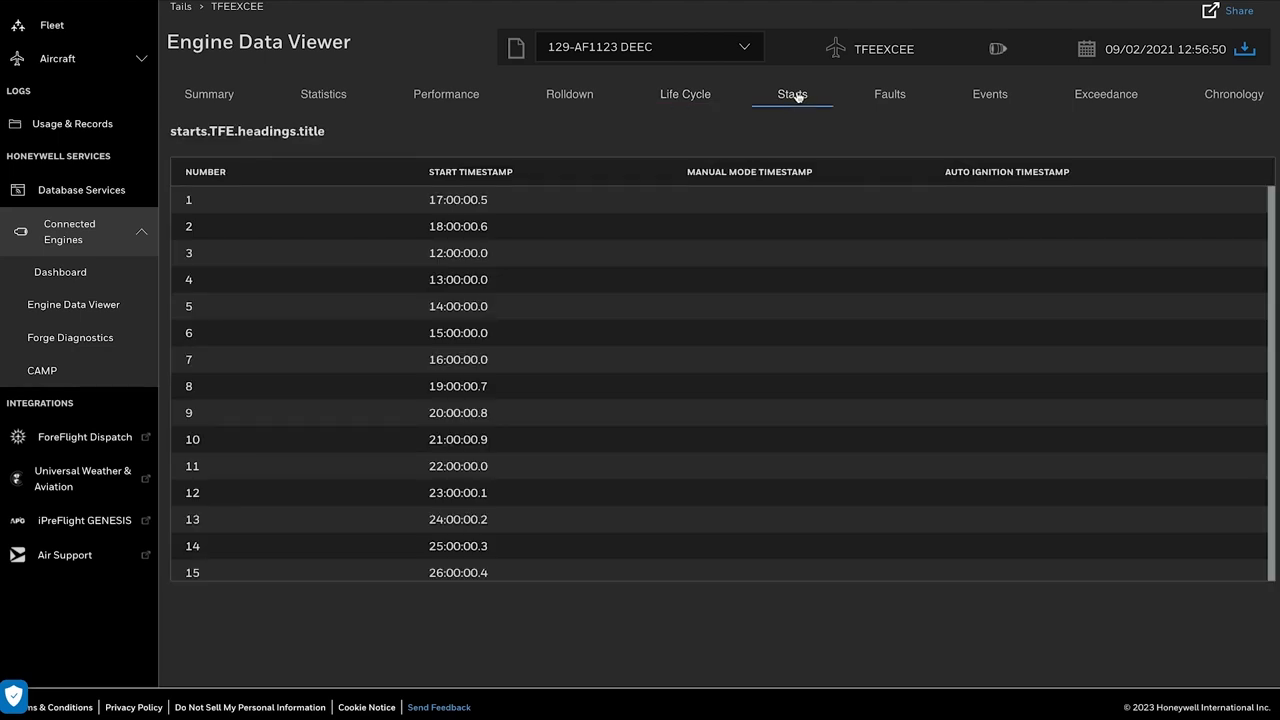
mouse_move(896, 102)
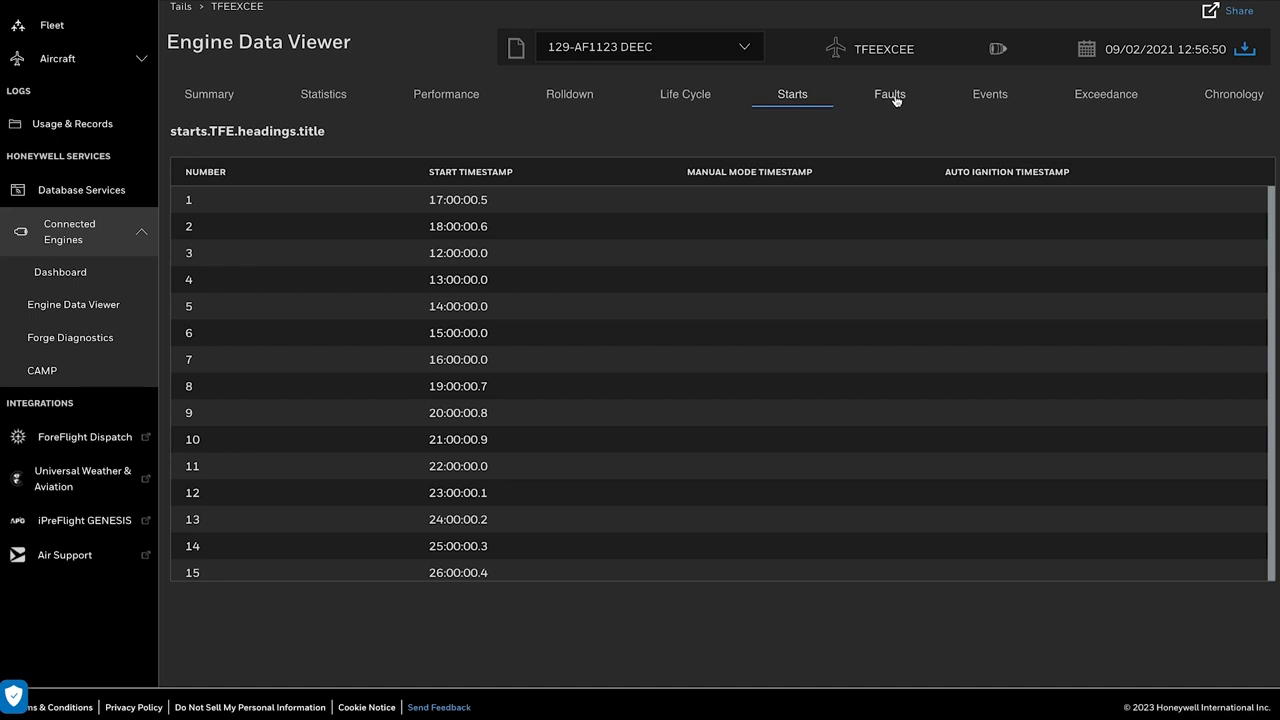
- Review faults and events, then toggle N2 exceedances off and back on in the exceedance list
click(890, 94)
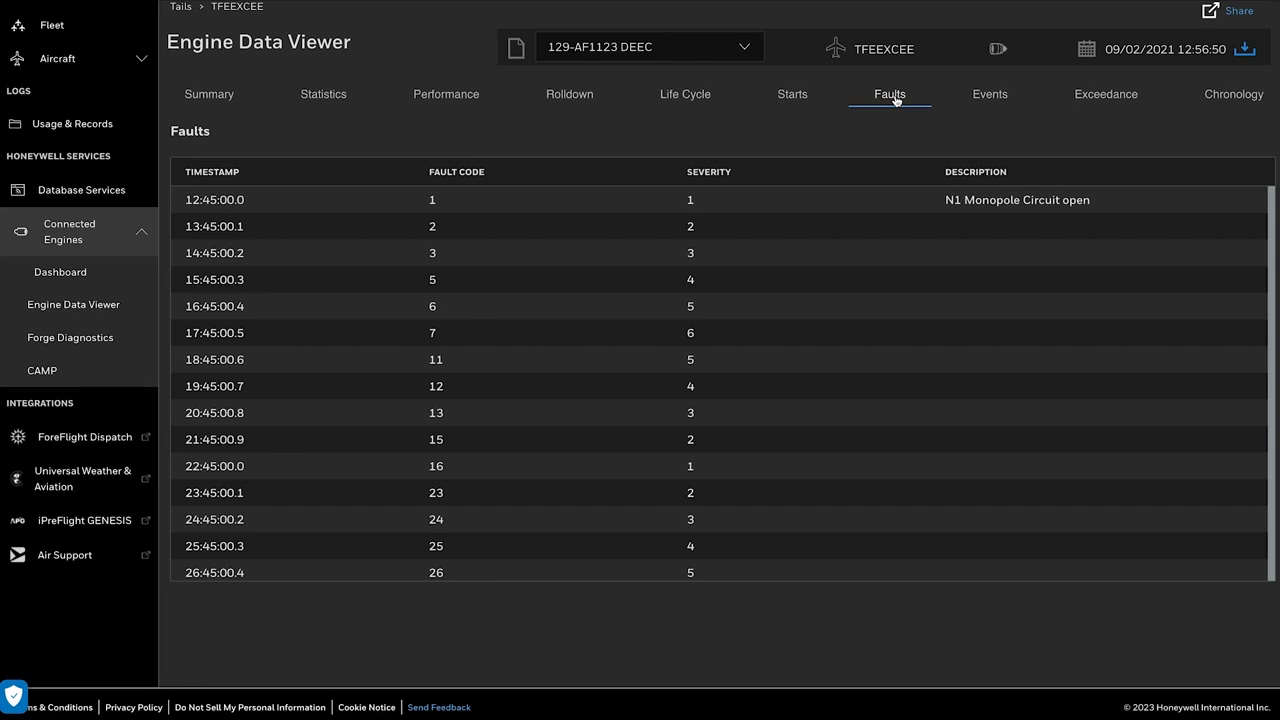
mouse_move(992, 98)
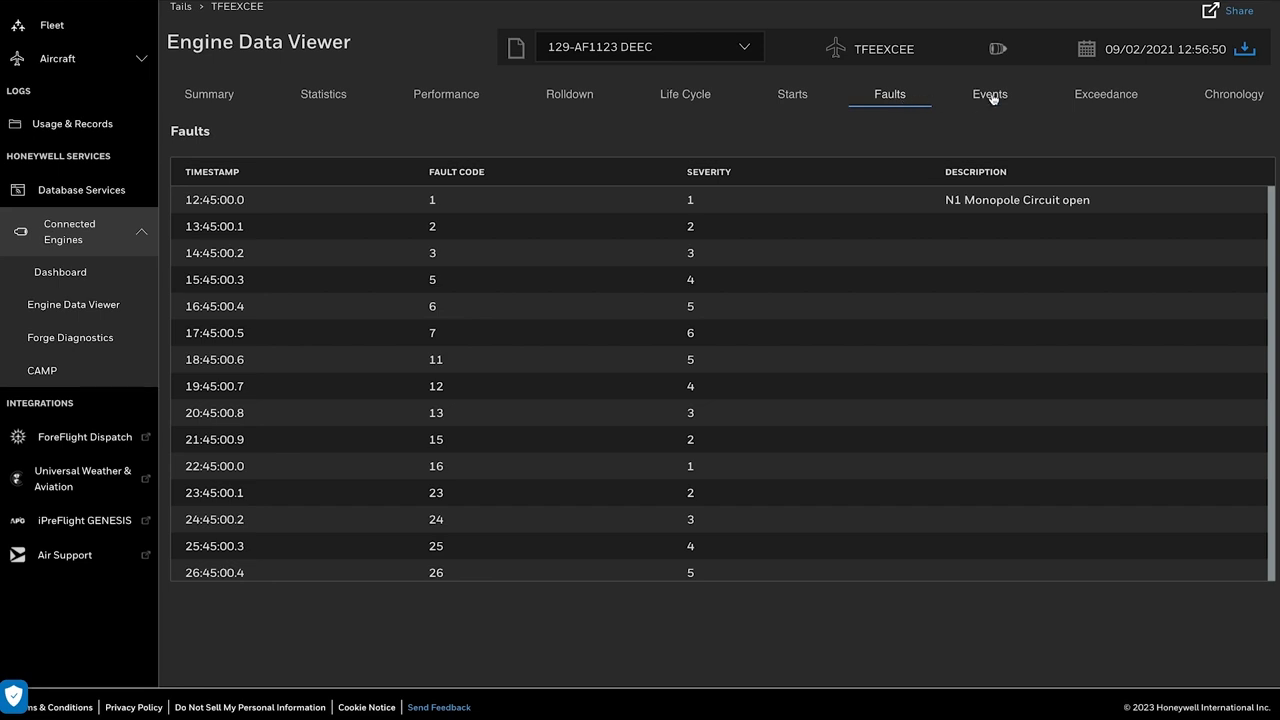
click(988, 94)
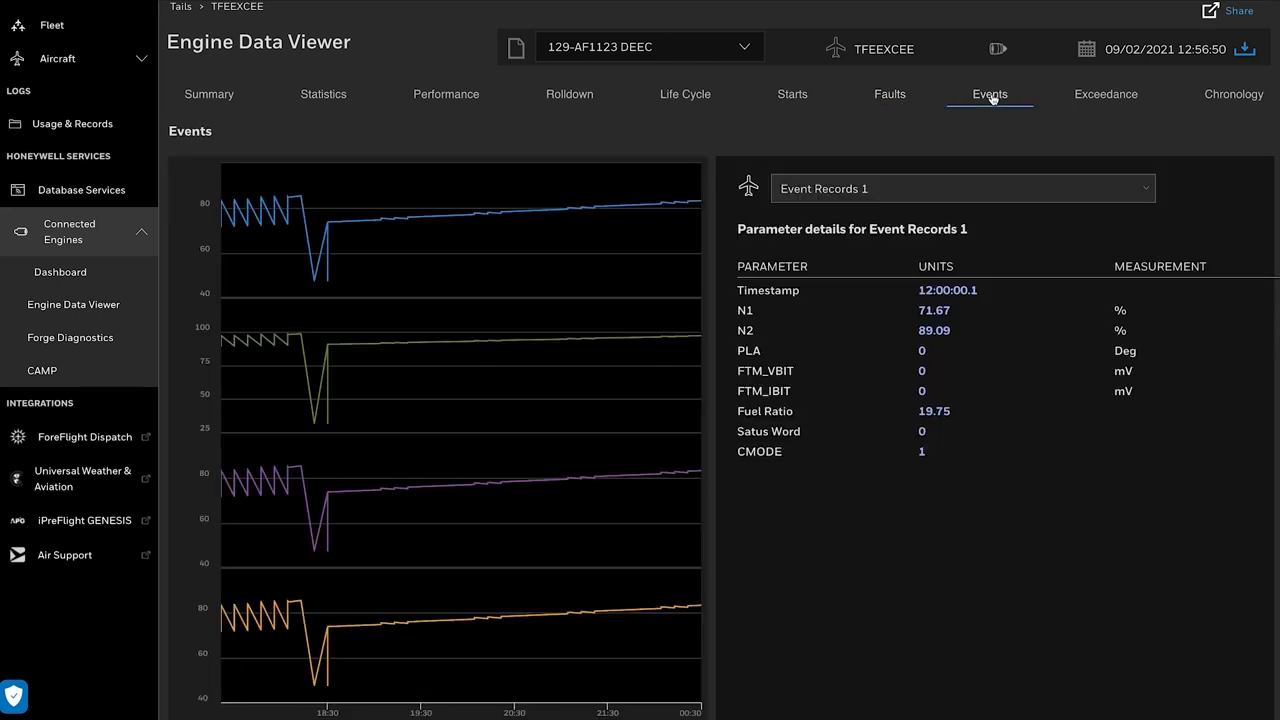
mouse_move(646, 318)
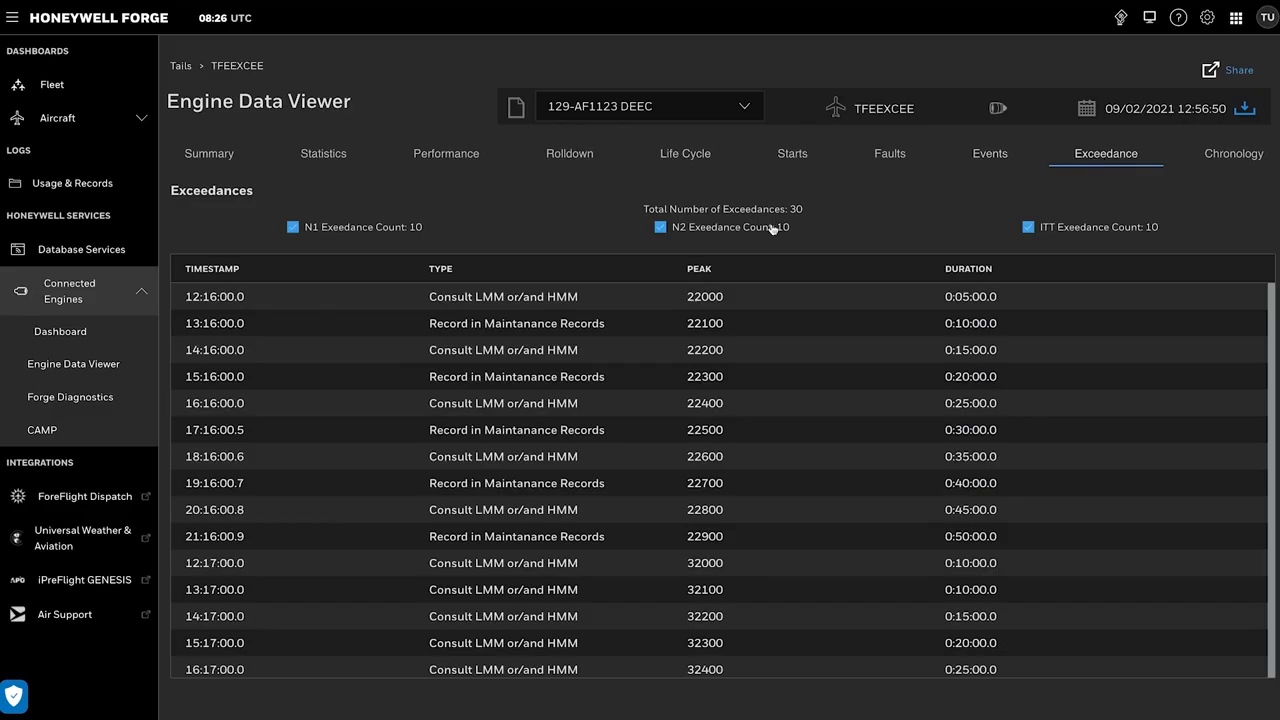
mouse_move(738, 232)
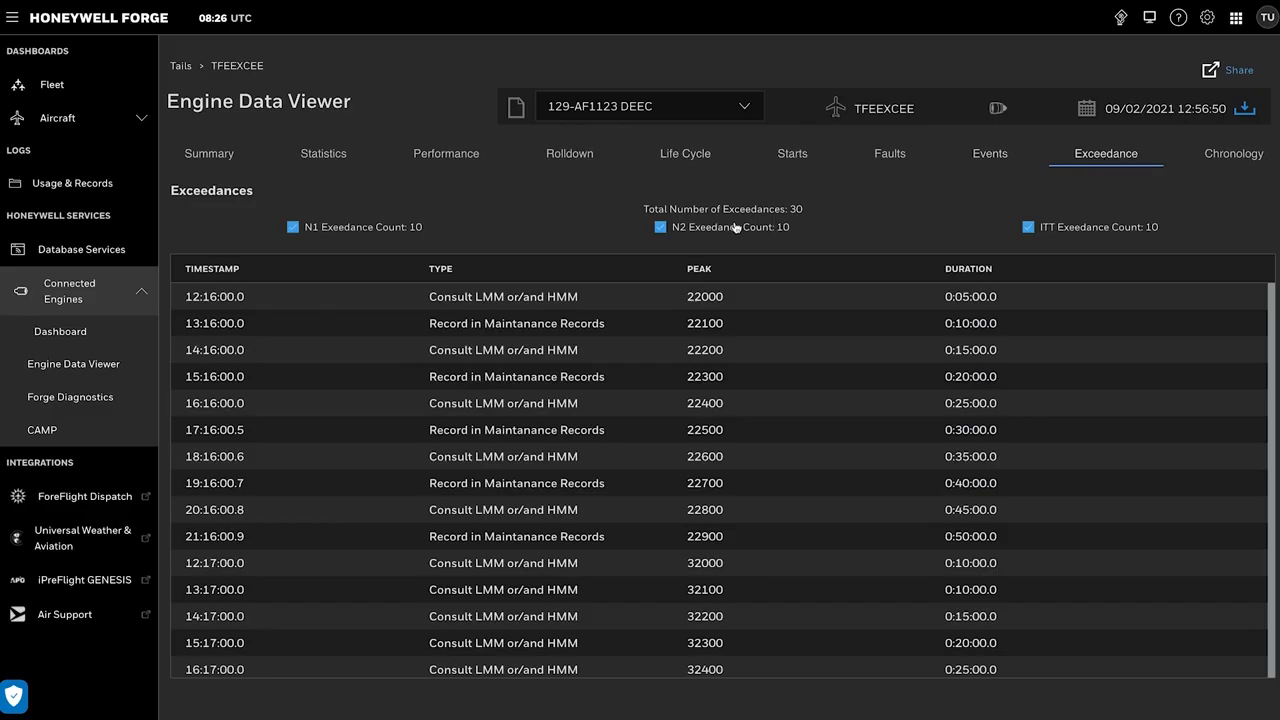
click(660, 228)
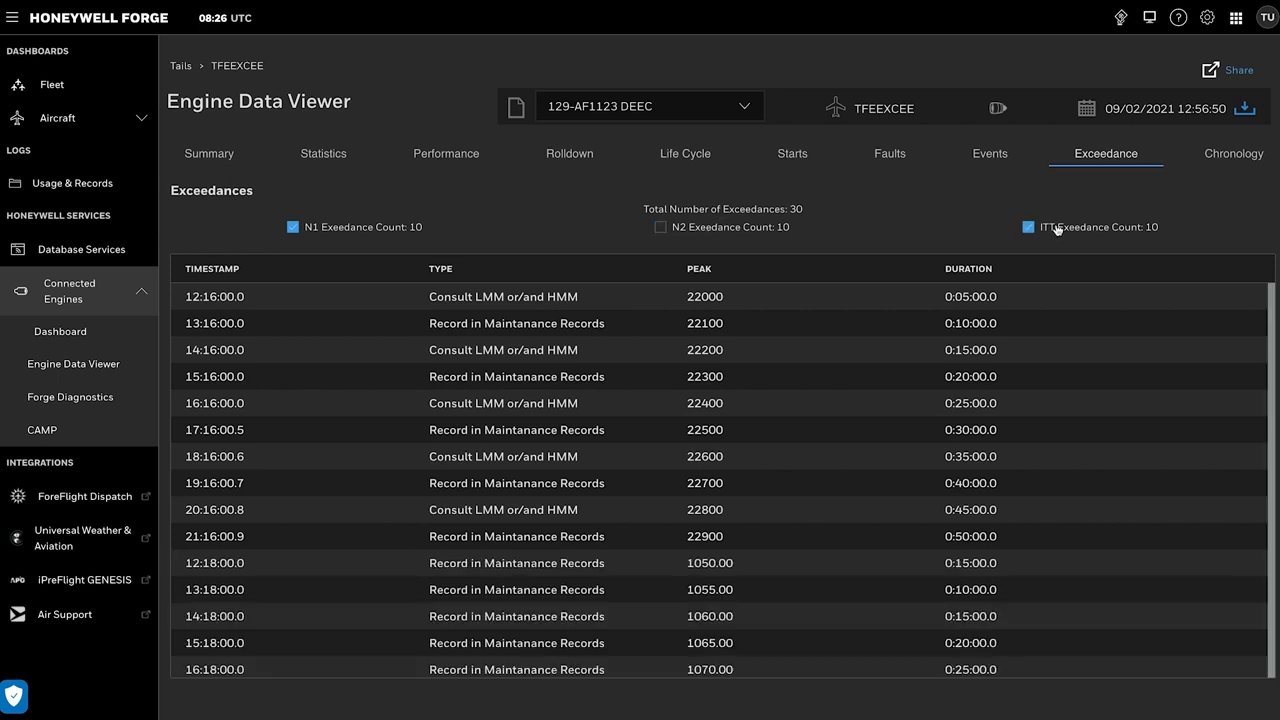
click(660, 226)
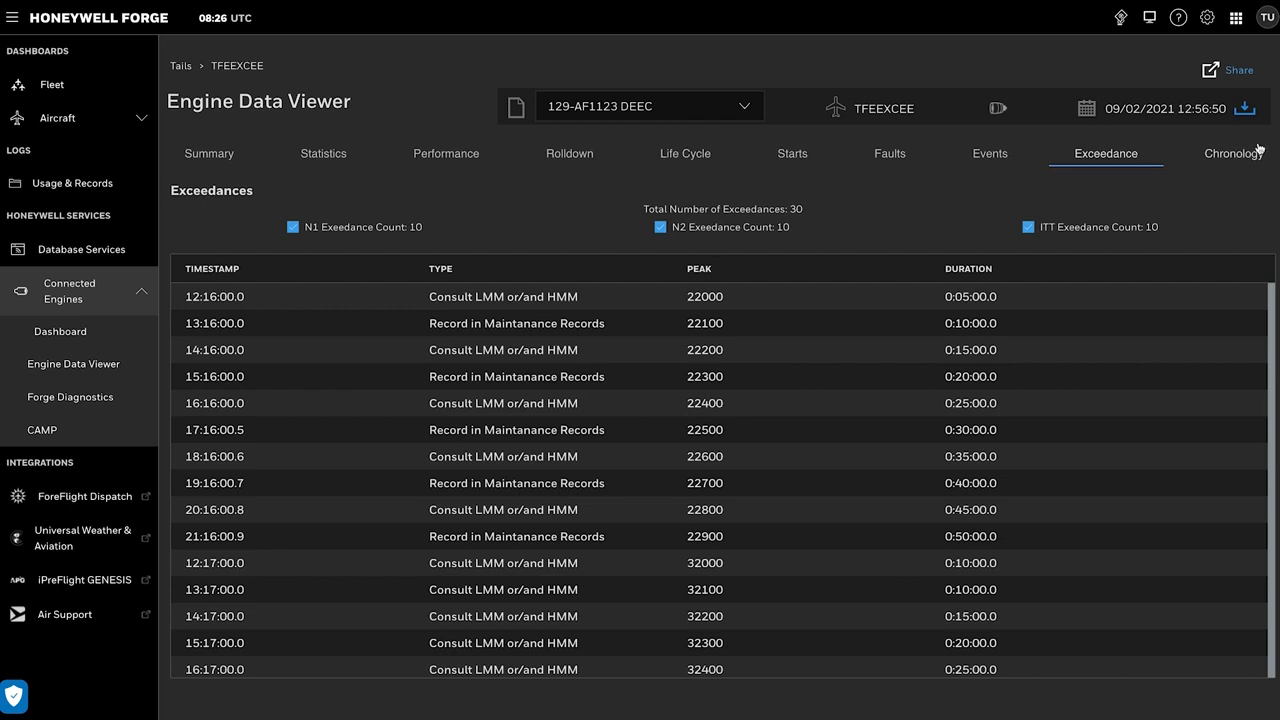
mouse_move(1236, 168)
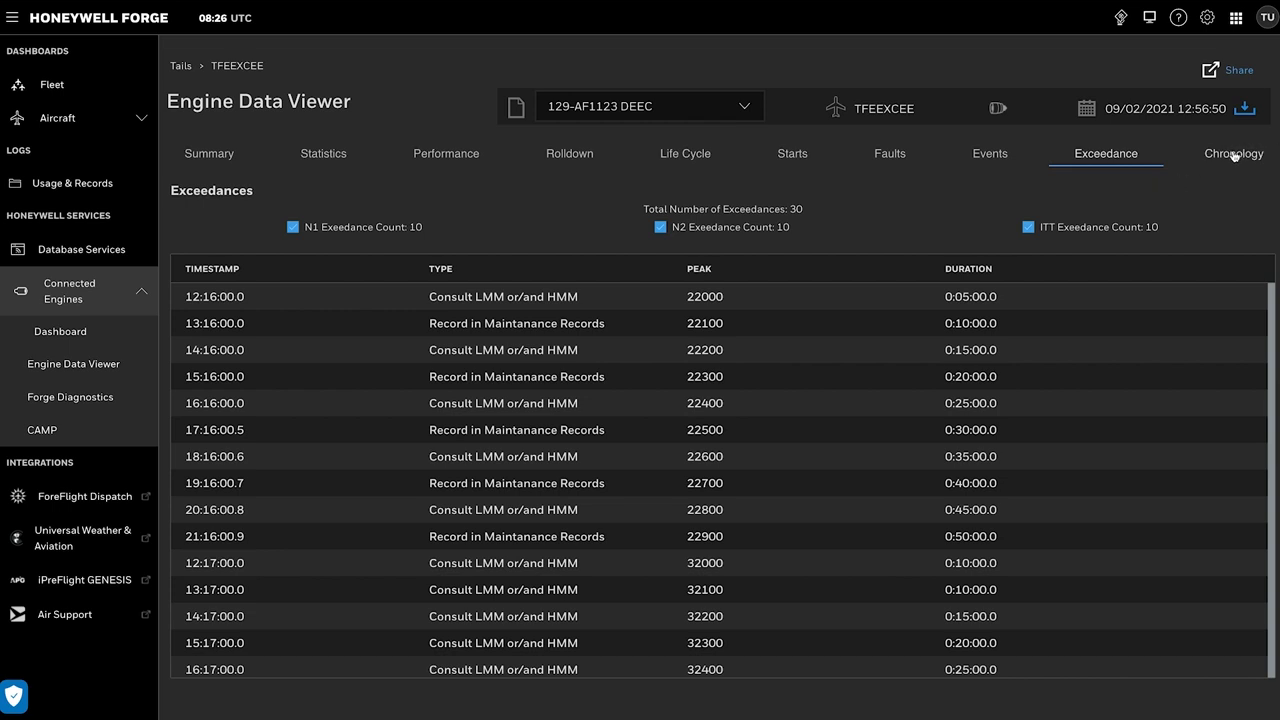
- Show the flight event chronology and read down through the earlier flights
click(1232, 152)
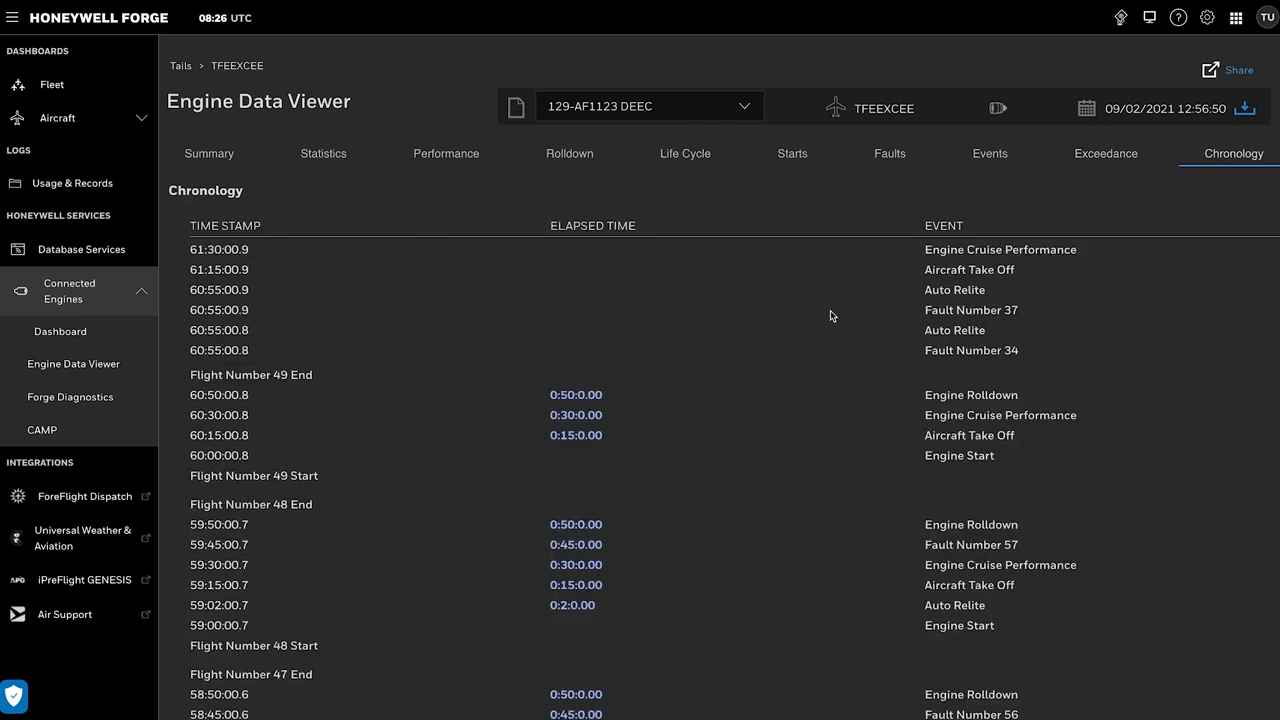
scroll(down, 3)
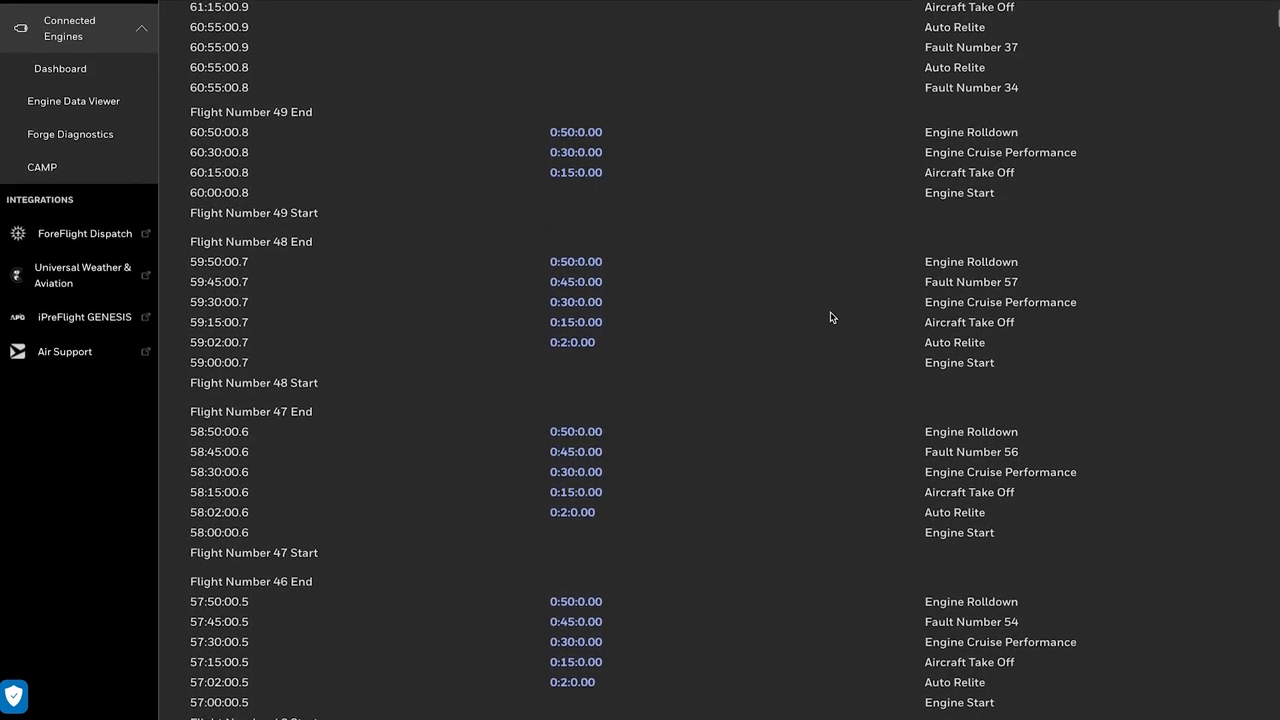
scroll(down, 3)
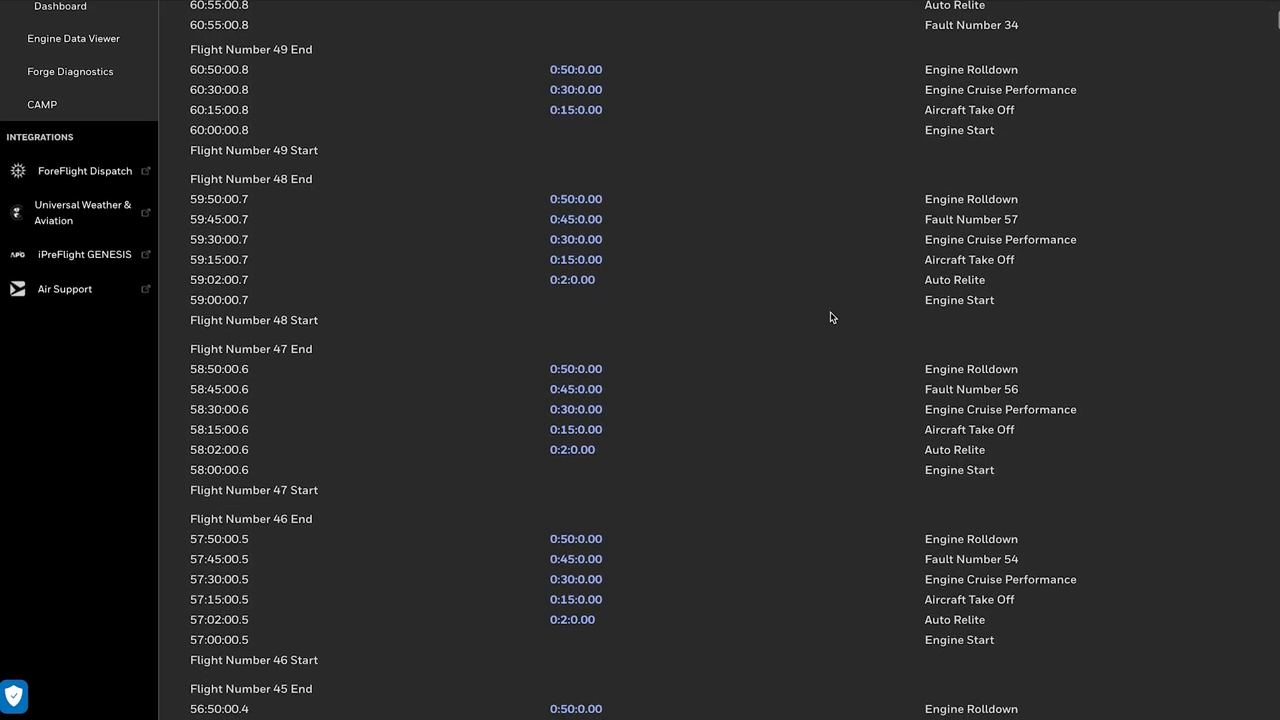
scroll(down, 3)
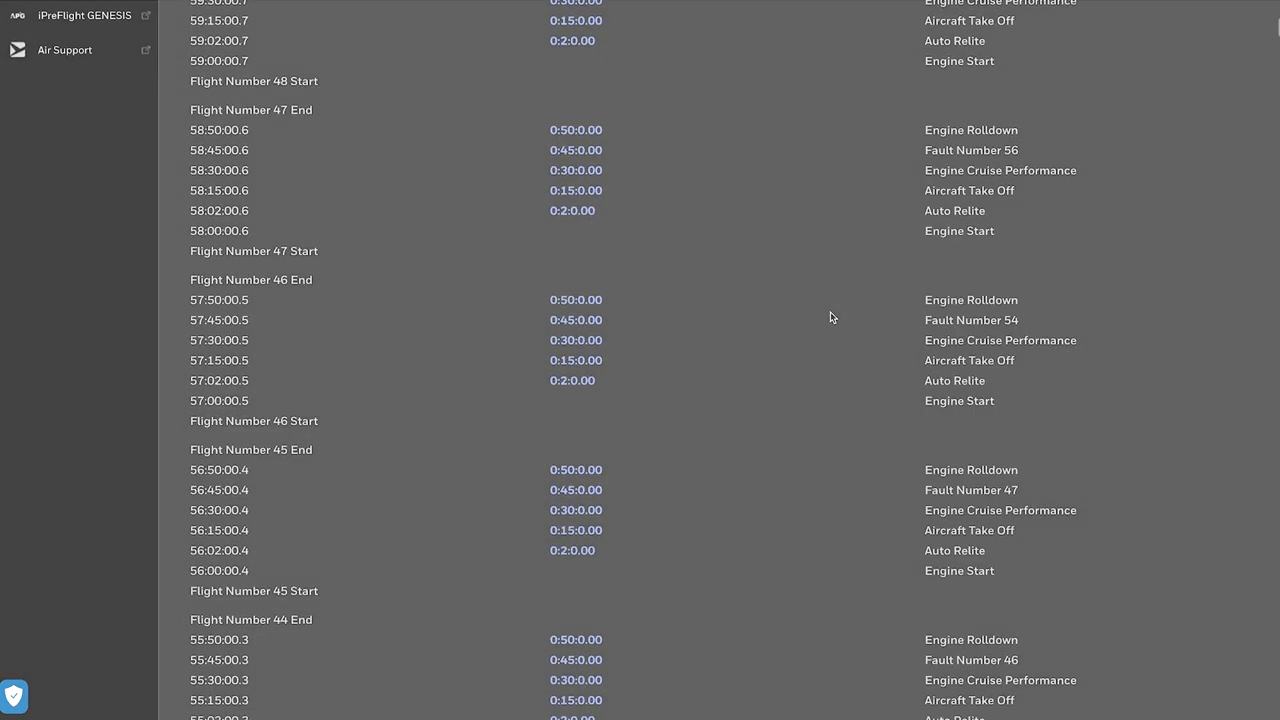